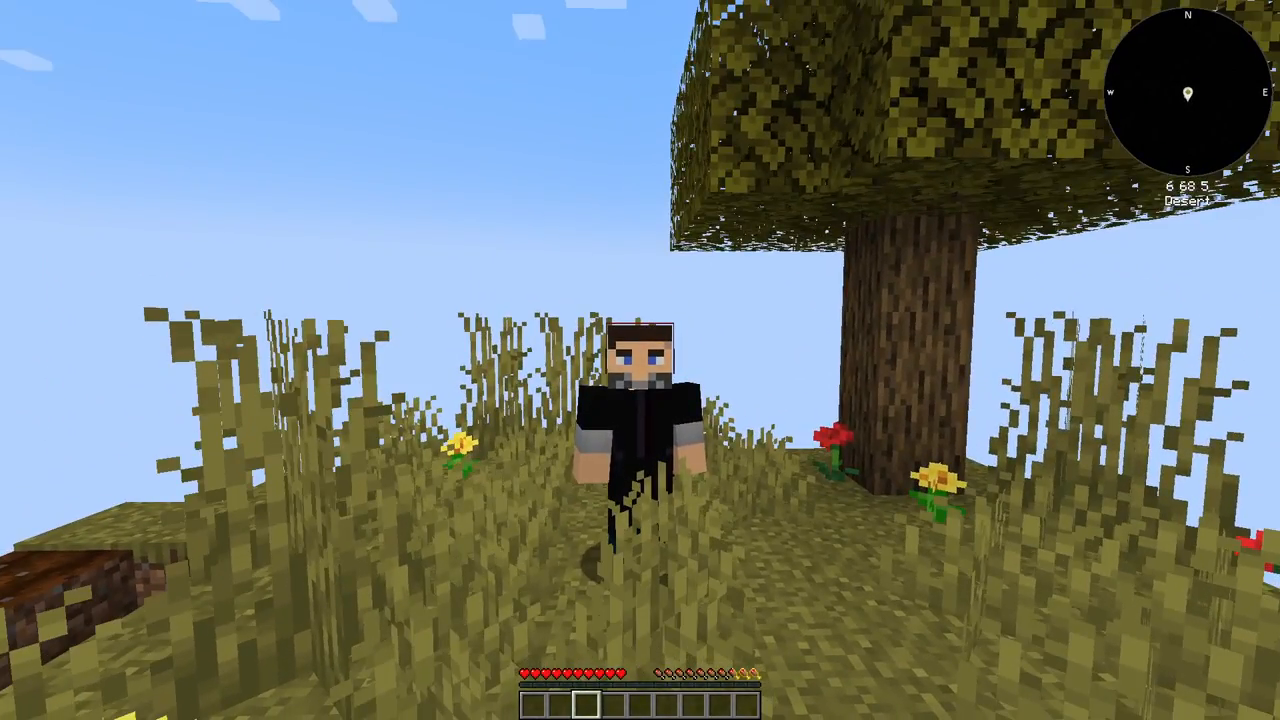
mouse_move(640, 360)
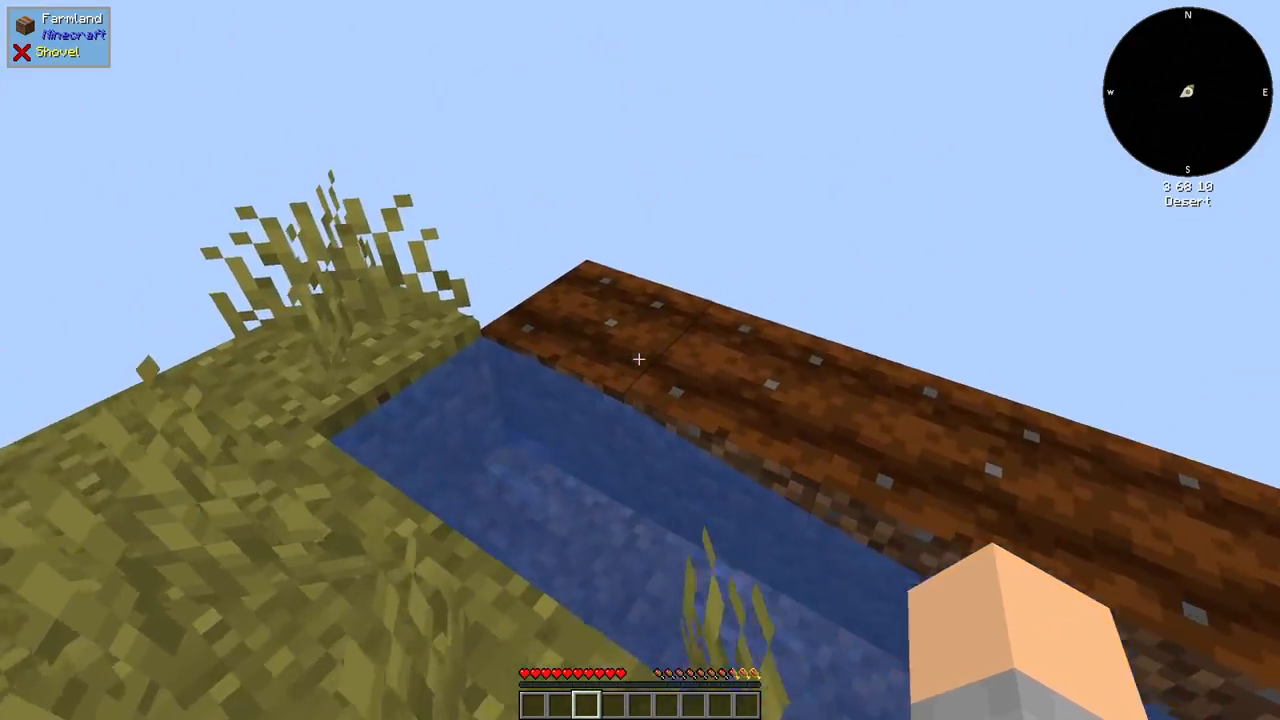
mouse_move(640, 360)
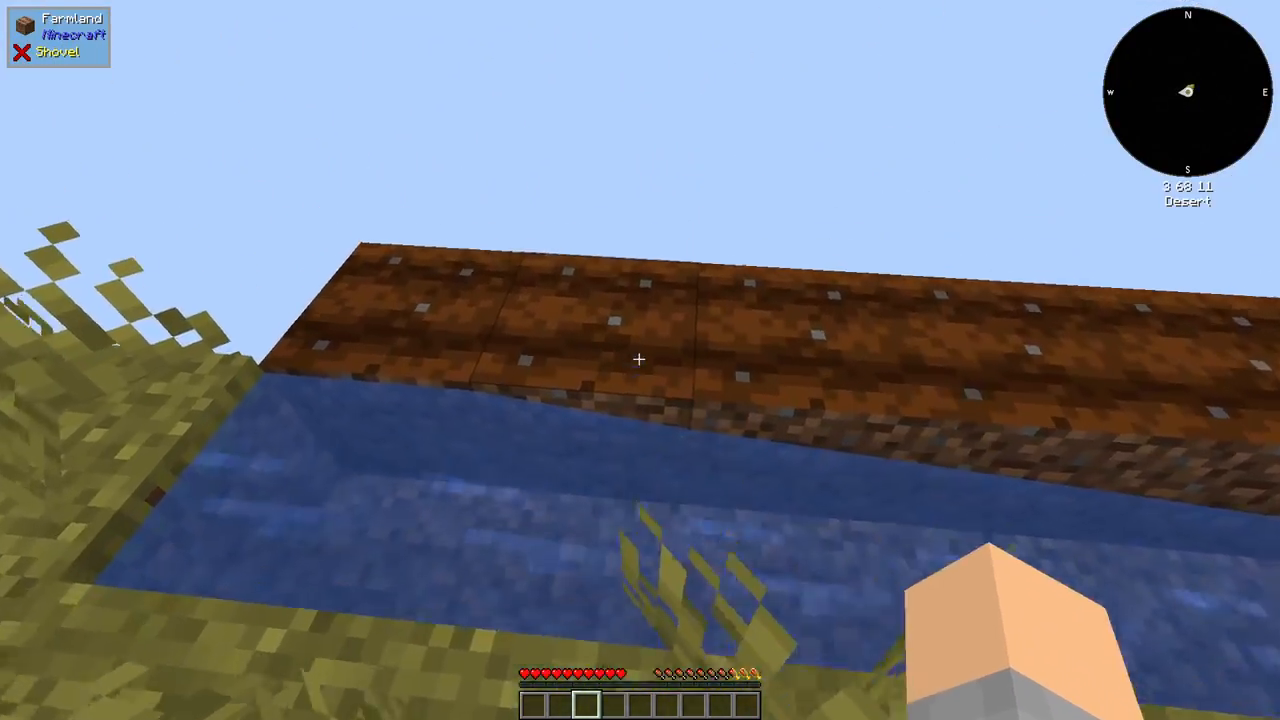
mouse_move(640, 360)
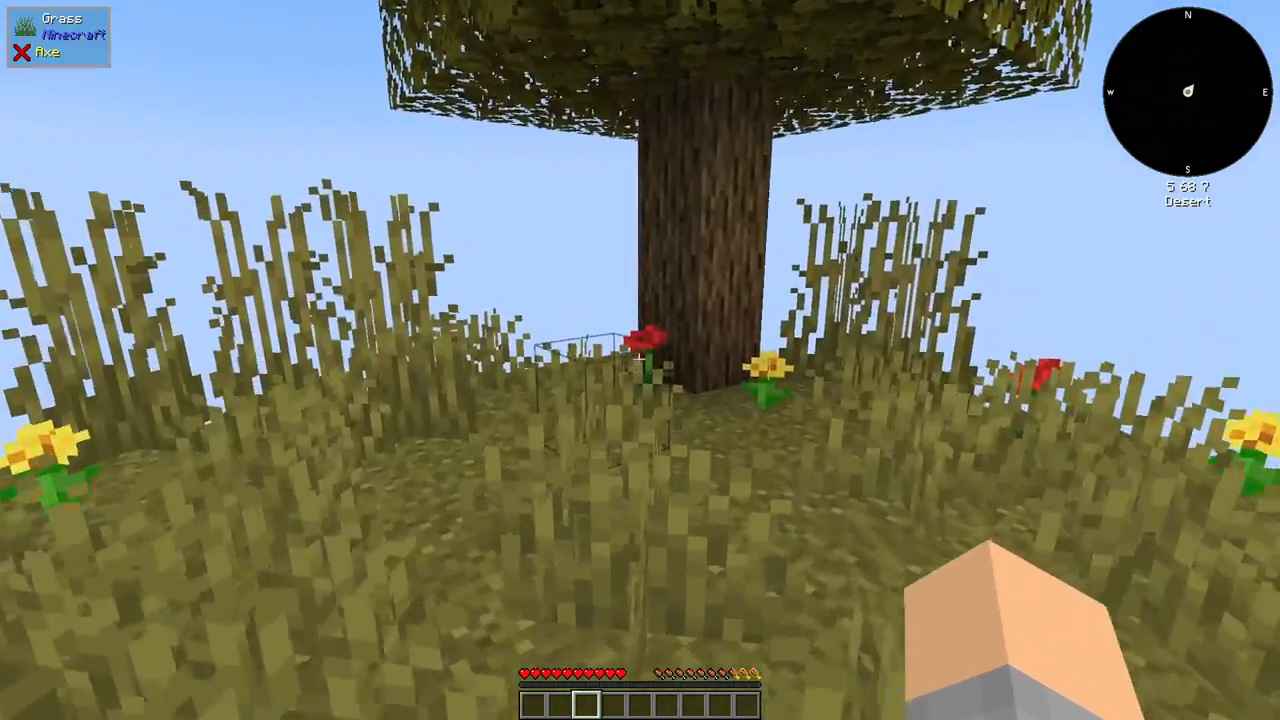
mouse_move(640, 360)
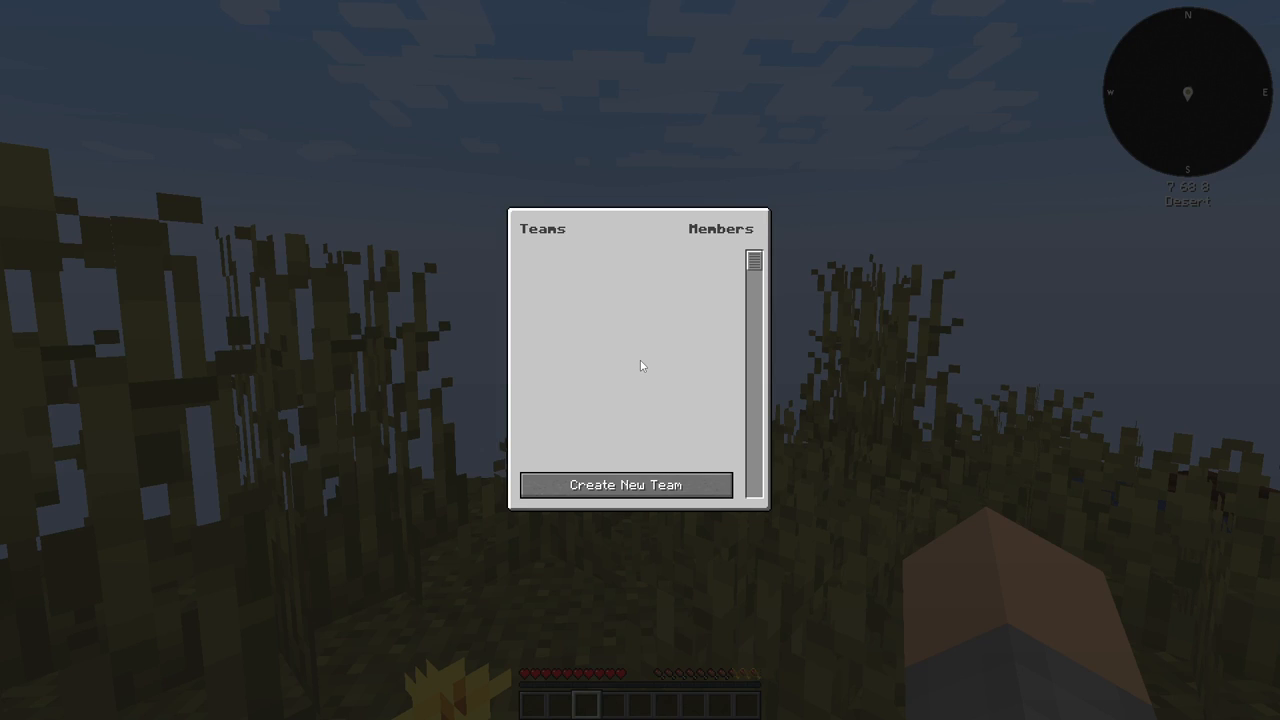
mouse_move(640, 490)
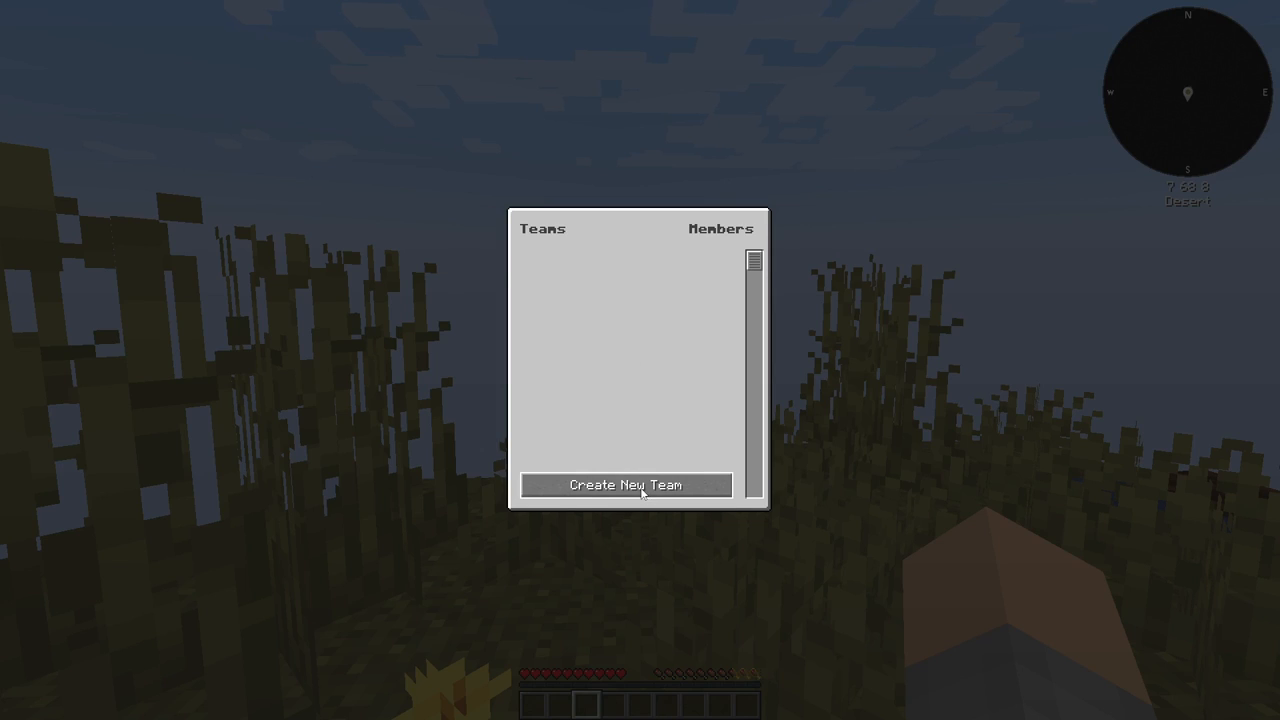
Step: Start a new team and cycle through Cobblers Delight, Just a Tree and Starter Island to Farmers Paradise
click(625, 485)
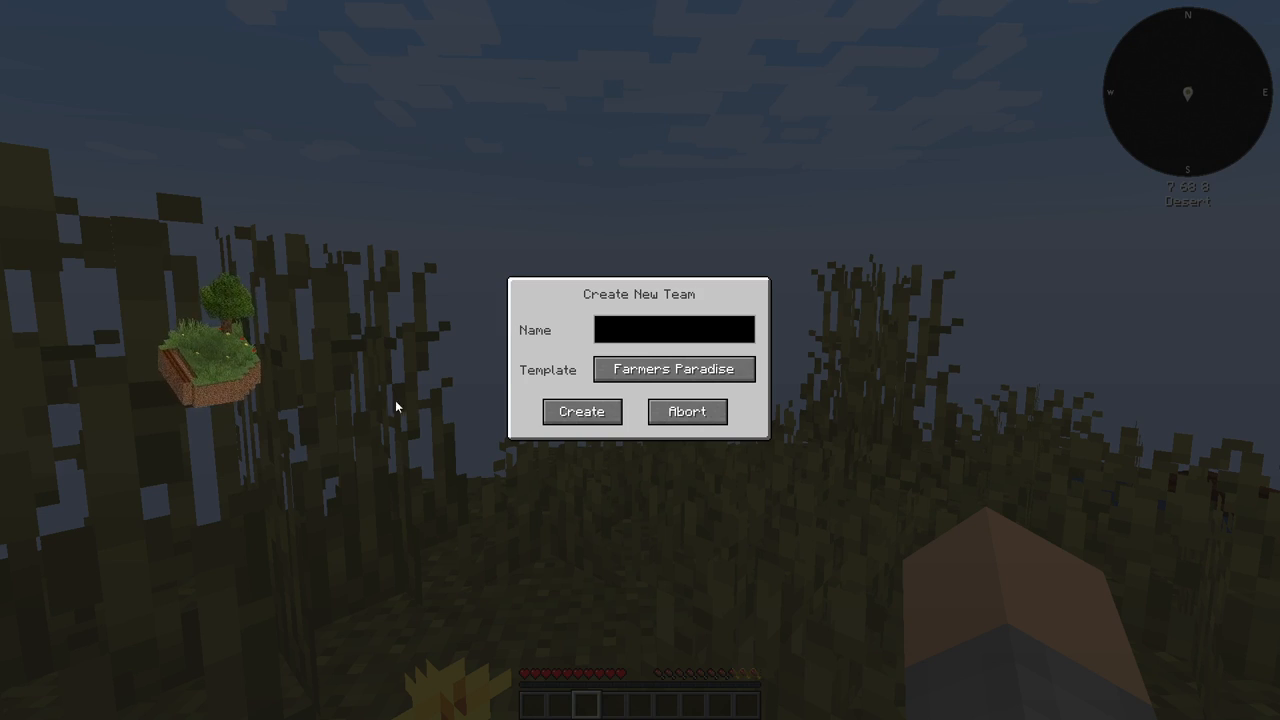
click(674, 369)
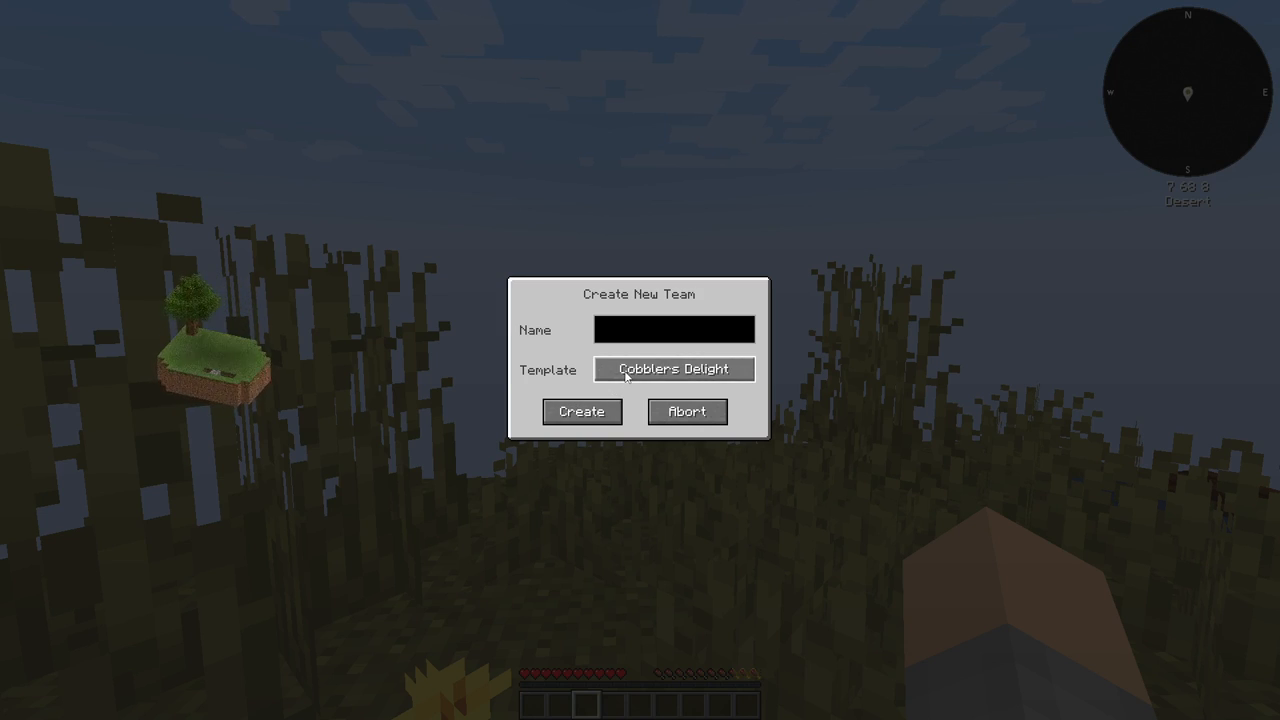
click(673, 369)
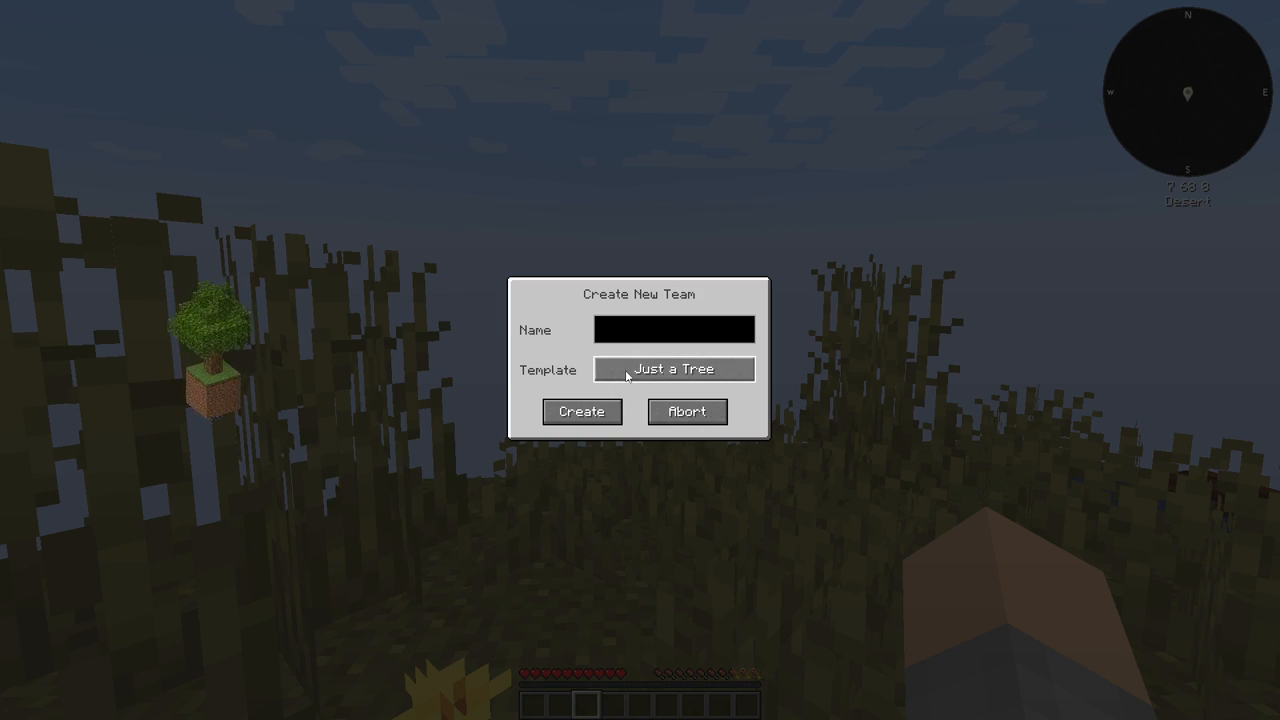
click(673, 369)
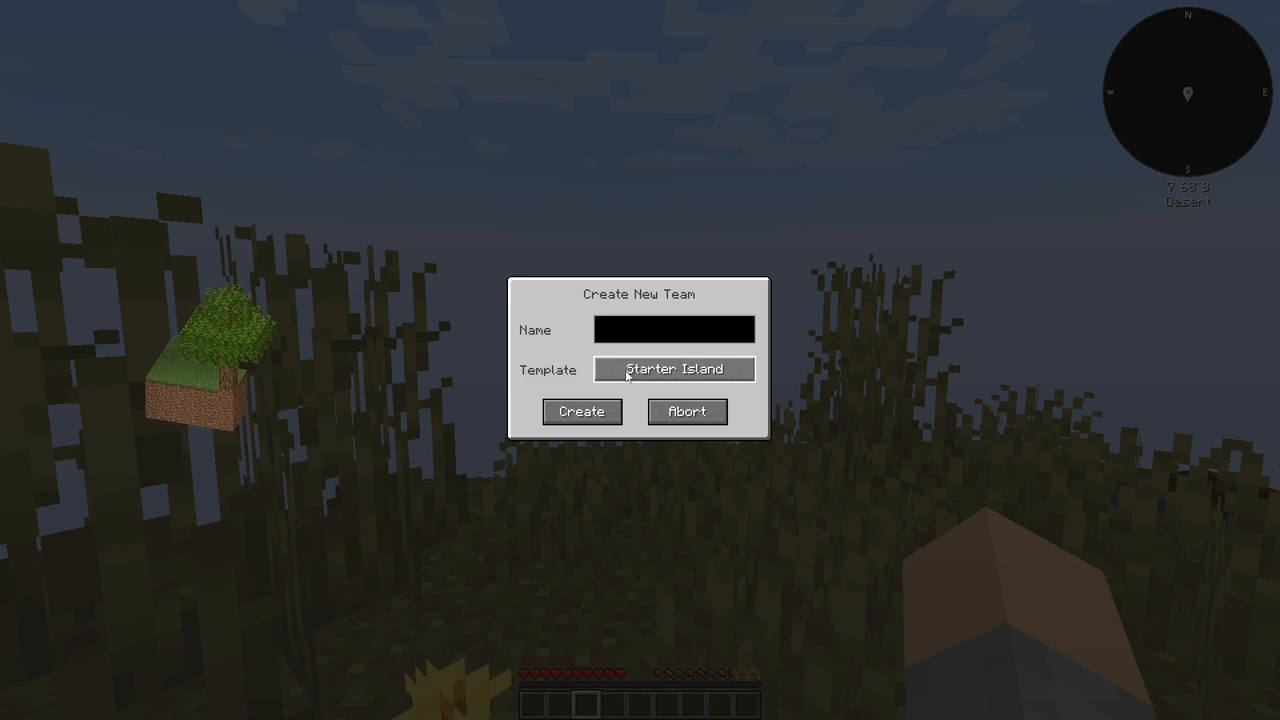
click(673, 369)
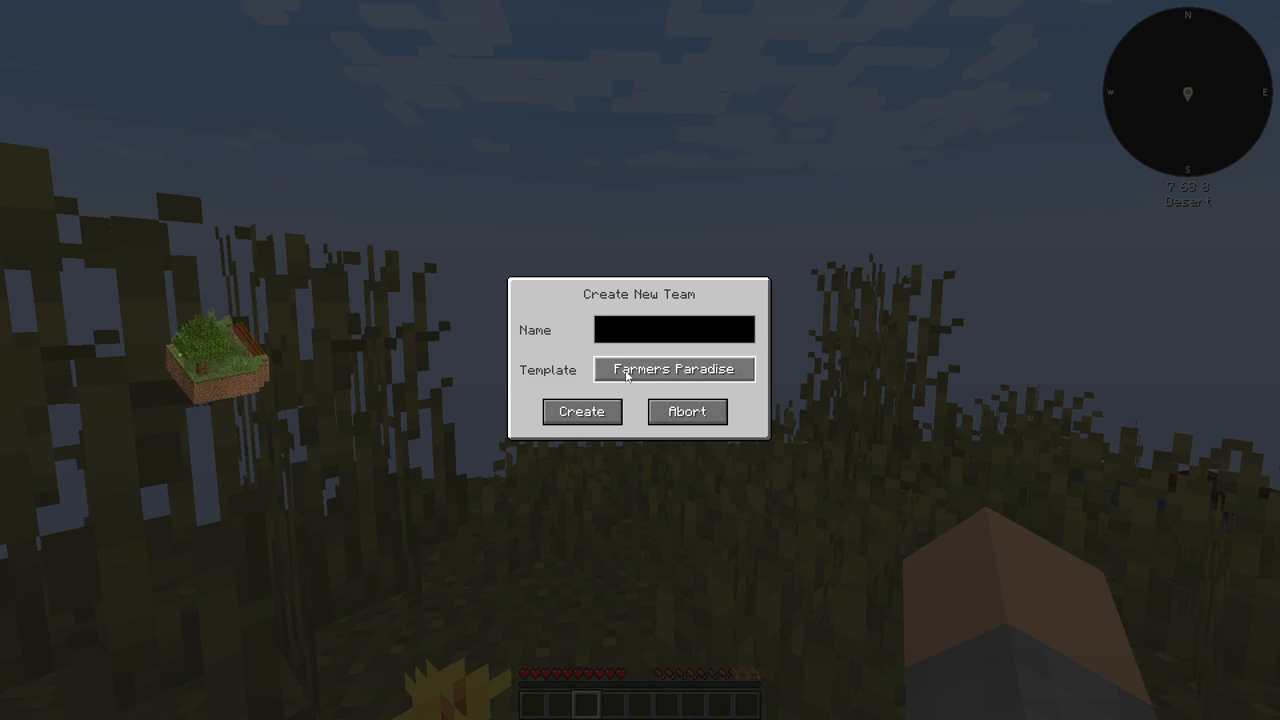
mouse_move(638, 333)
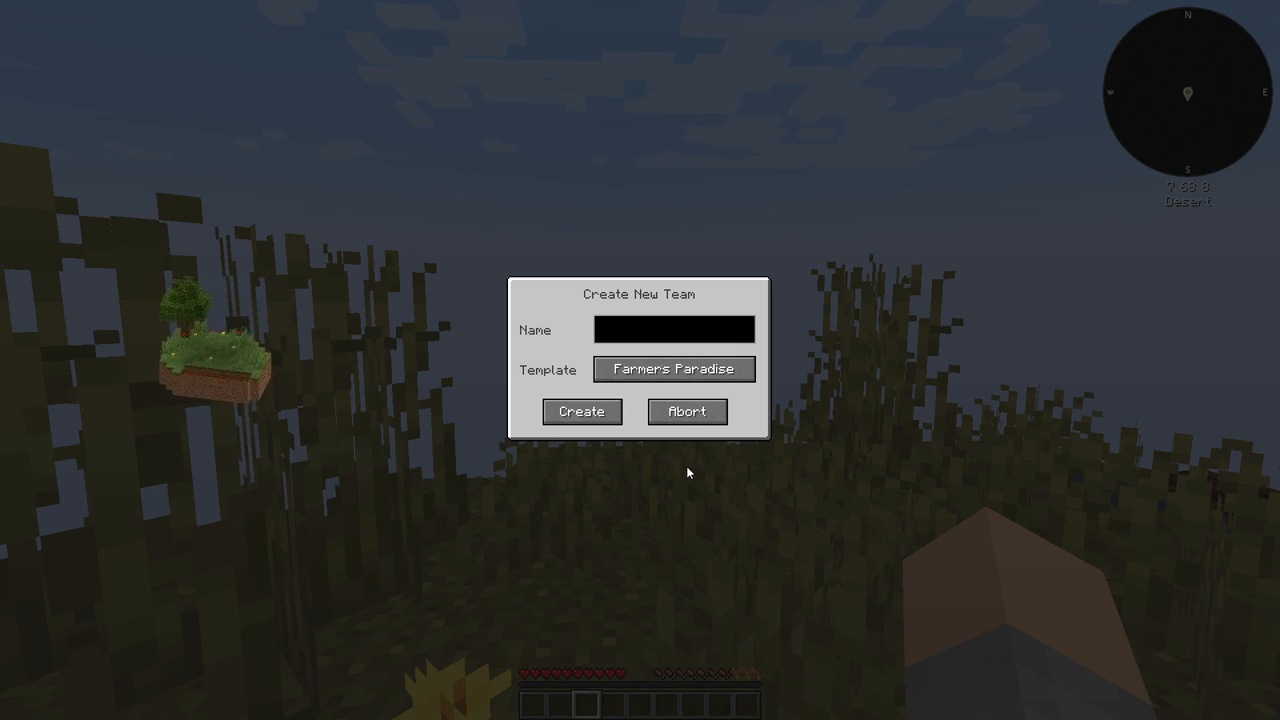
click(687, 411)
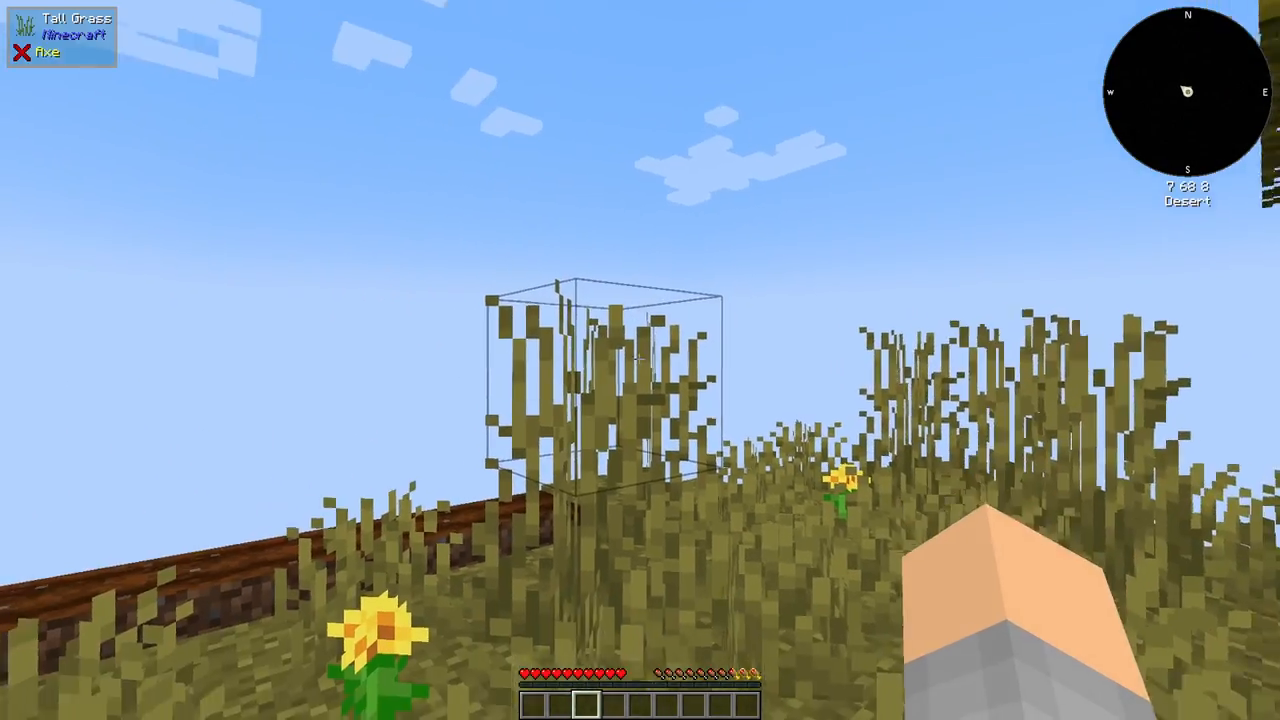
Step: Browse the quest book: view the welcome quest, switch chapters, and inspect Emergency Saplings
key(e)
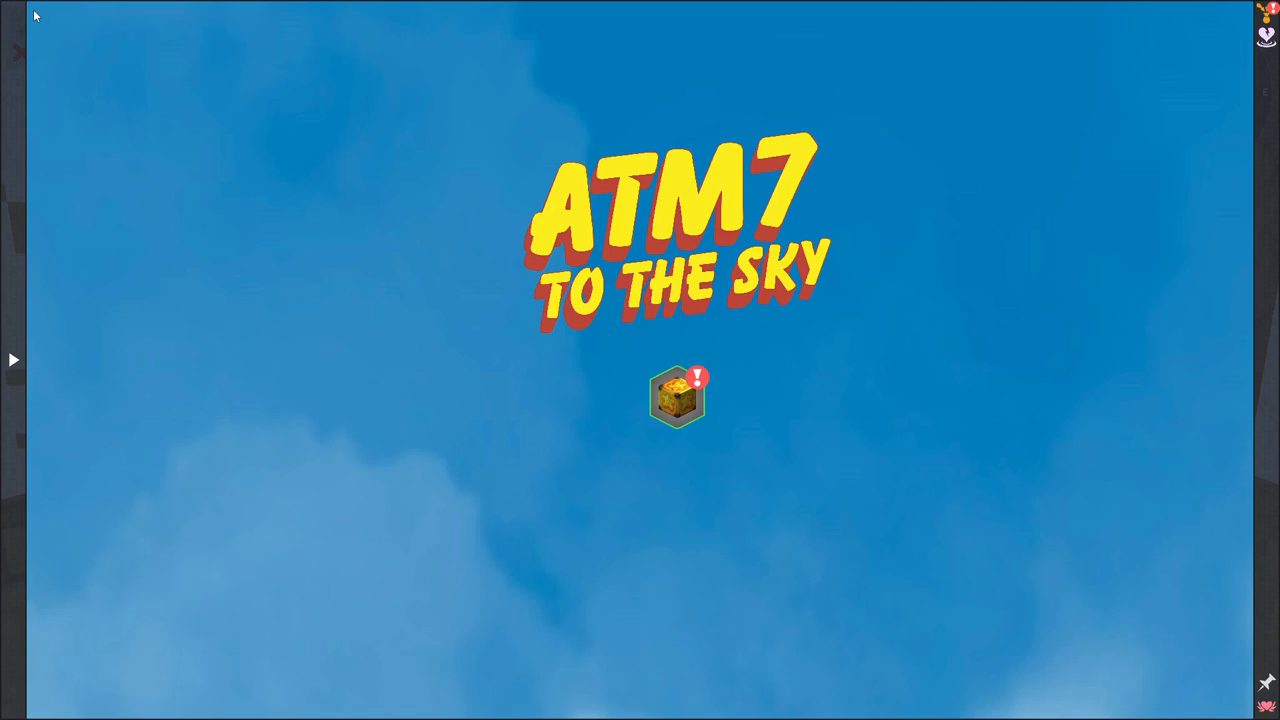
click(677, 397)
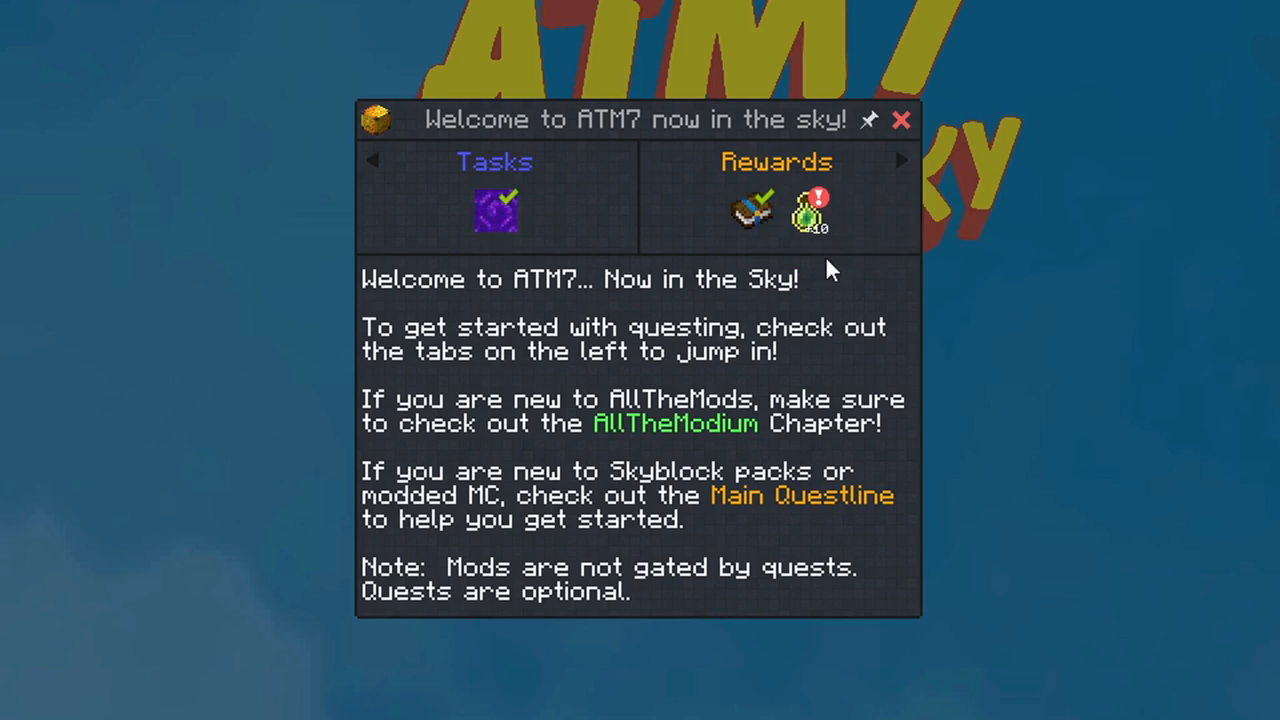
mouse_move(901, 120)
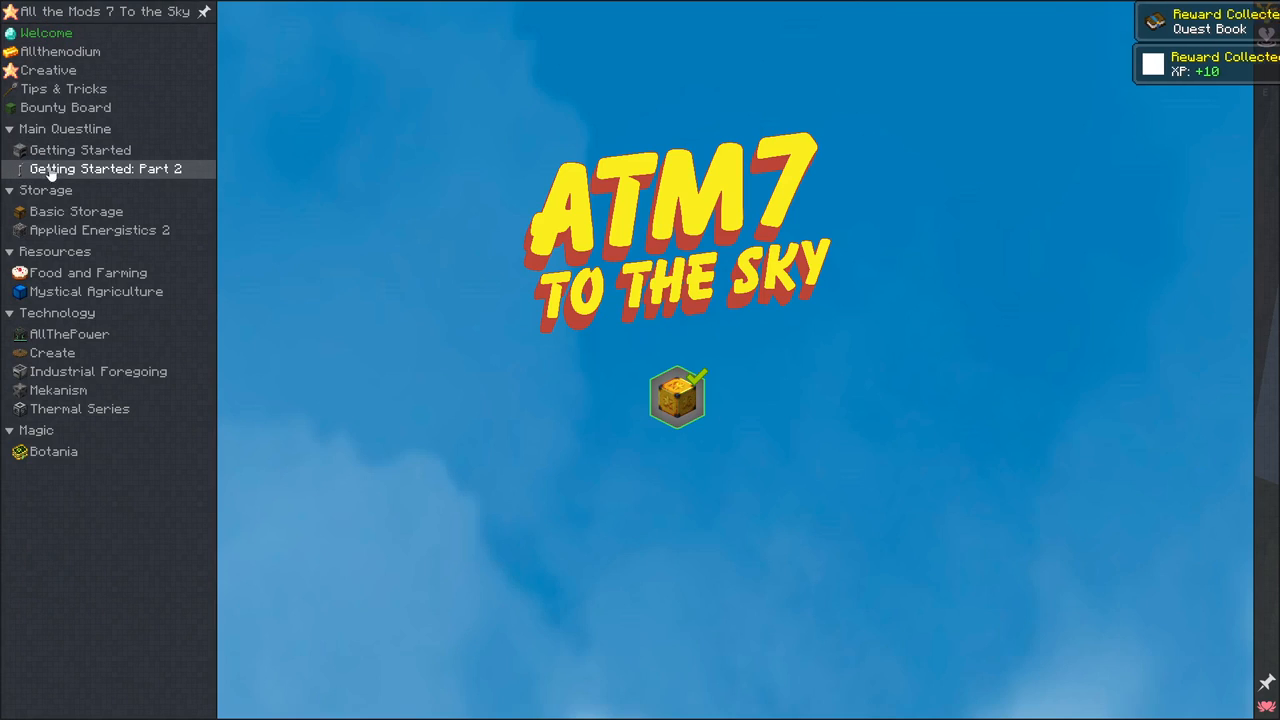
mouse_move(48, 70)
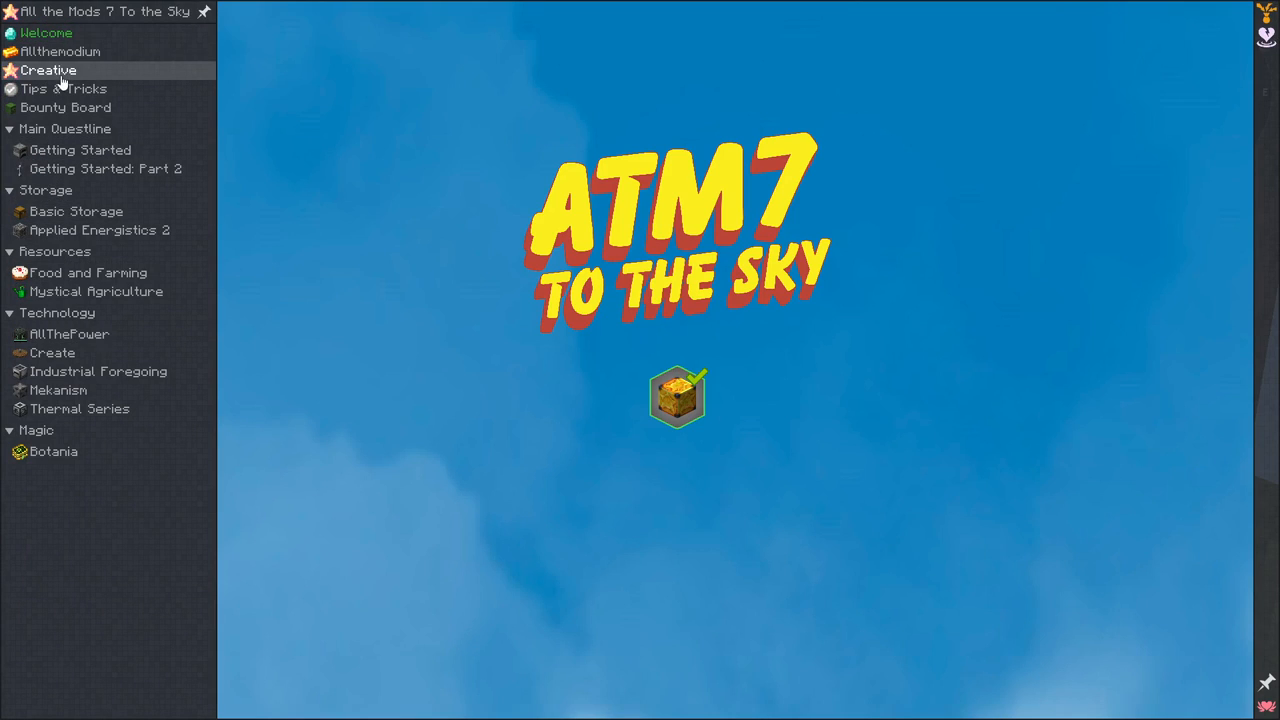
click(80, 149)
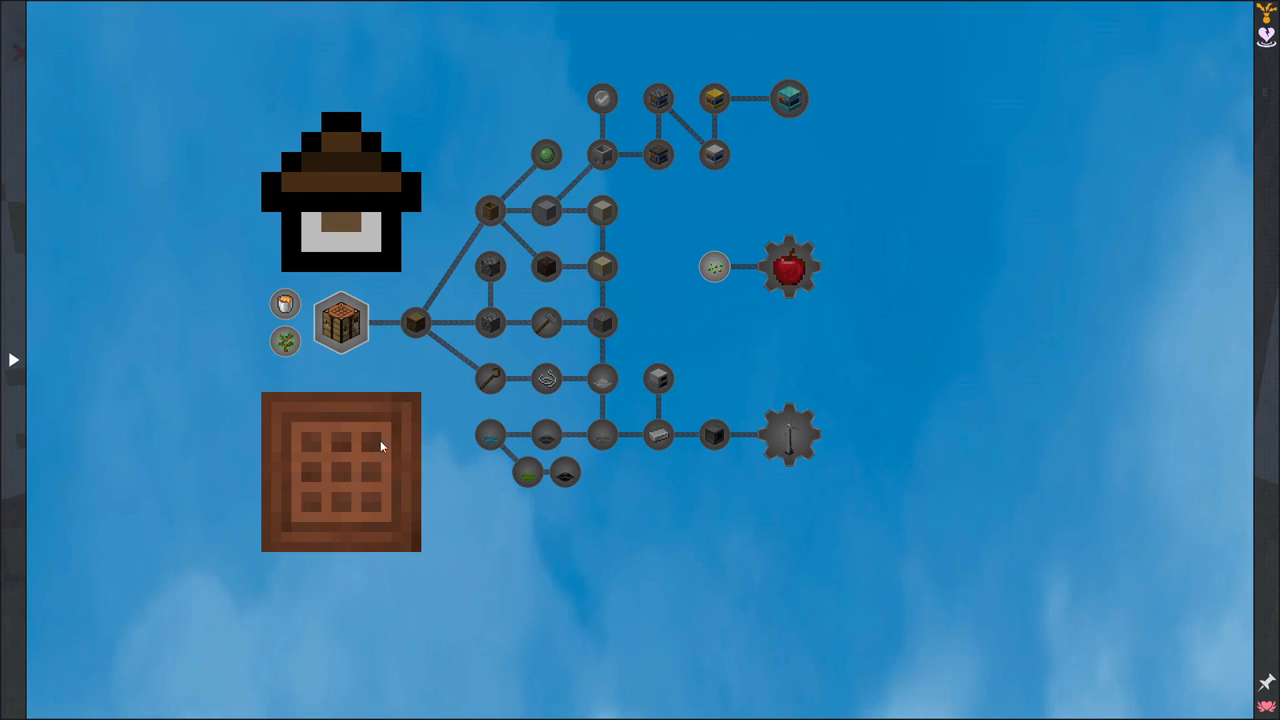
mouse_move(460, 452)
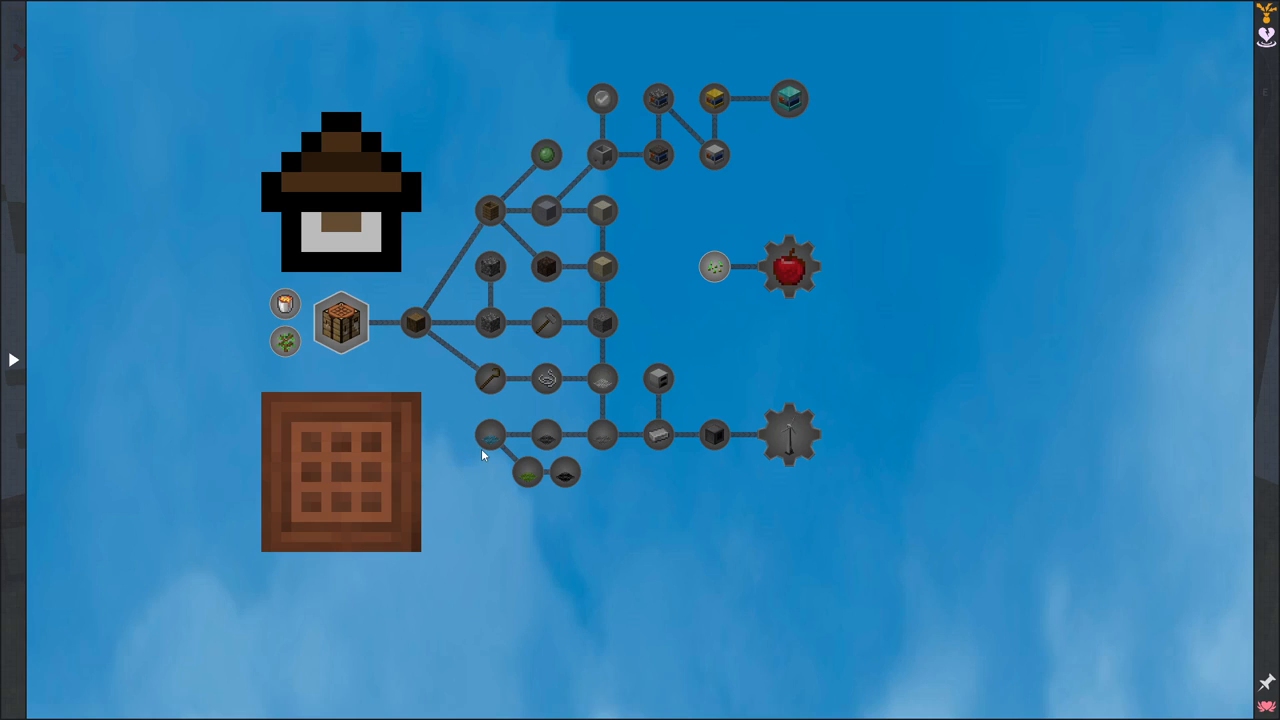
mouse_move(340, 321)
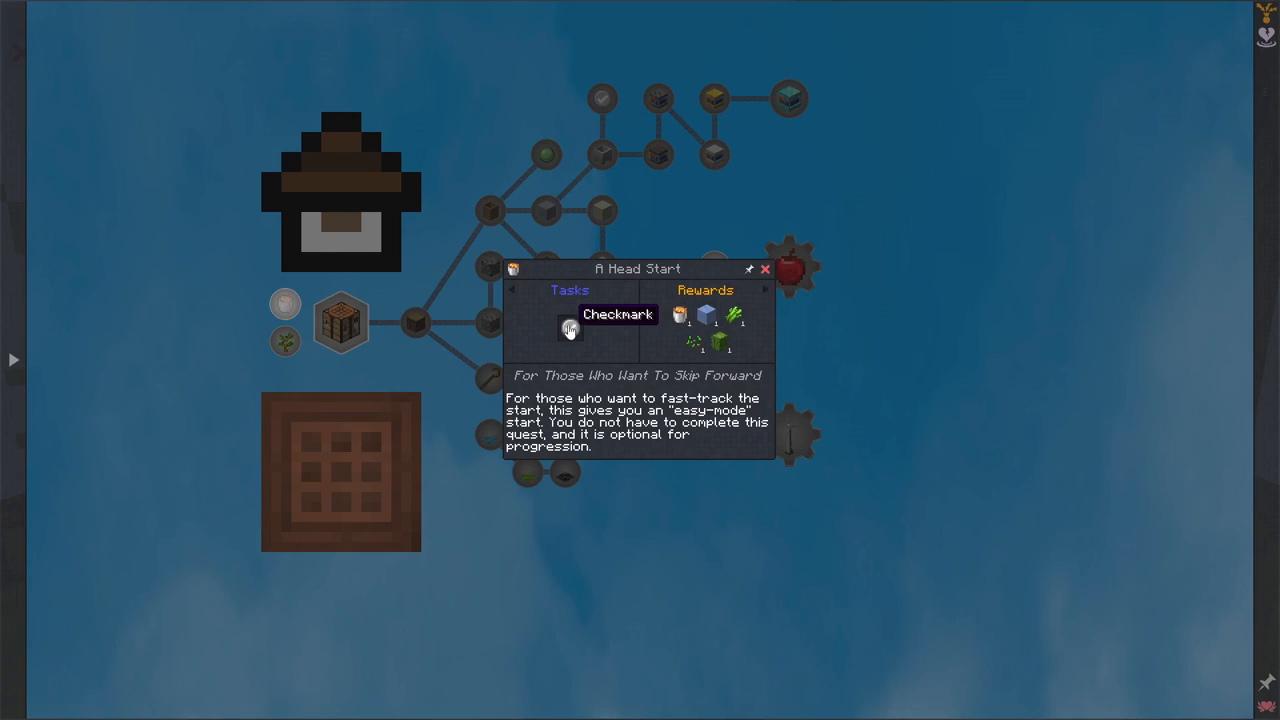
mouse_move(680, 320)
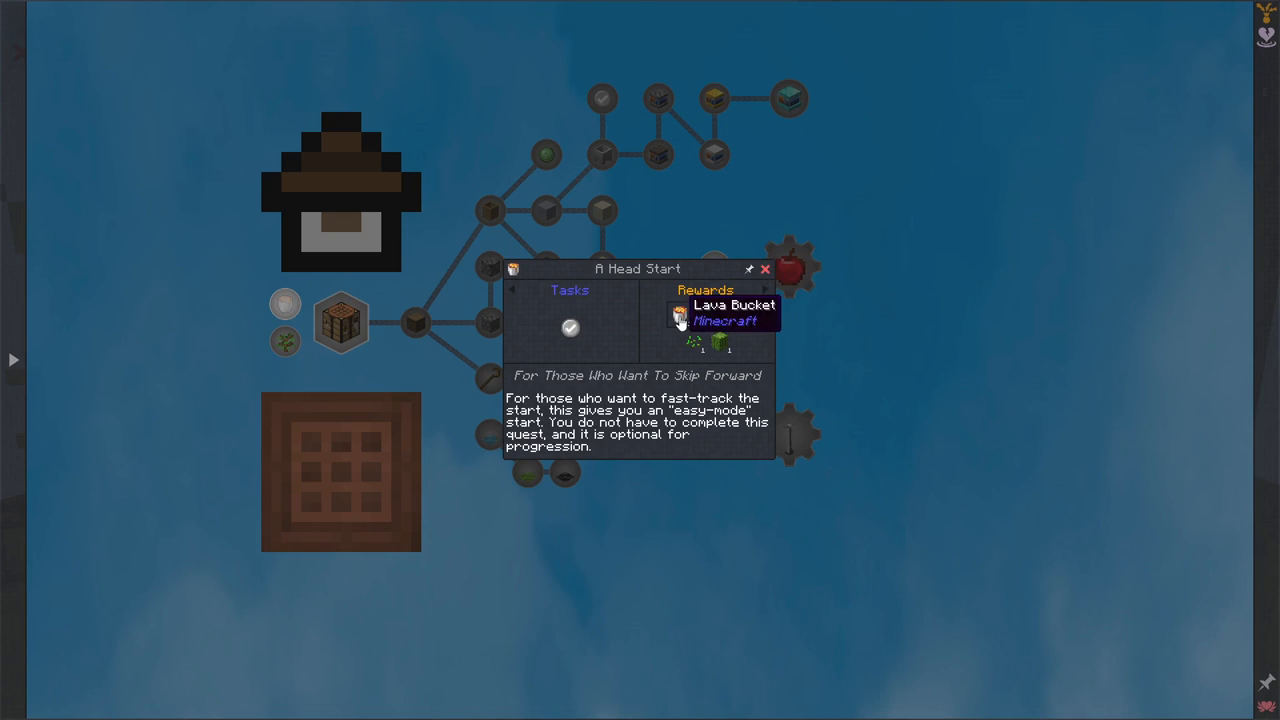
click(285, 340)
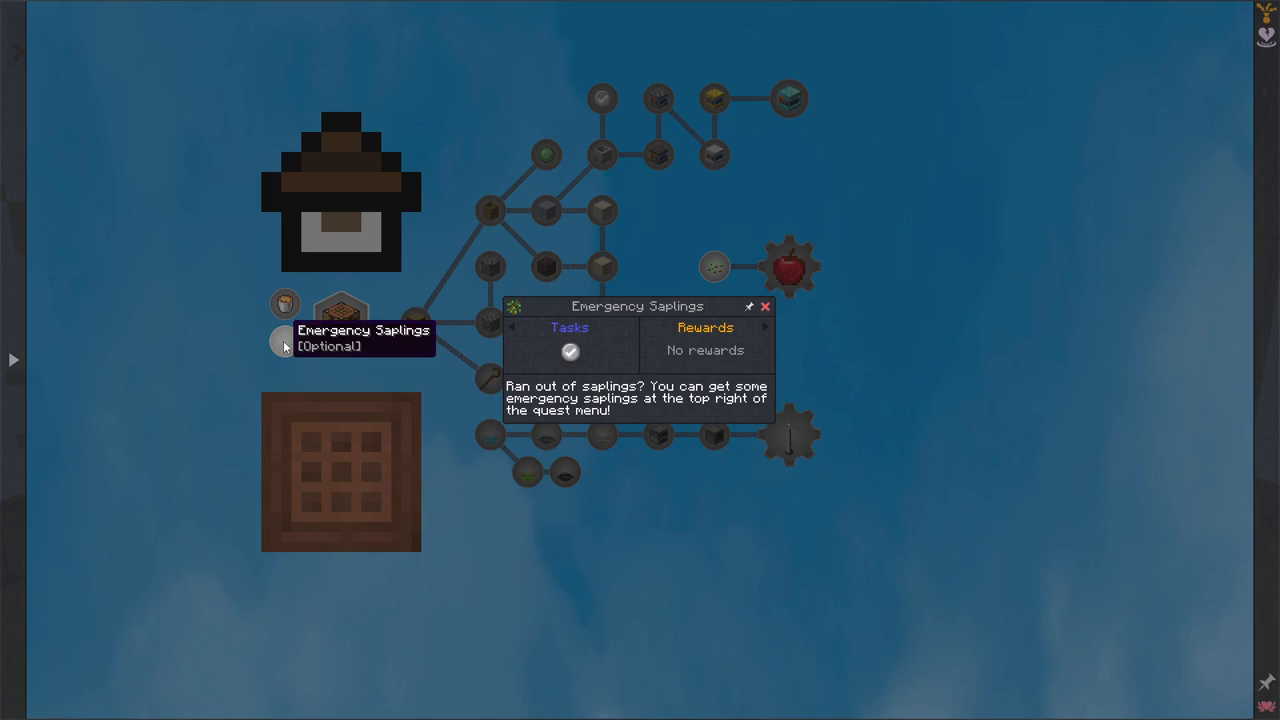
mouse_move(667, 353)
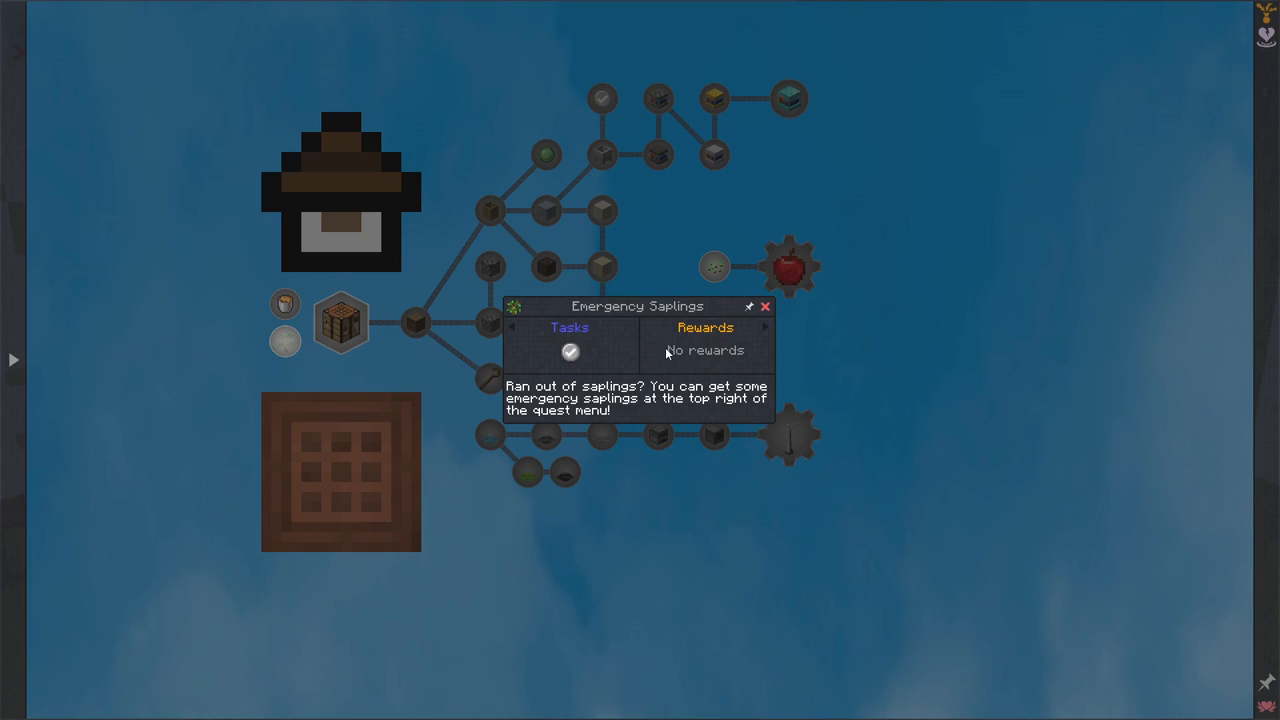
click(765, 306)
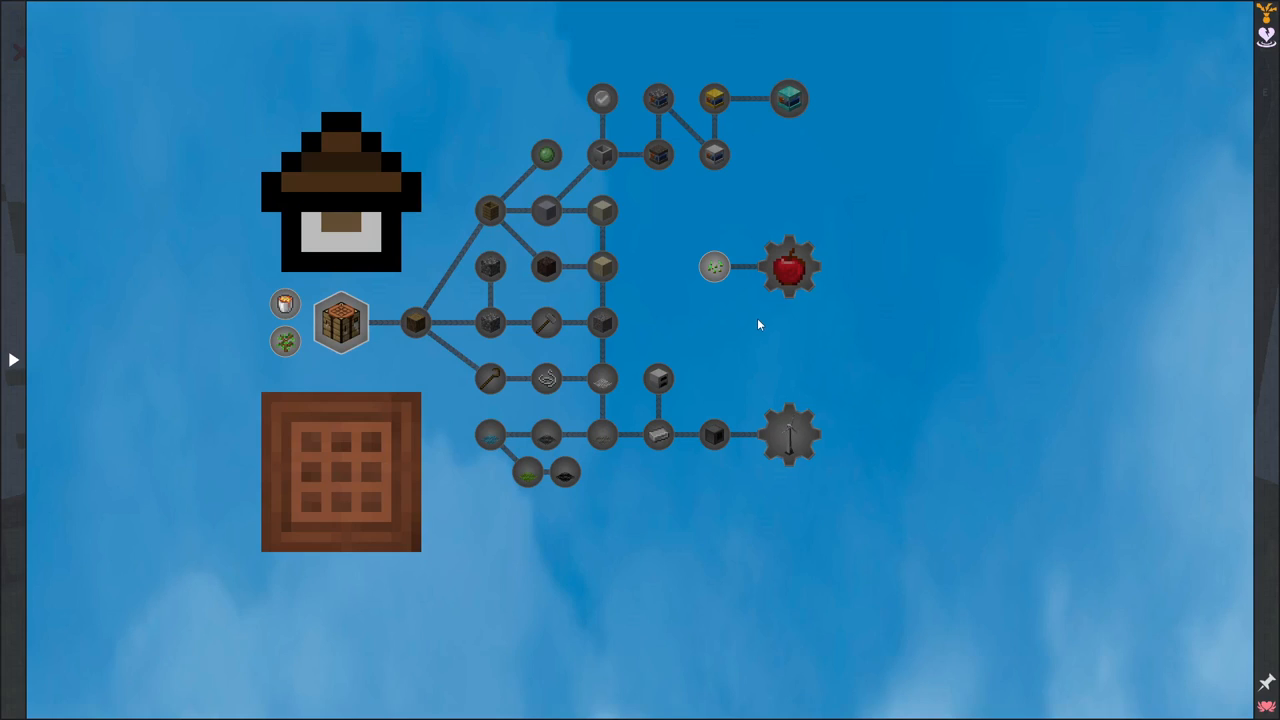
mouse_move(342, 322)
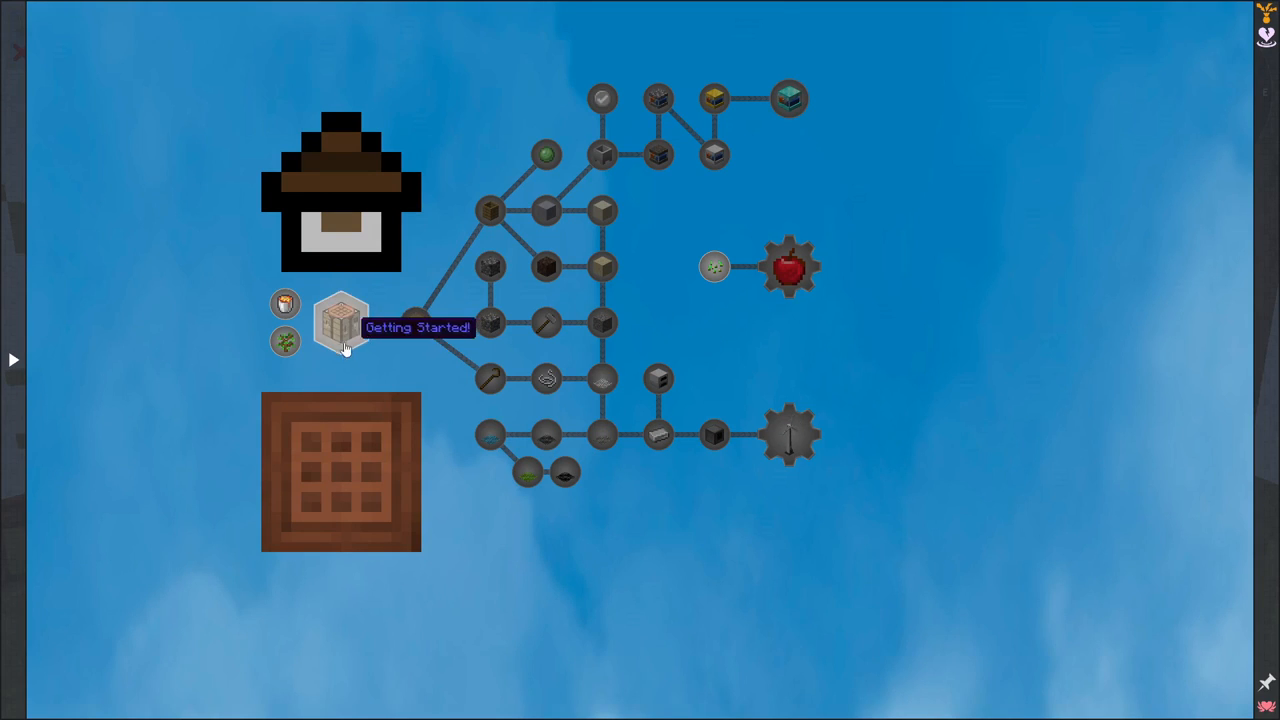
mouse_move(363, 388)
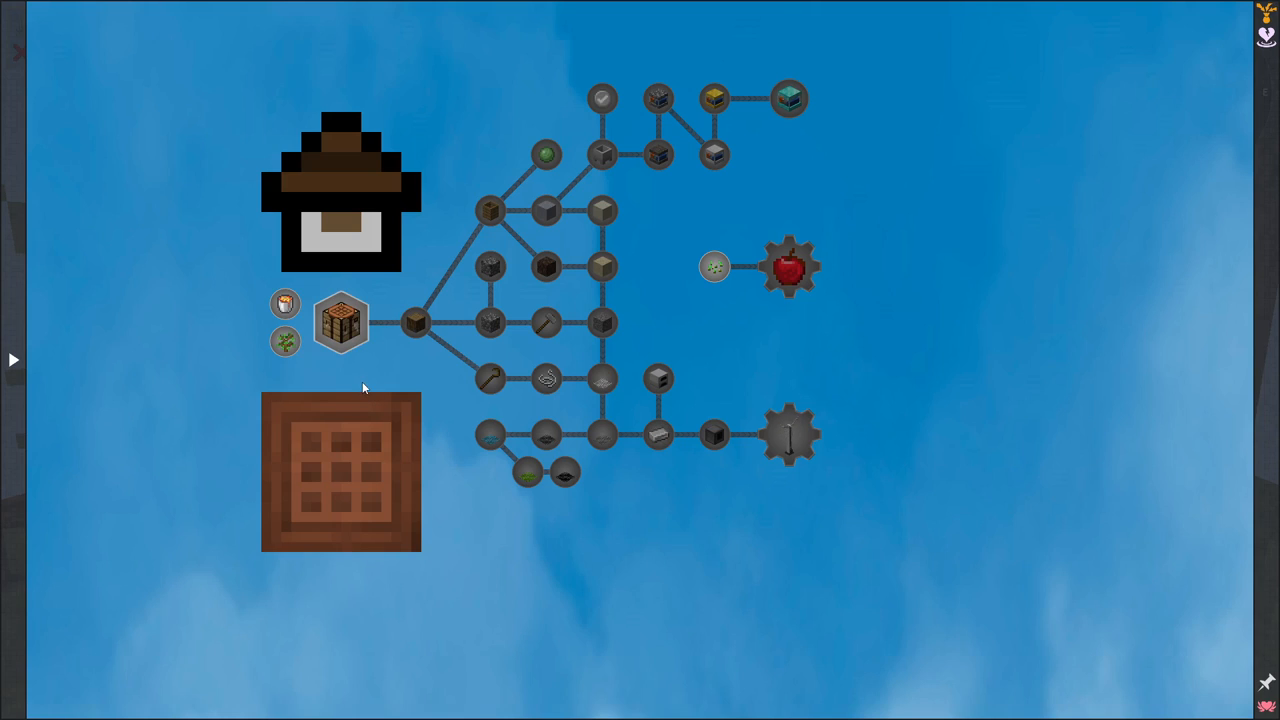
Step: Complete Getting Started!, claim its Steak reward, and review the tree-chopping quest
click(341, 322)
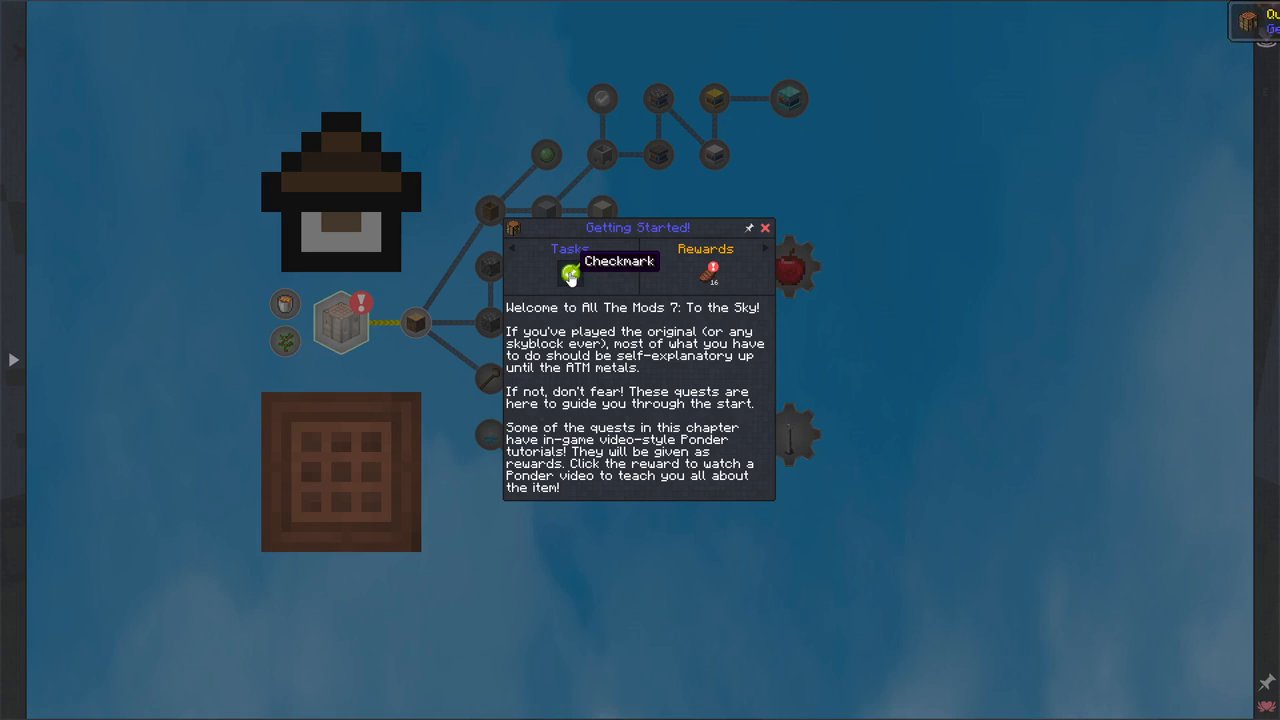
click(570, 275)
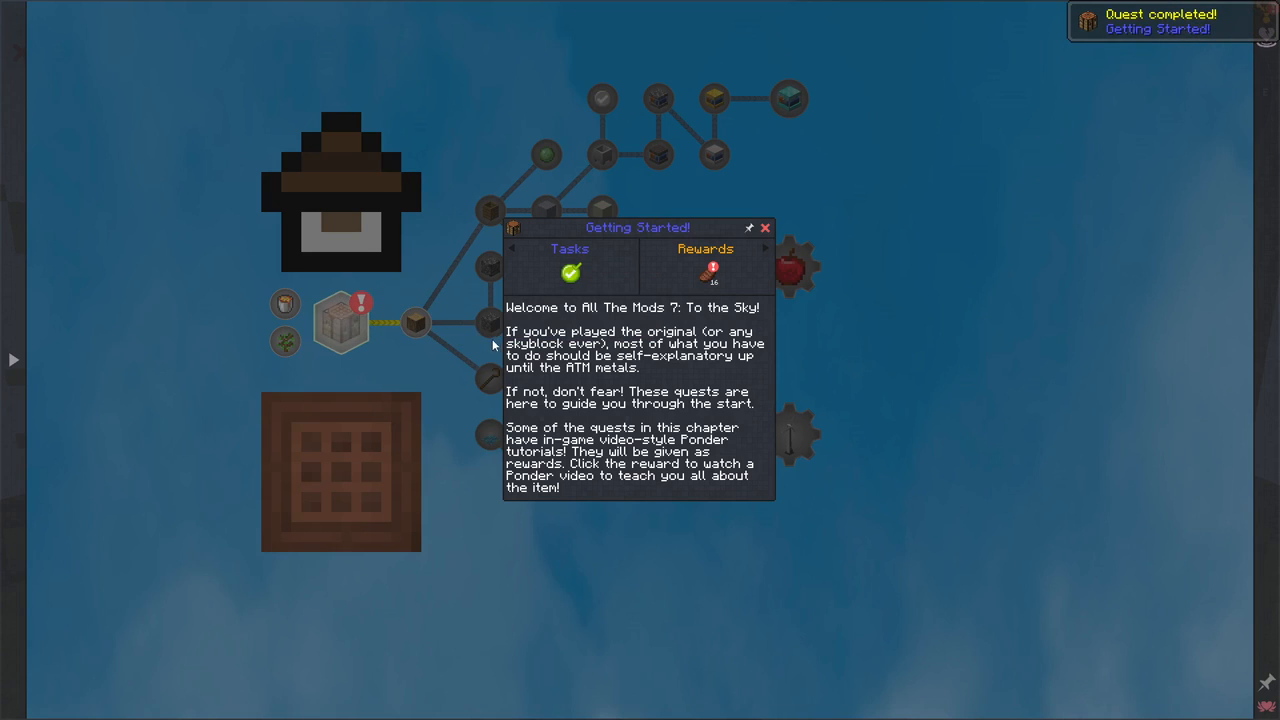
mouse_move(345, 320)
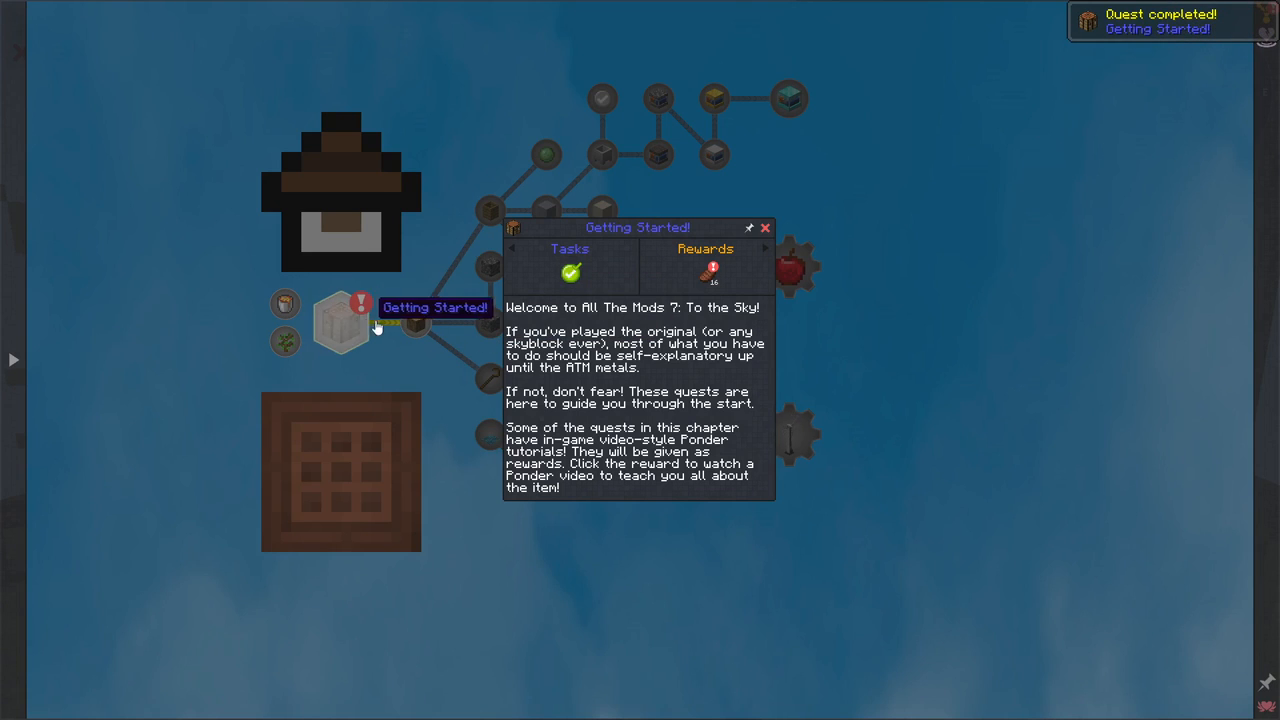
mouse_move(712, 273)
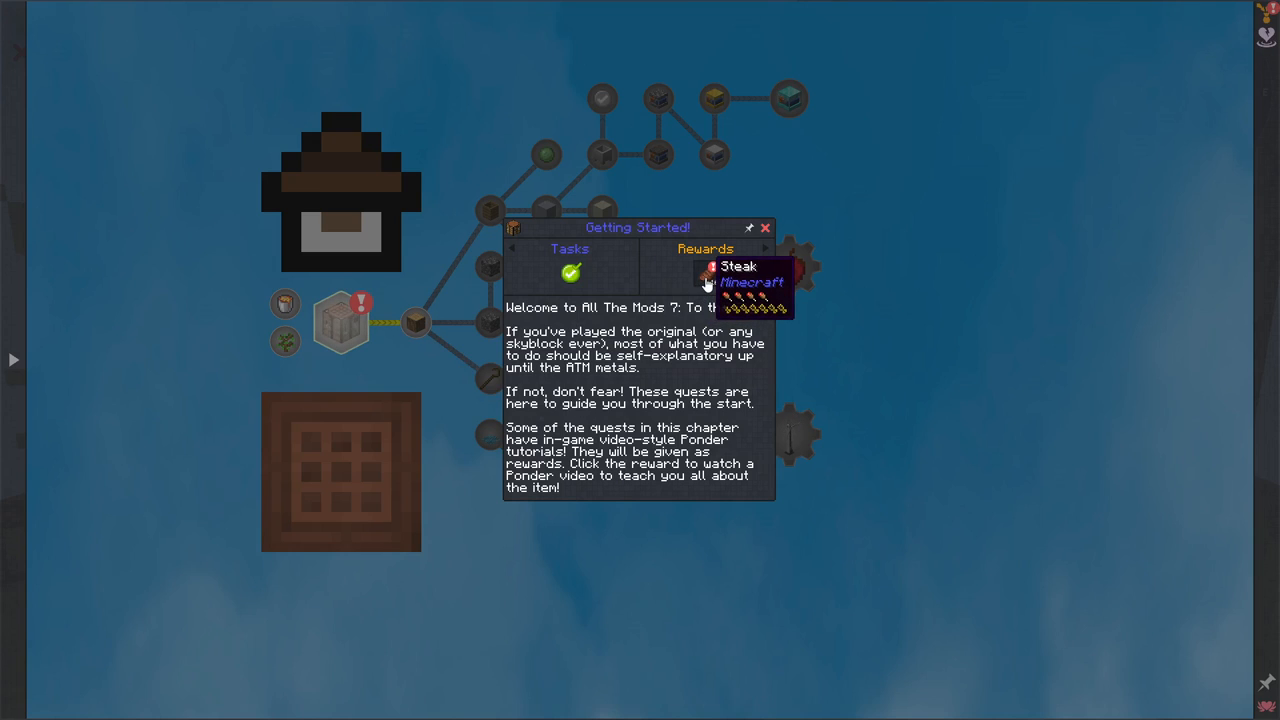
click(738, 266)
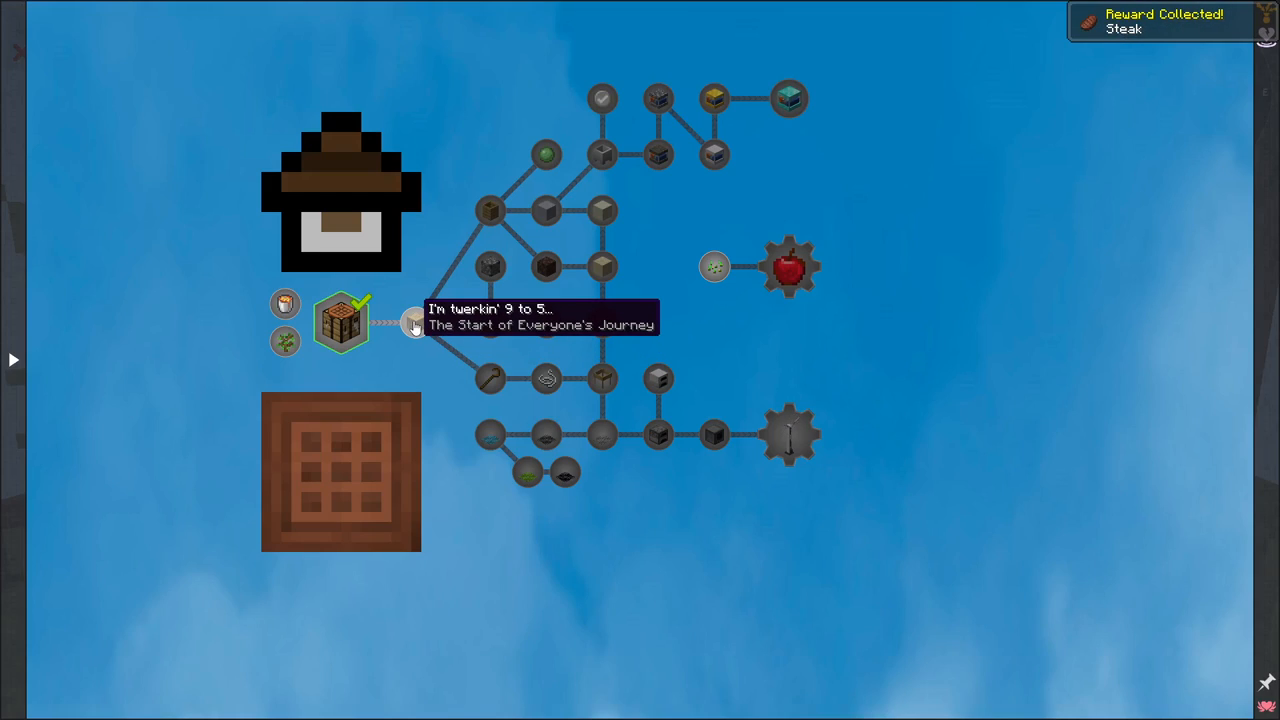
click(414, 323)
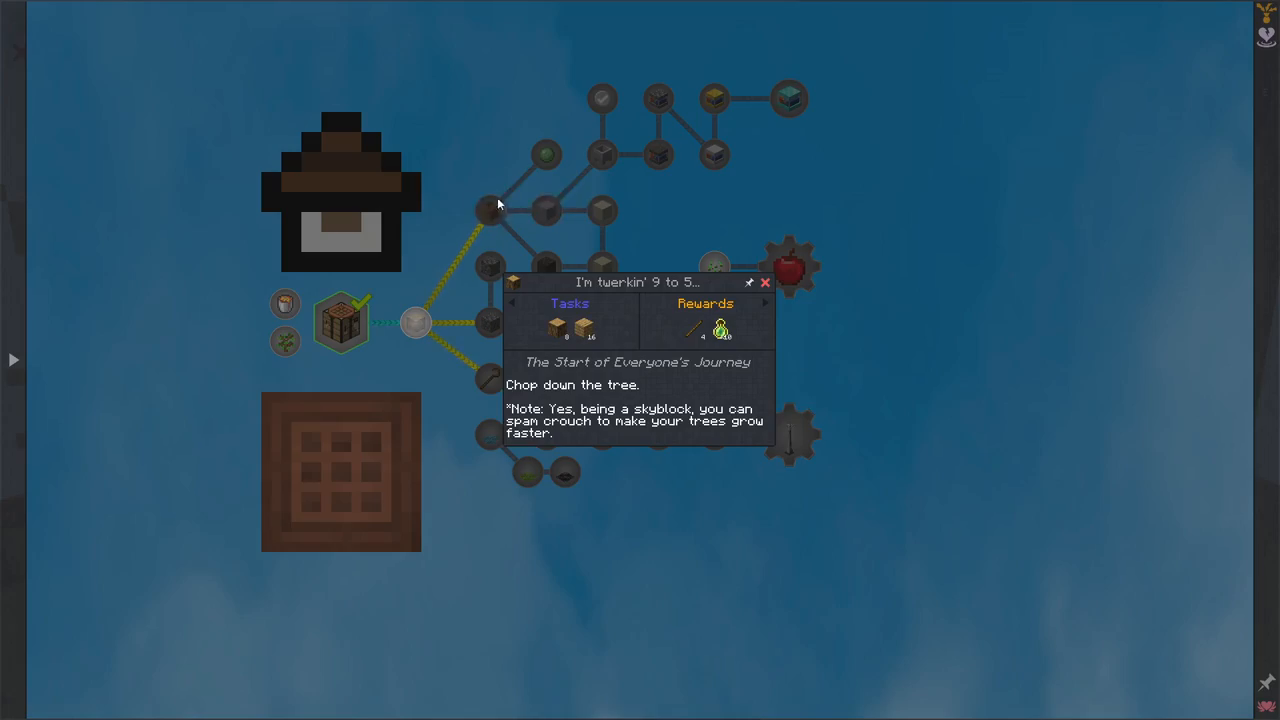
key(ESCAPE)
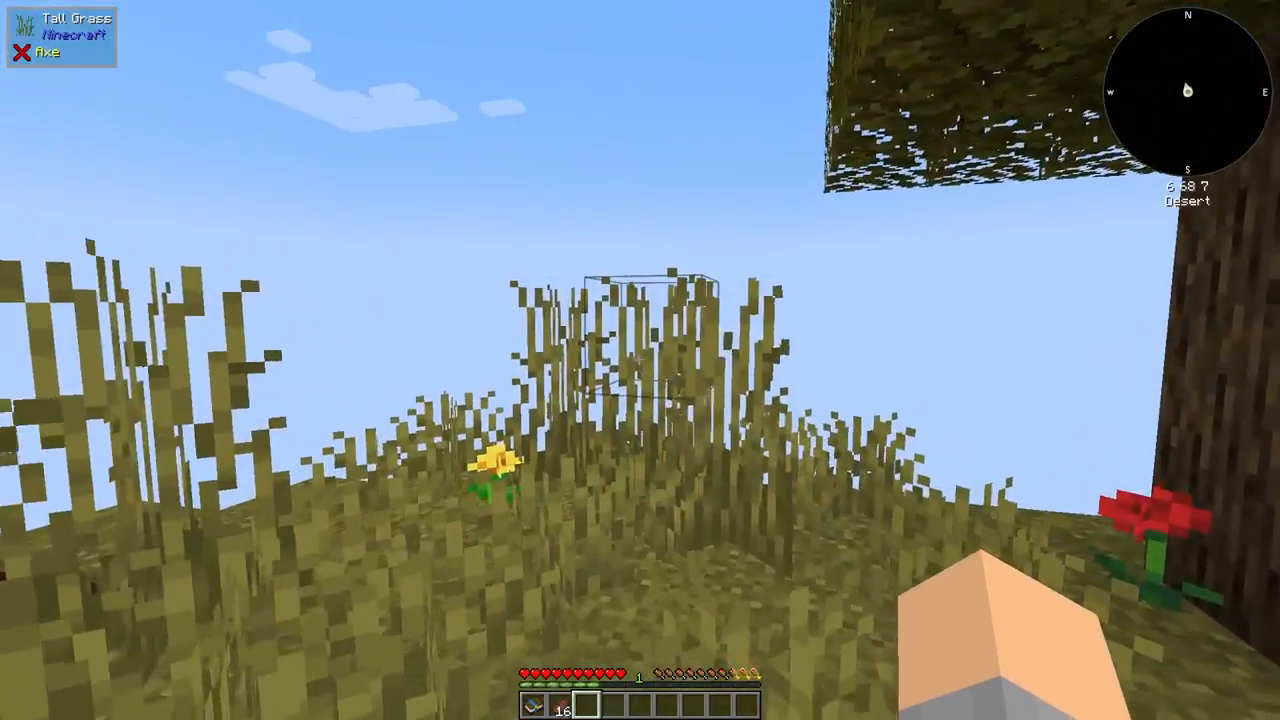
mouse_move(640, 360)
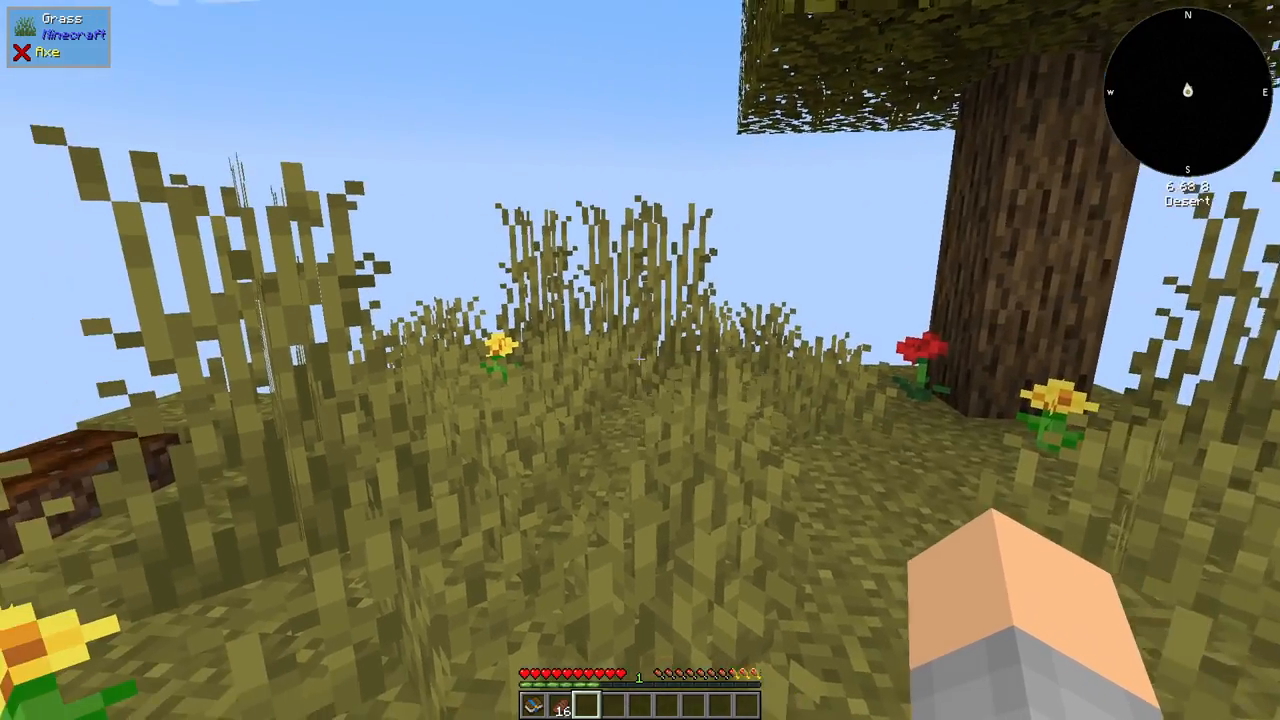
mouse_move(640, 360)
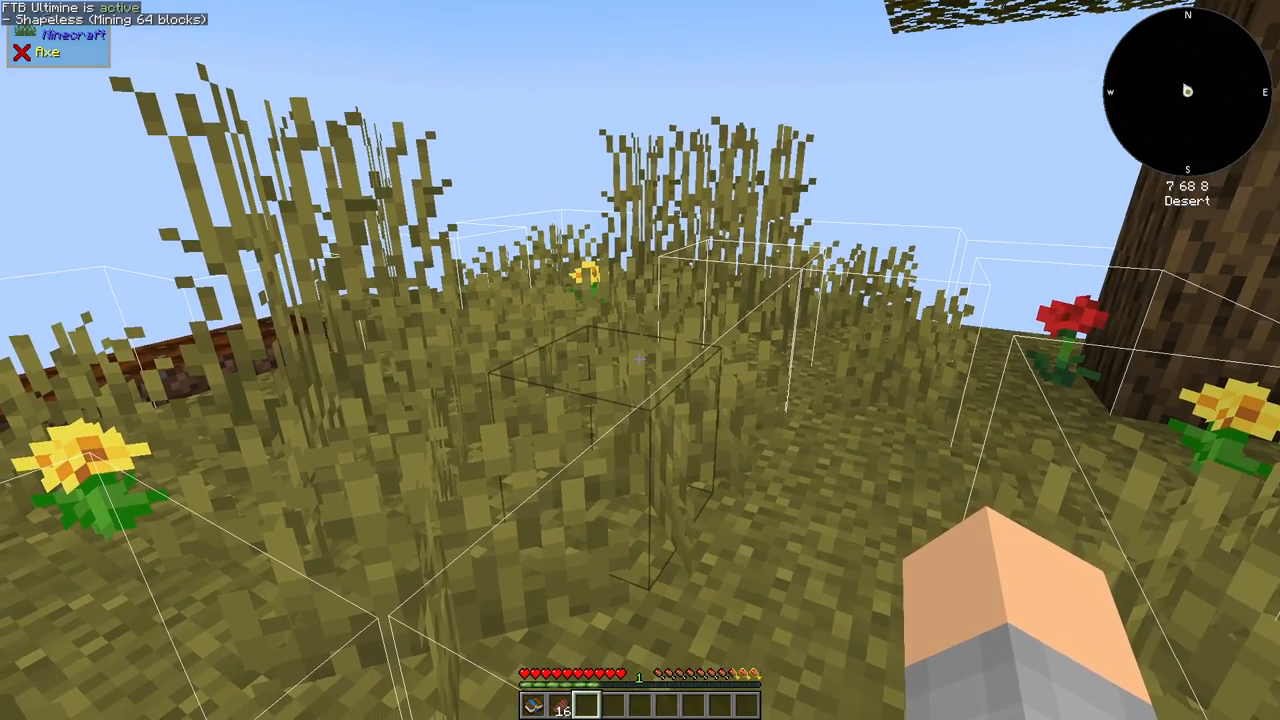
Step: Clear the tall grass patch with Ultimine for seeds, then chop oak logs
click(640, 360)
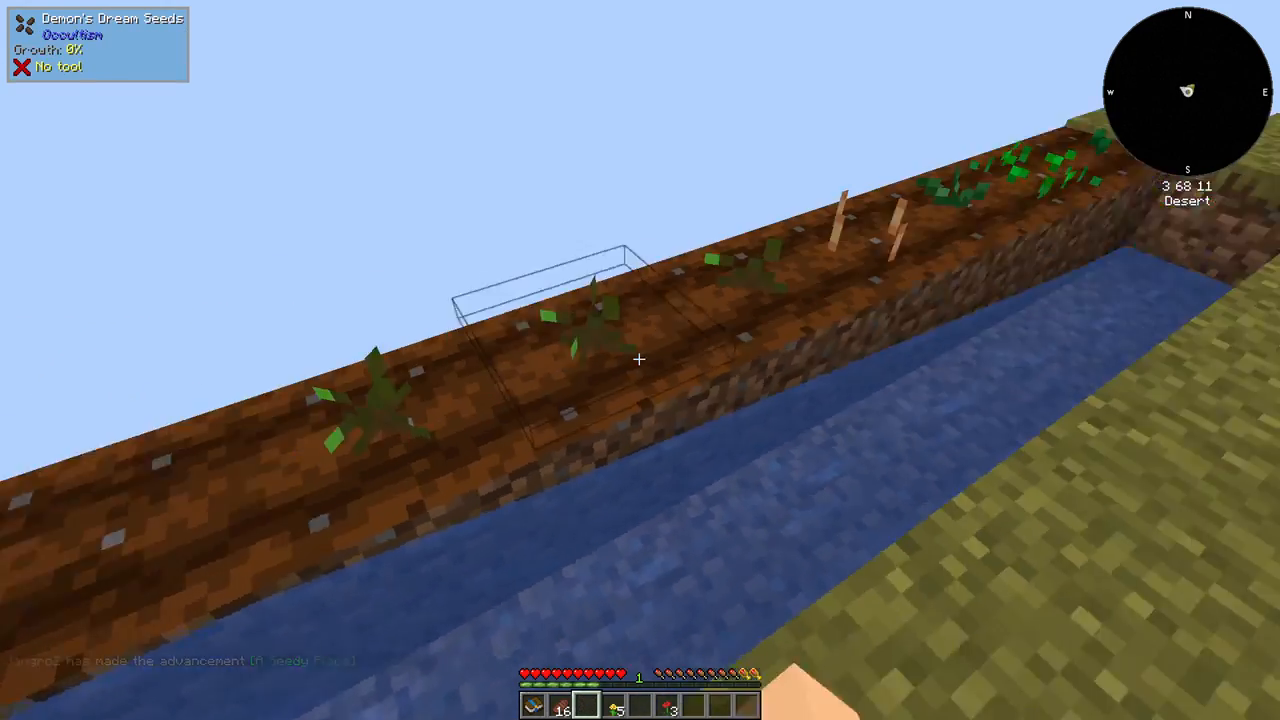
mouse_move(640, 360)
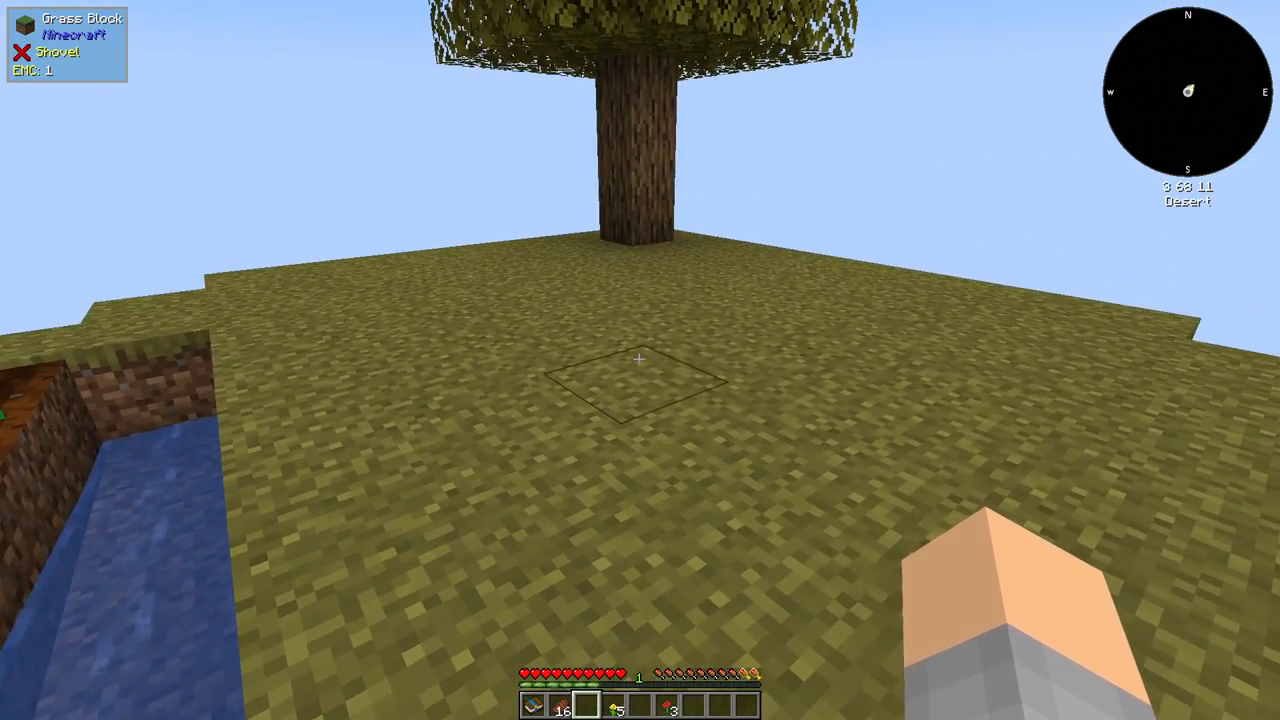
key(e)
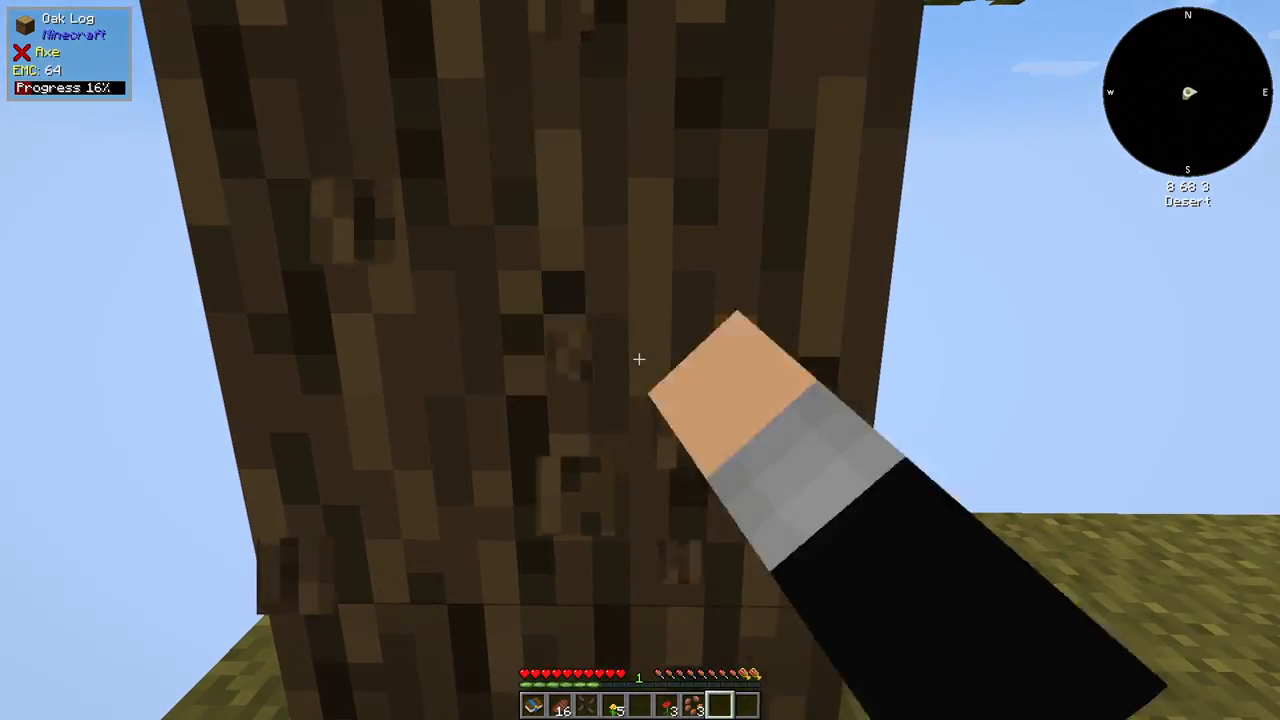
click(639, 359)
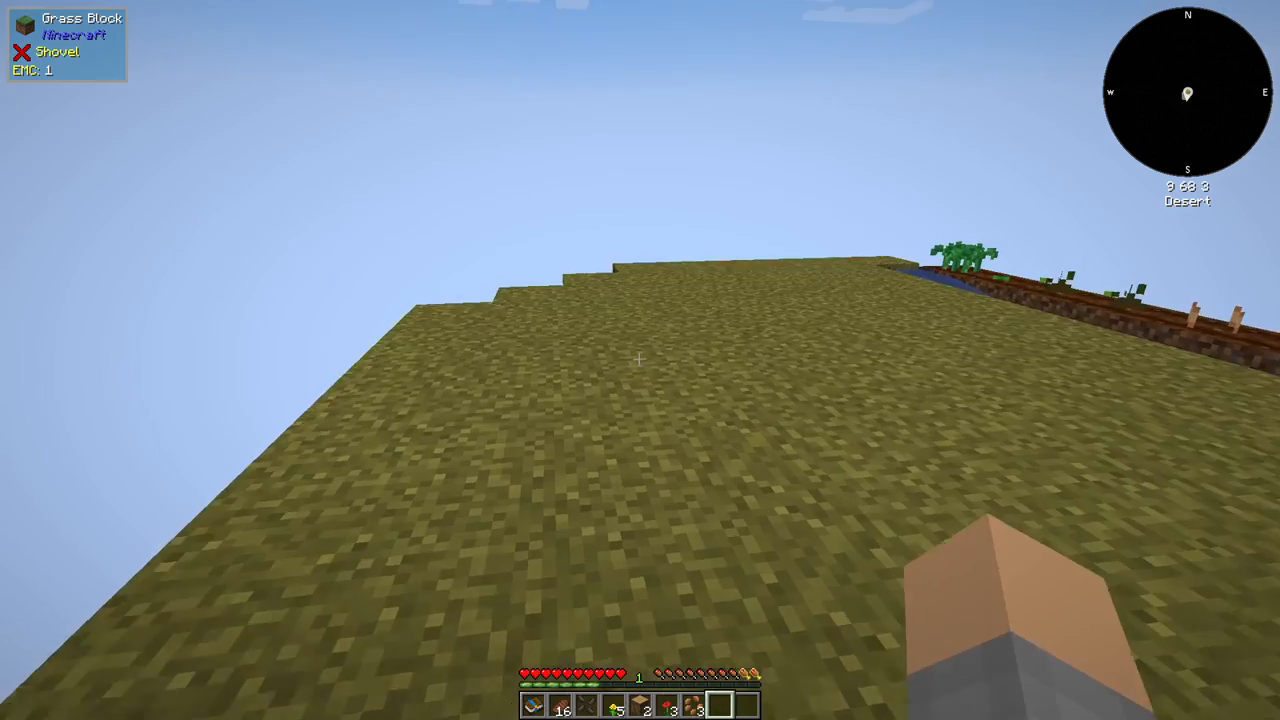
Step: Craft a Wooden Crook from sticks and check the inventory after breaking oak leaves
key(e)
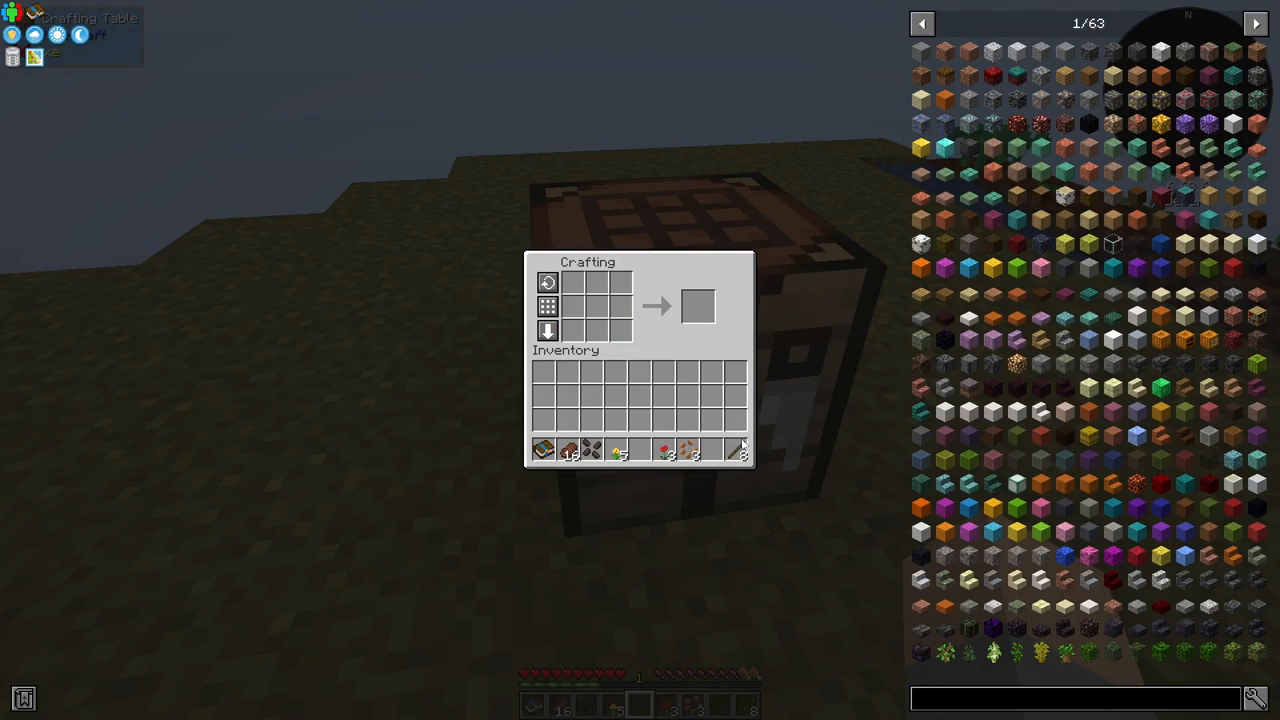
click(740, 450)
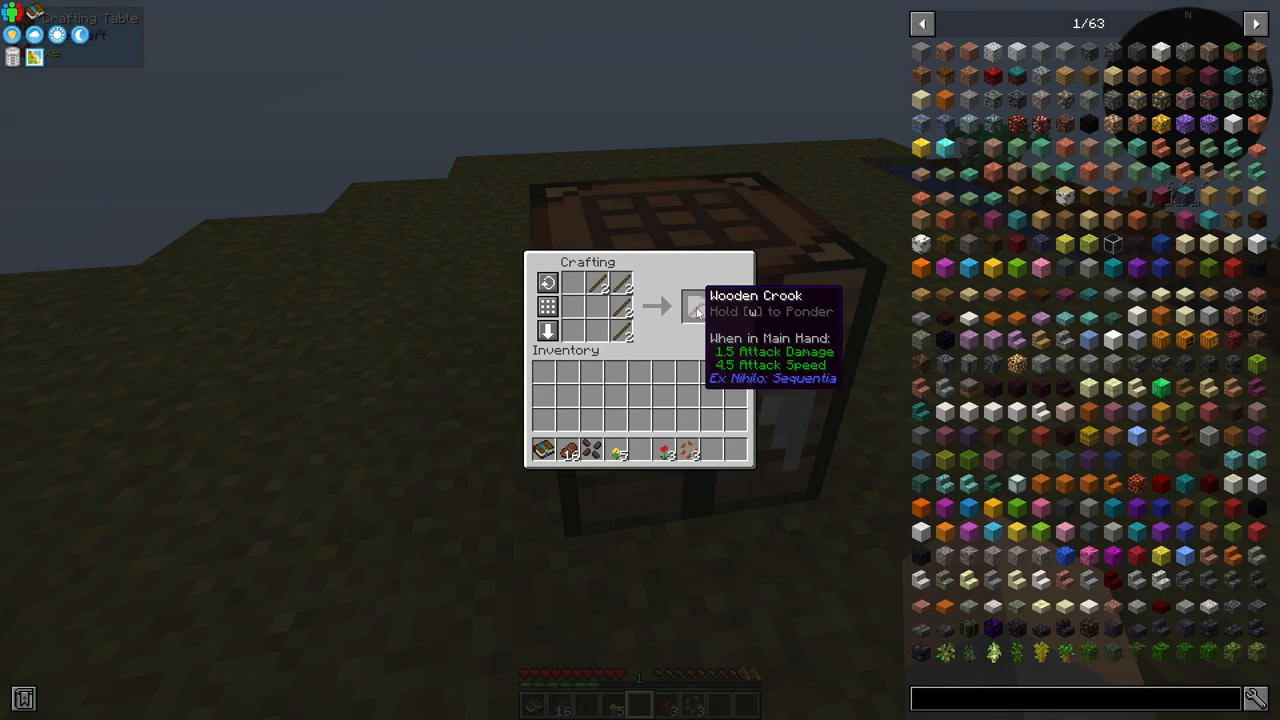
key(Escape)
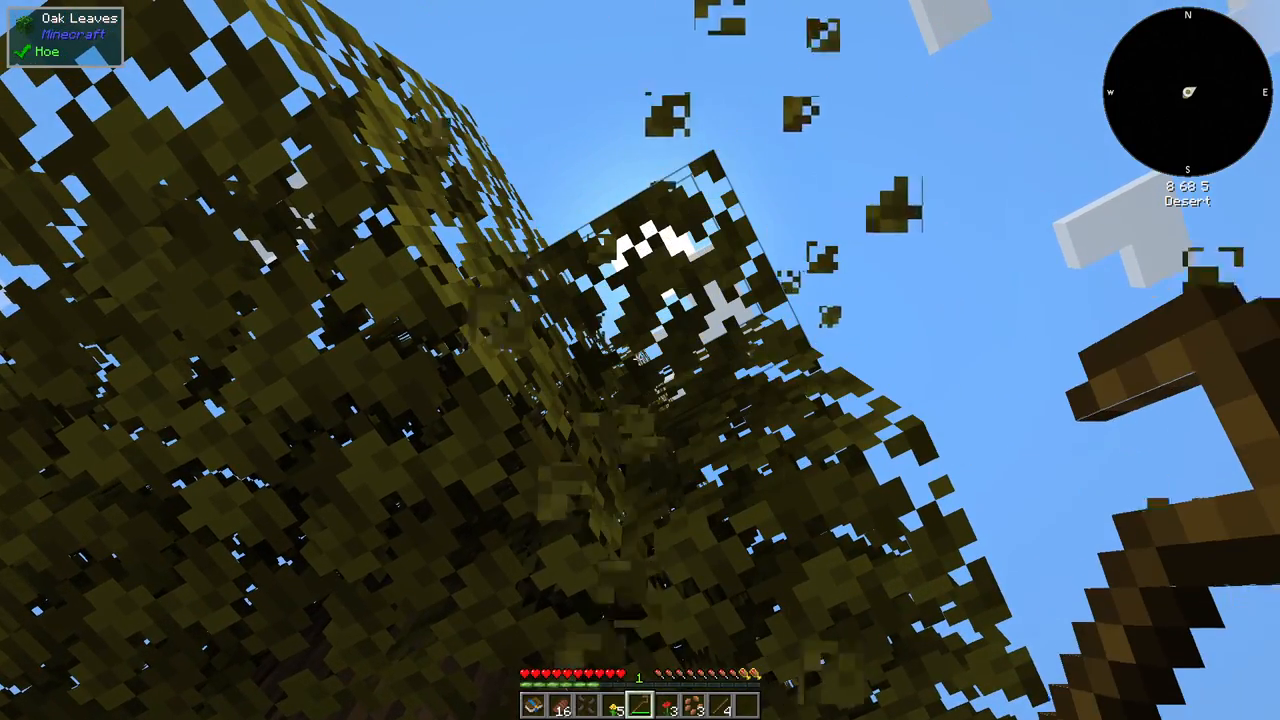
mouse_move(640, 360)
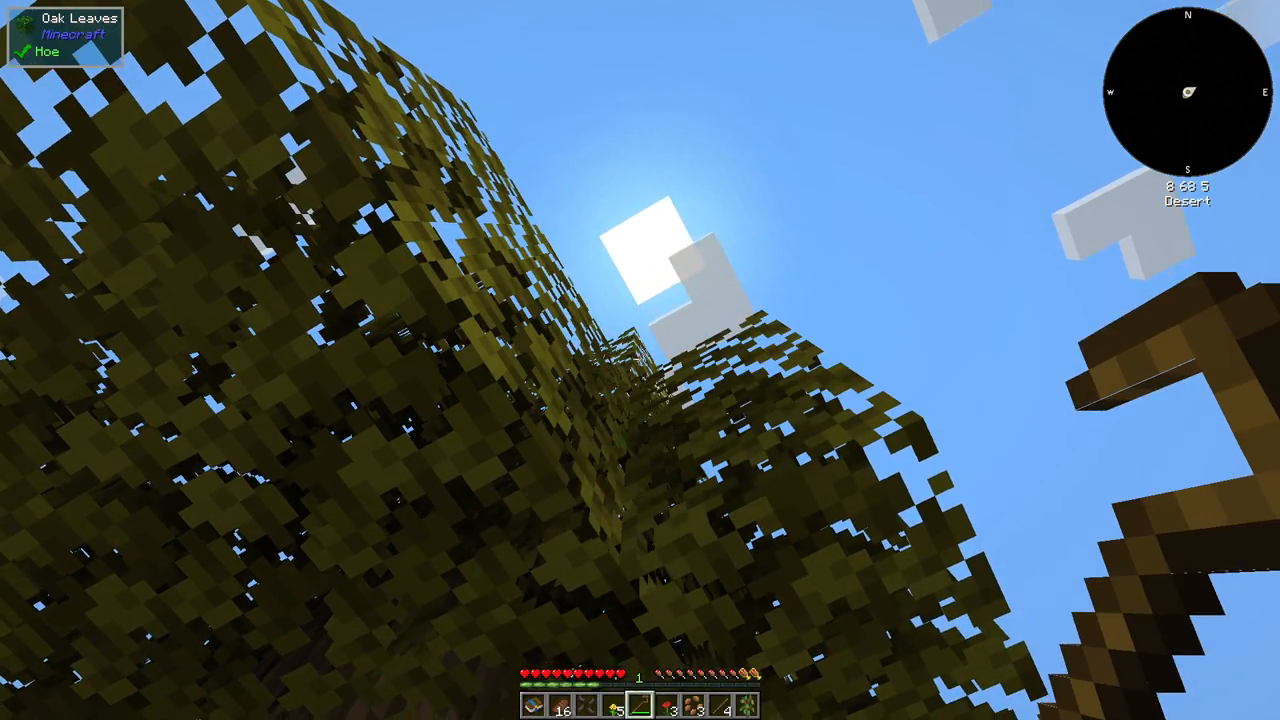
mouse_move(640, 360)
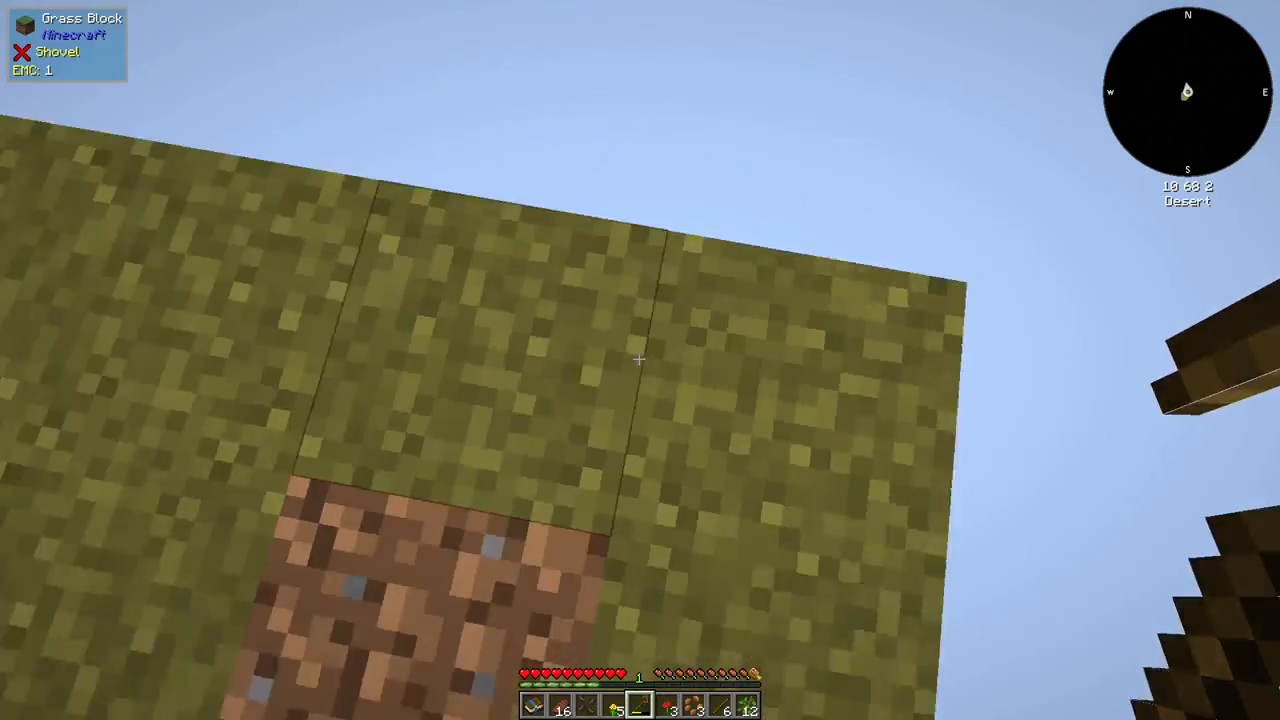
key(e)
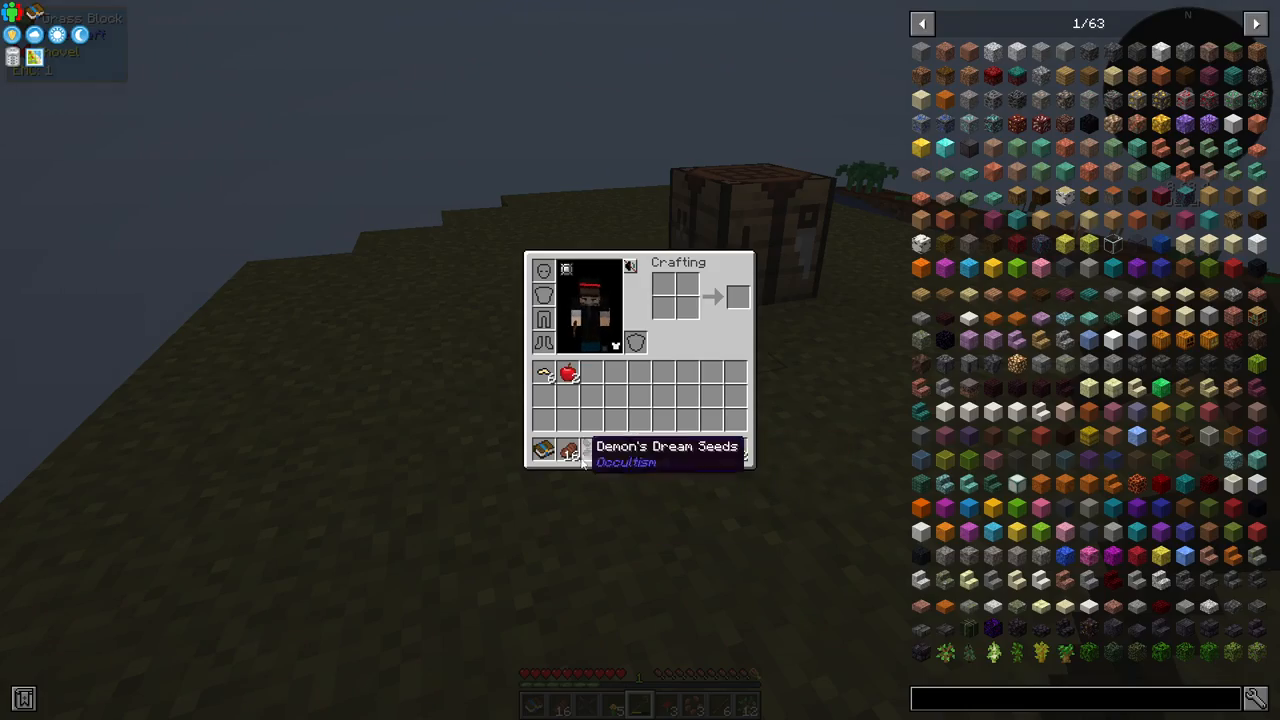
mouse_move(570, 373)
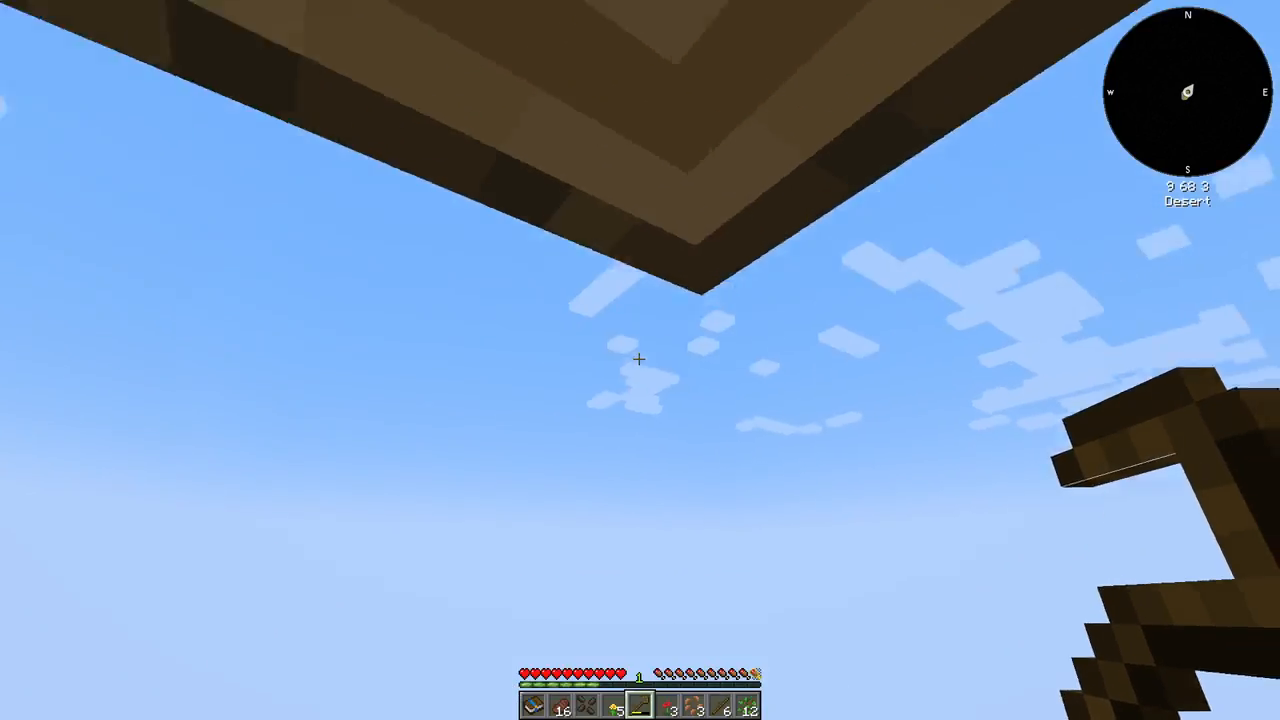
key(e)
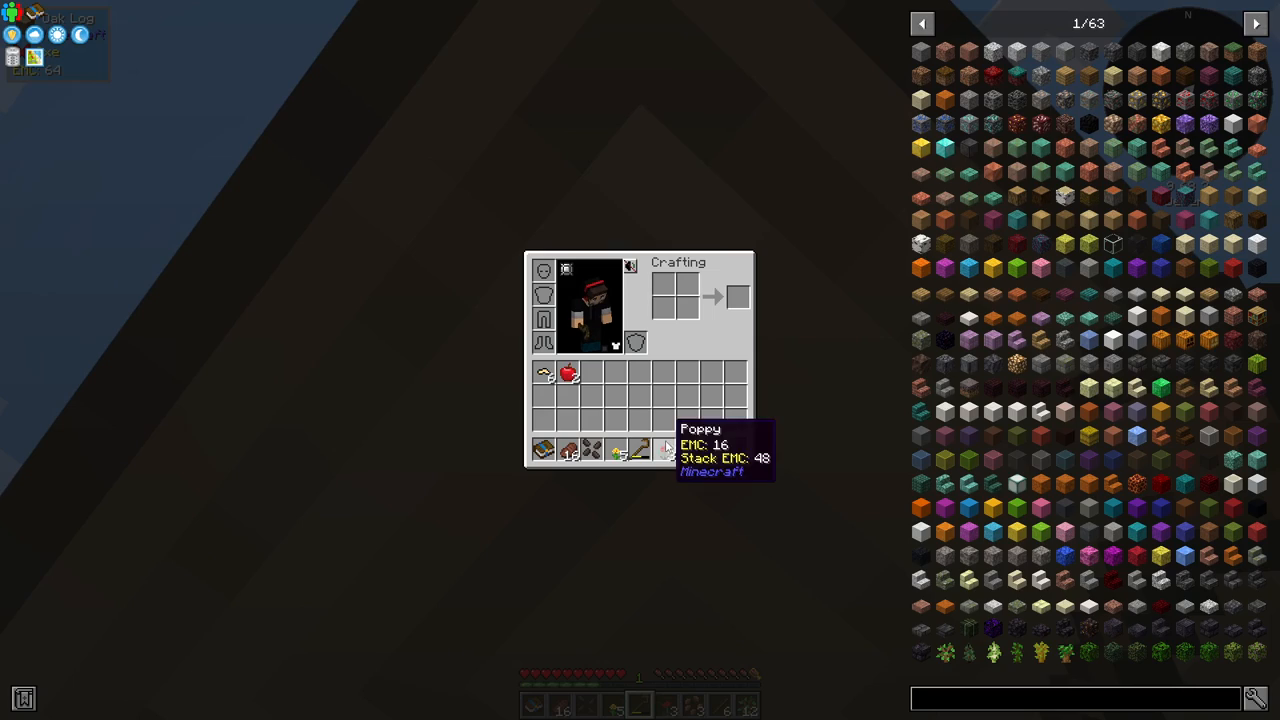
key(Escape)
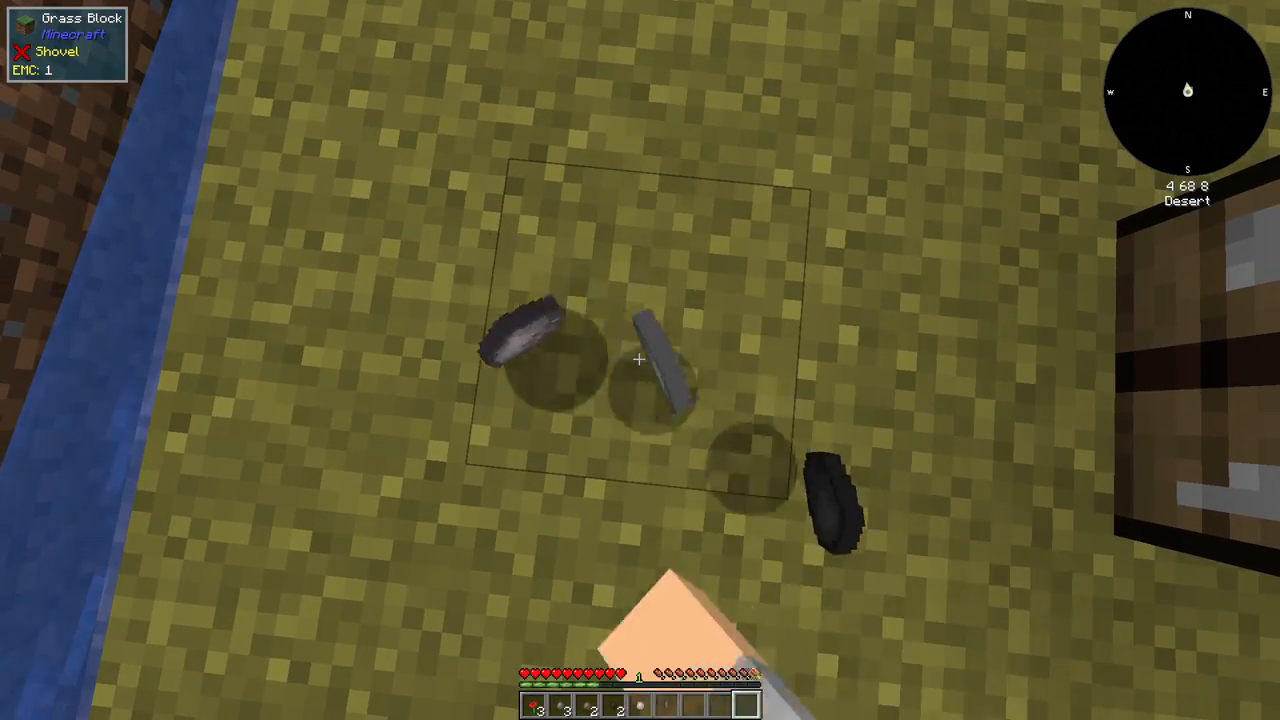
Step: Craft four stone pebbles into a cobblestone block in the inventory
key(e)
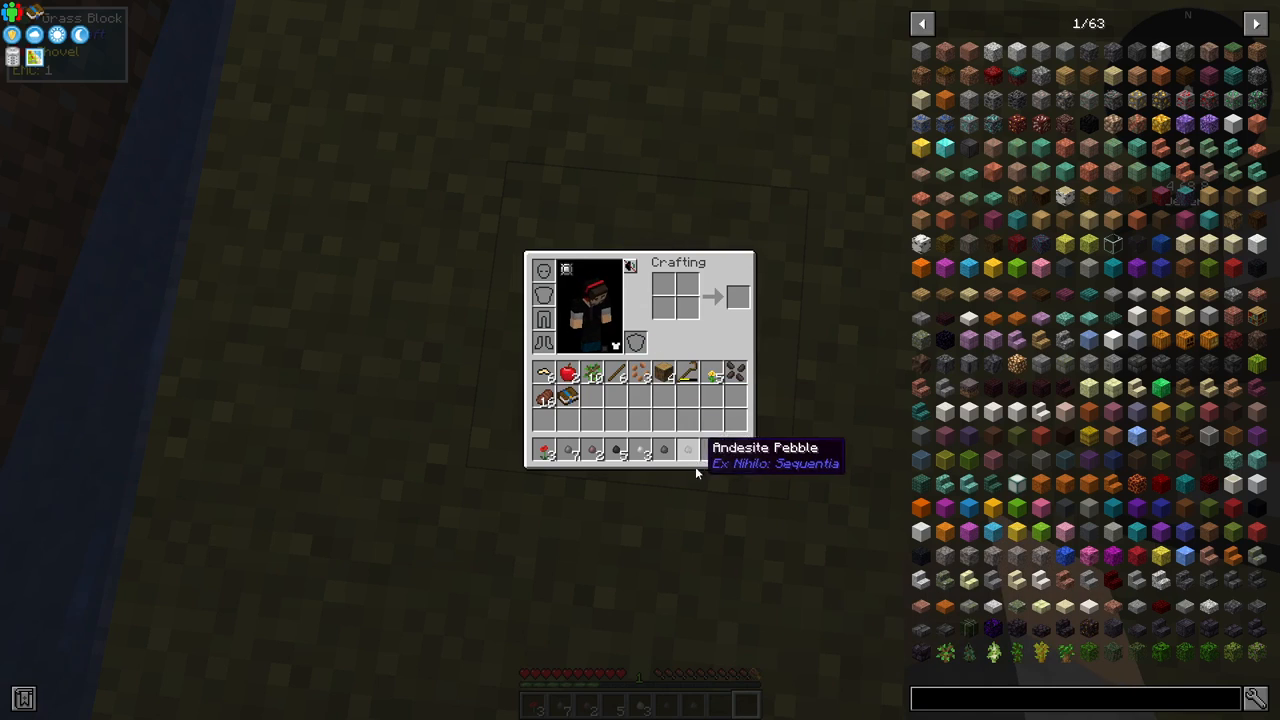
mouse_move(648, 451)
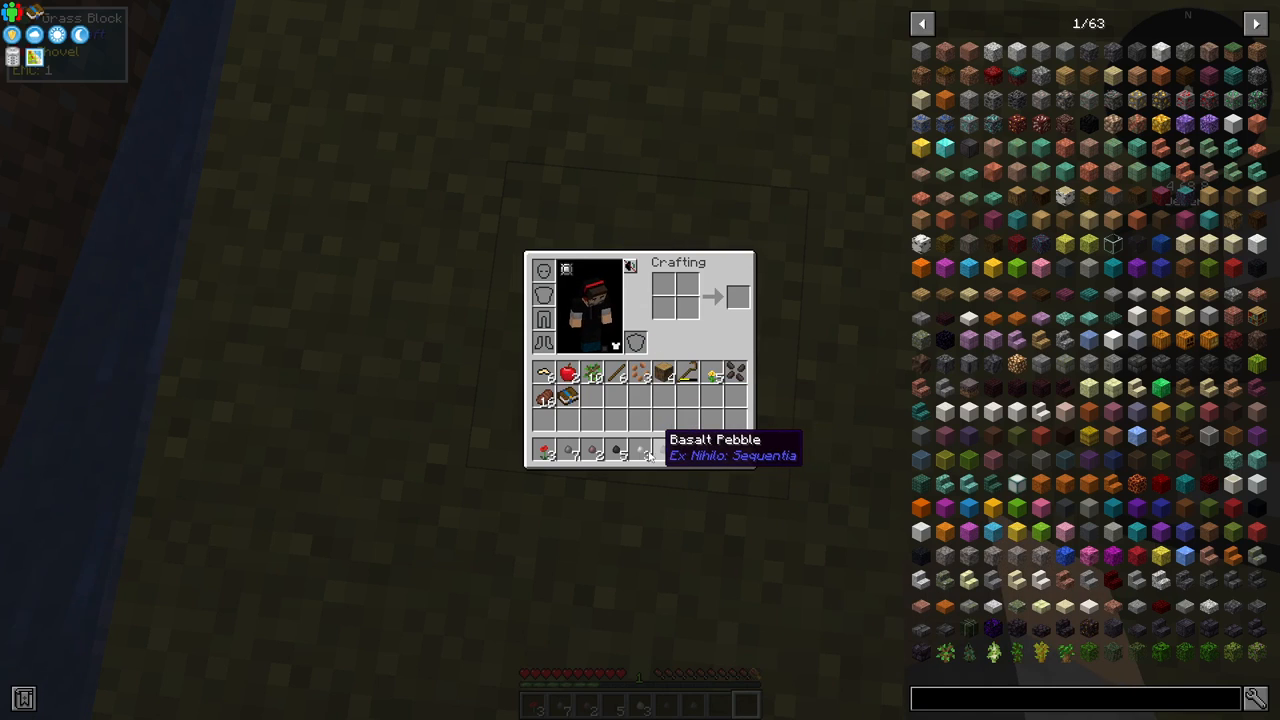
mouse_move(548, 450)
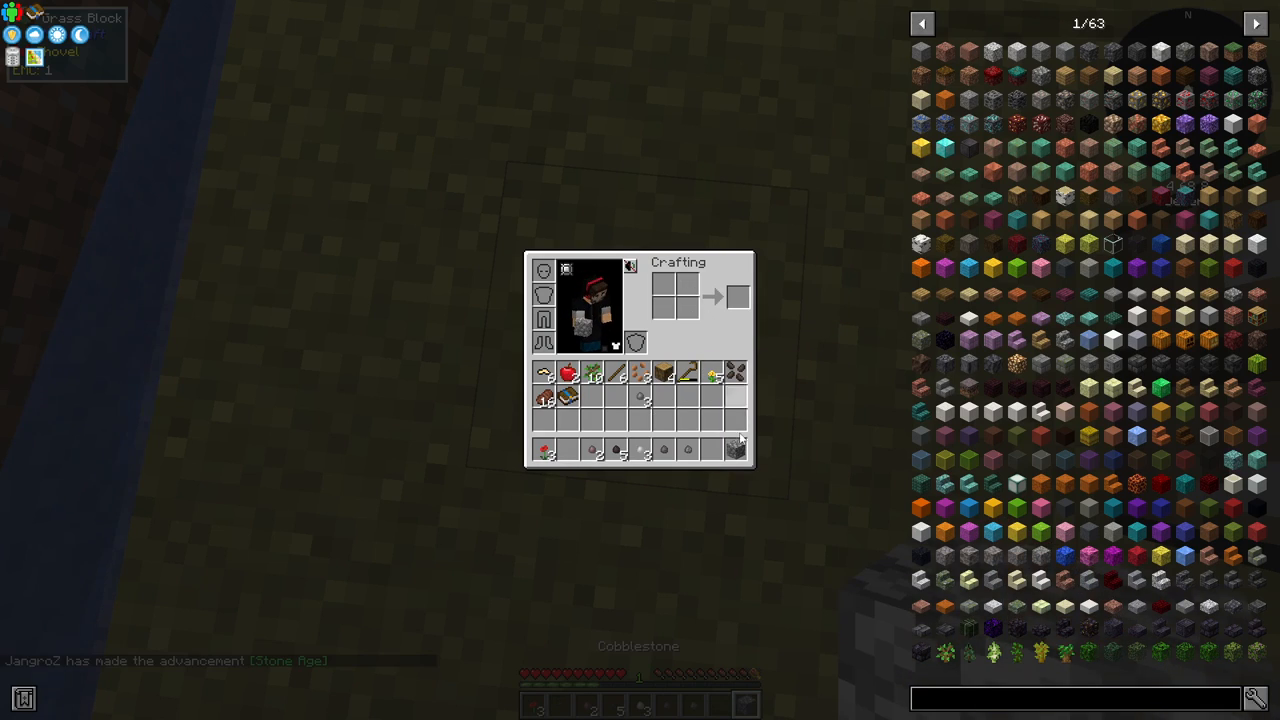
key(Escape)
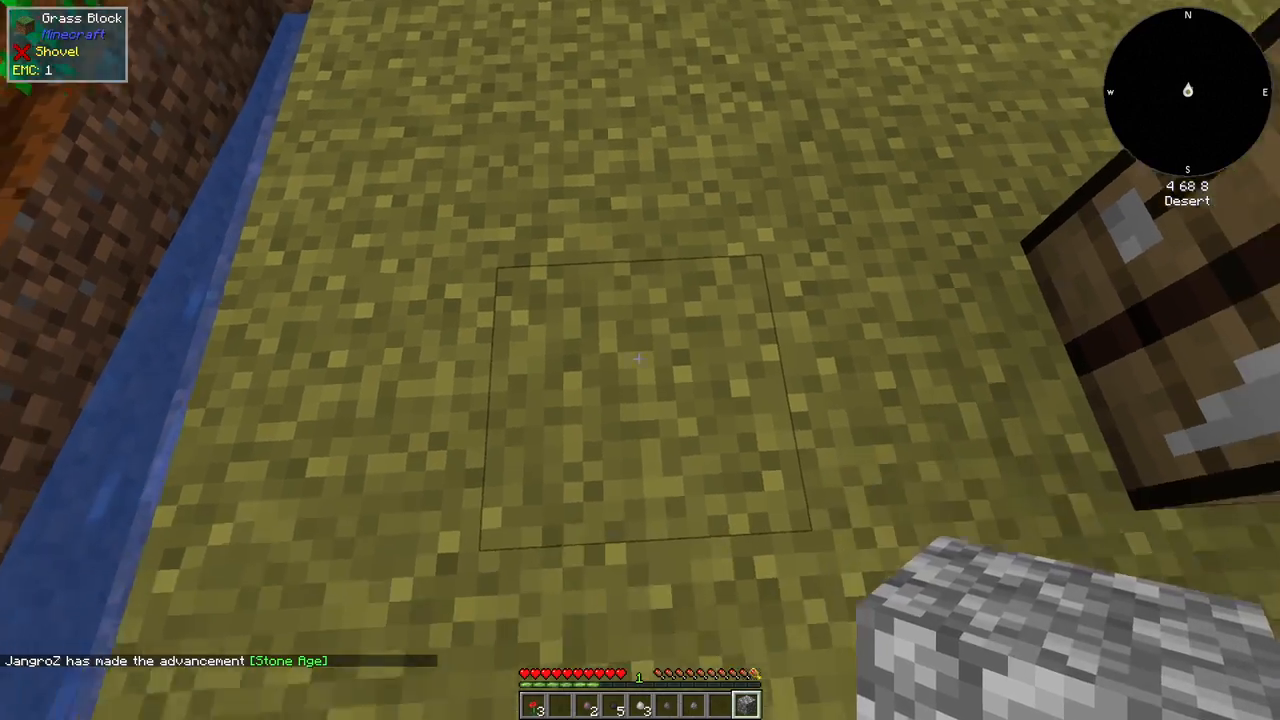
mouse_move(640, 360)
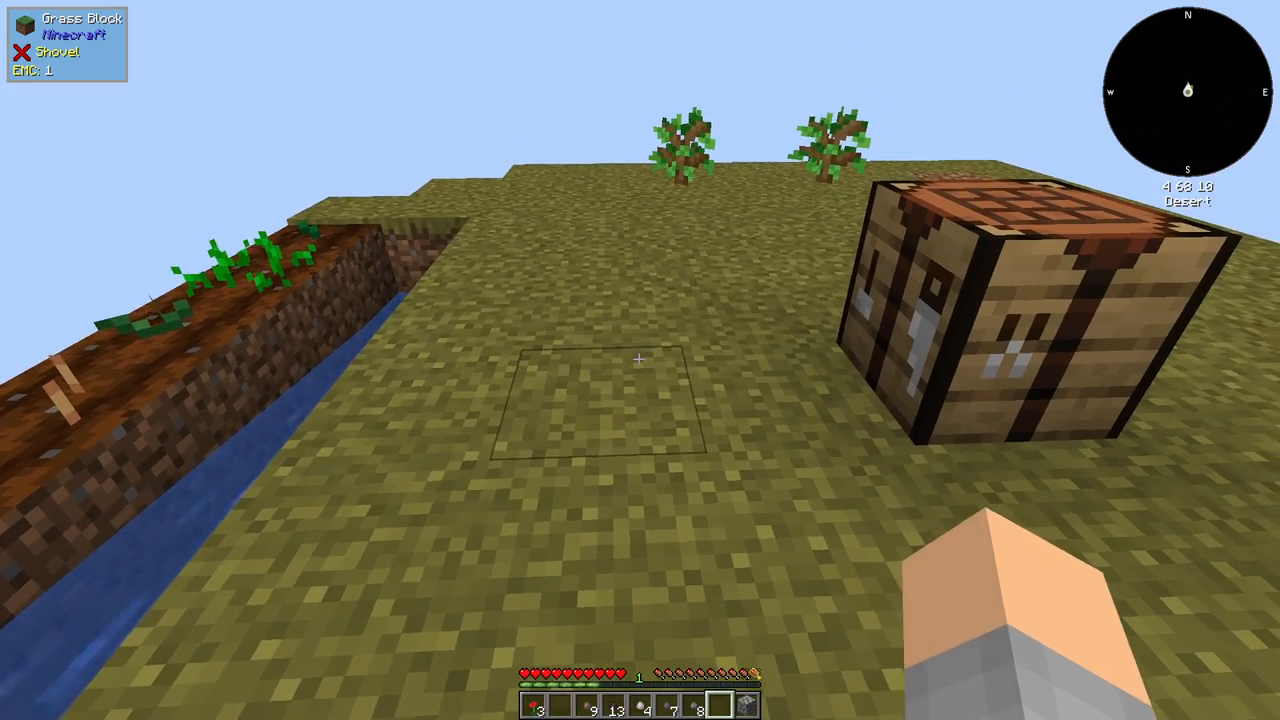
Step: Rebind Use Item/Place Block in Key Binds, then check the collected pebble stacks
key(Escape)
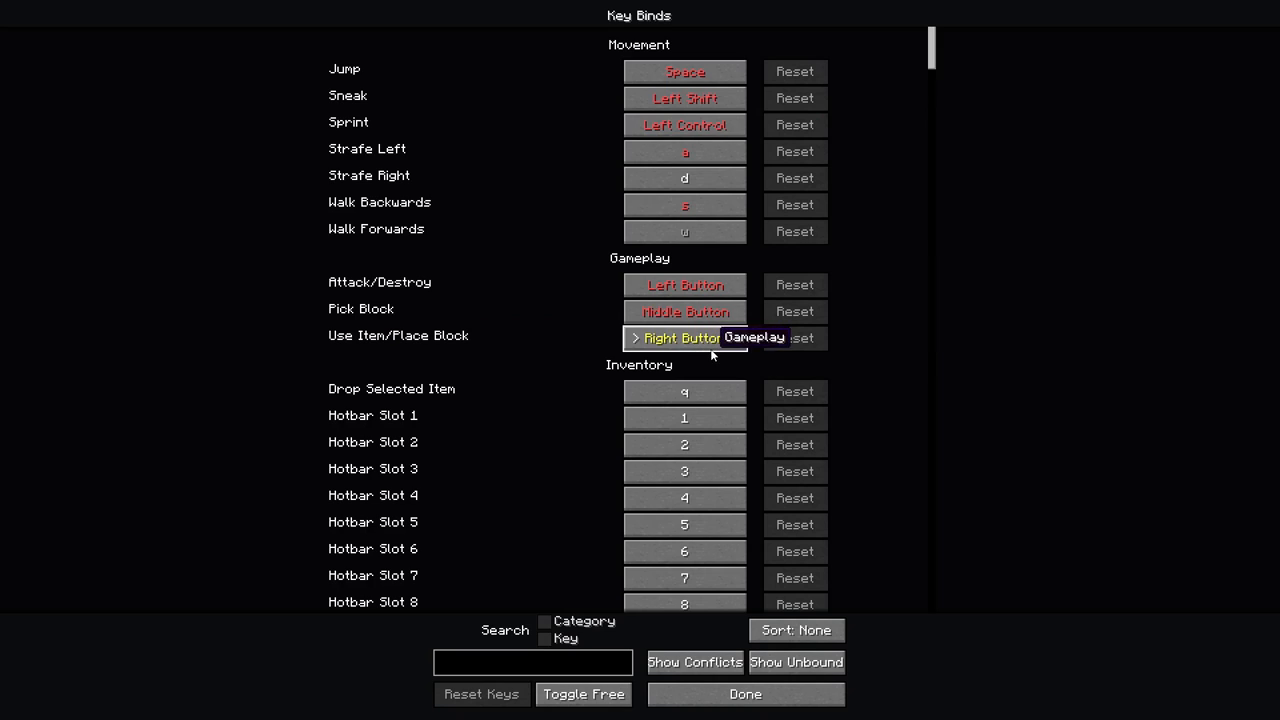
click(684, 337)
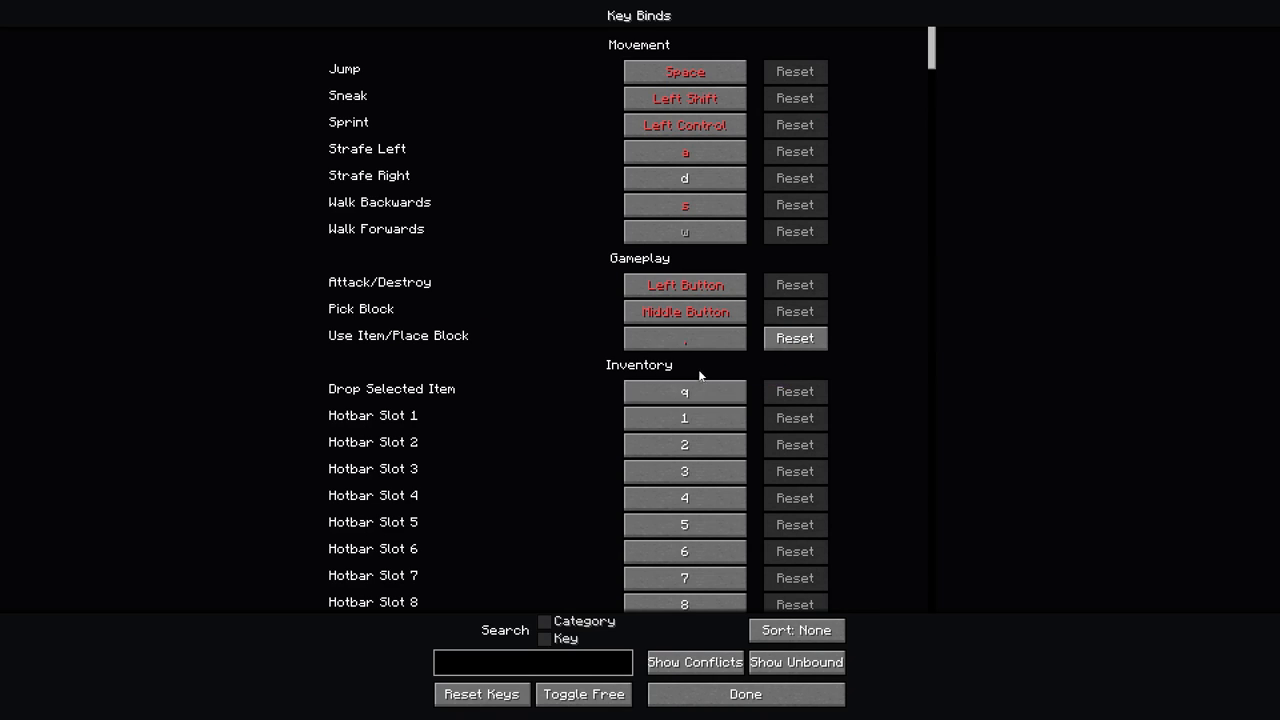
click(745, 694)
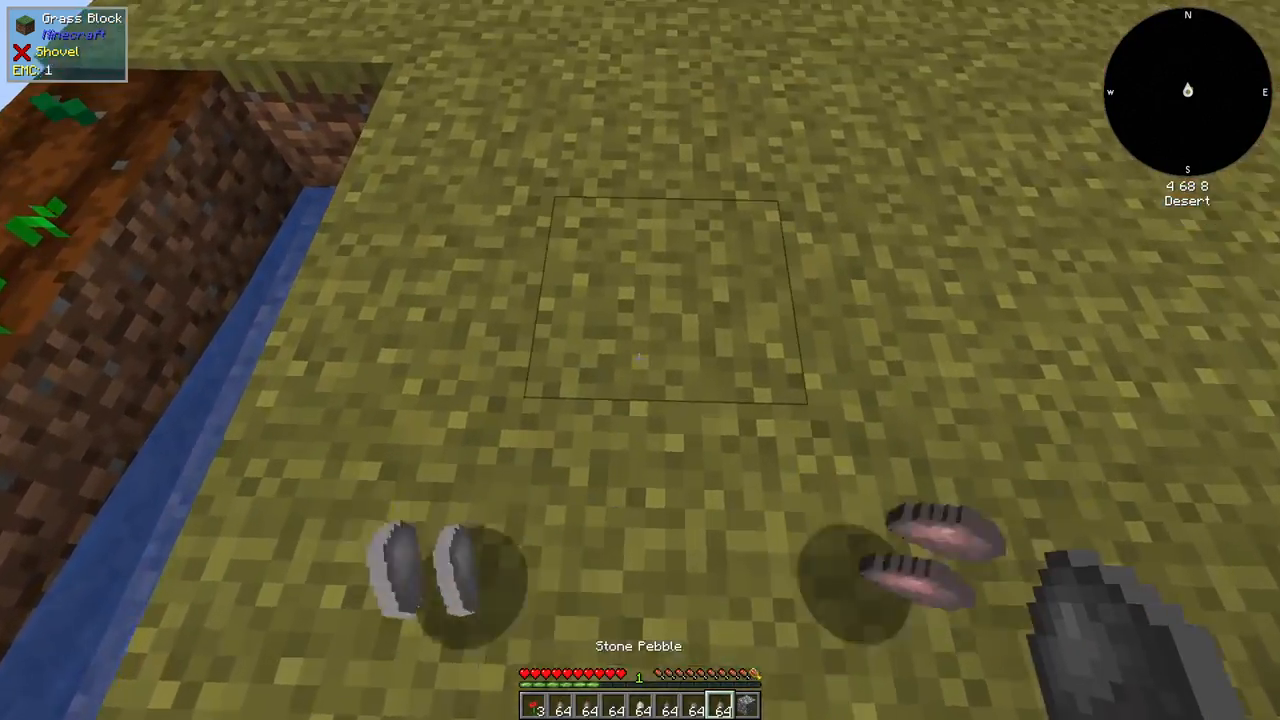
key(e)
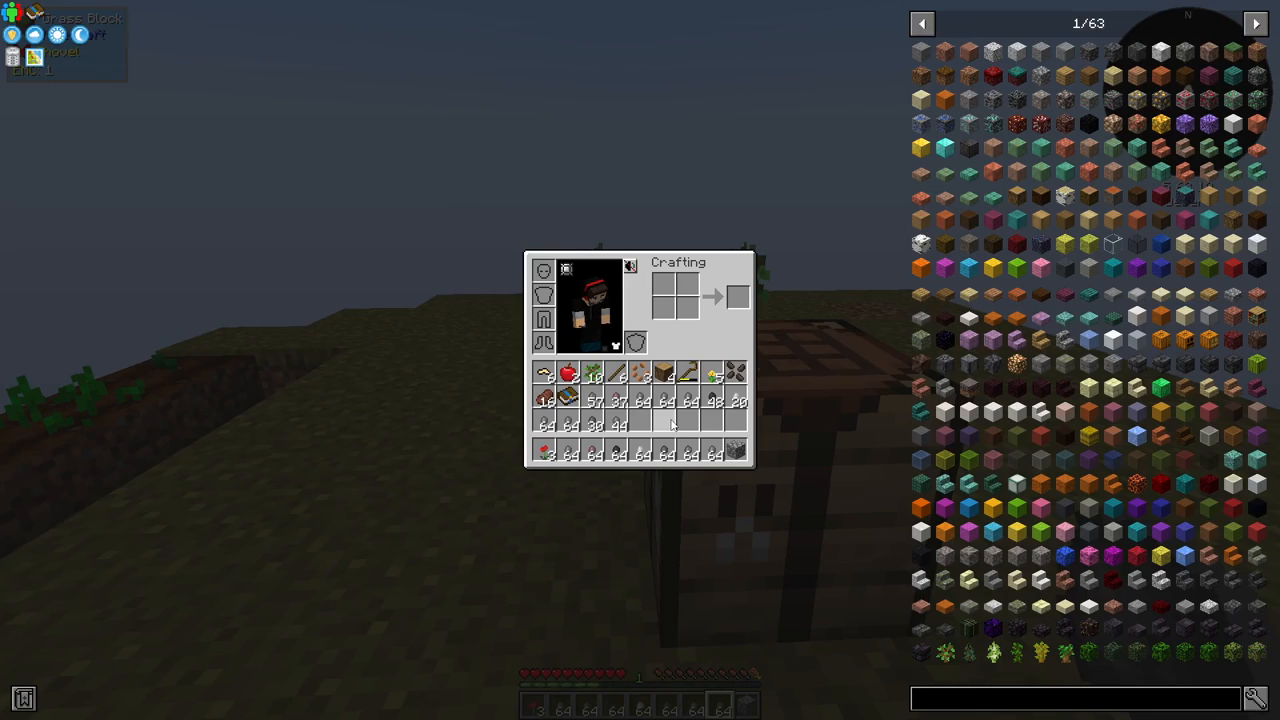
Step: Craft 2x2 pebble squares into stone blocks like granite and basalt
key(Escape)
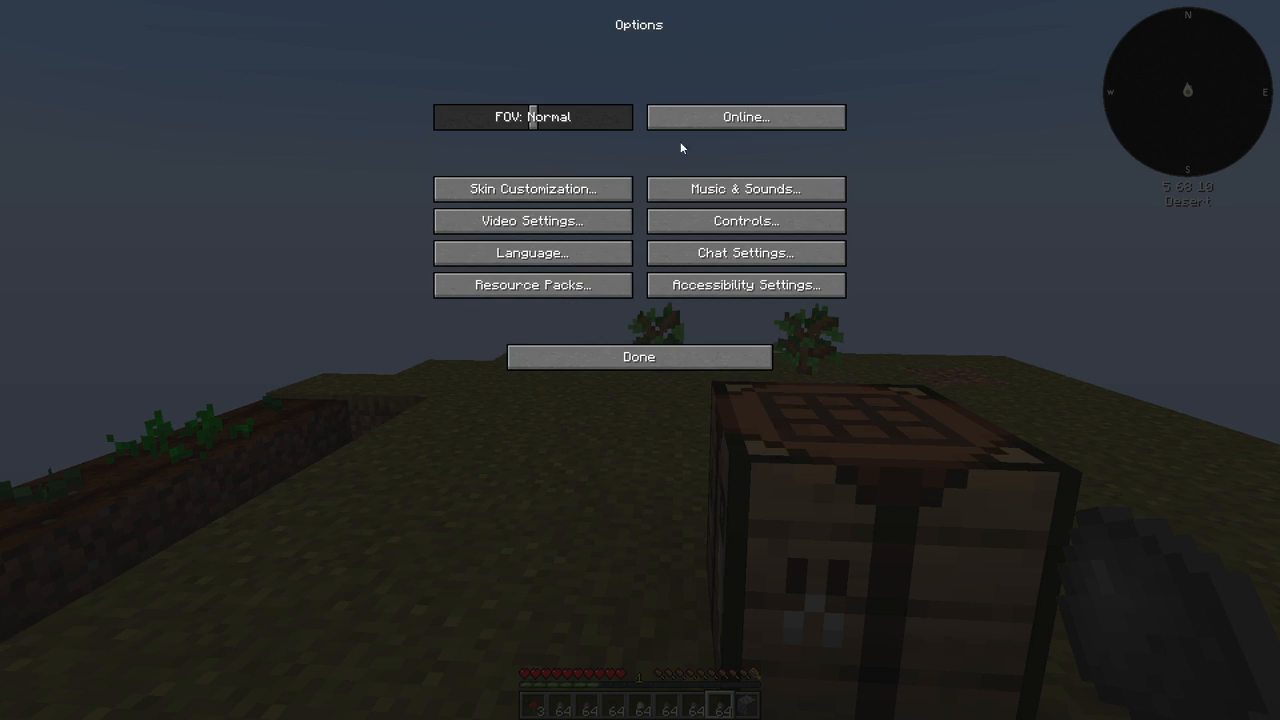
click(745, 221)
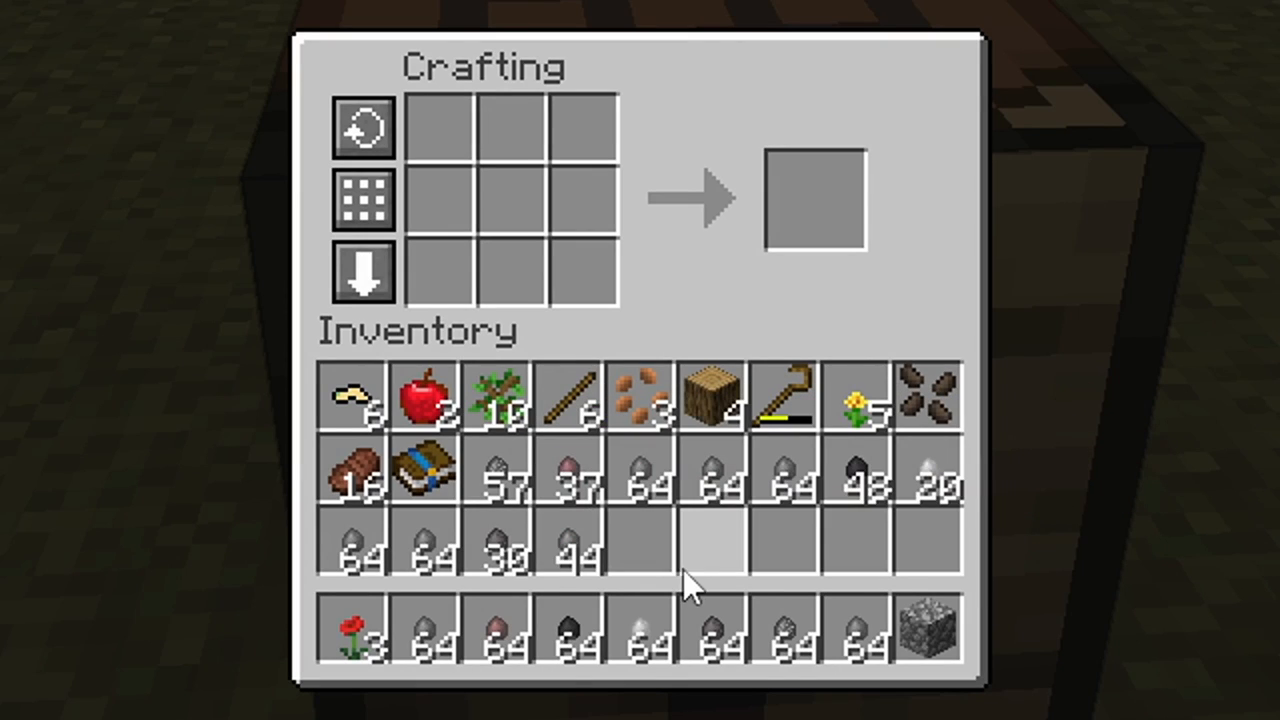
mouse_move(500, 515)
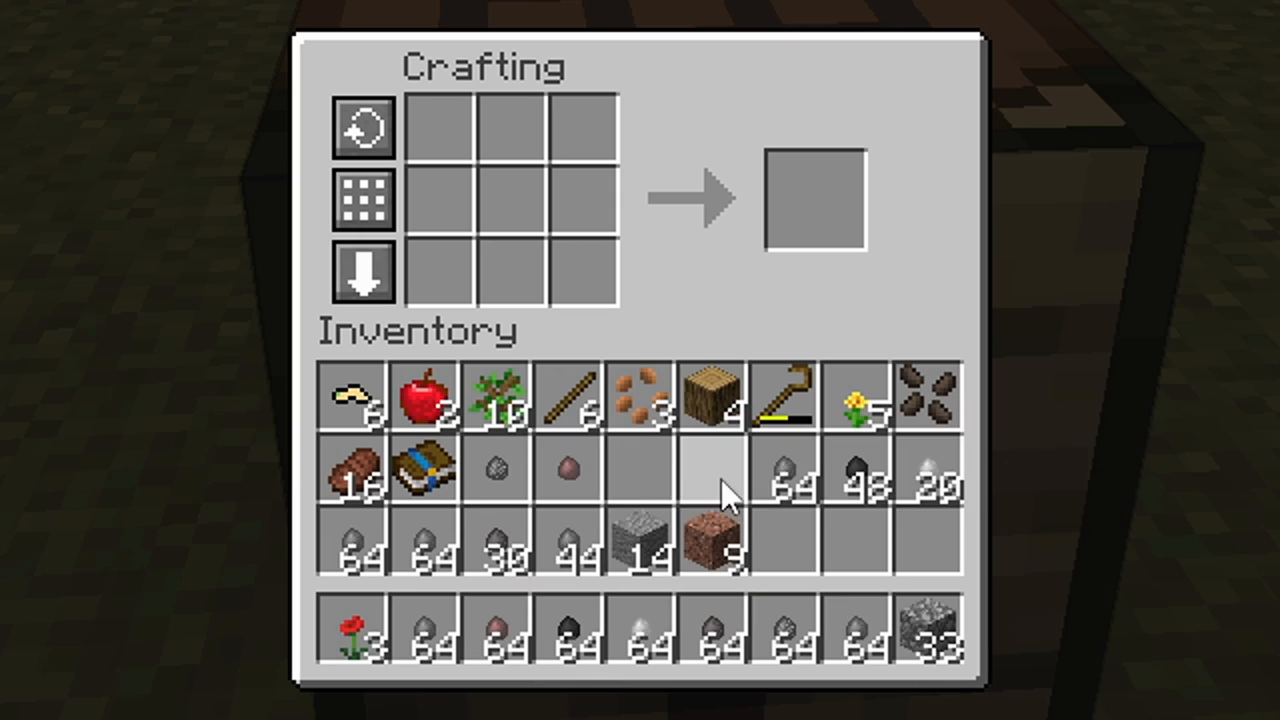
mouse_move(700, 545)
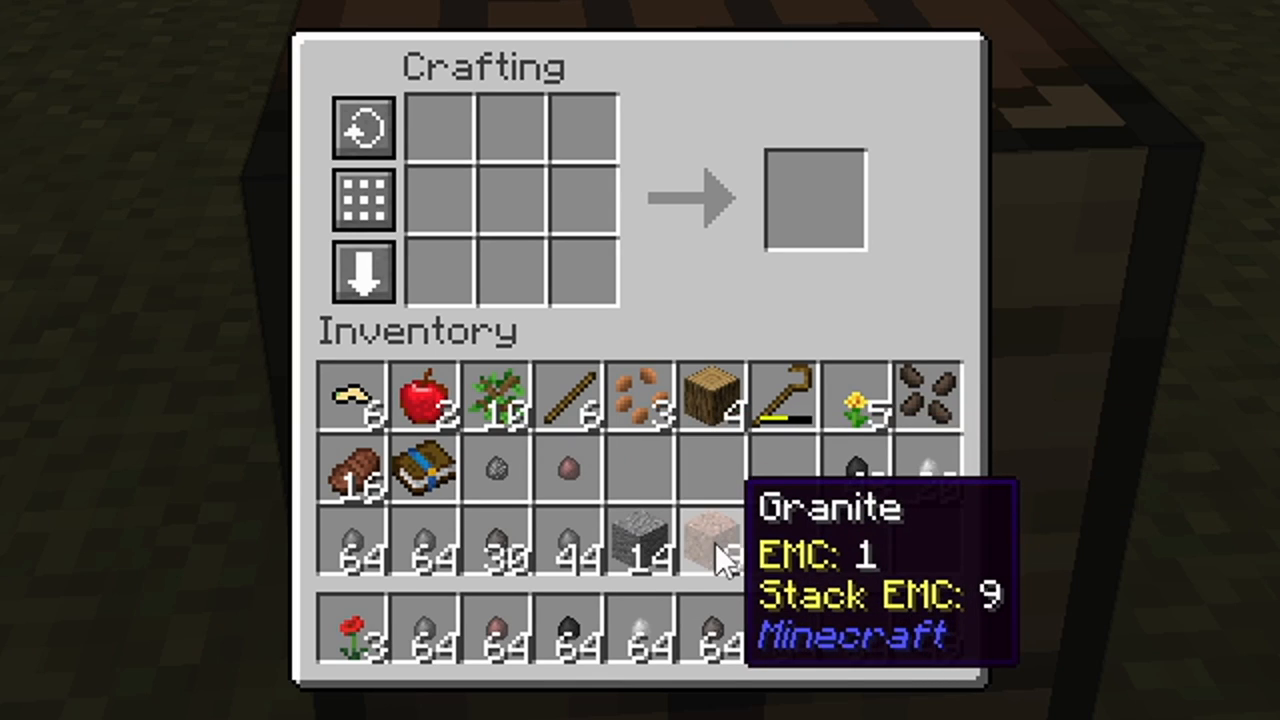
mouse_move(395, 555)
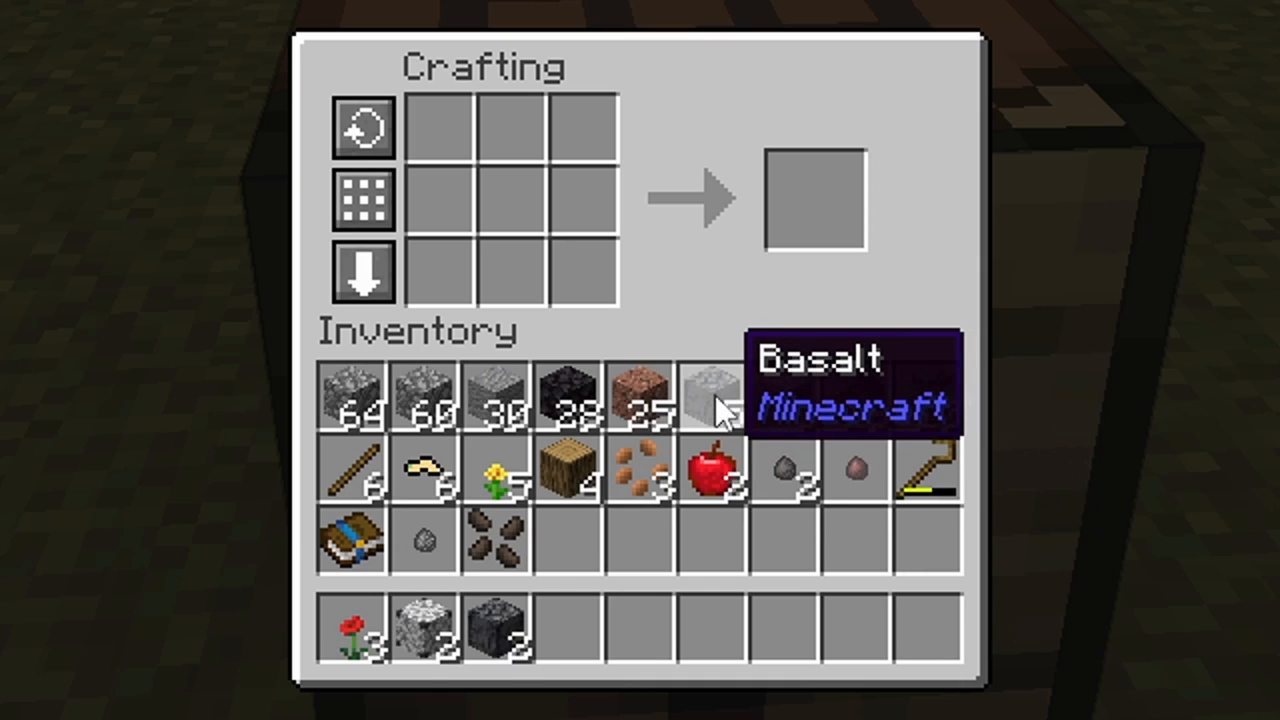
mouse_move(510, 410)
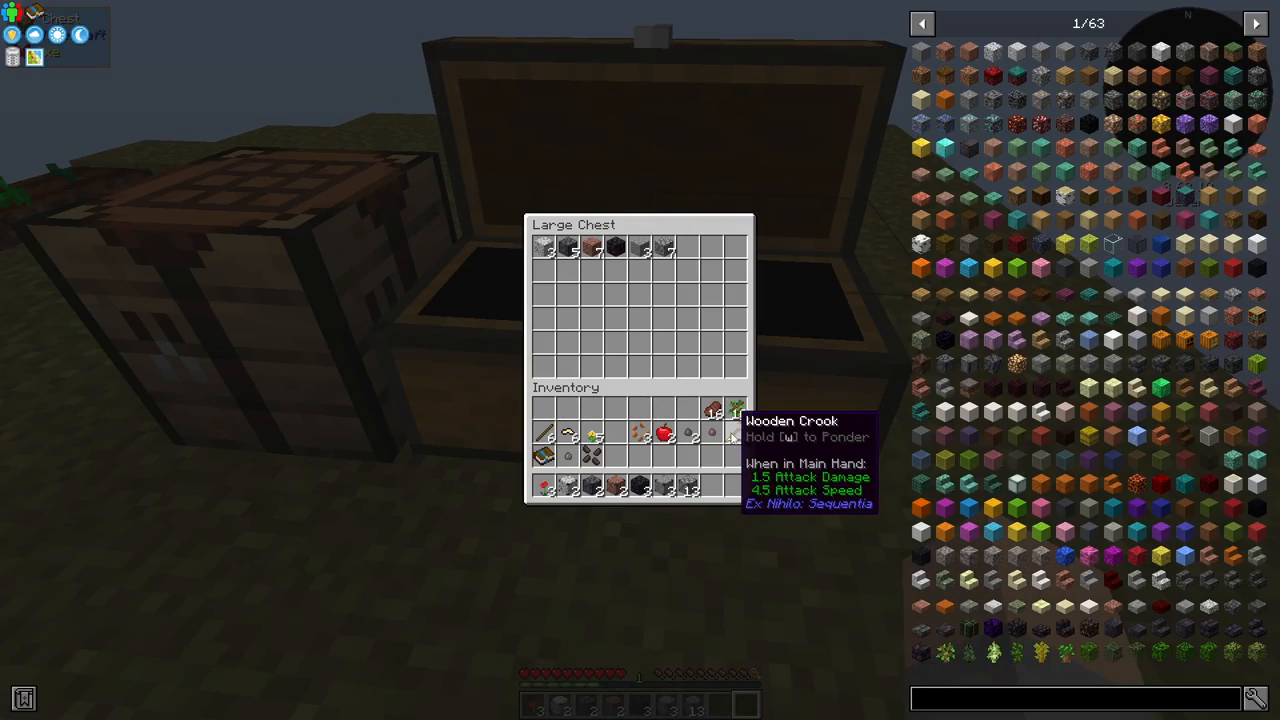
Step: Move the granite, basalt and most other inventory items into the large chest
key(Escape)
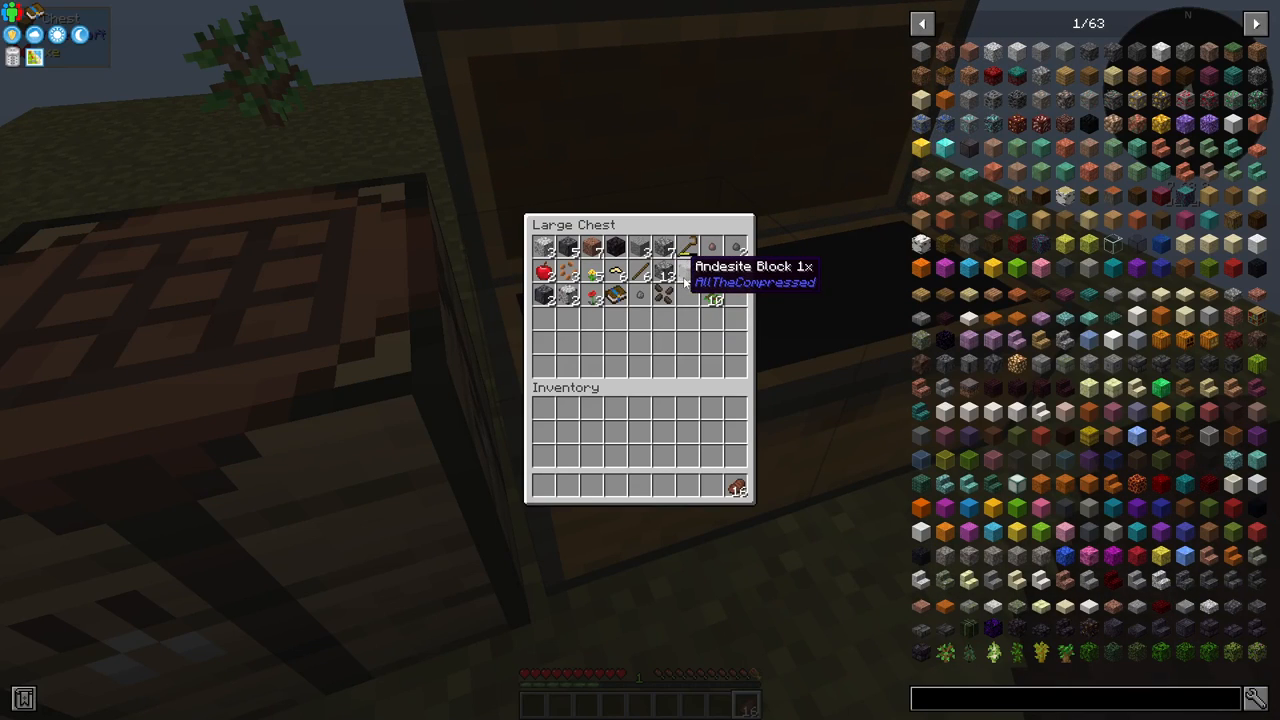
mouse_move(695, 315)
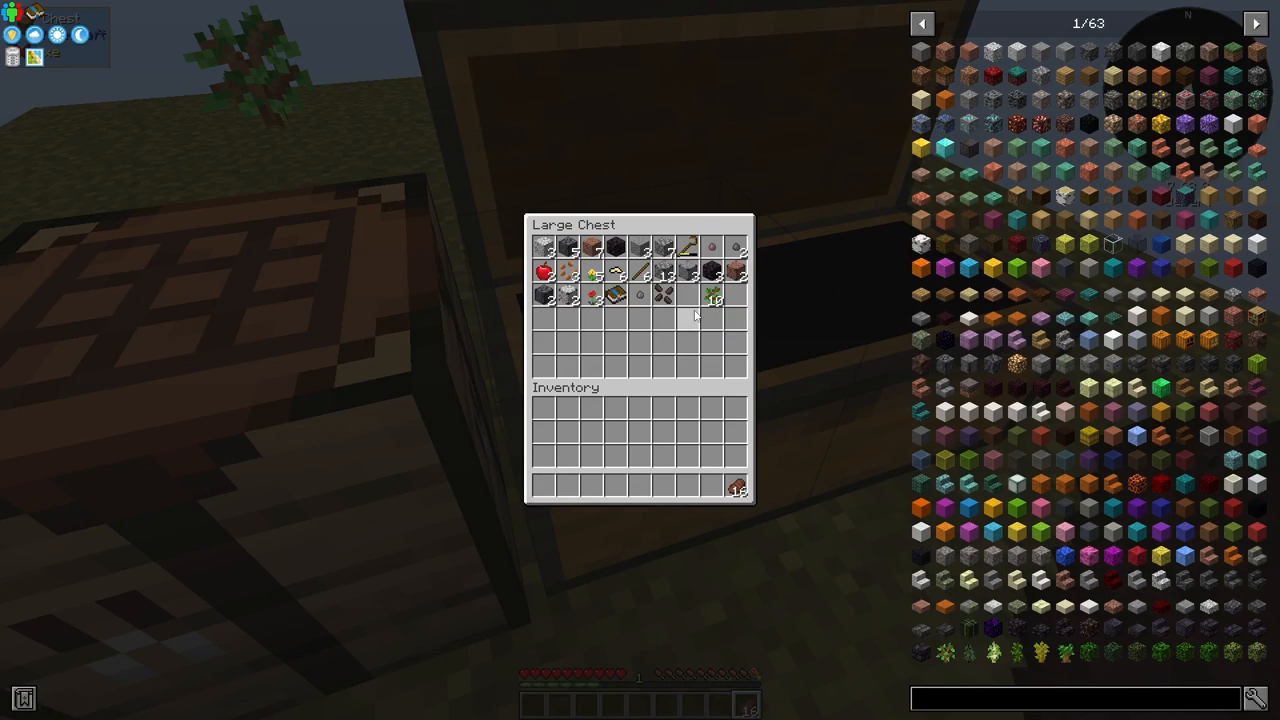
key(Escape)
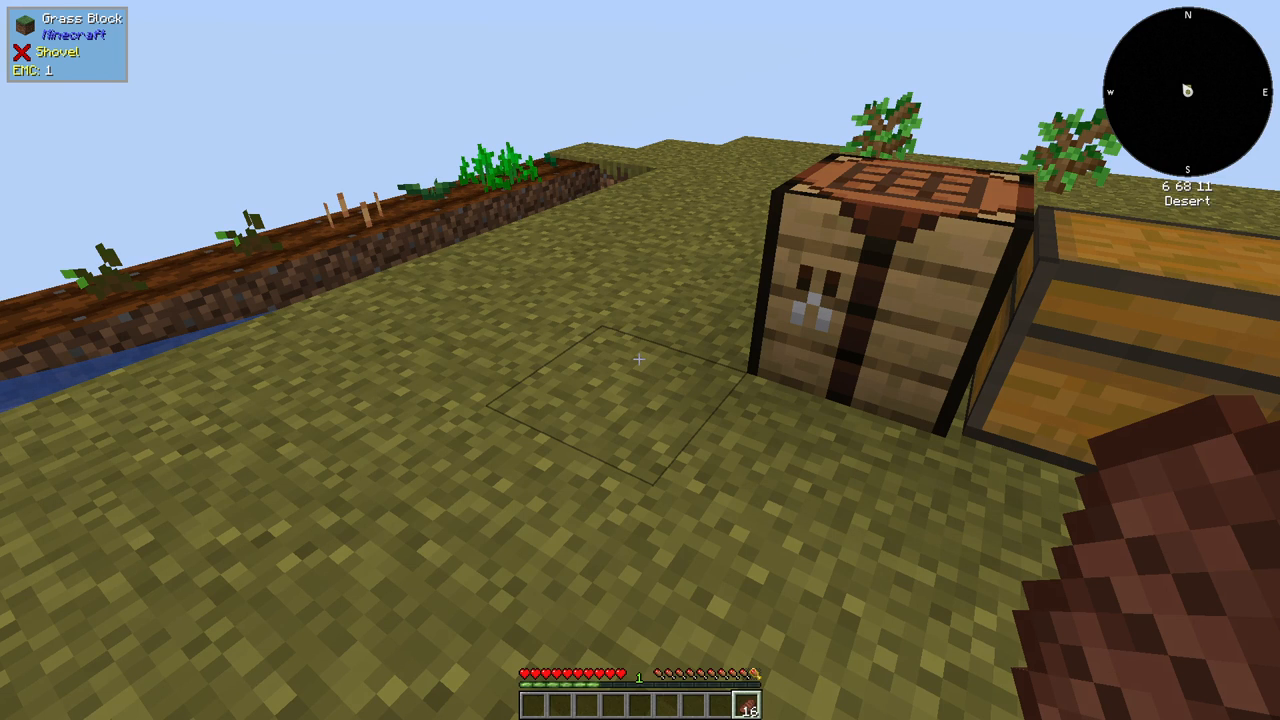
mouse_move(640, 360)
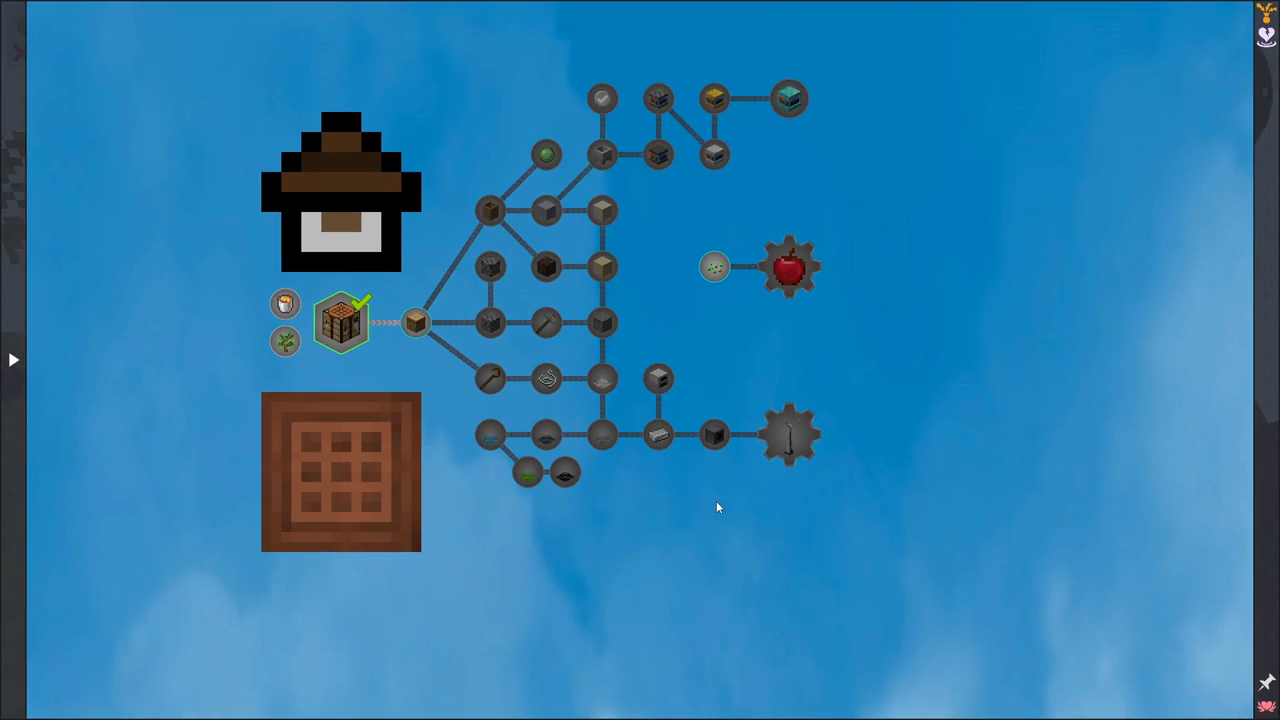
mouse_move(716, 557)
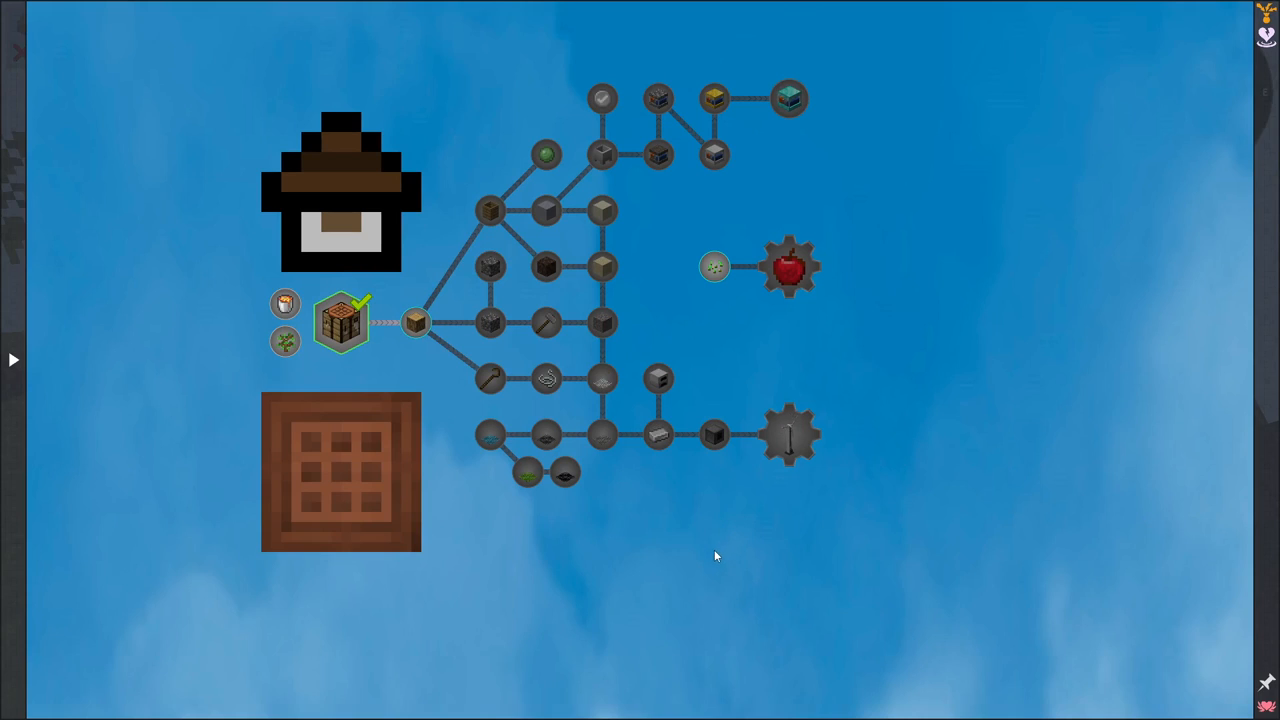
mouse_move(676, 551)
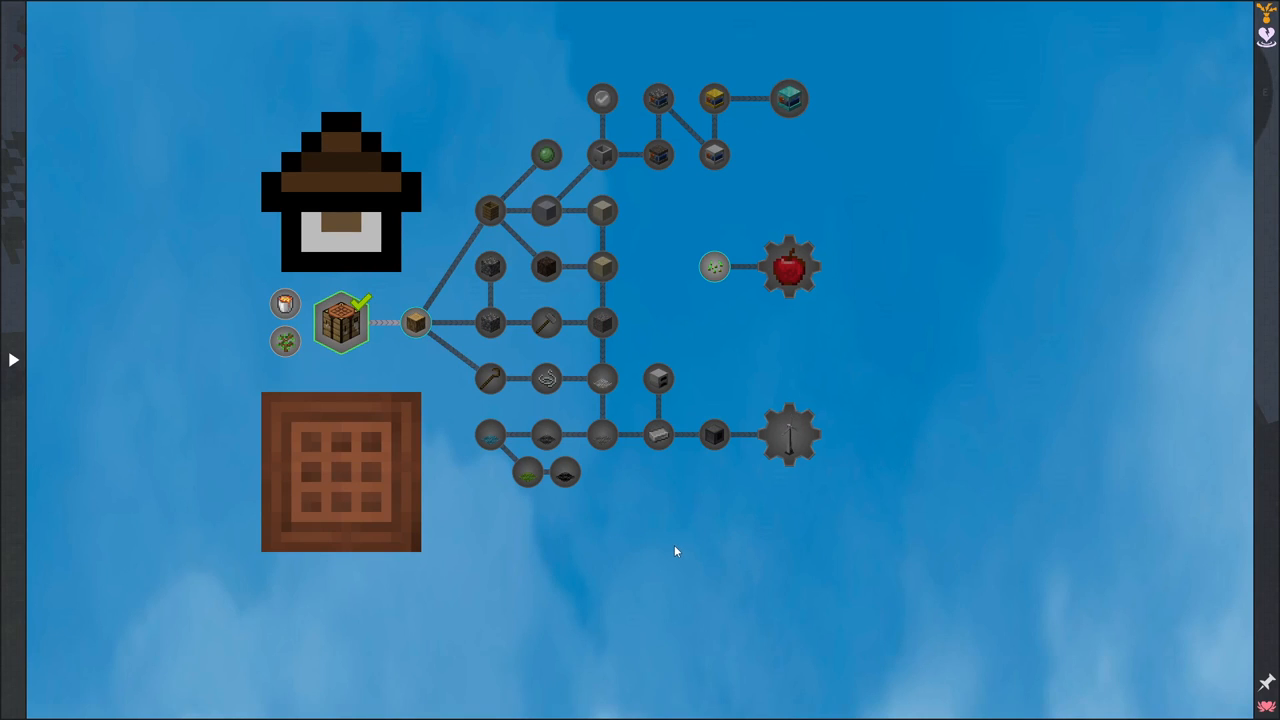
mouse_move(670, 555)
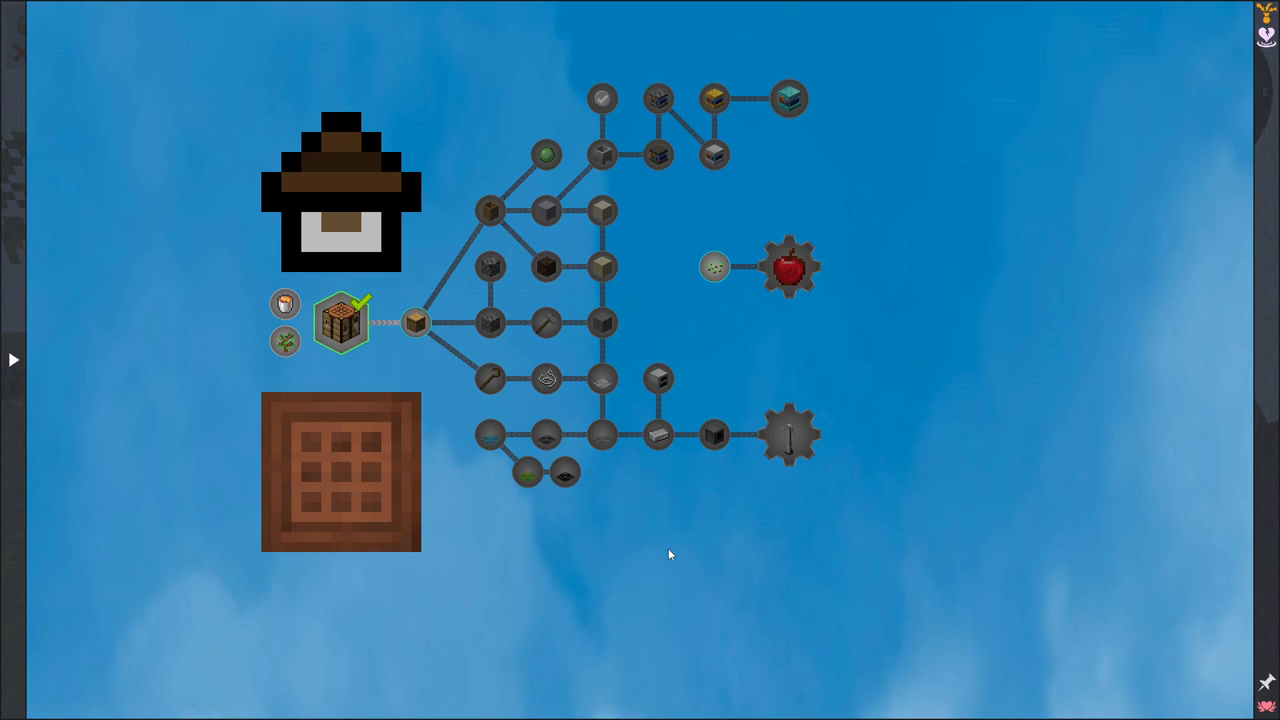
mouse_move(413, 323)
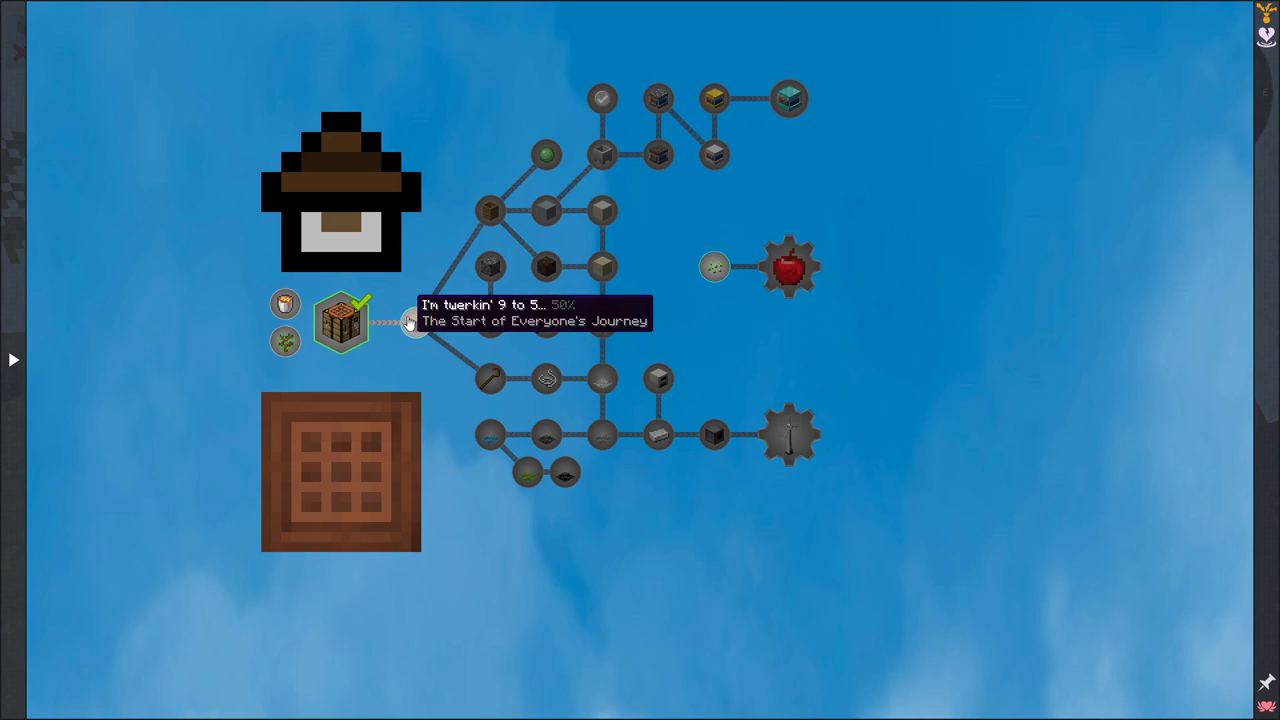
Step: Check the 50%-complete starting quest, then take the saplings from the chest
click(417, 323)
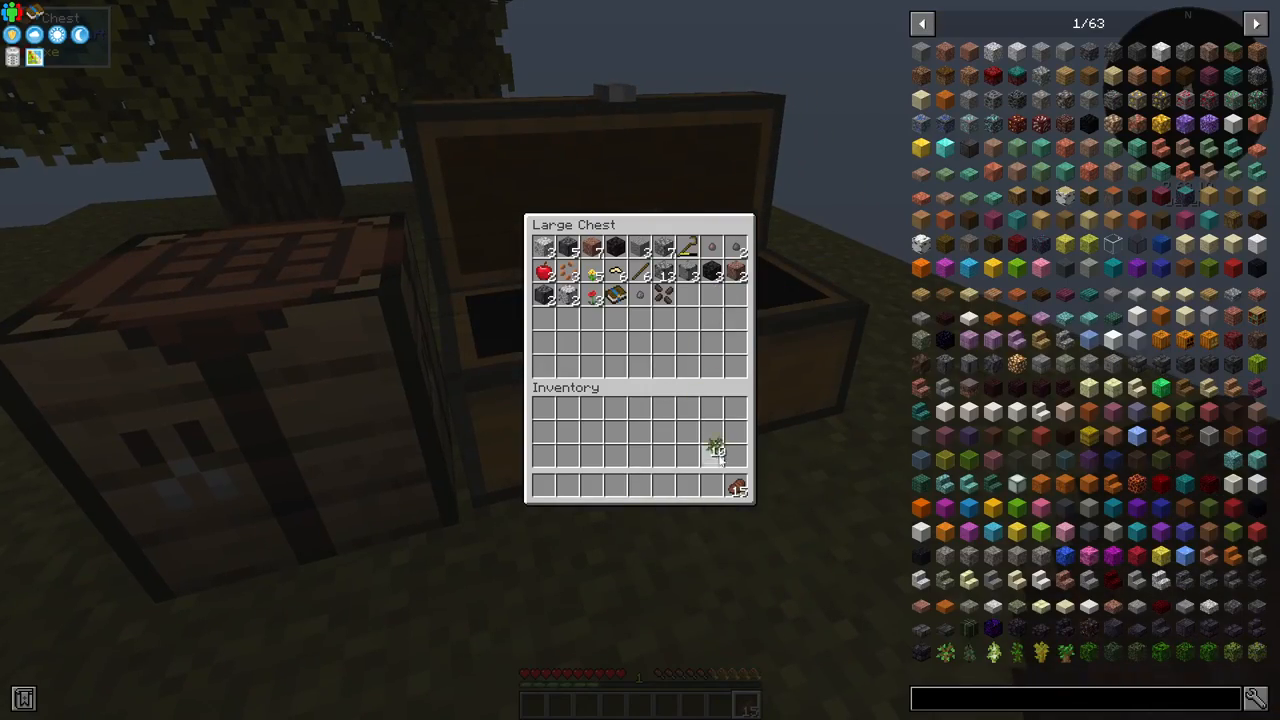
Step: Grow oak trees from saplings, craft a stone axe, and apply a silkworm to the leaves
key(Escape)
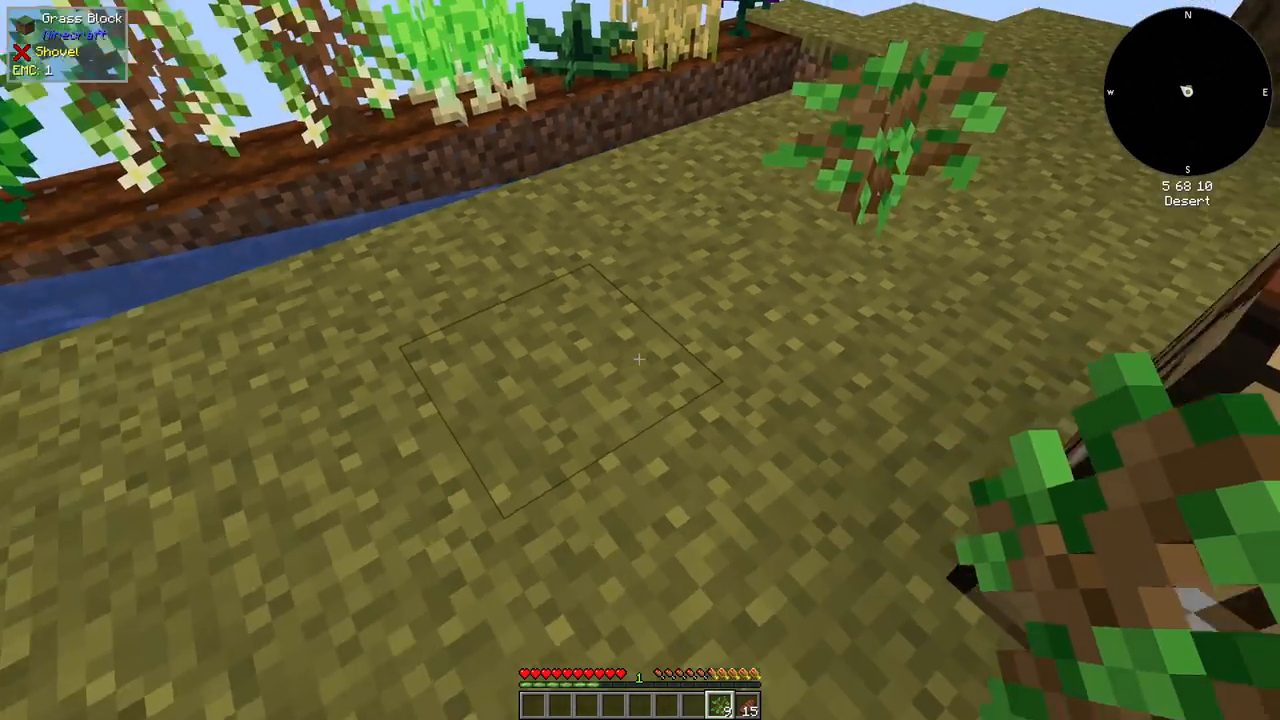
mouse_move(640, 360)
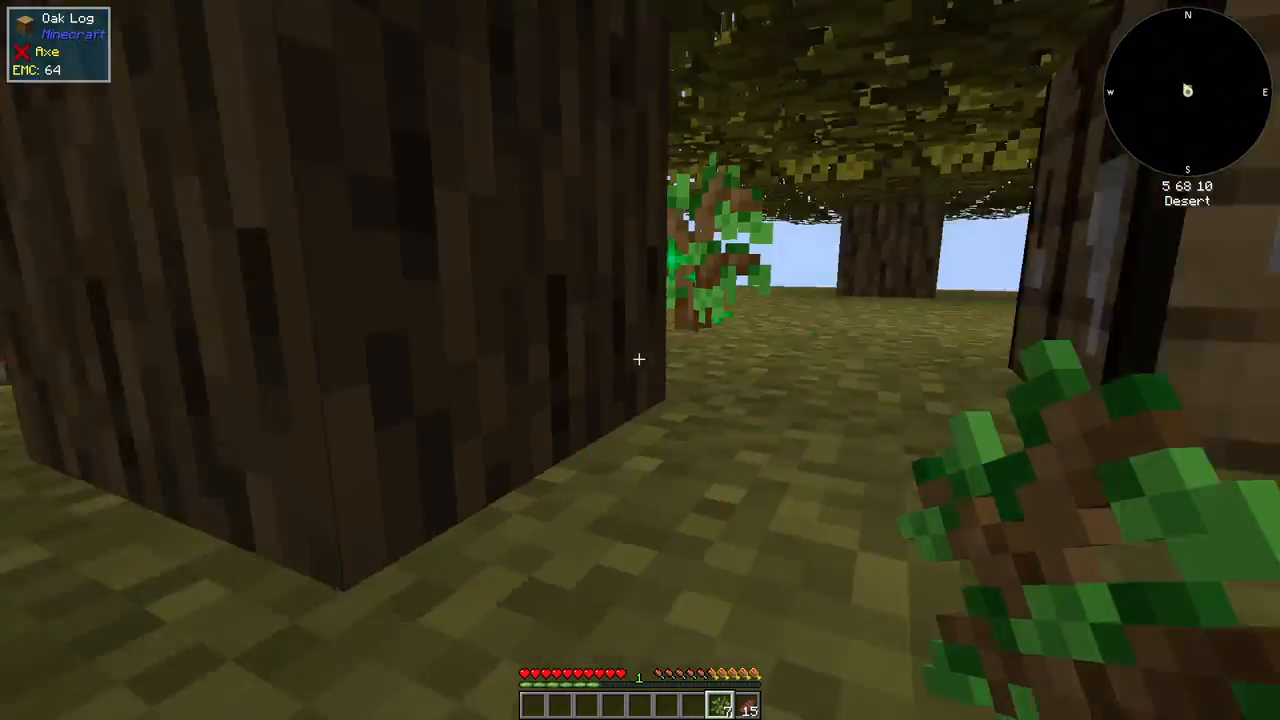
mouse_move(640, 360)
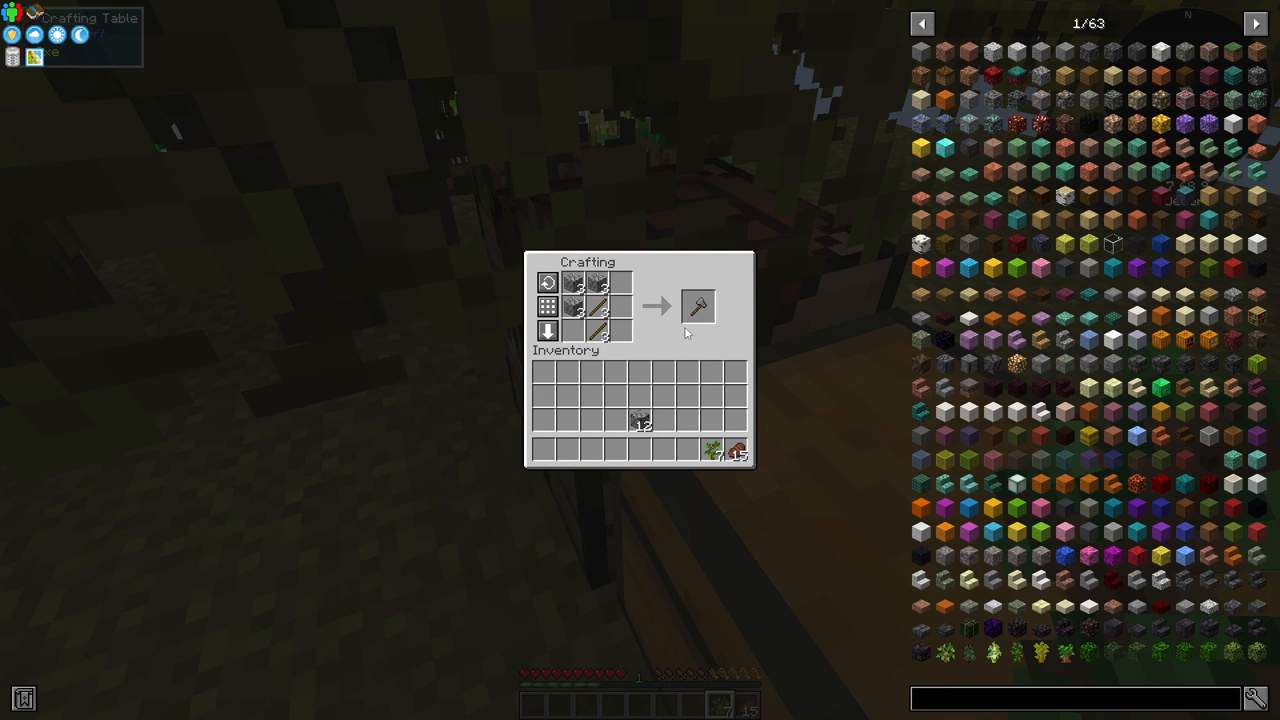
key(Escape)
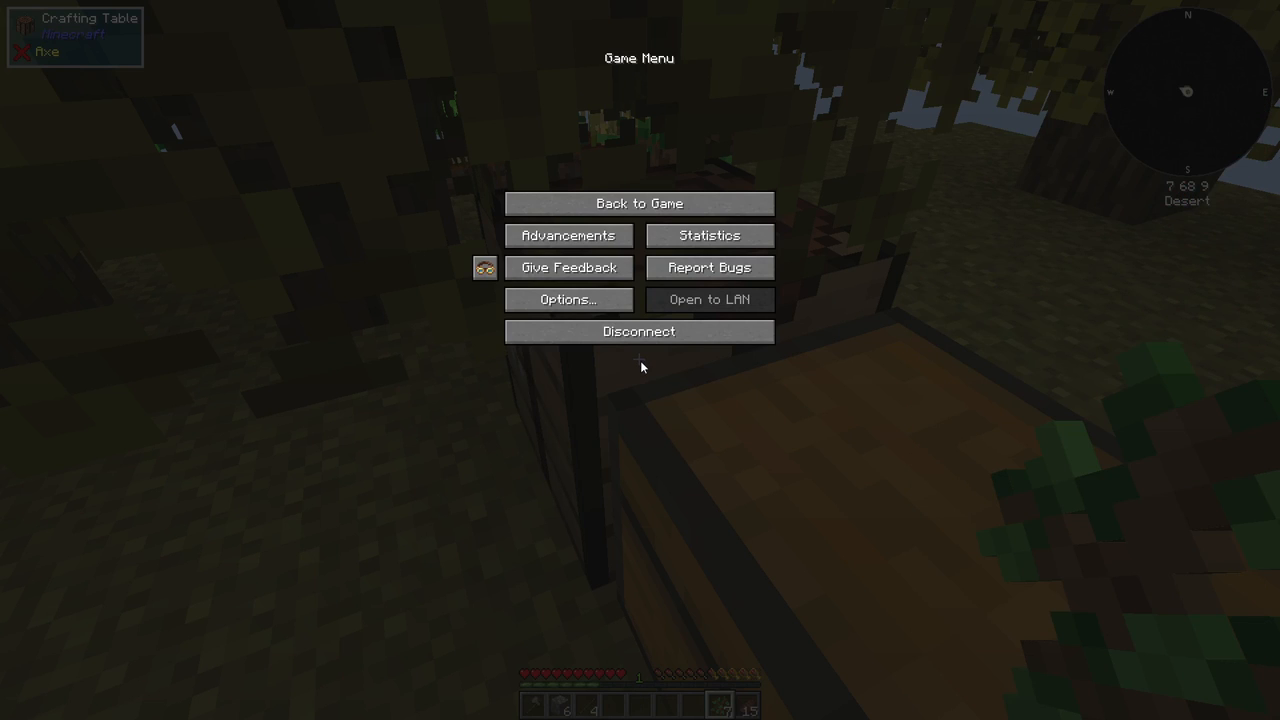
click(639, 203)
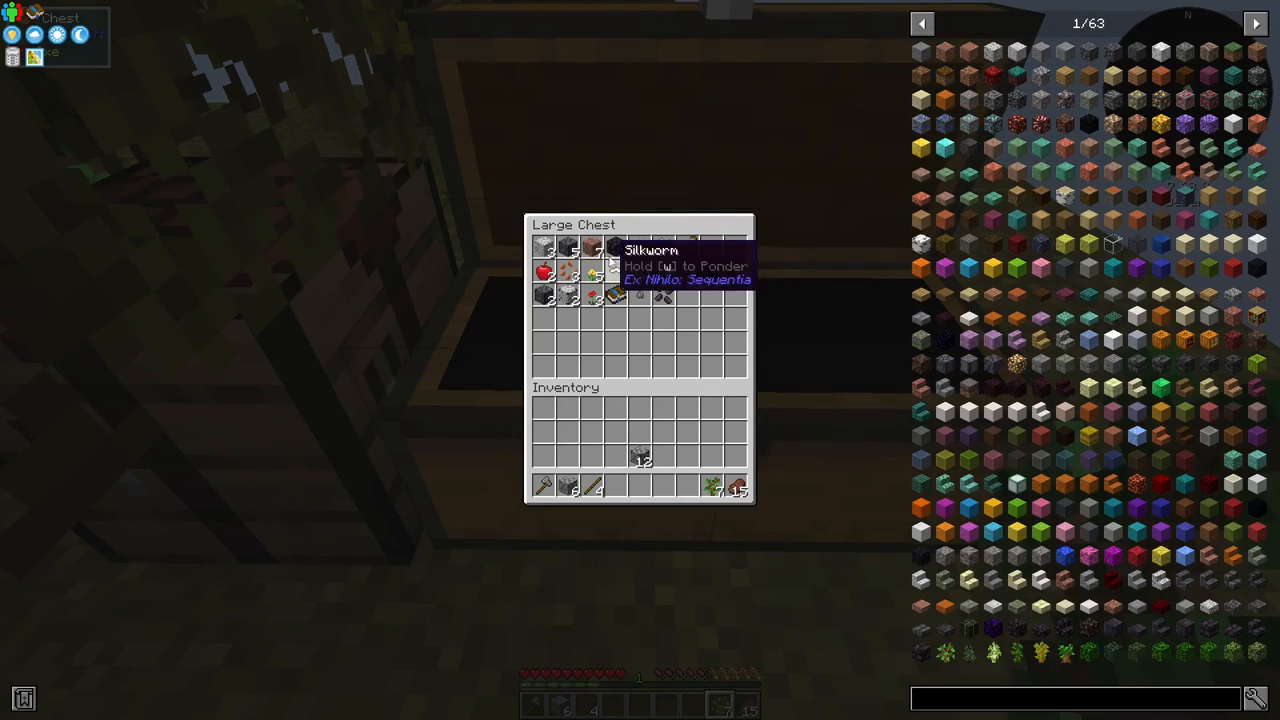
key(Escape)
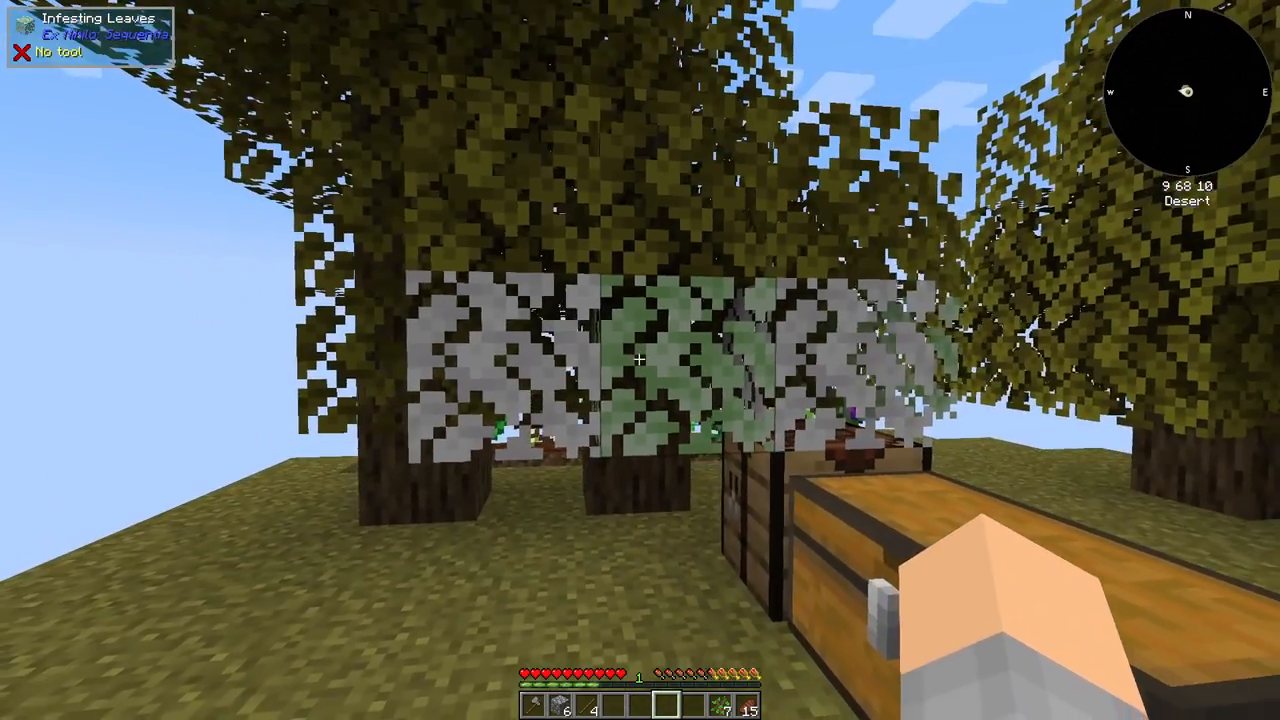
mouse_move(640, 360)
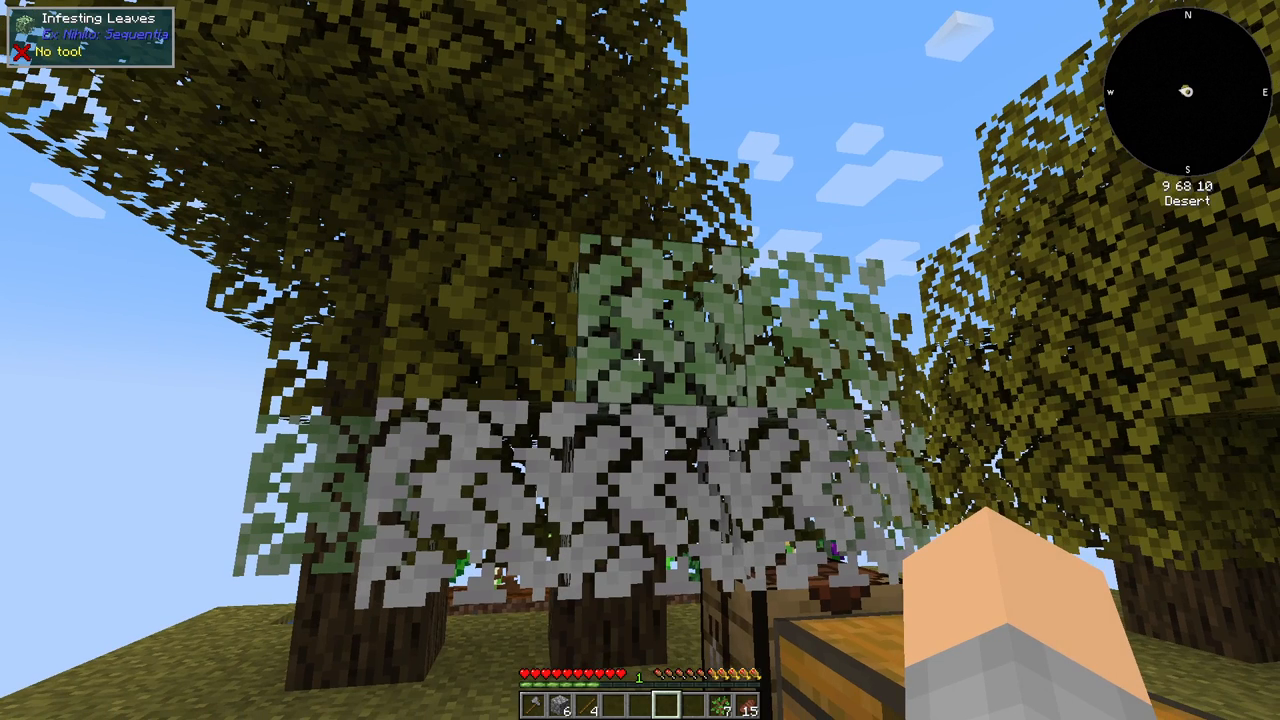
mouse_move(640, 360)
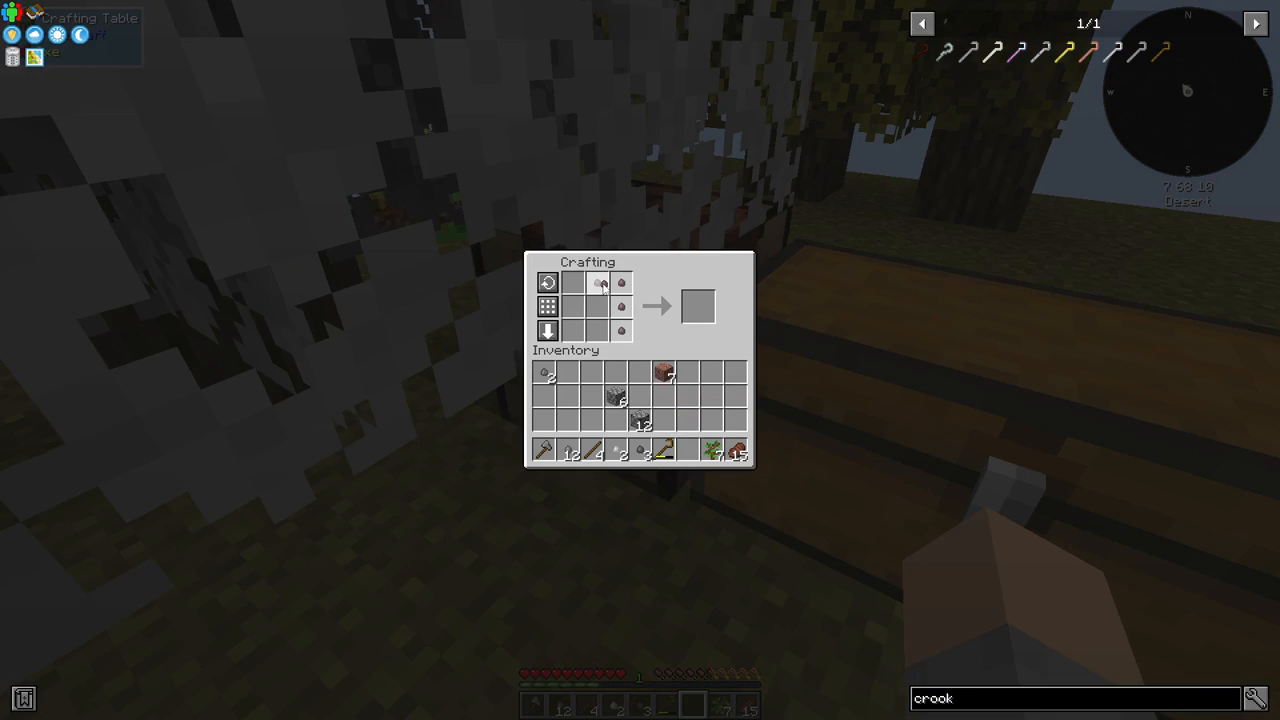
Step: Break the infested leaves with the new crook and check the gathered drops in the inventory
key(Escape)
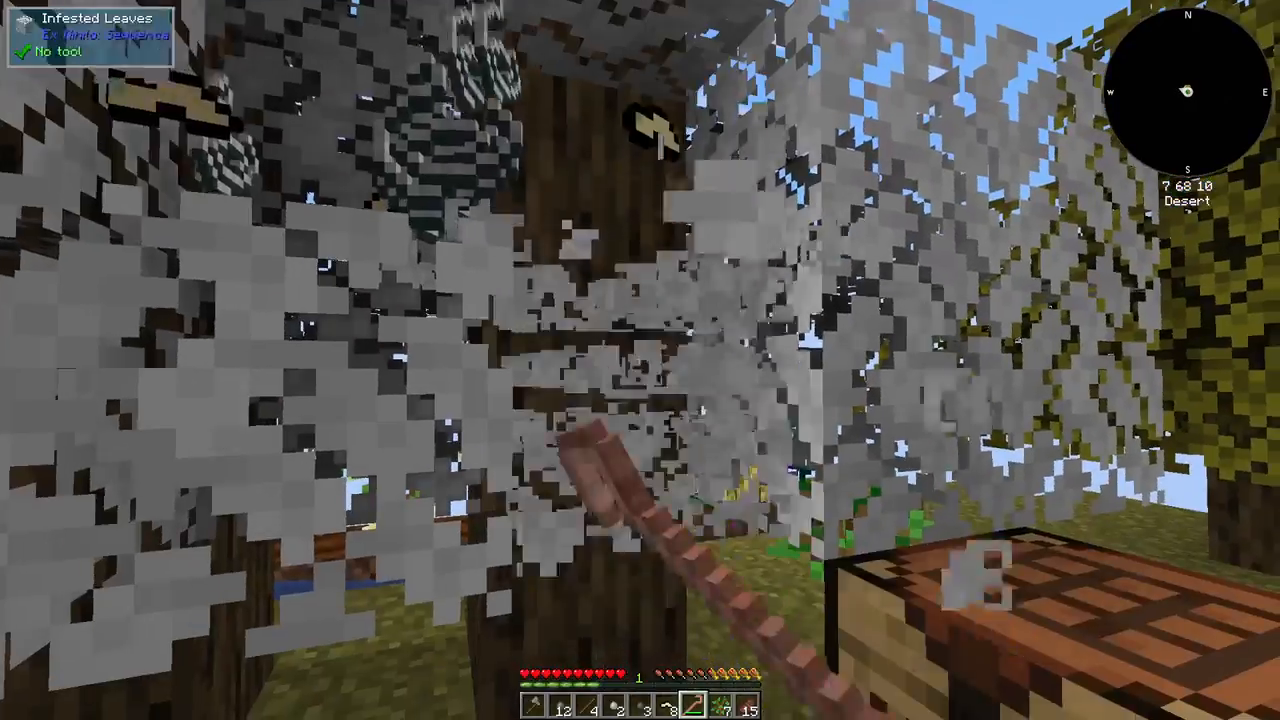
mouse_move(640, 360)
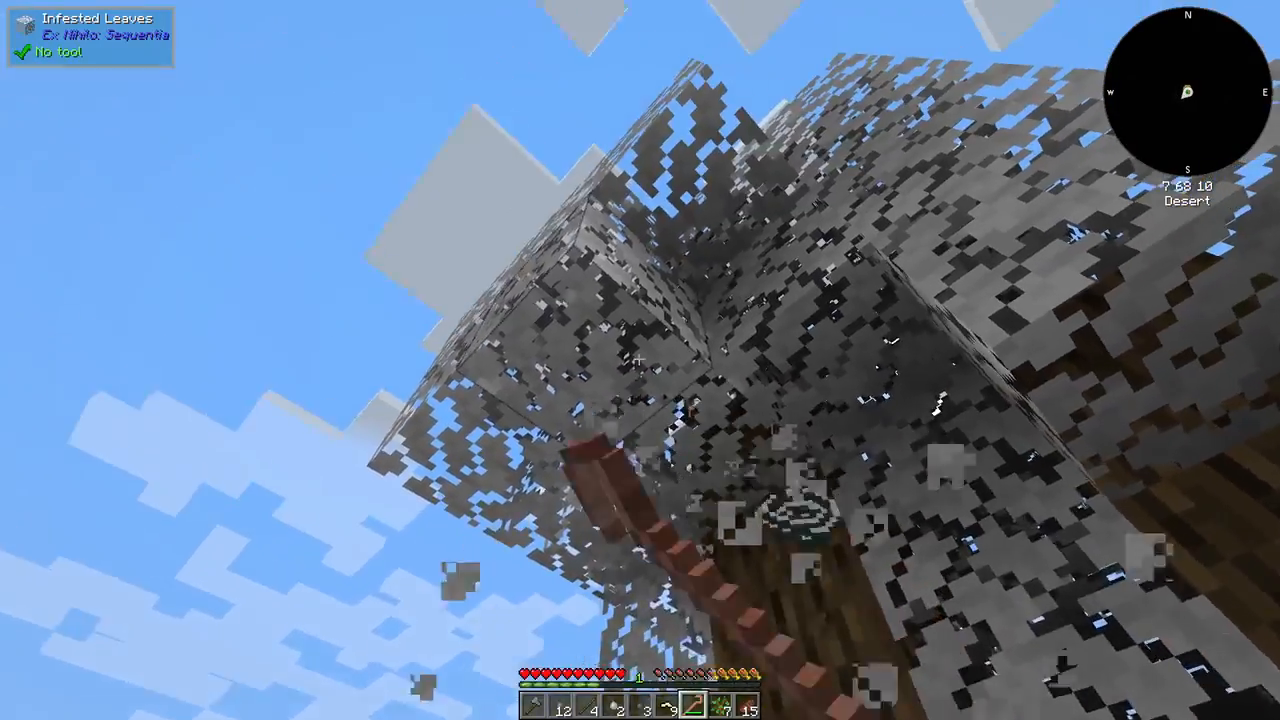
key(e)
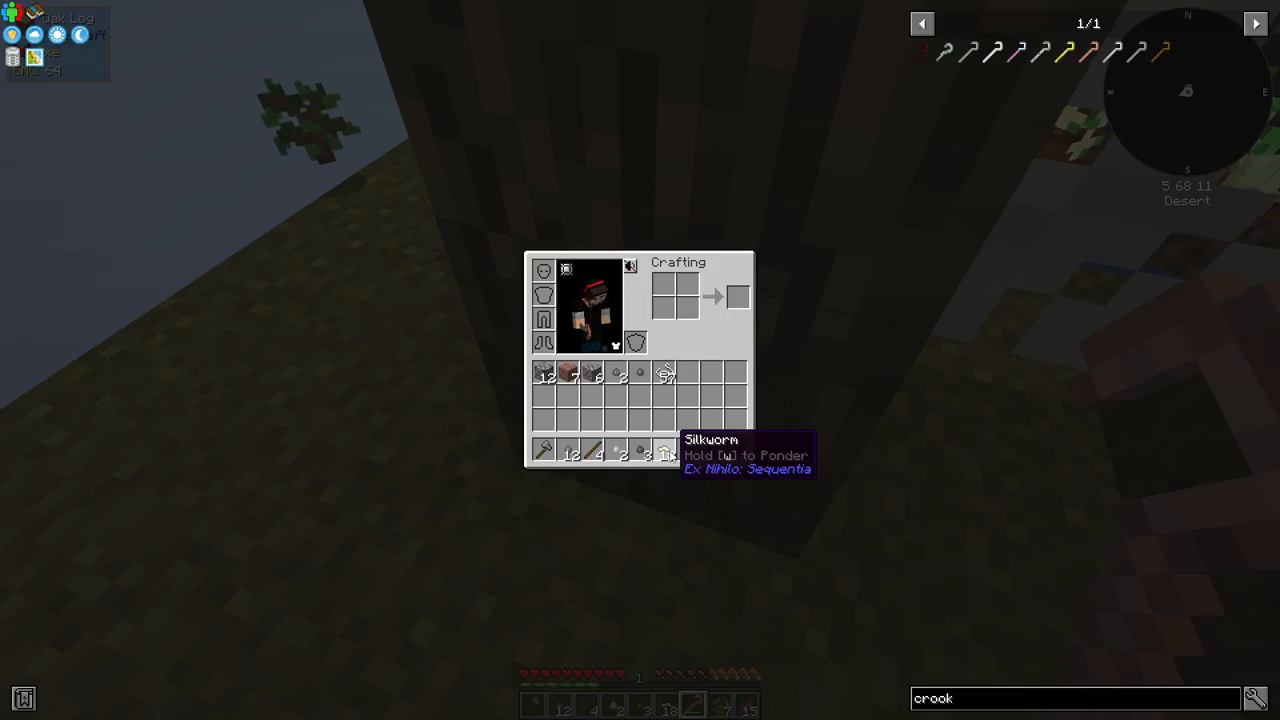
key(Escape)
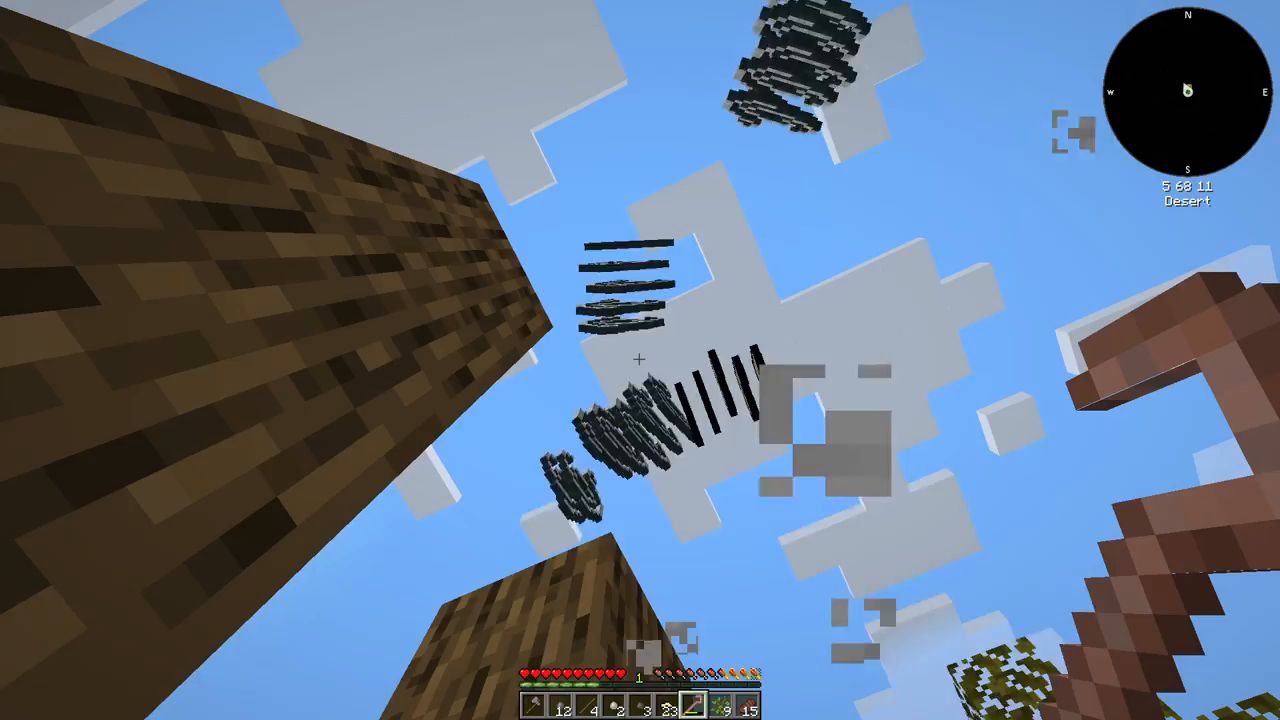
mouse_move(640, 360)
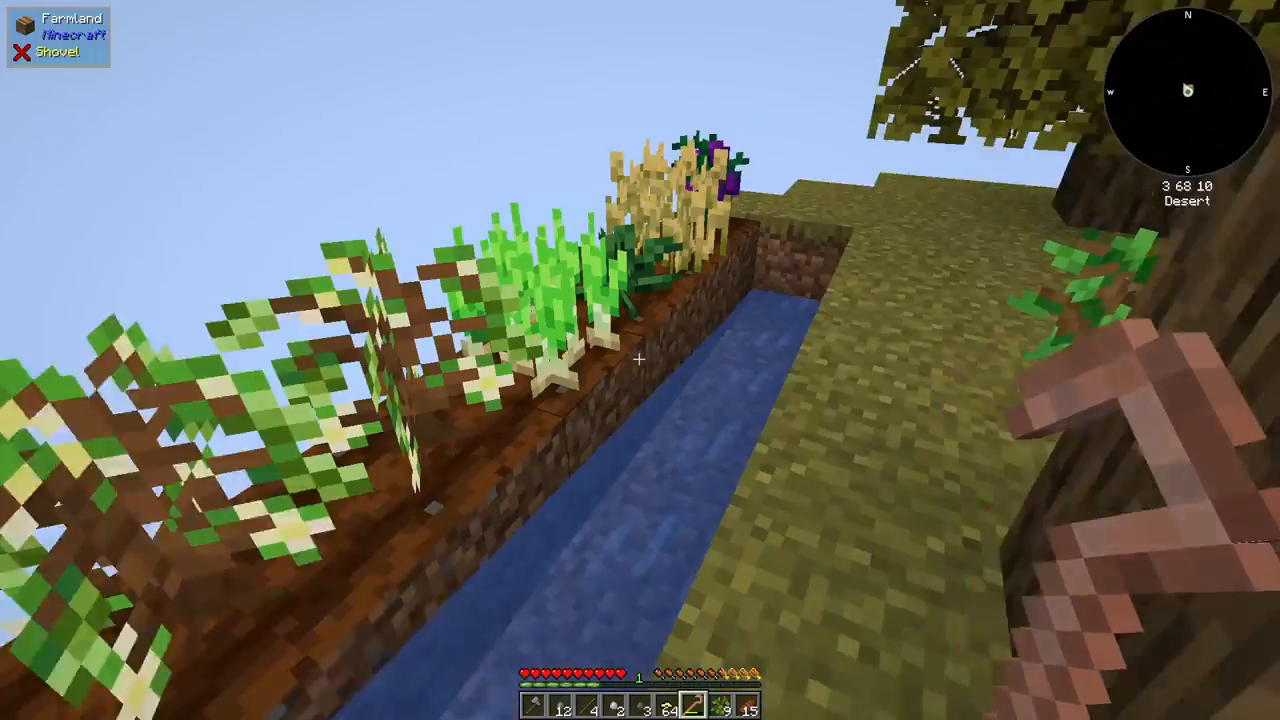
mouse_move(640, 360)
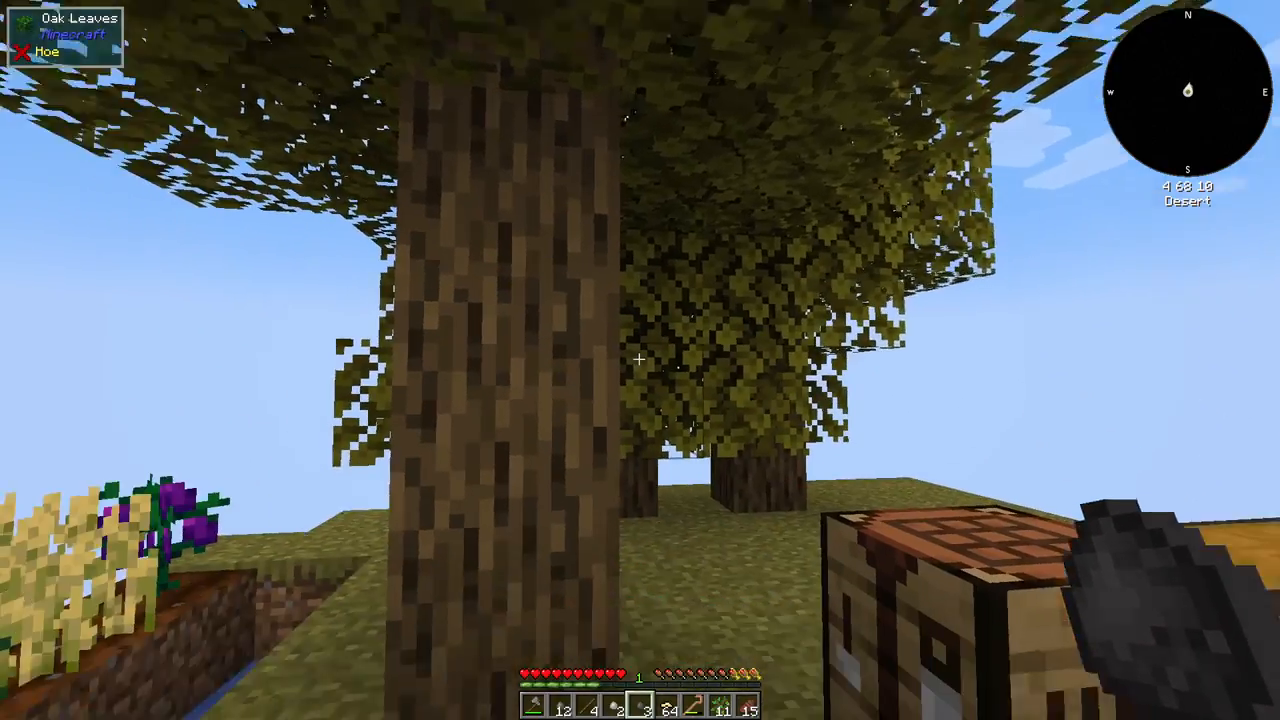
mouse_move(640, 360)
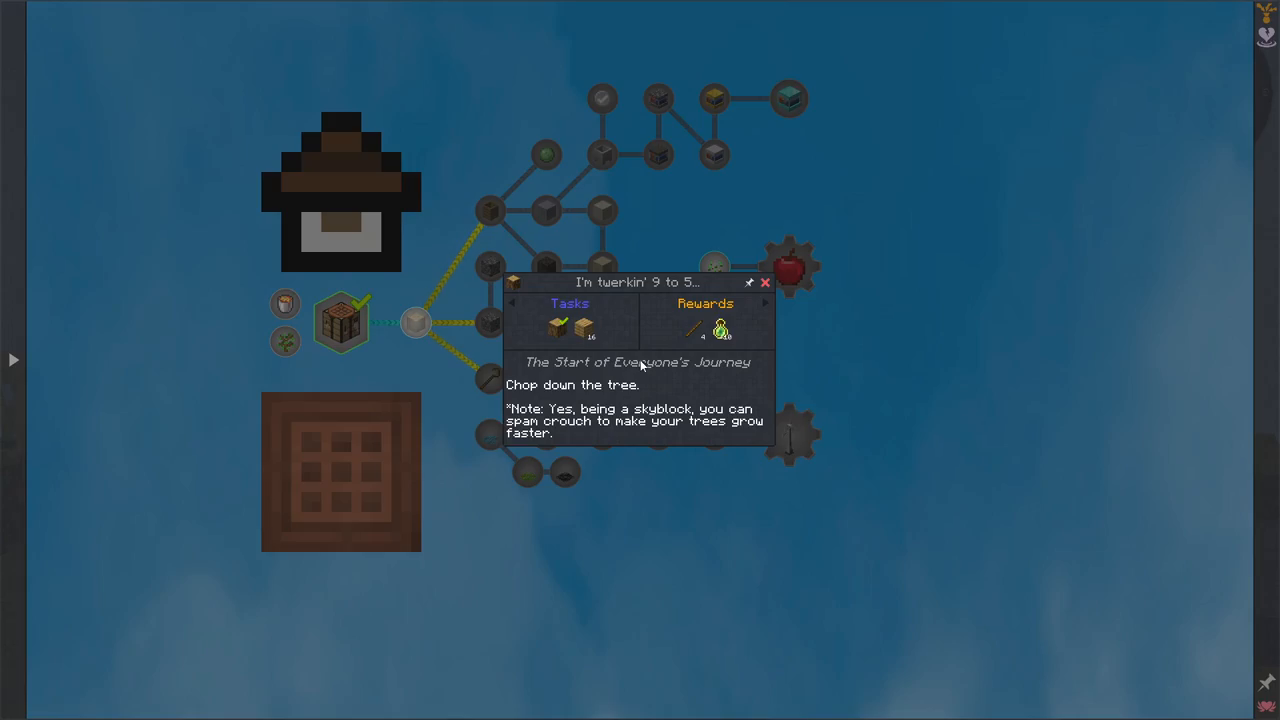
mouse_move(745, 396)
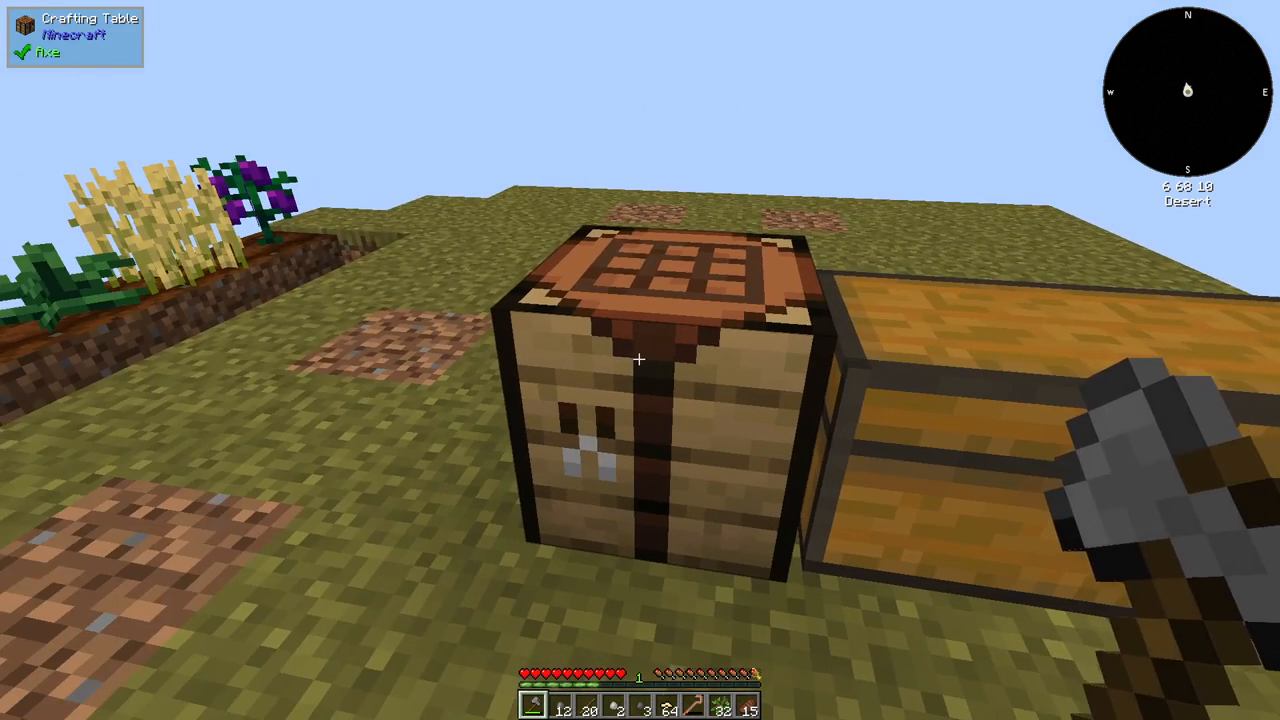
Step: At the crafting table, claim the compressed hammering quest's Gravel Block reward
right_click(639, 360)
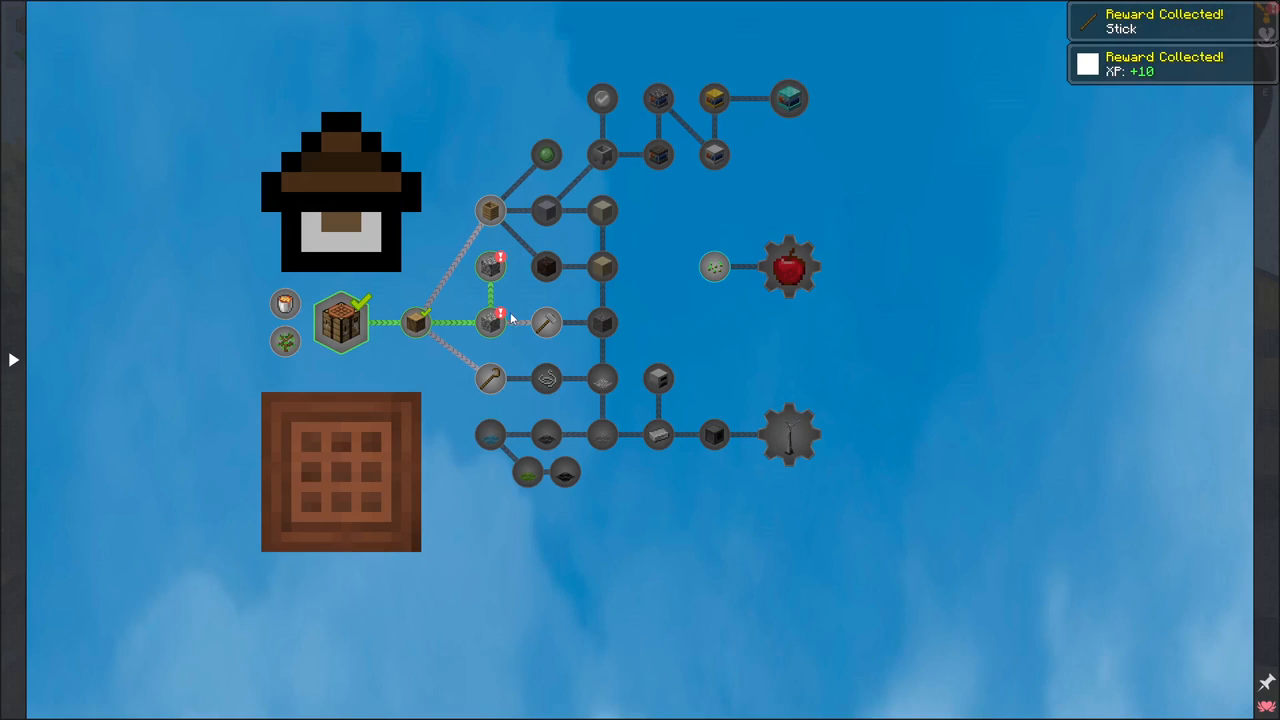
click(490, 322)
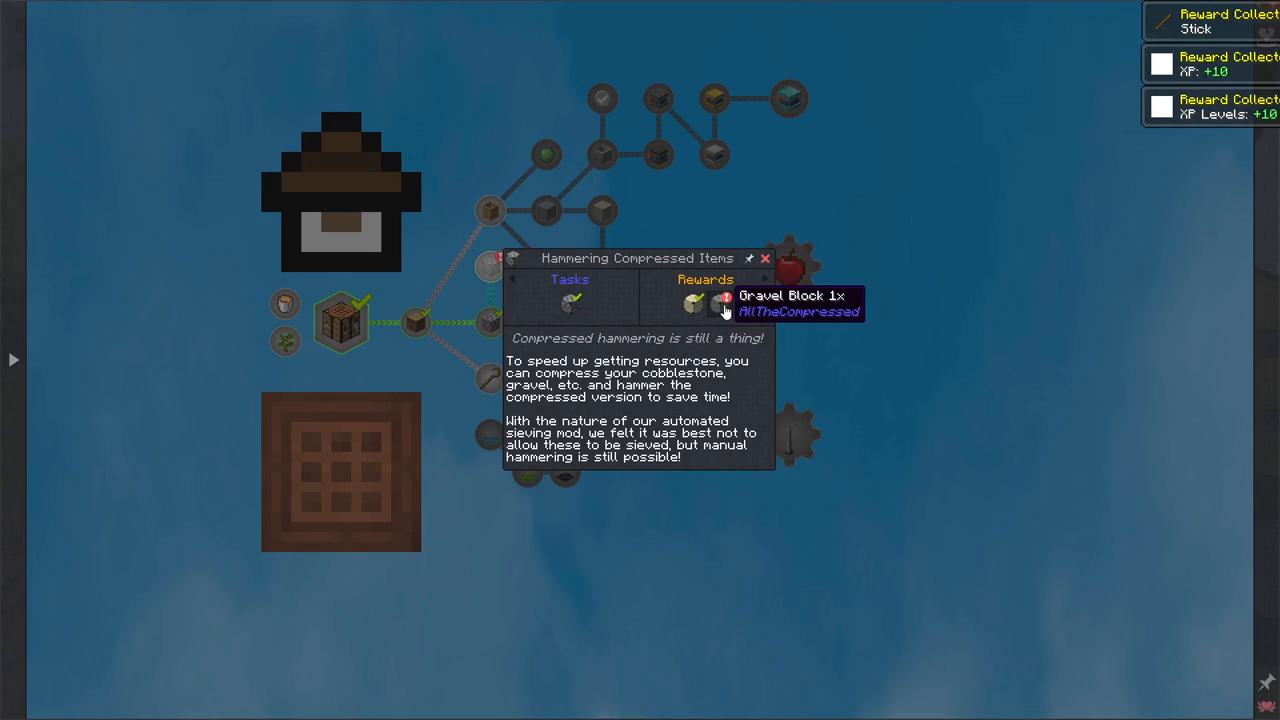
click(765, 258)
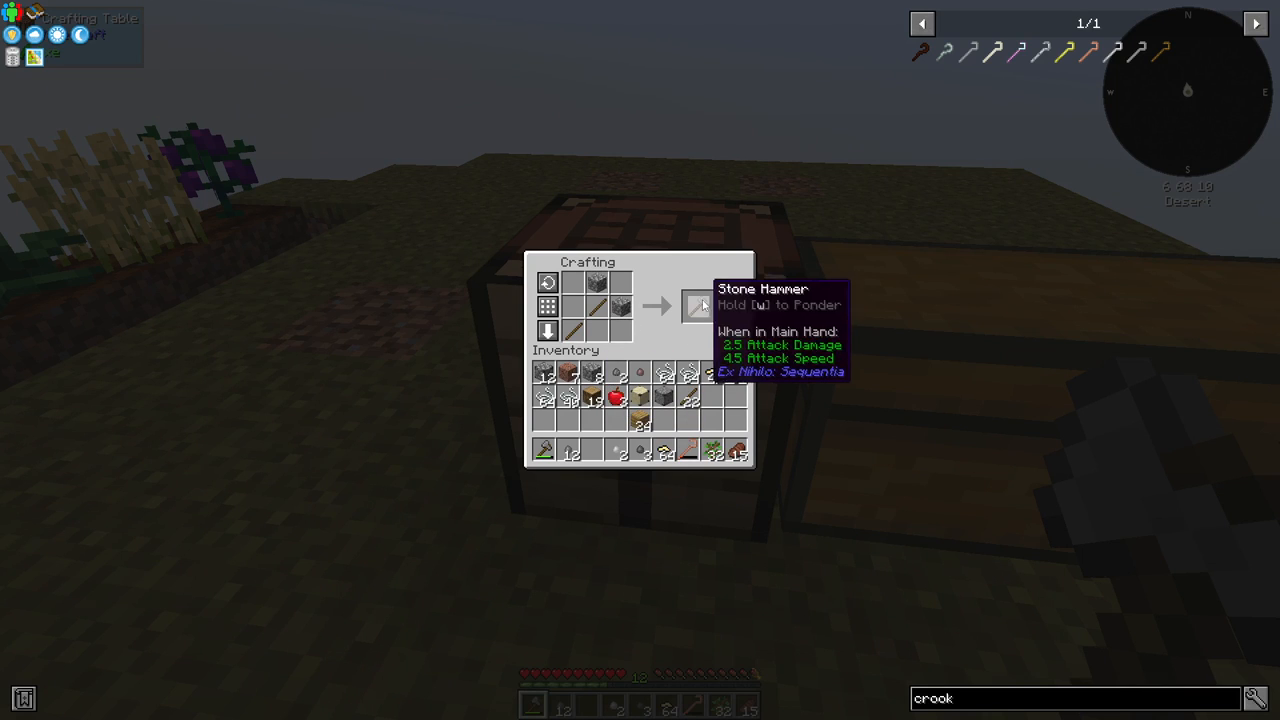
Step: Leave crafting, bring up the quest book and claim the Dust quest's reward
key(Escape)
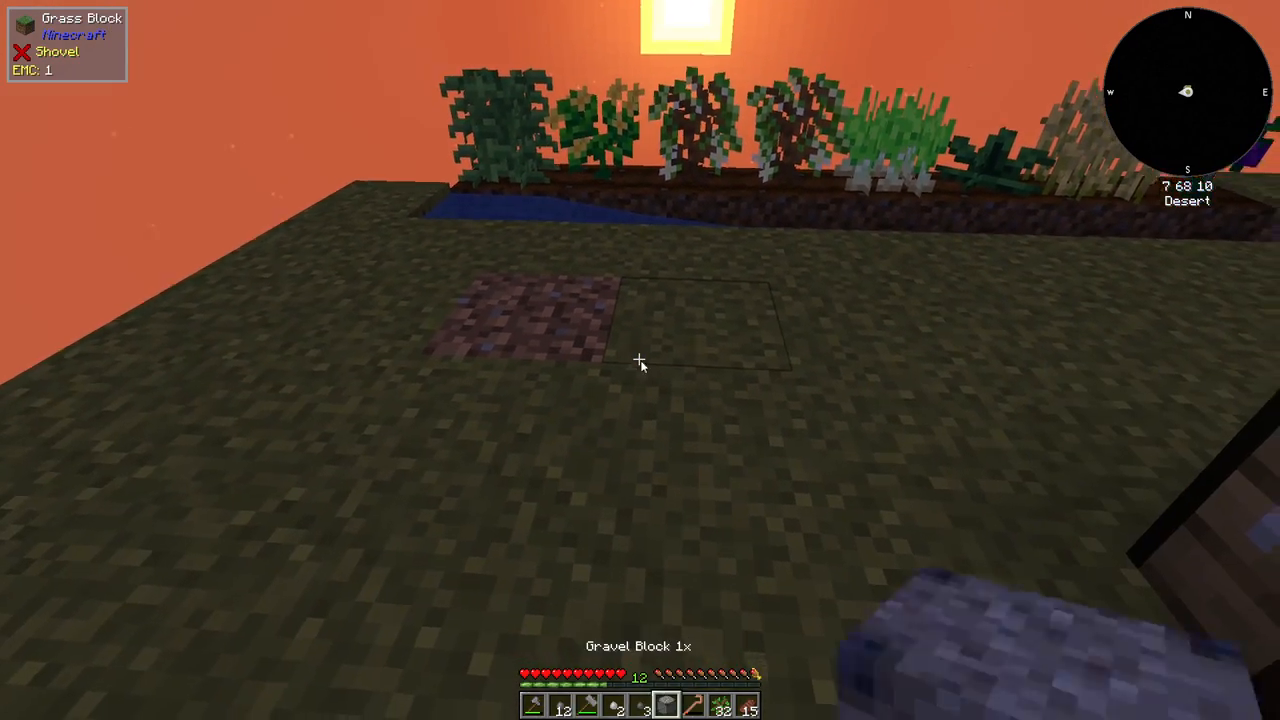
key(e)
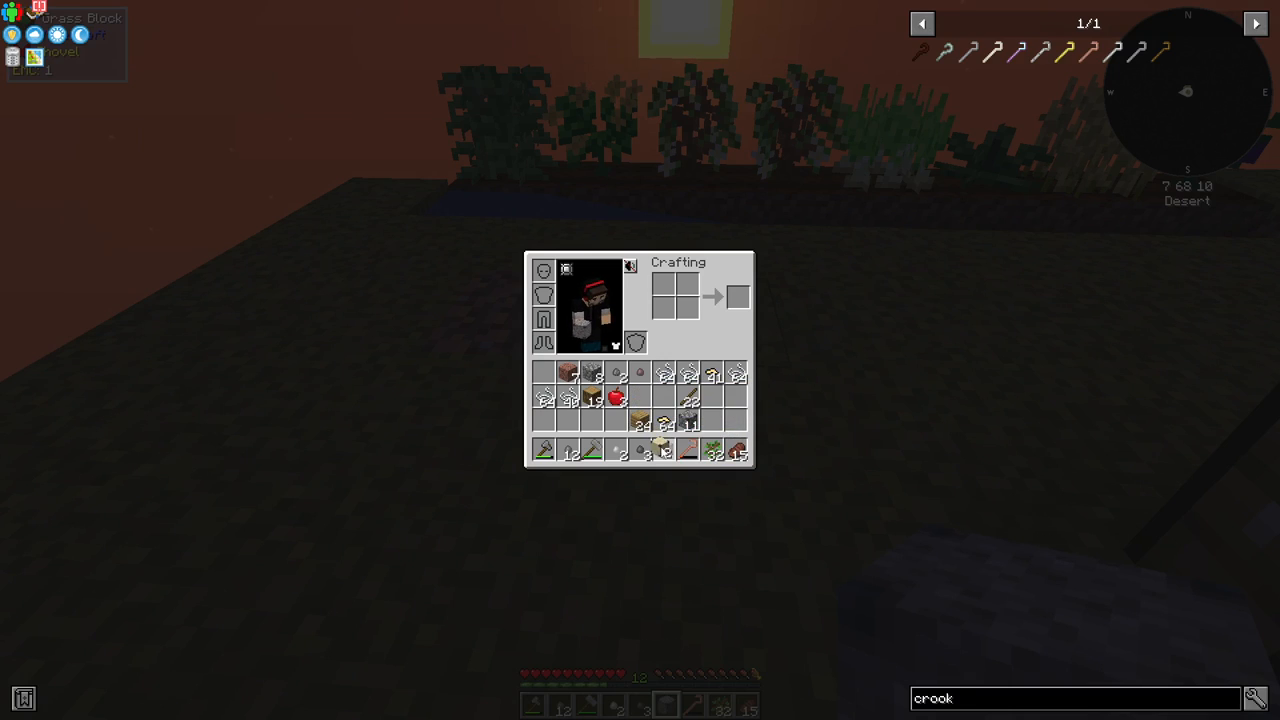
key(Escape)
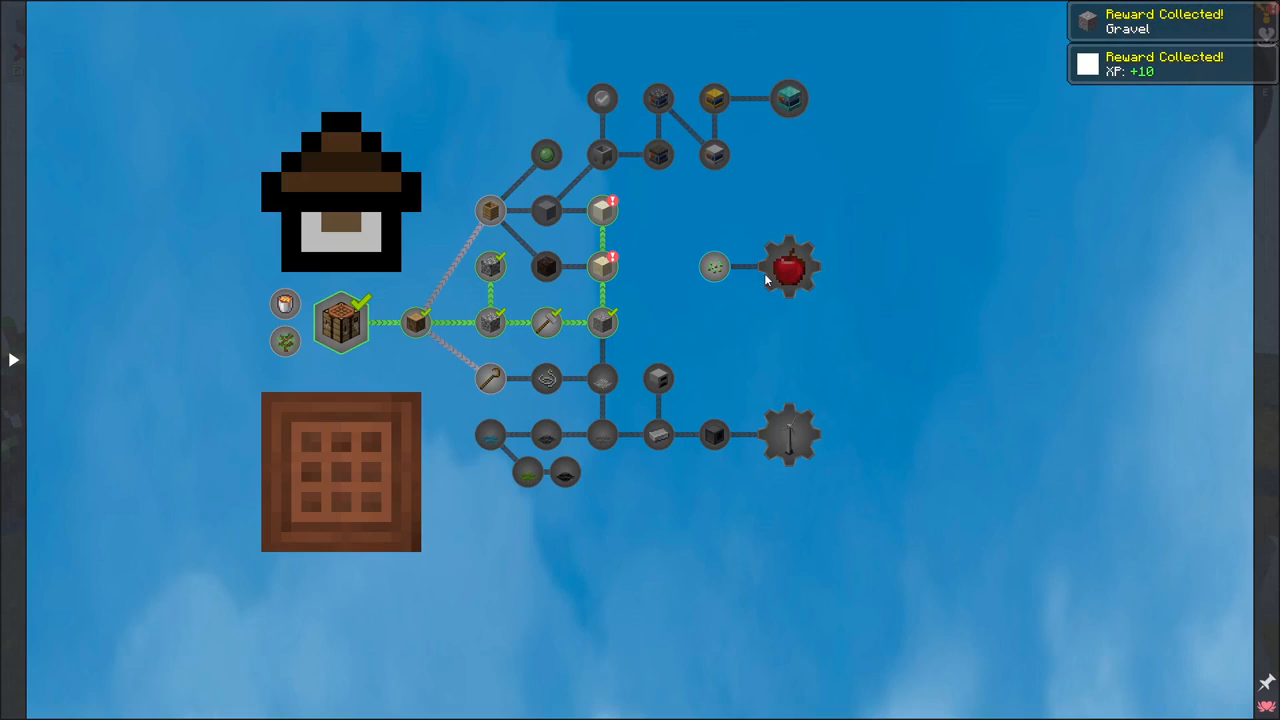
click(603, 322)
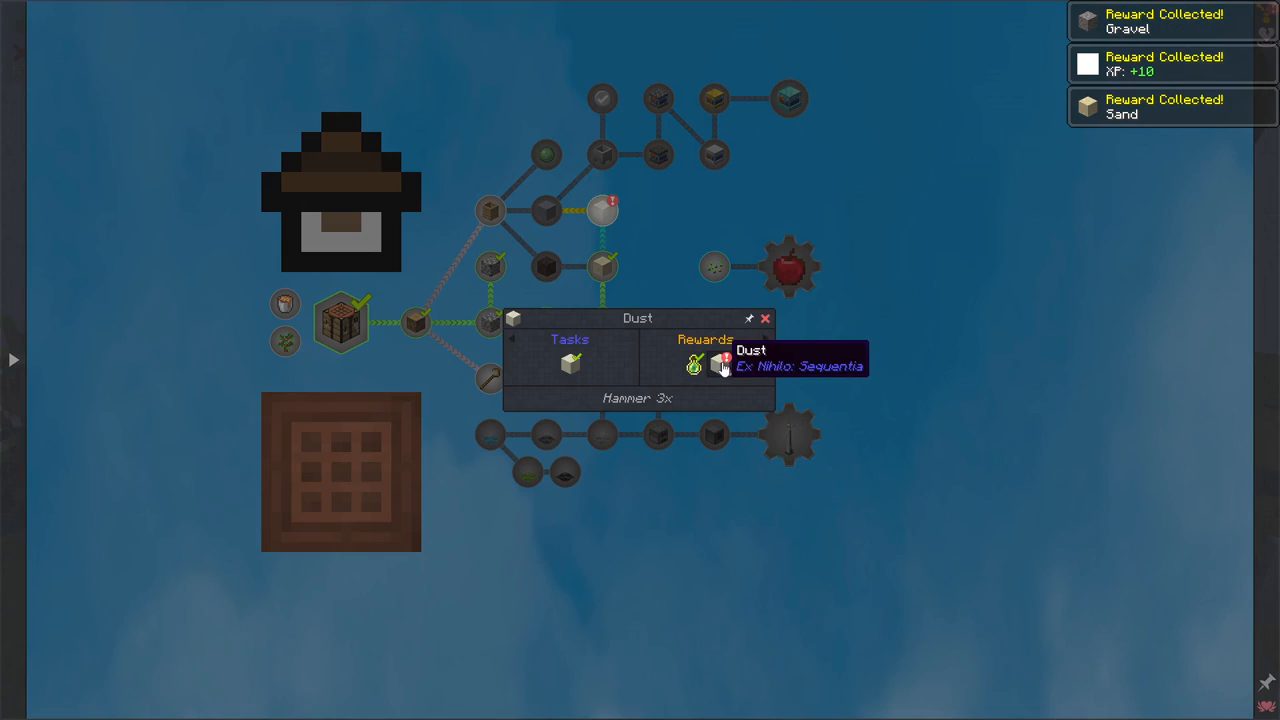
click(766, 318)
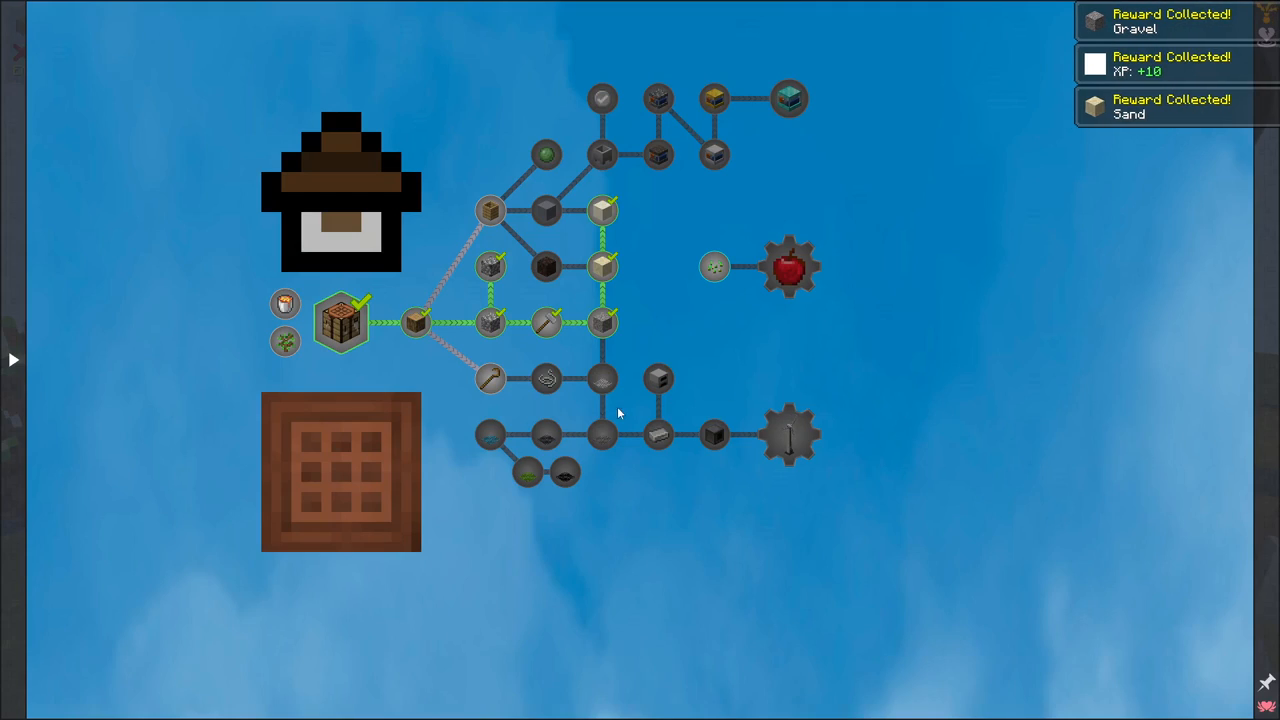
mouse_move(545, 213)
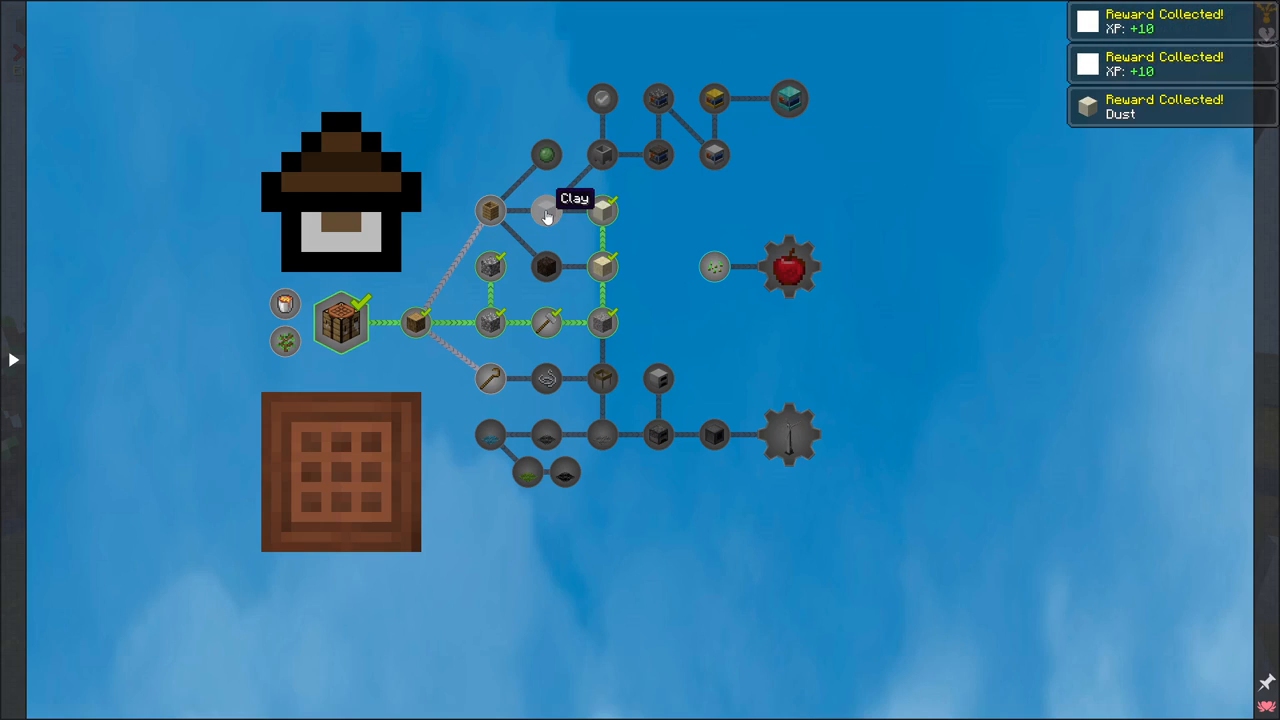
mouse_move(603, 155)
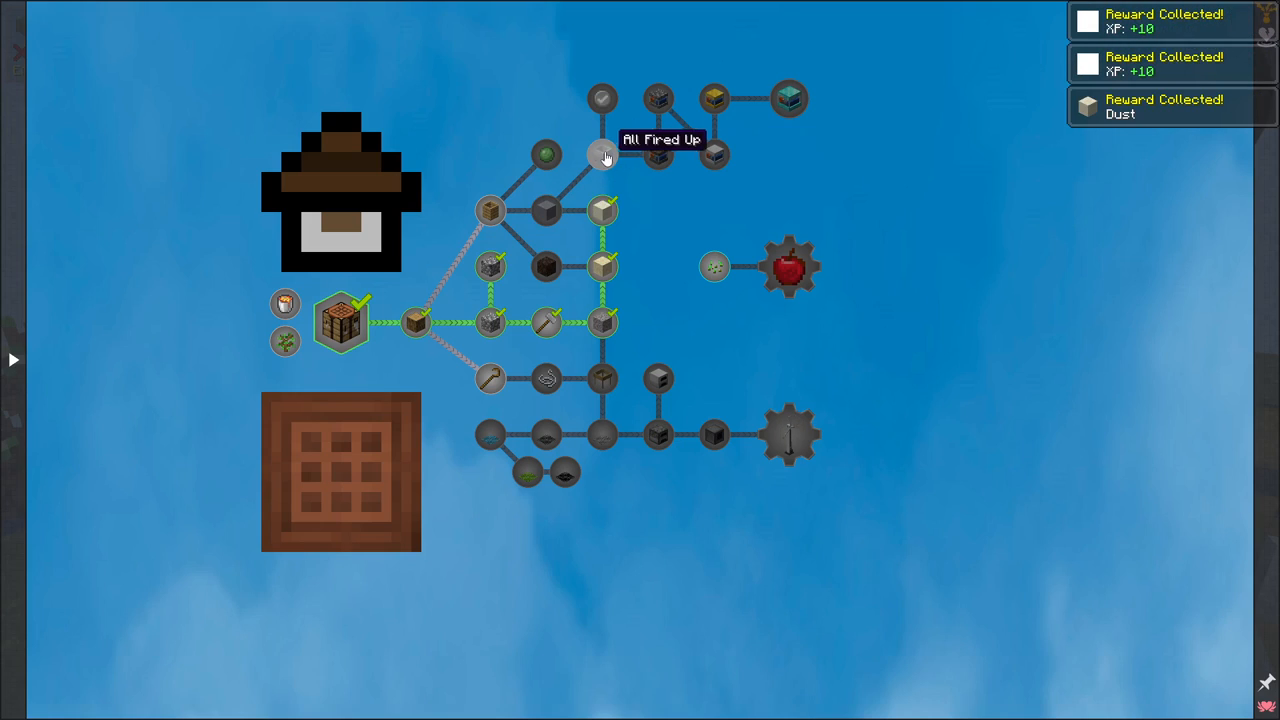
mouse_move(632, 265)
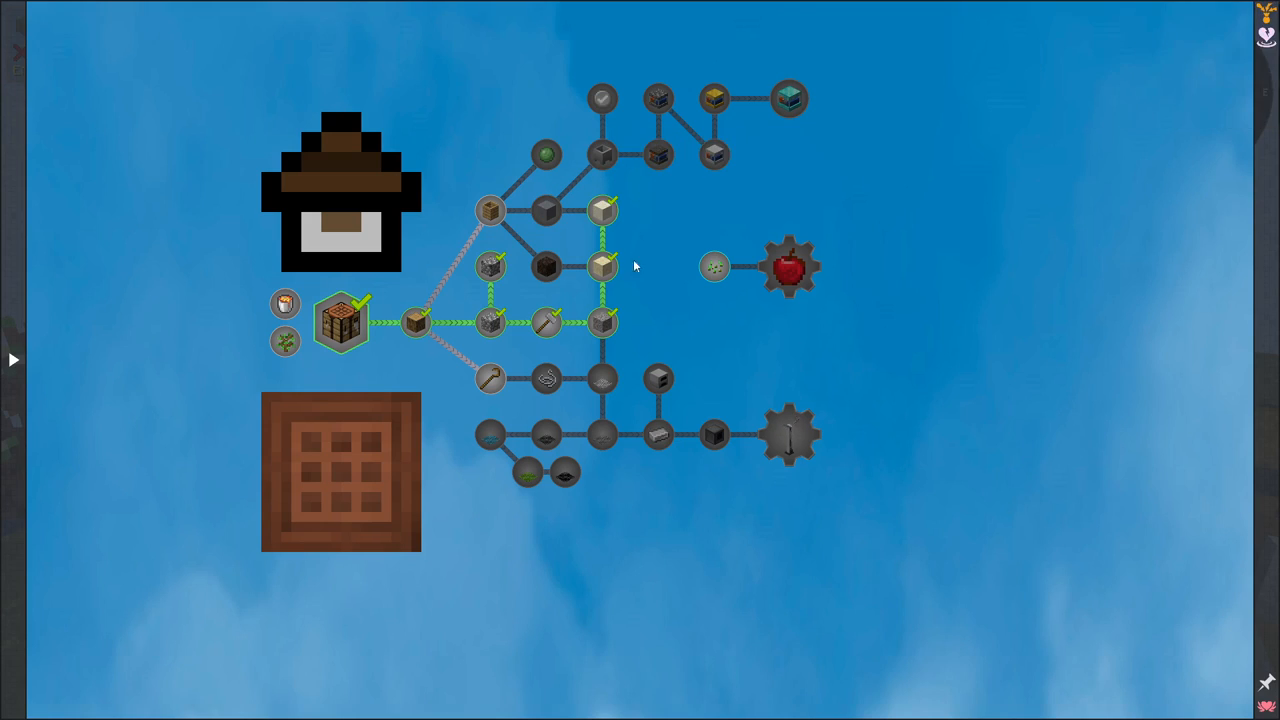
mouse_move(620, 416)
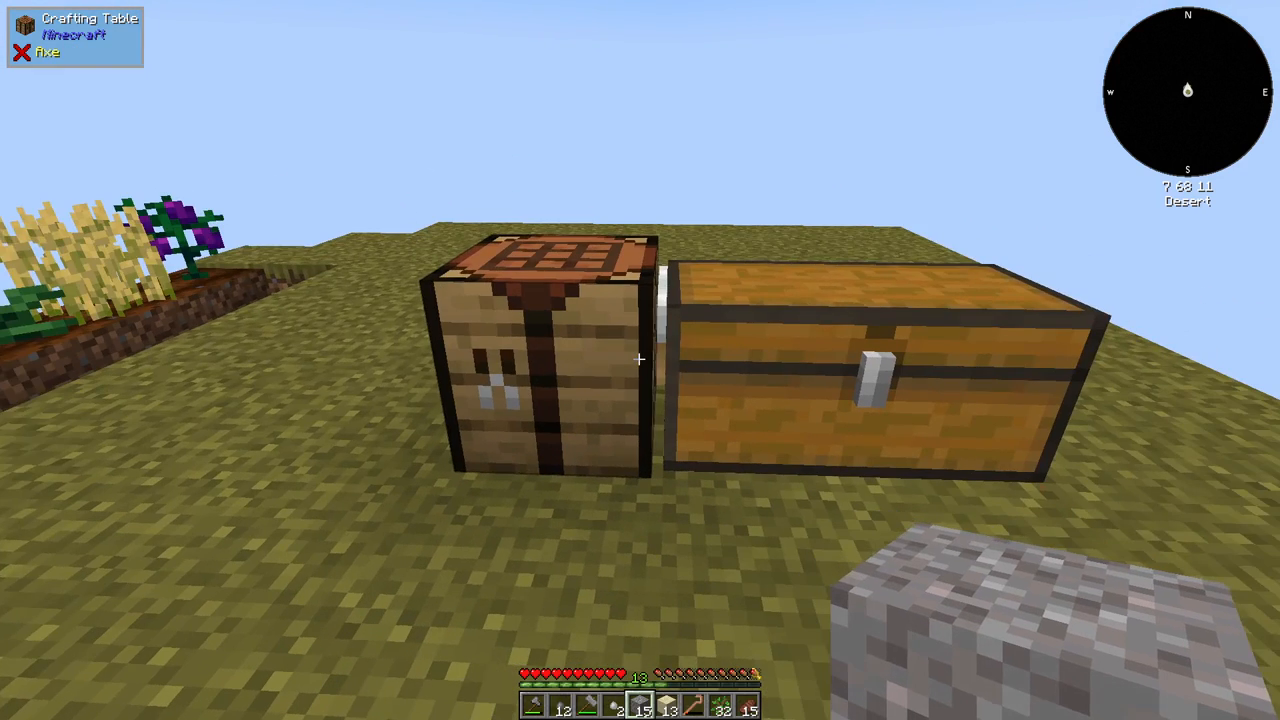
Step: Claim the crook quest reward and the String quest reward in the quest book
right_click(540, 350)
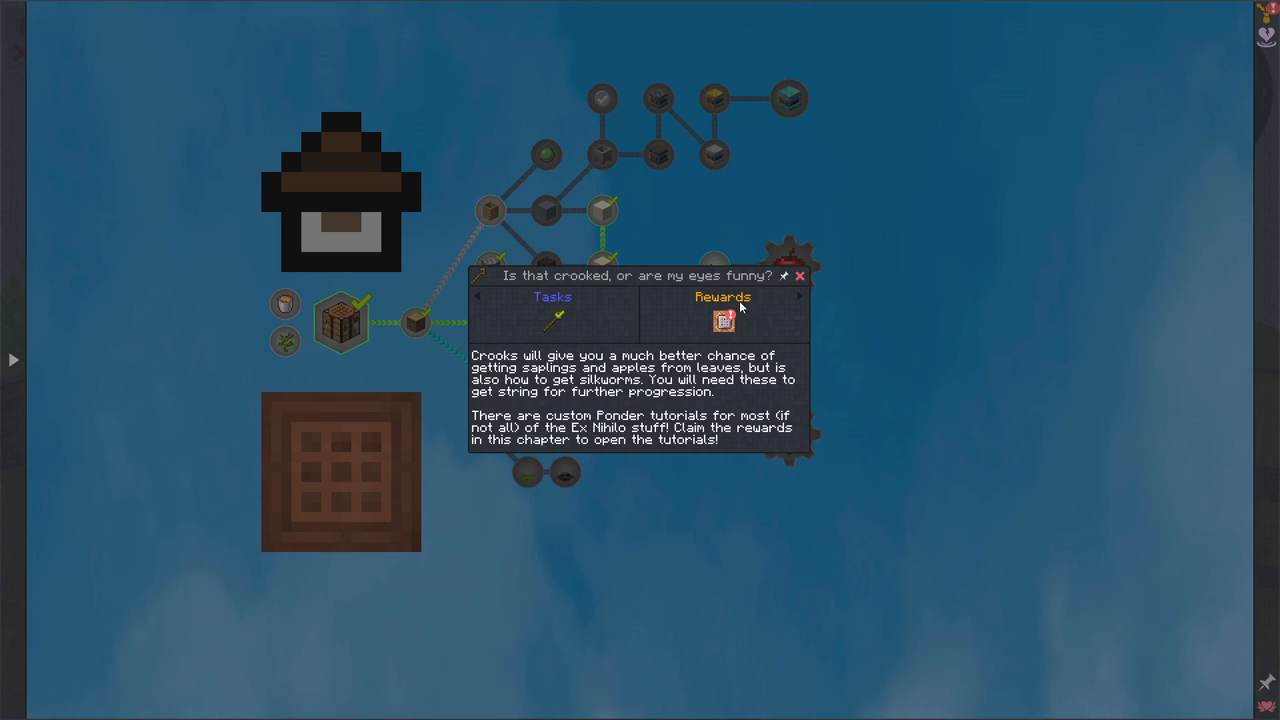
click(723, 320)
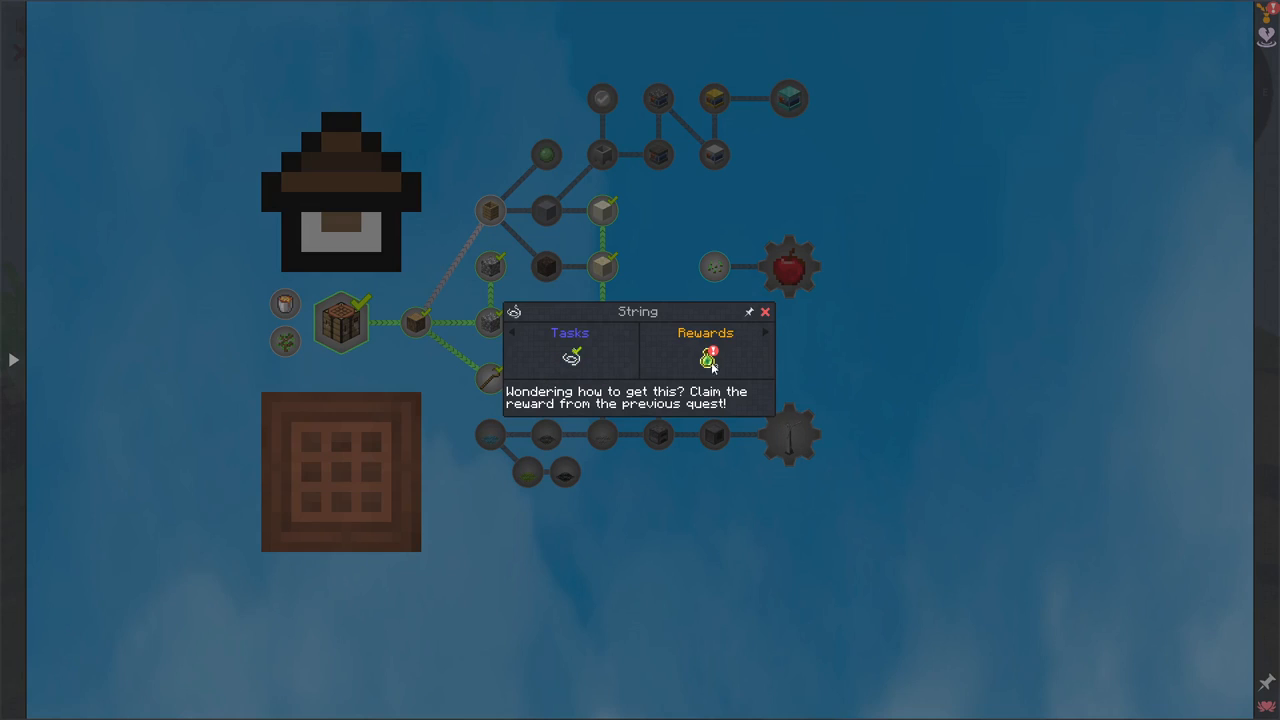
click(711, 361)
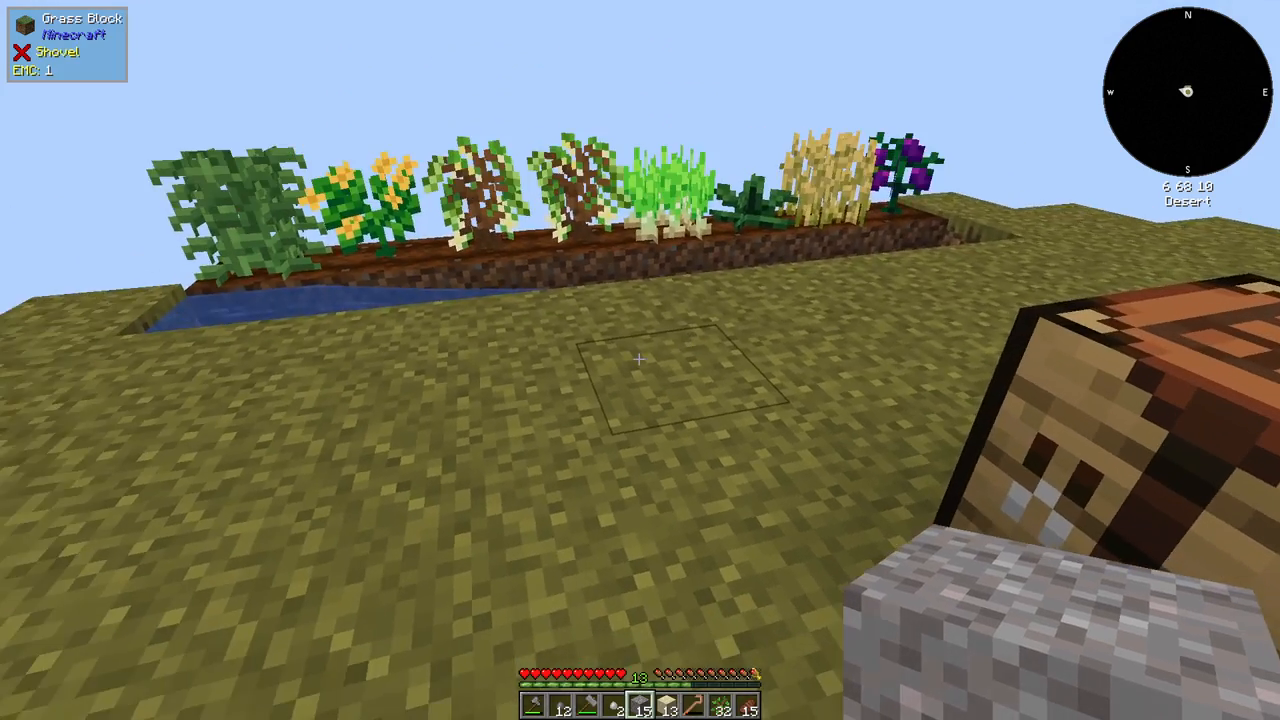
mouse_move(640, 360)
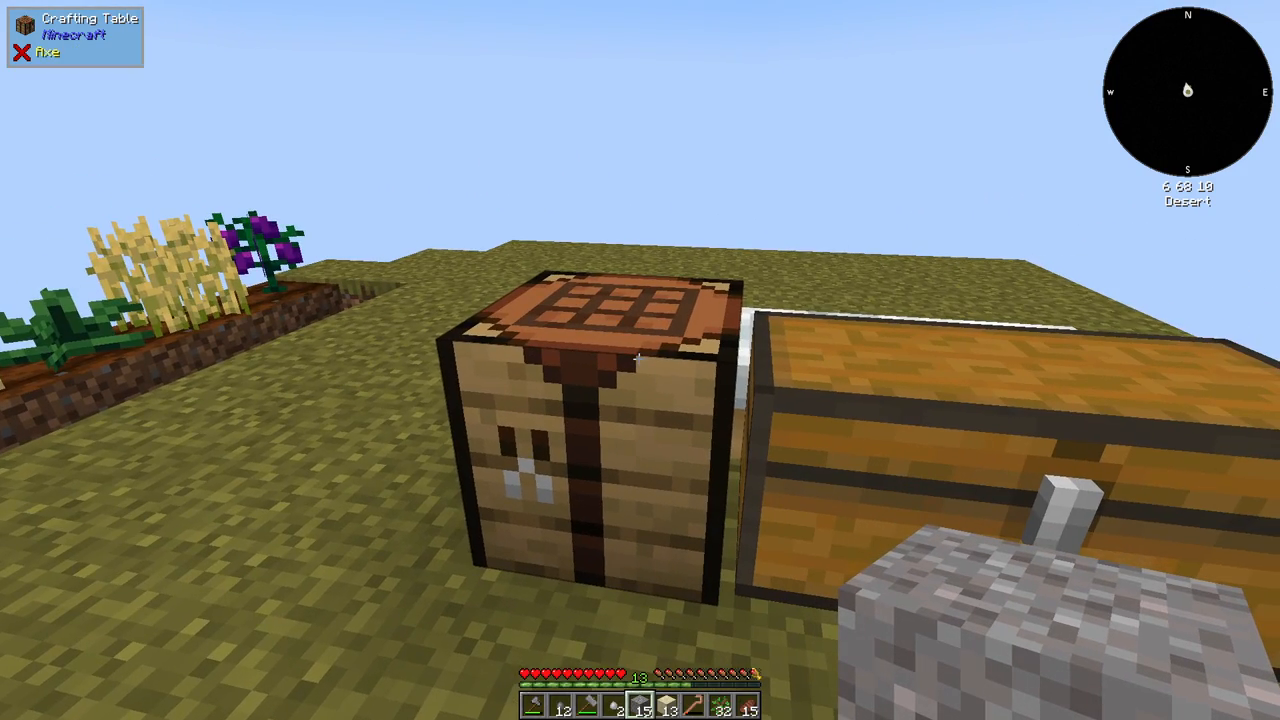
mouse_move(640, 360)
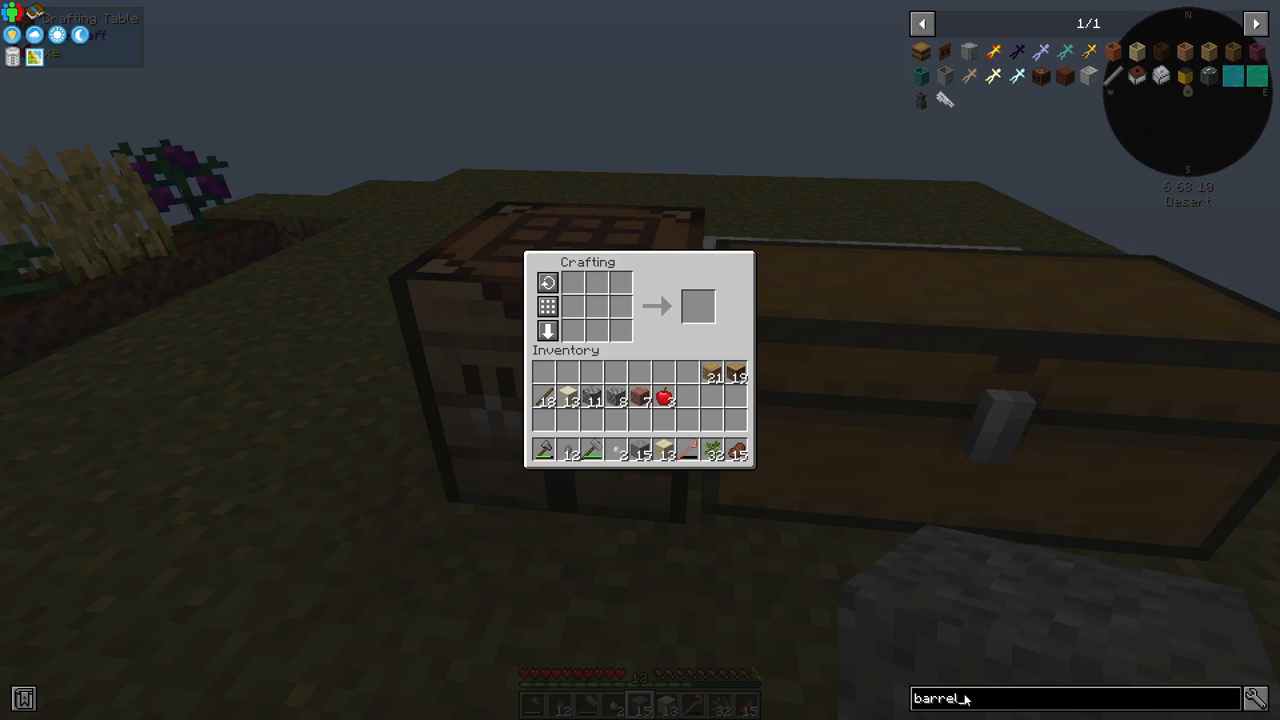
mouse_move(1147, 121)
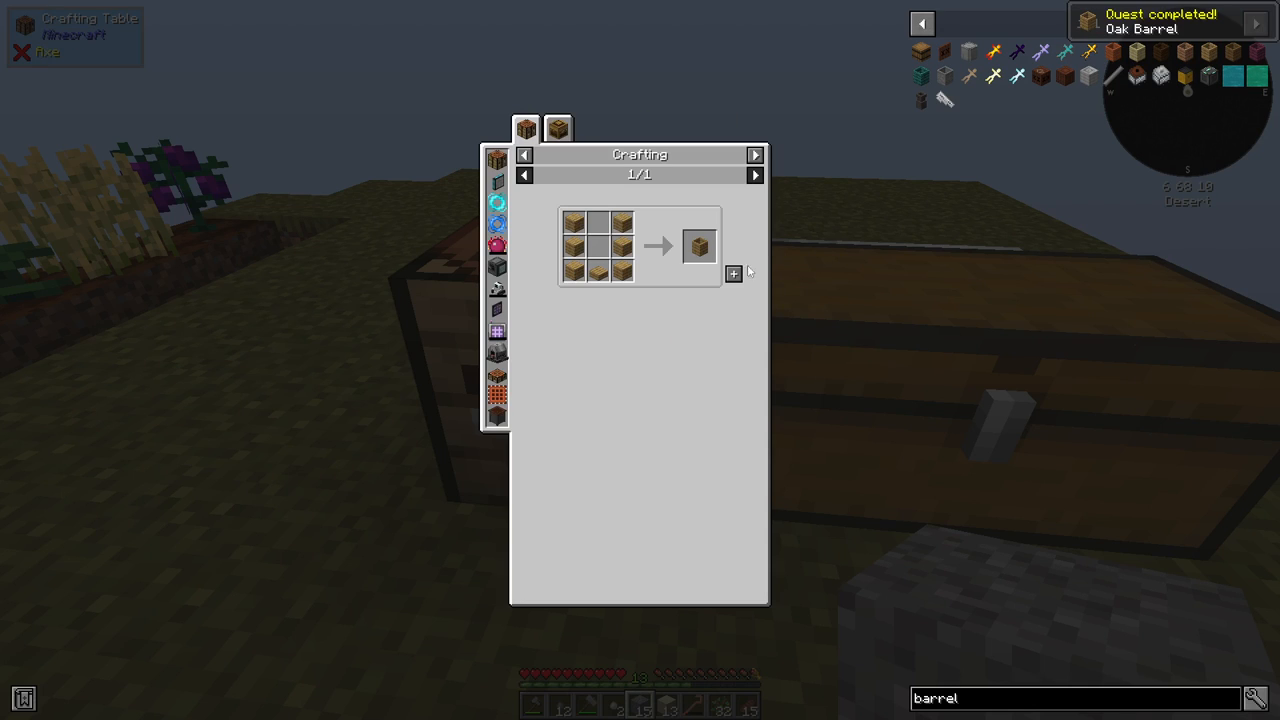
Step: Fill the grid with the JEI Oak Barrel recipe and craft the barrel
click(734, 273)
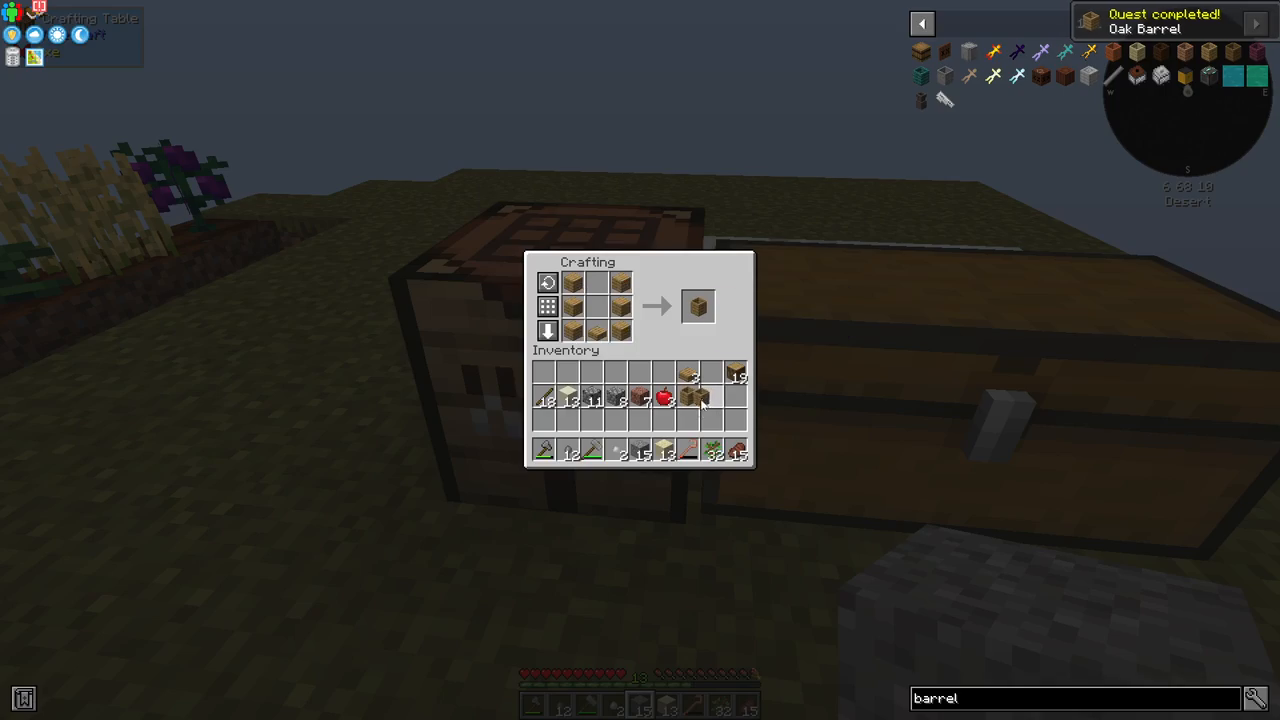
key(Escape)
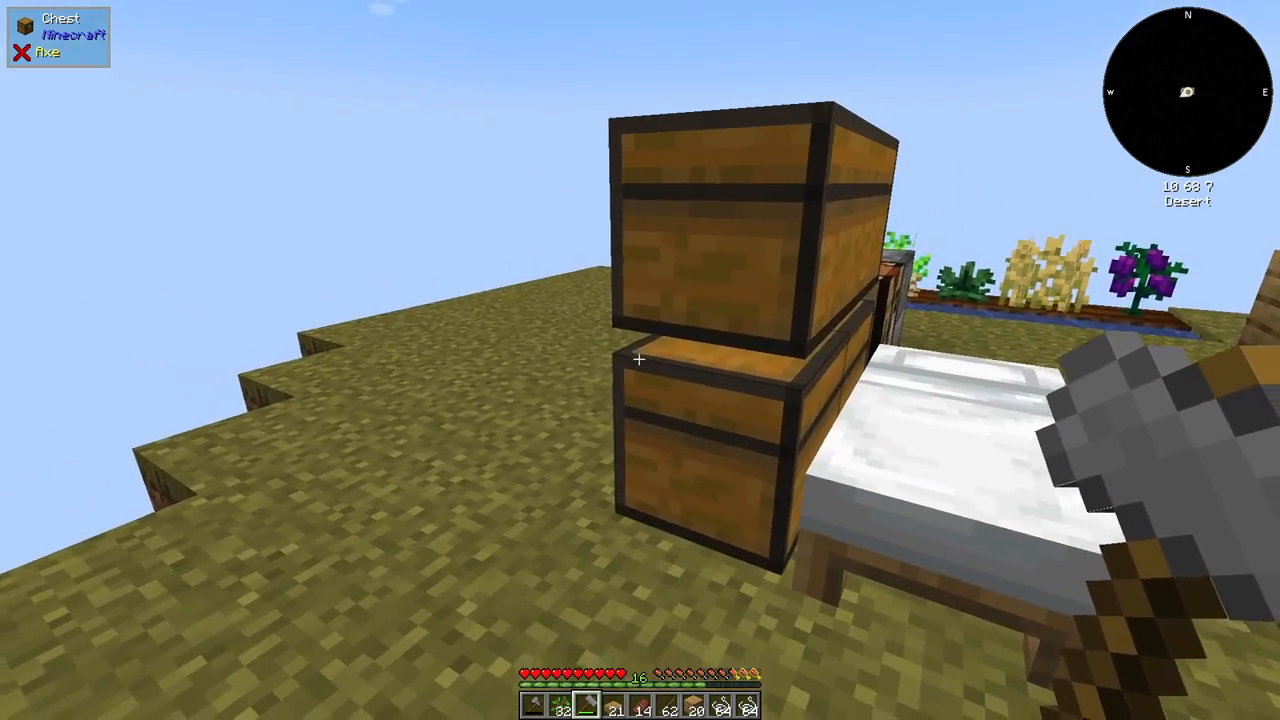
Step: Search JEI for 'siev' and craft several Oak Sieves from the filled recipe grid
key(e)
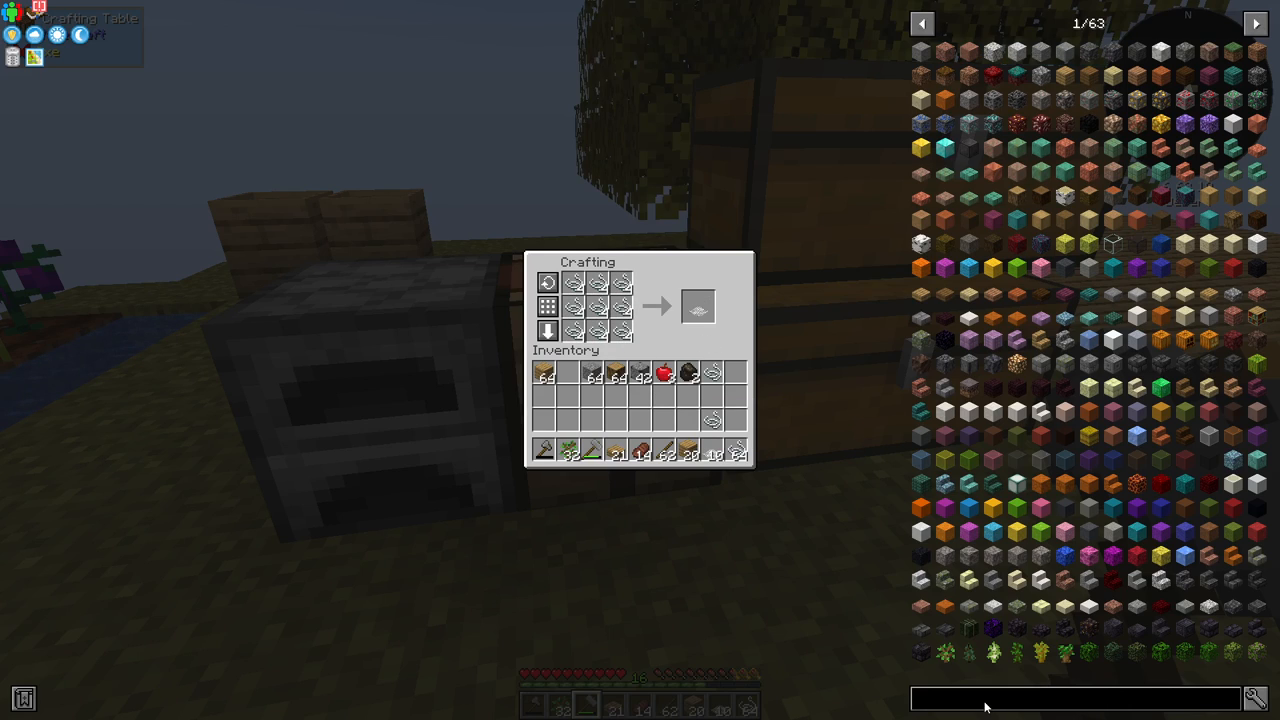
text(siev)
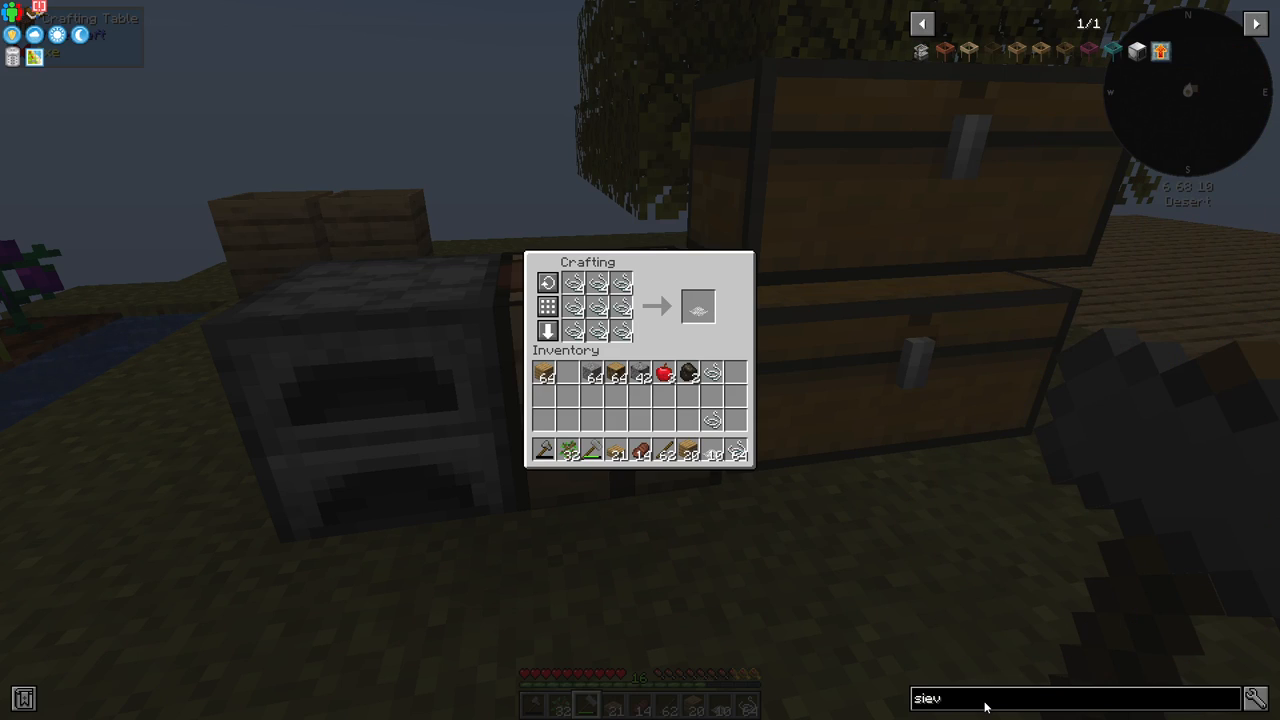
mouse_move(920, 51)
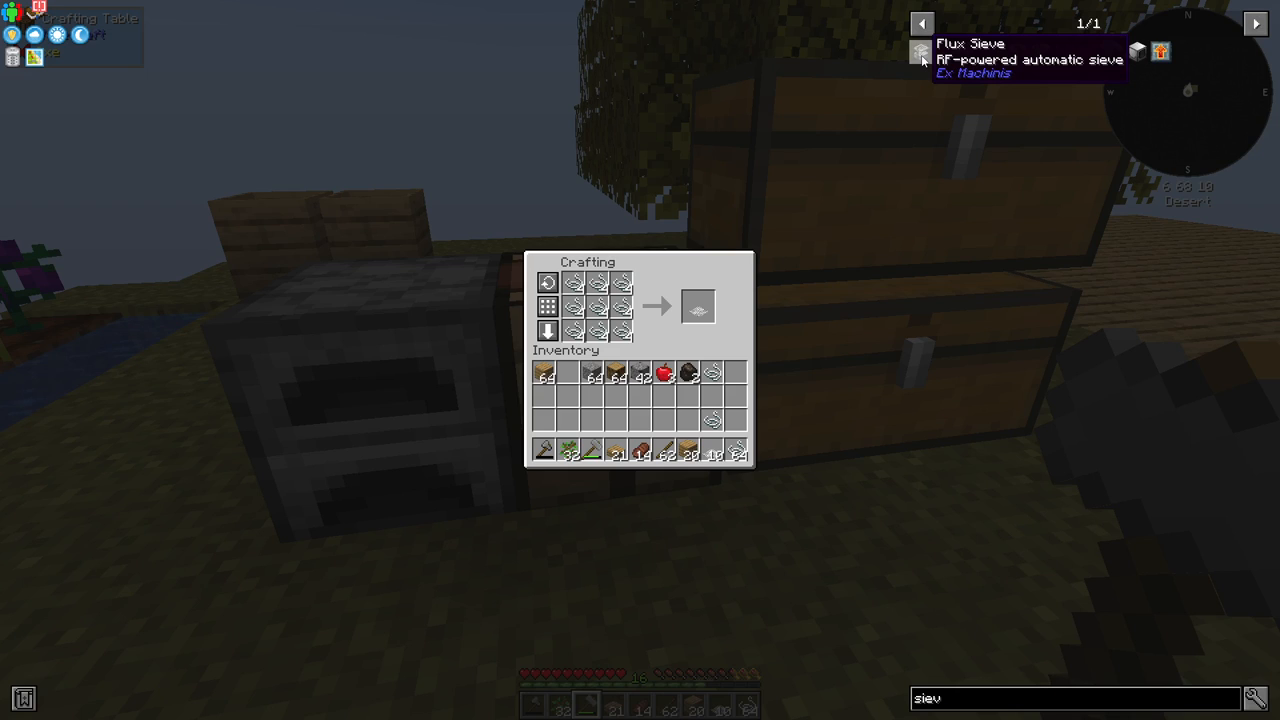
mouse_move(1040, 52)
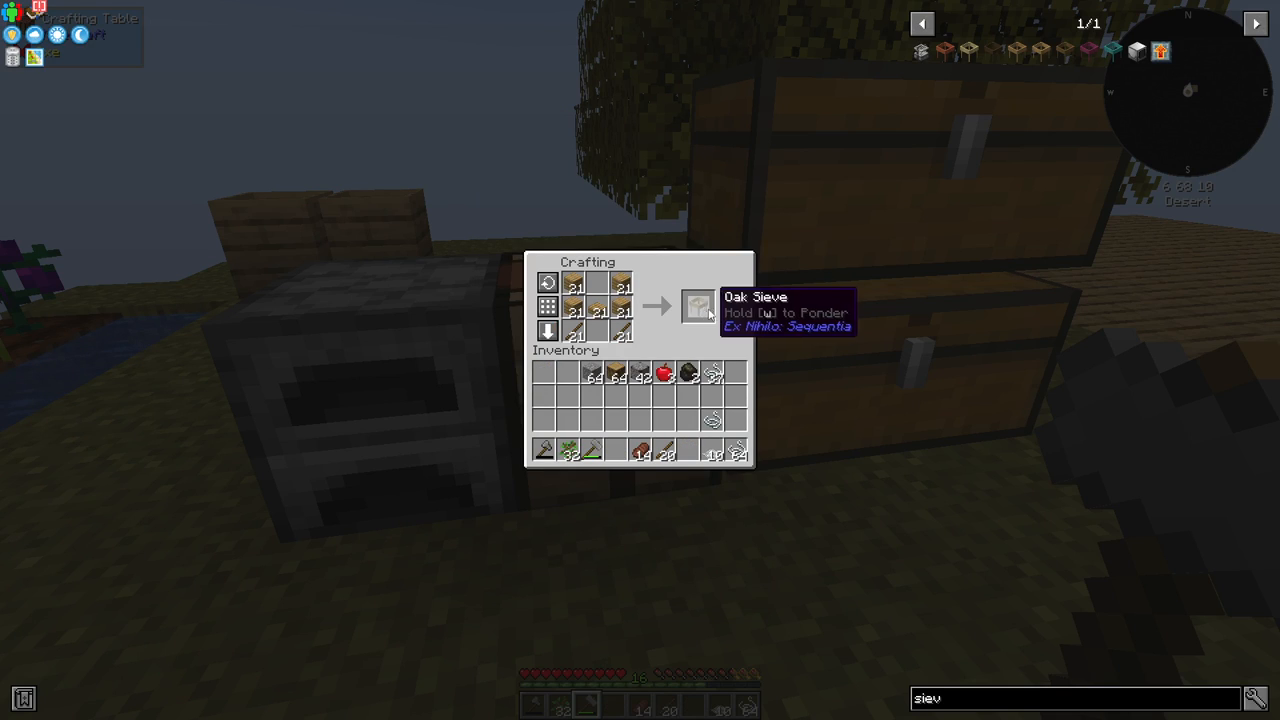
click(698, 306)
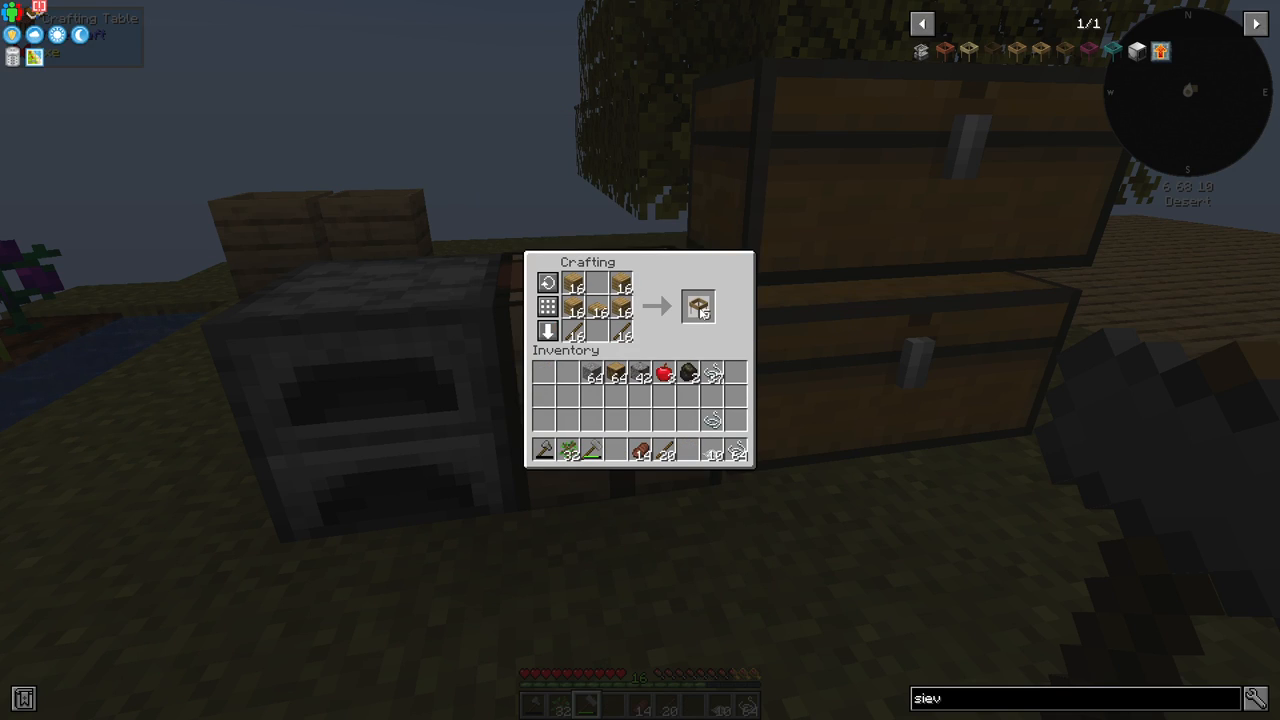
click(698, 306)
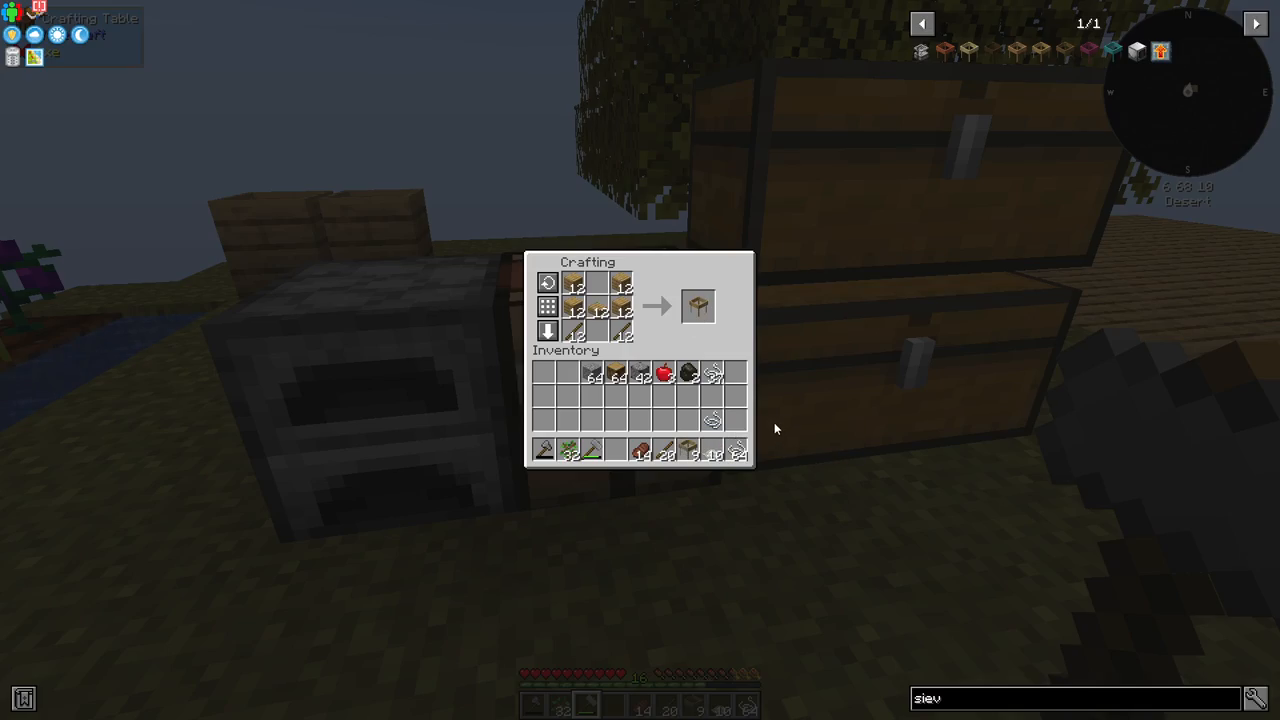
key(Escape)
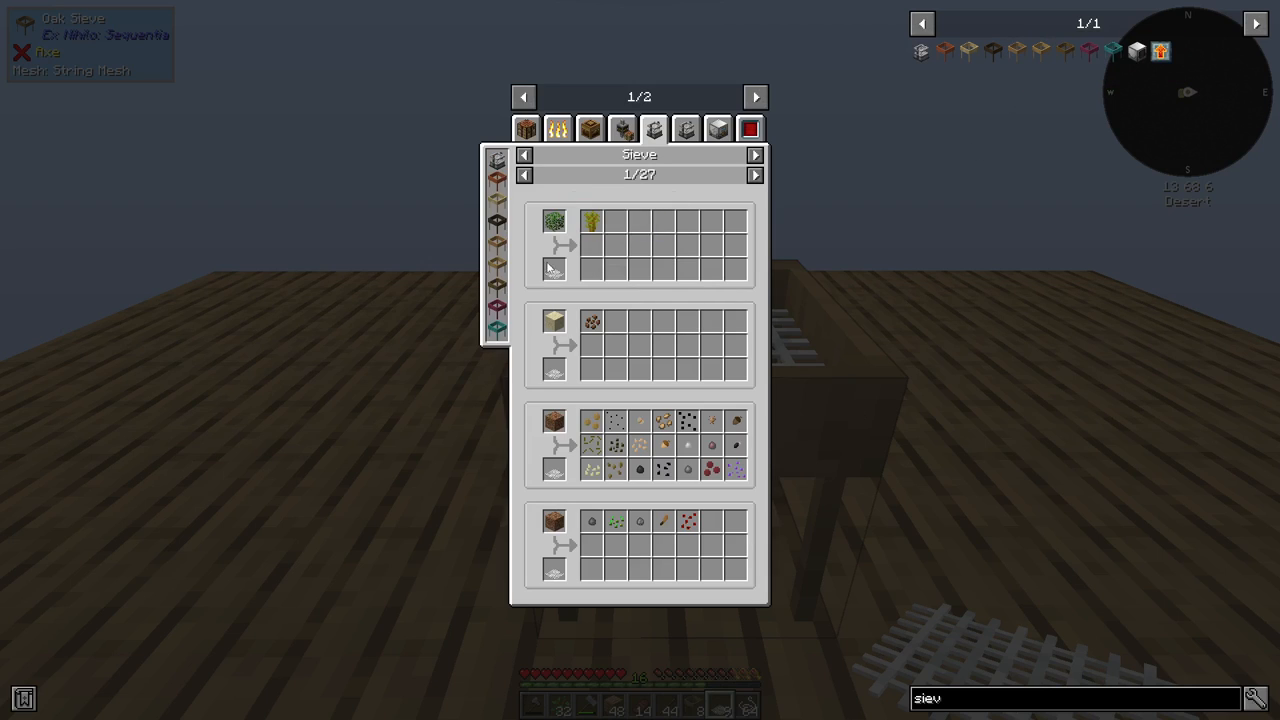
mouse_move(630, 240)
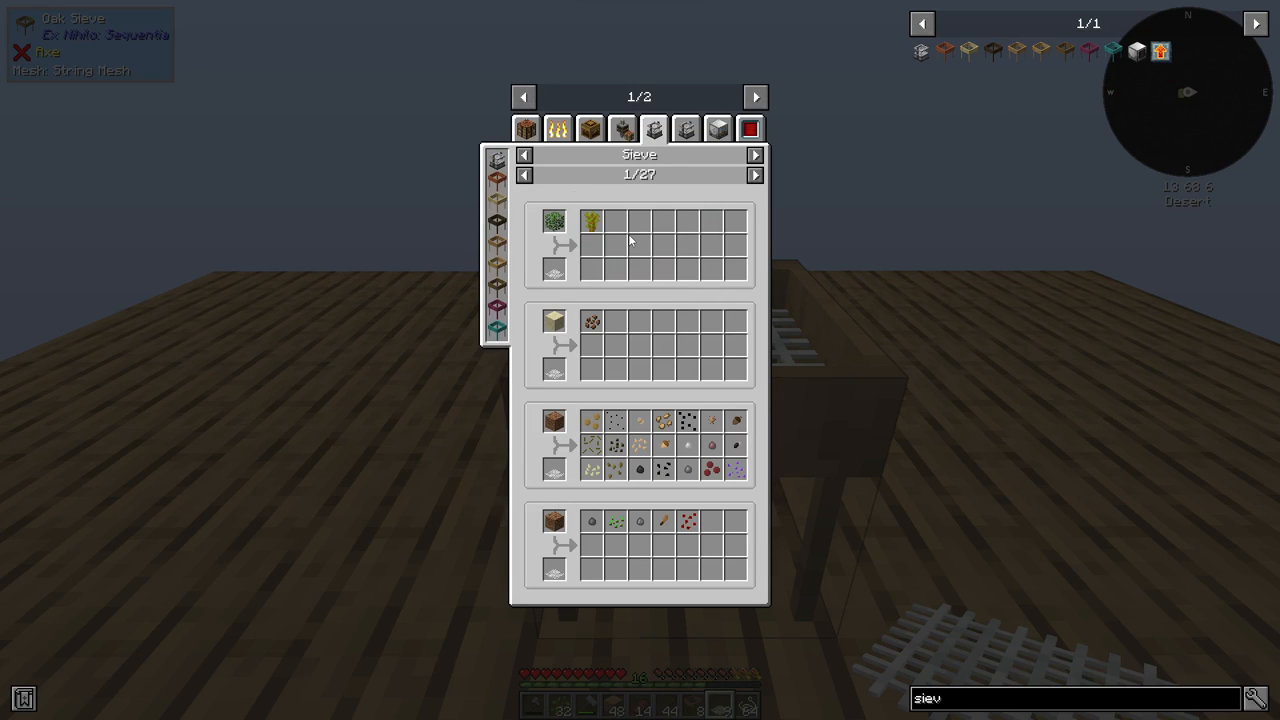
mouse_move(591, 221)
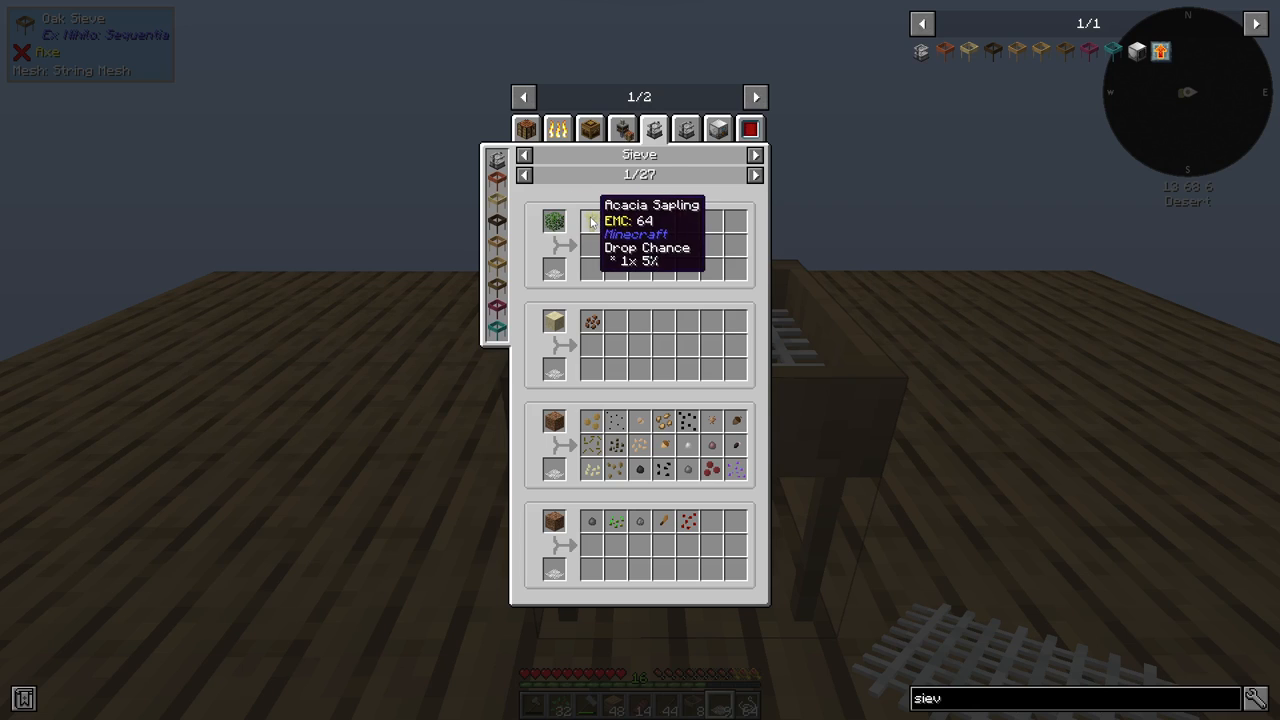
mouse_move(553, 321)
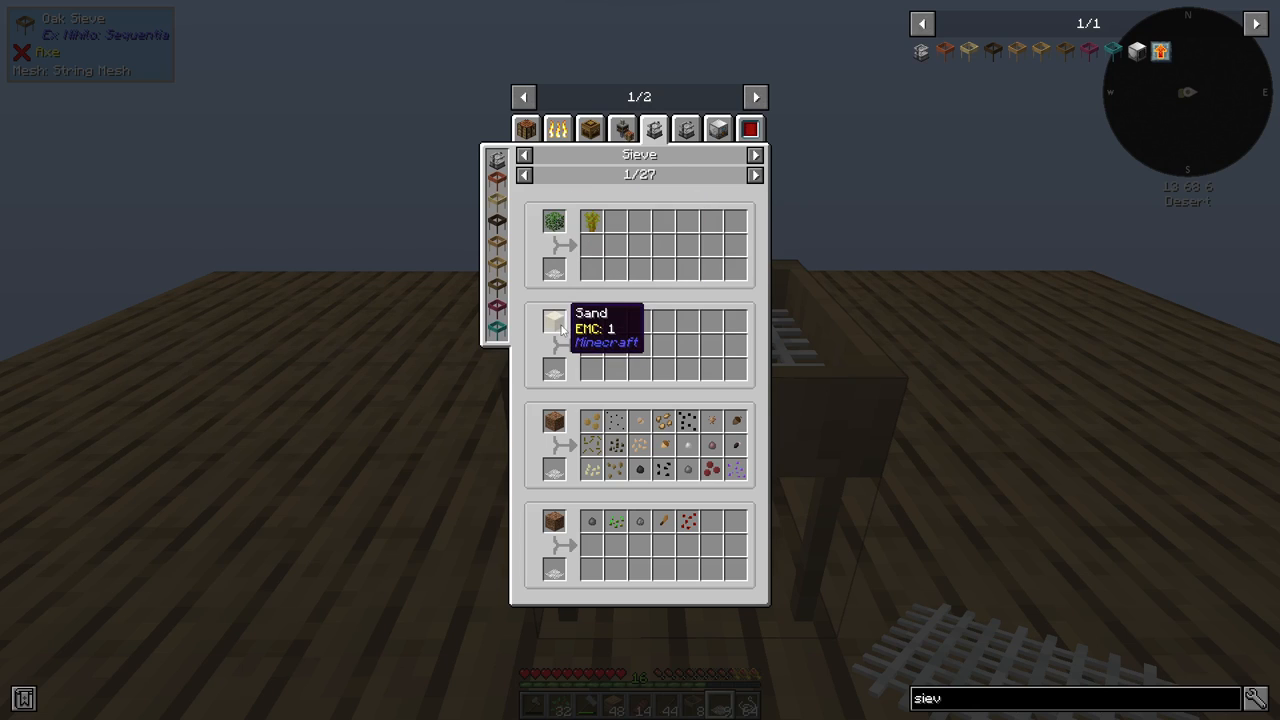
mouse_move(591, 322)
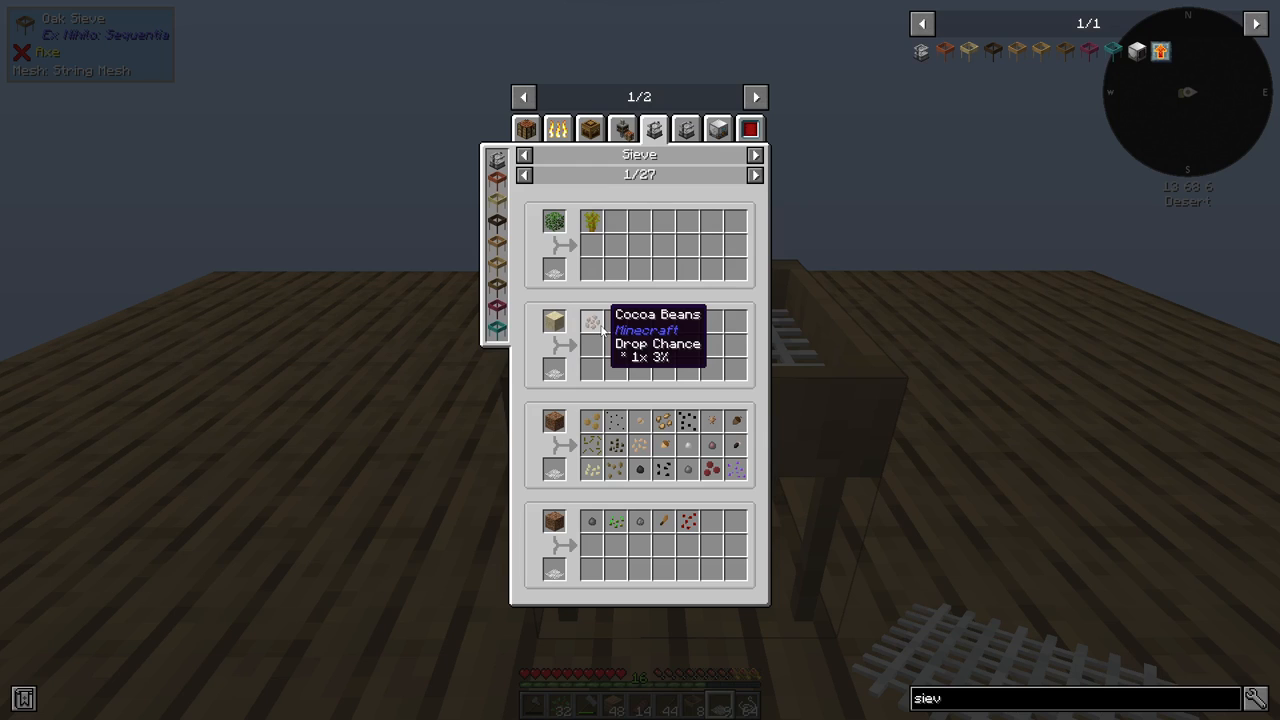
mouse_move(591, 466)
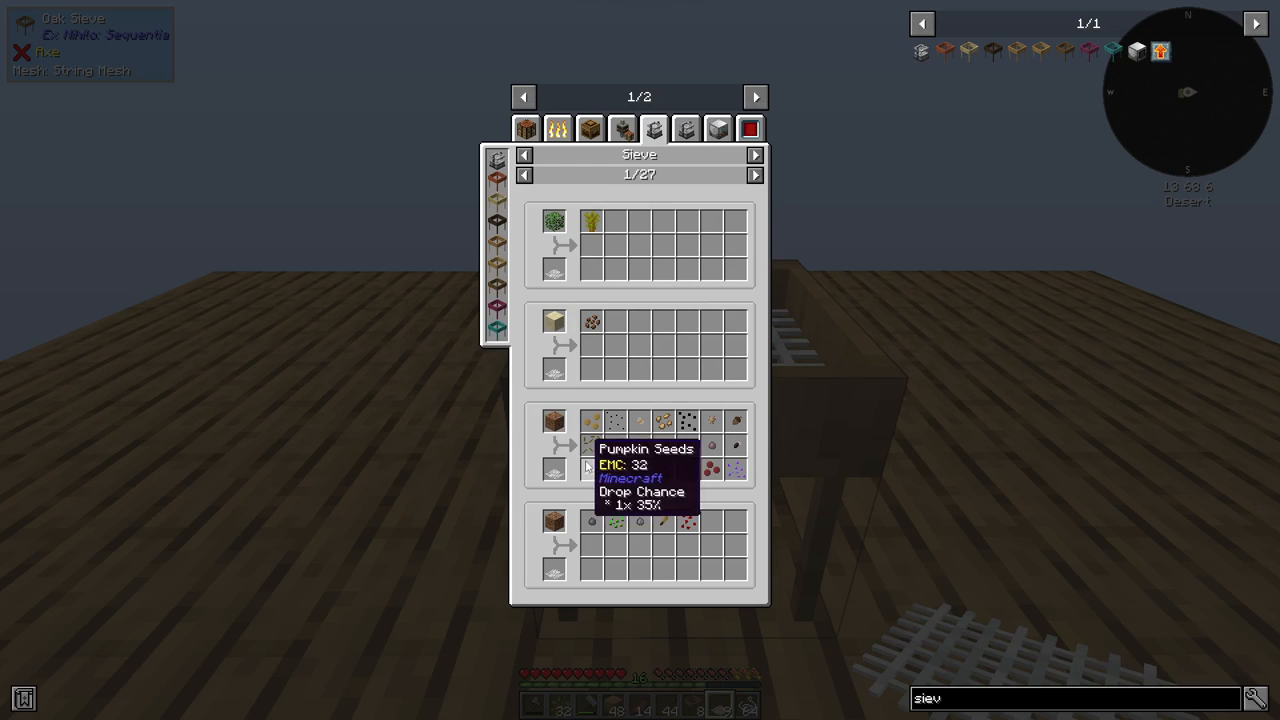
mouse_move(672, 538)
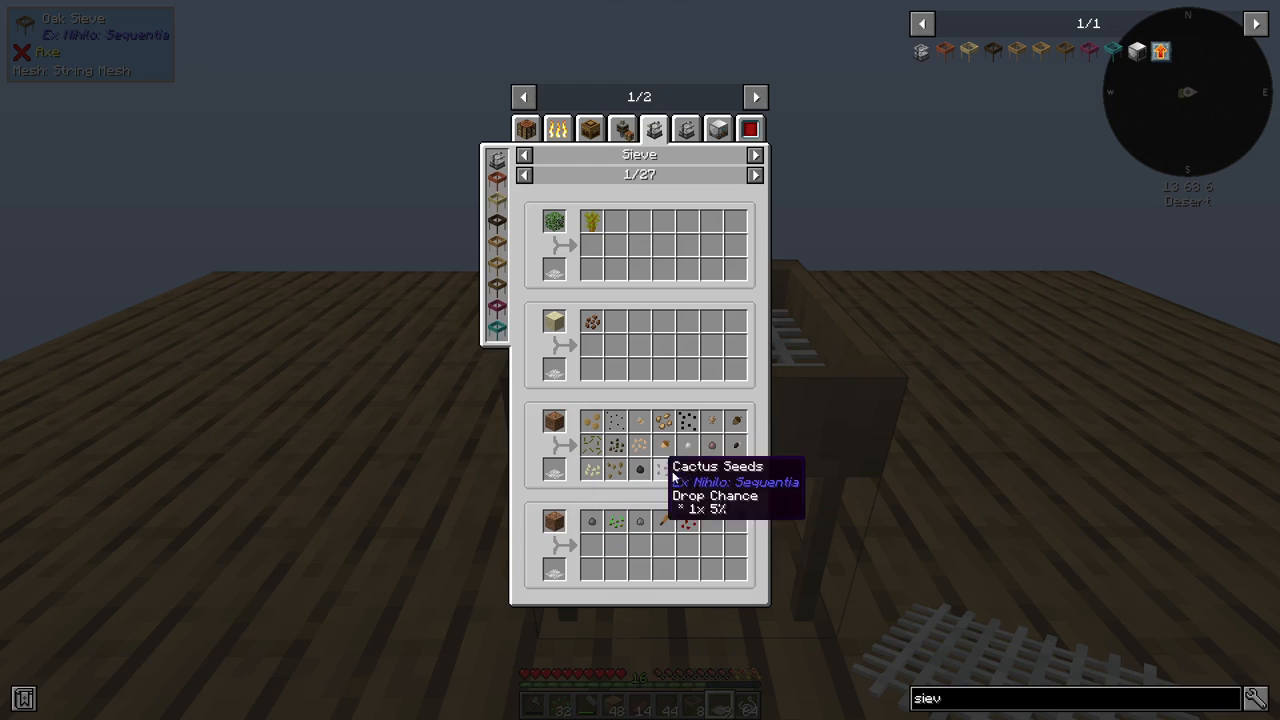
Step: Page through five pages of JEI Sieve drop listings, then close the viewer
click(755, 174)
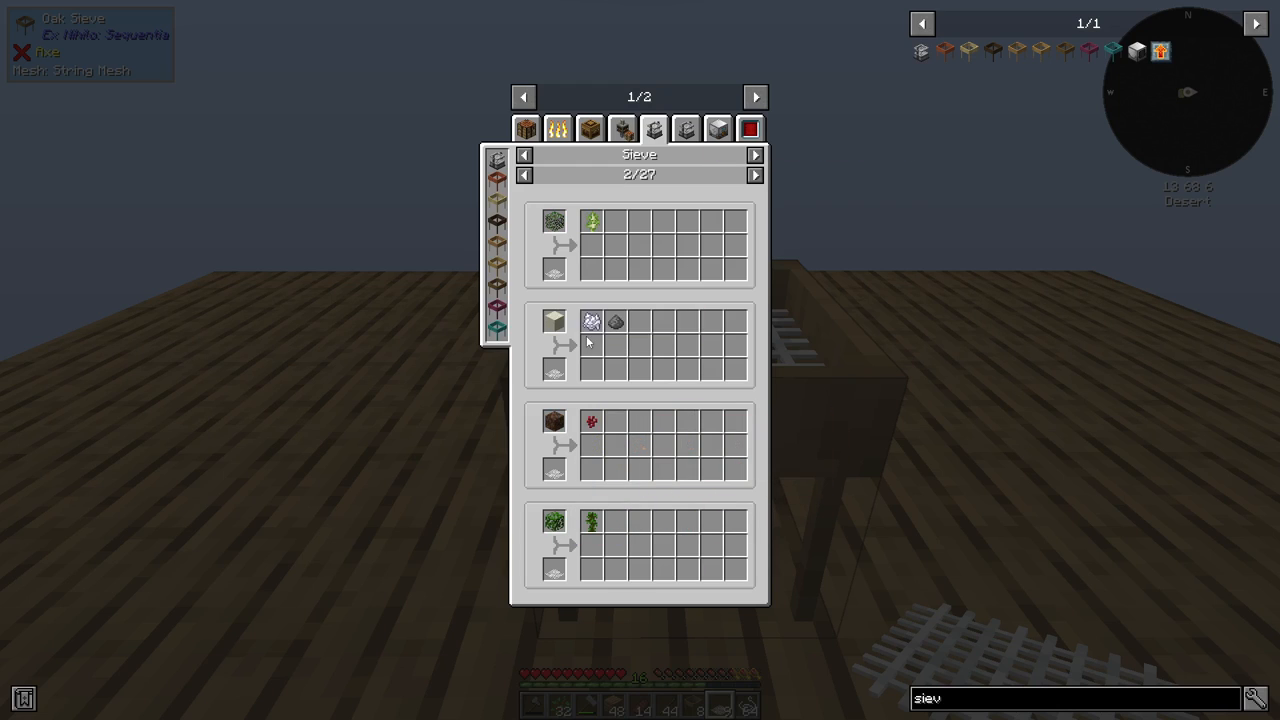
mouse_move(800, 211)
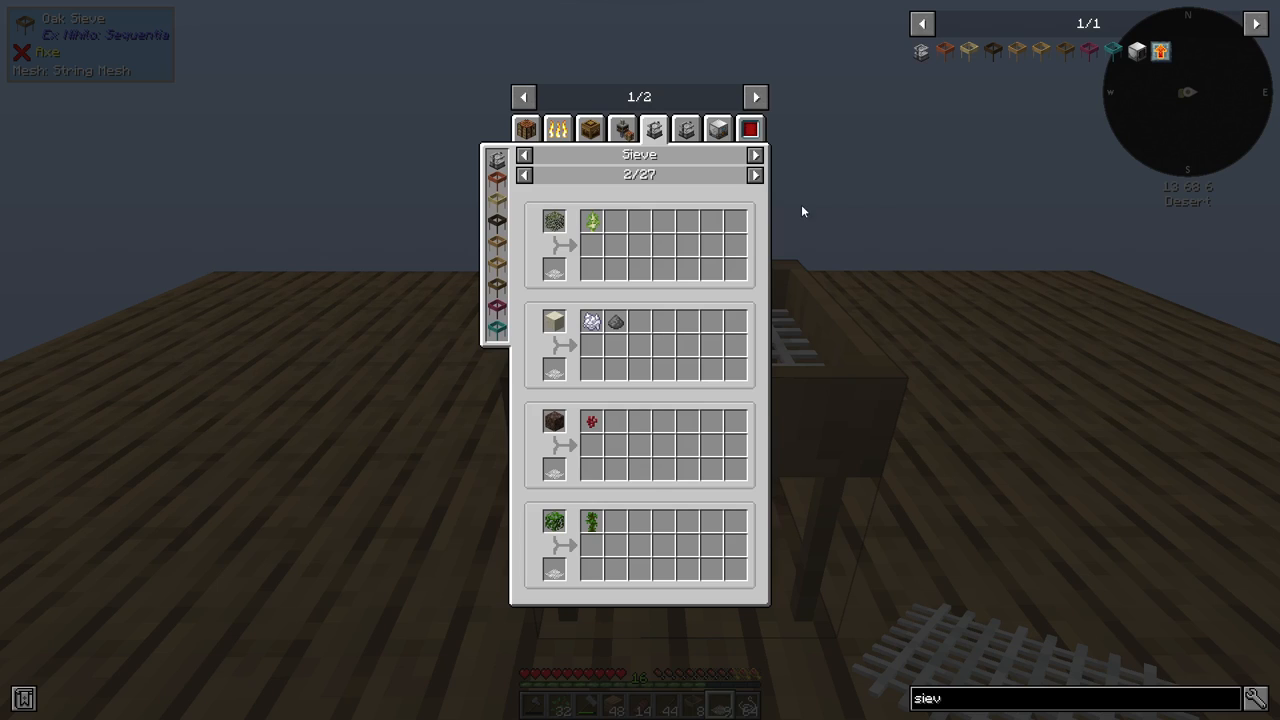
click(755, 174)
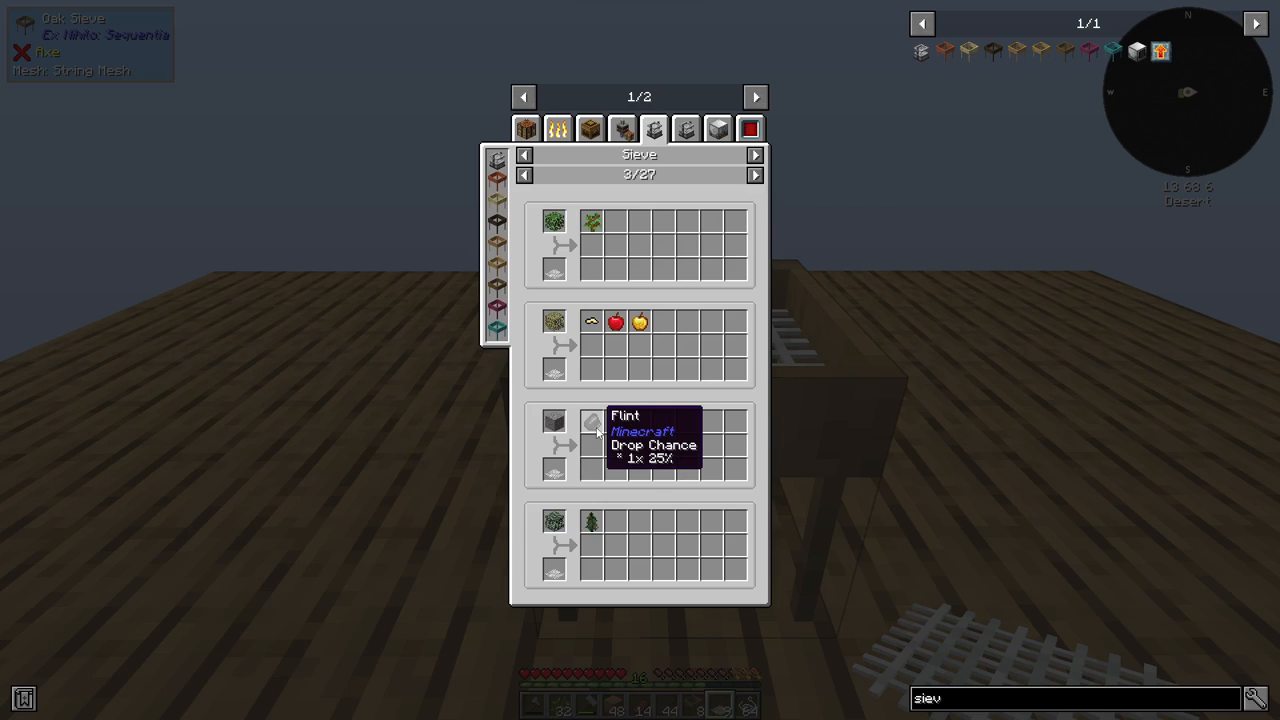
click(755, 174)
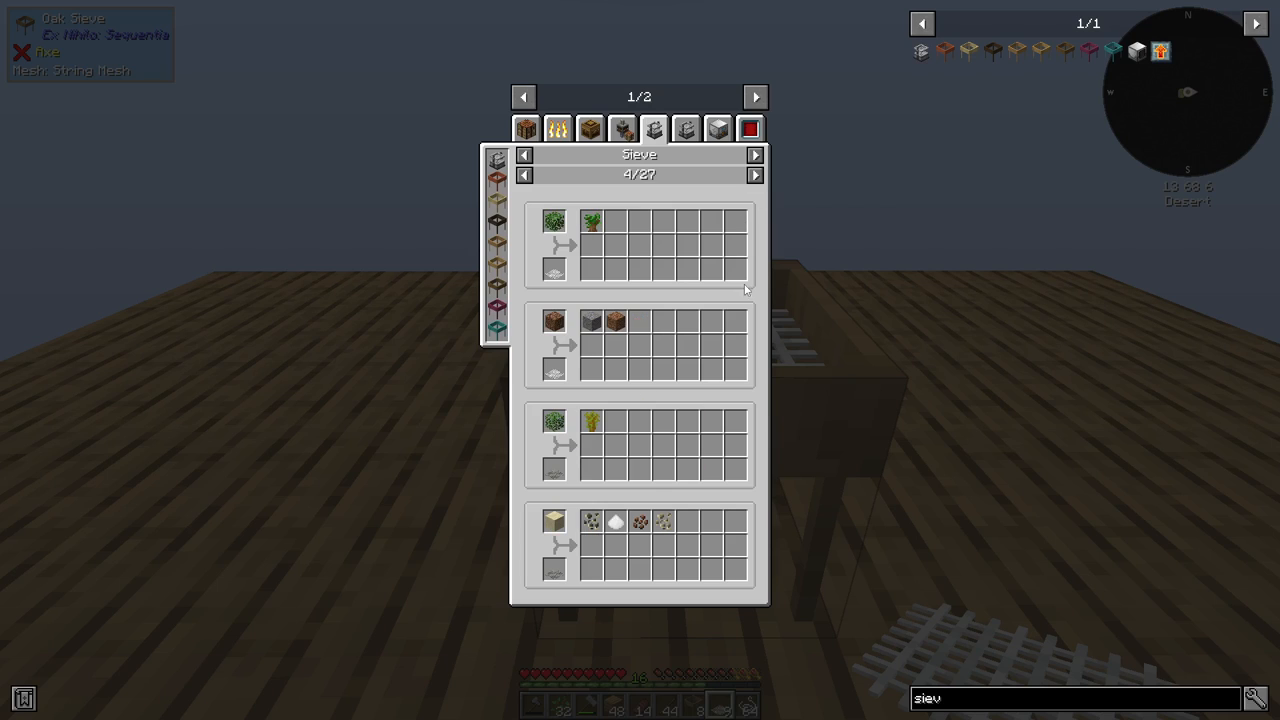
mouse_move(553, 470)
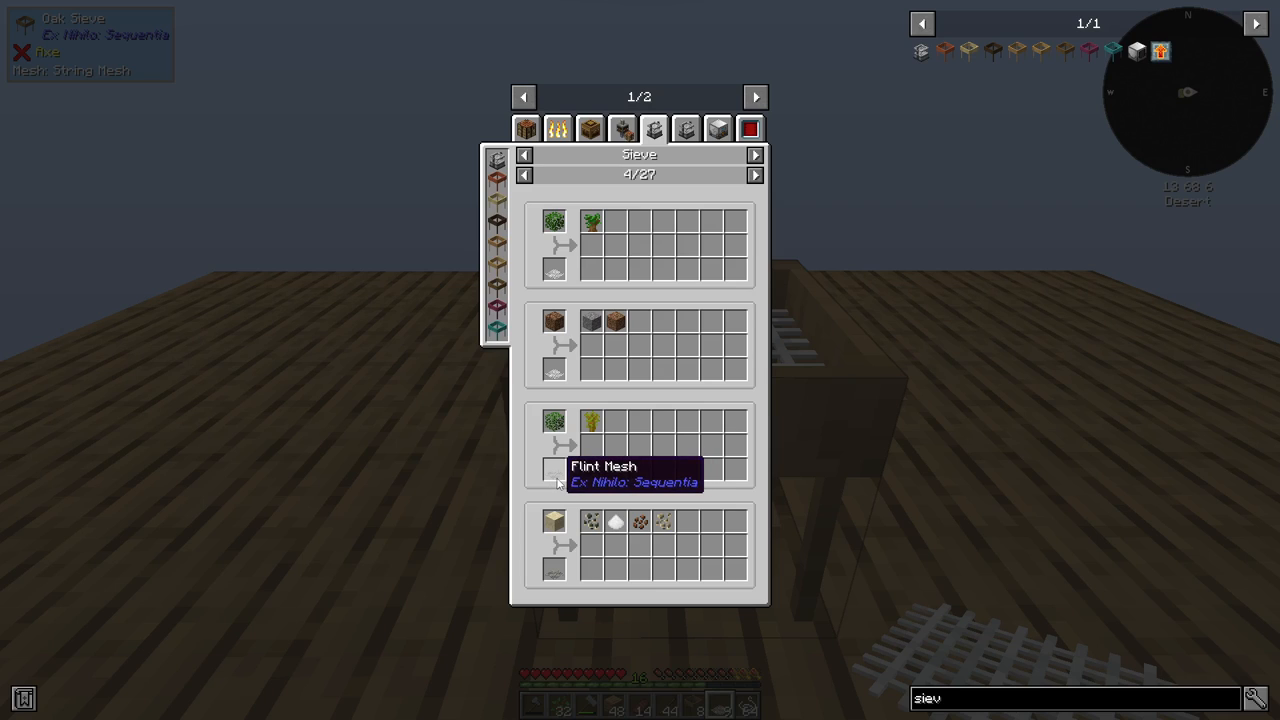
mouse_move(555, 521)
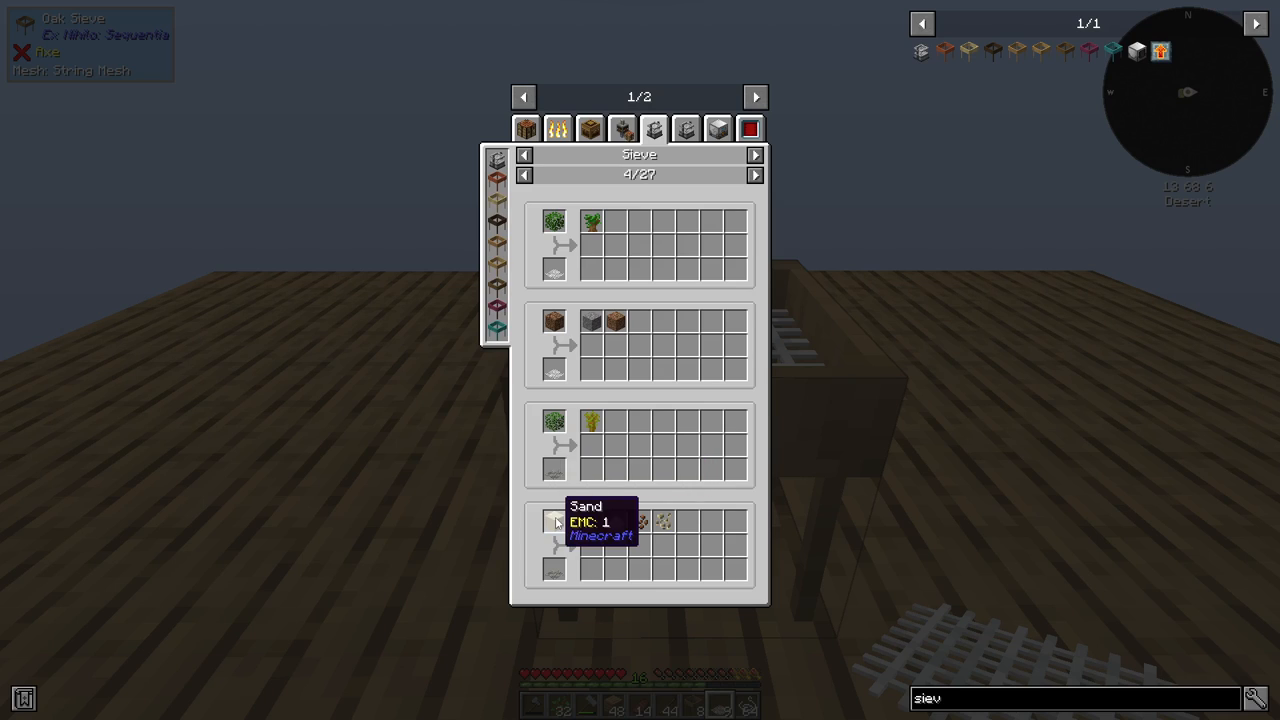
click(755, 174)
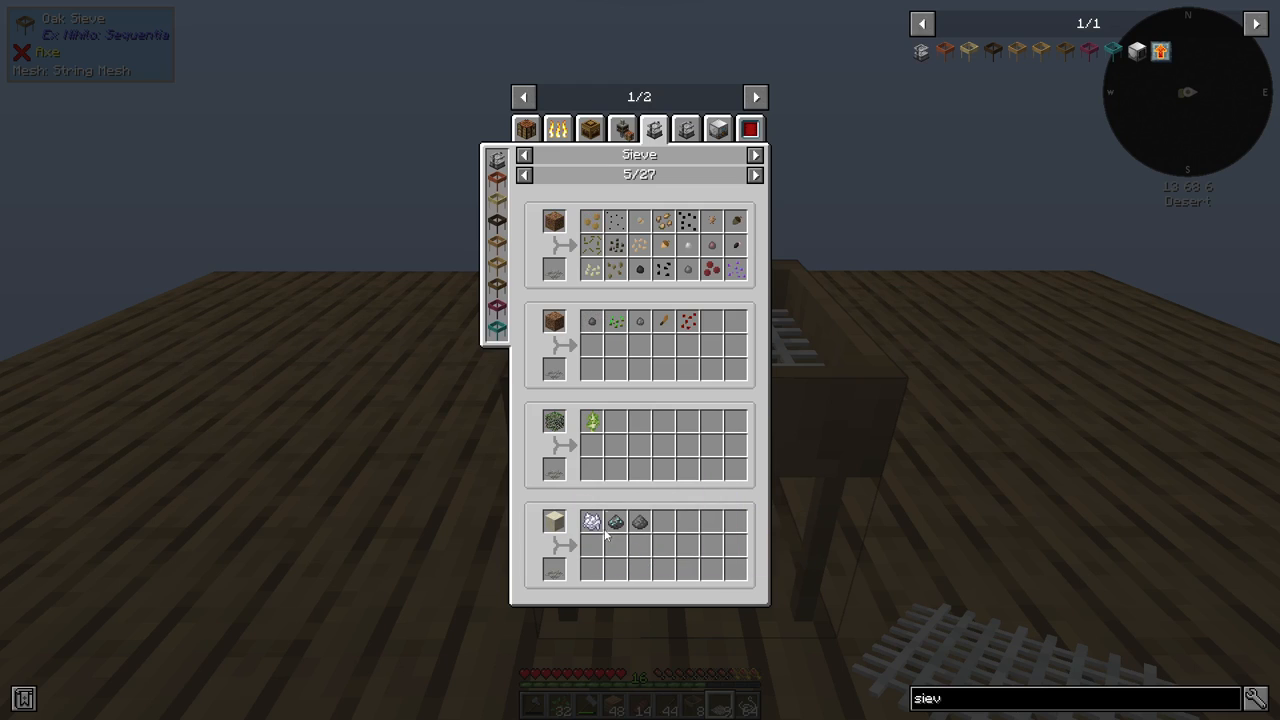
mouse_move(590, 548)
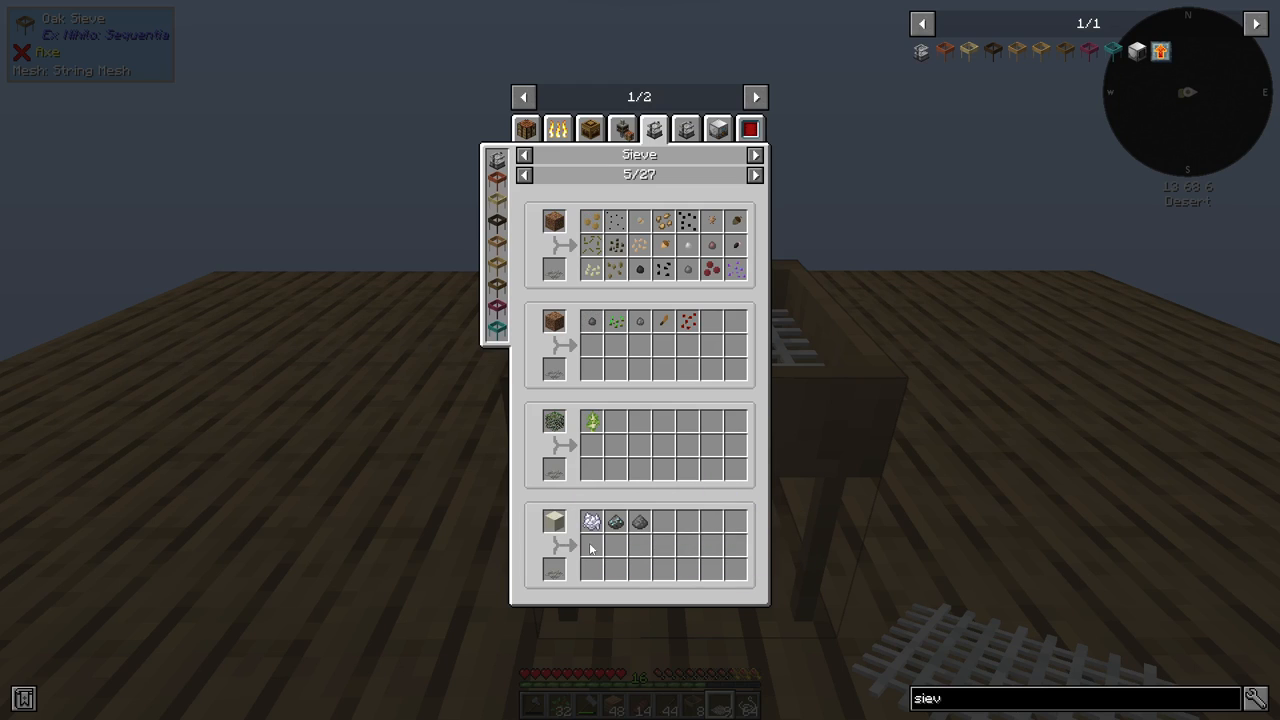
mouse_move(591, 521)
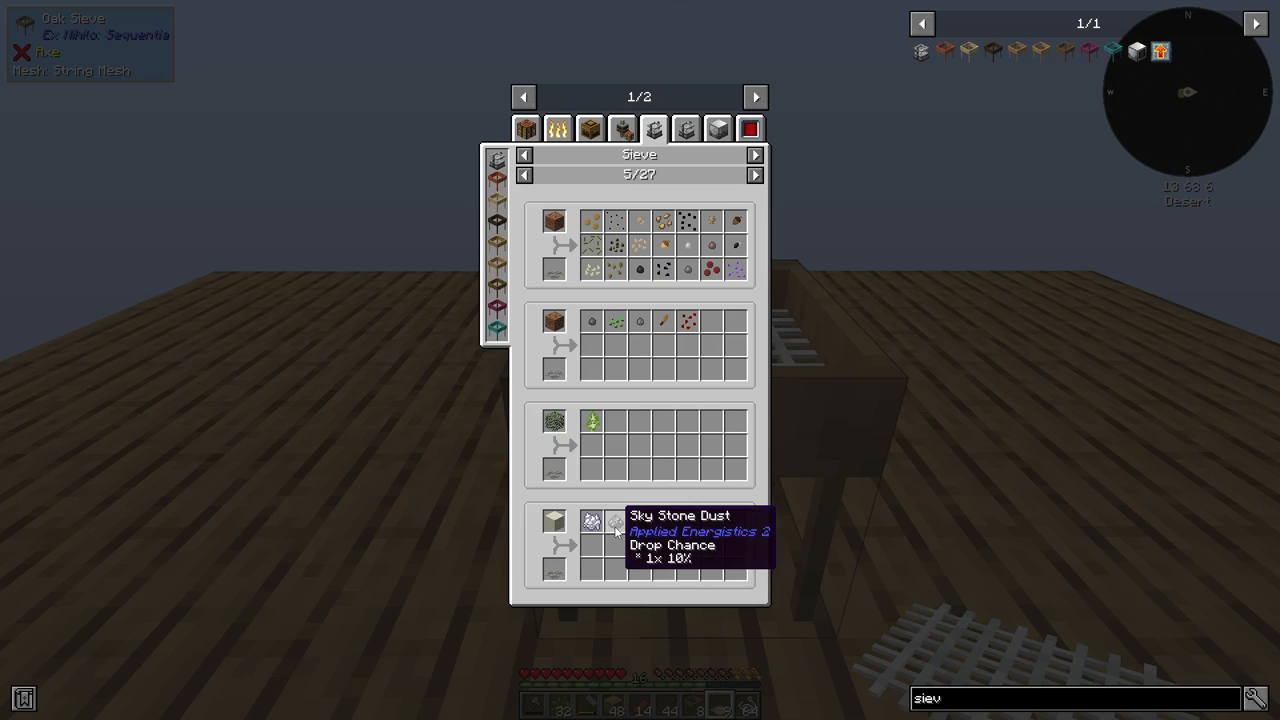
click(755, 174)
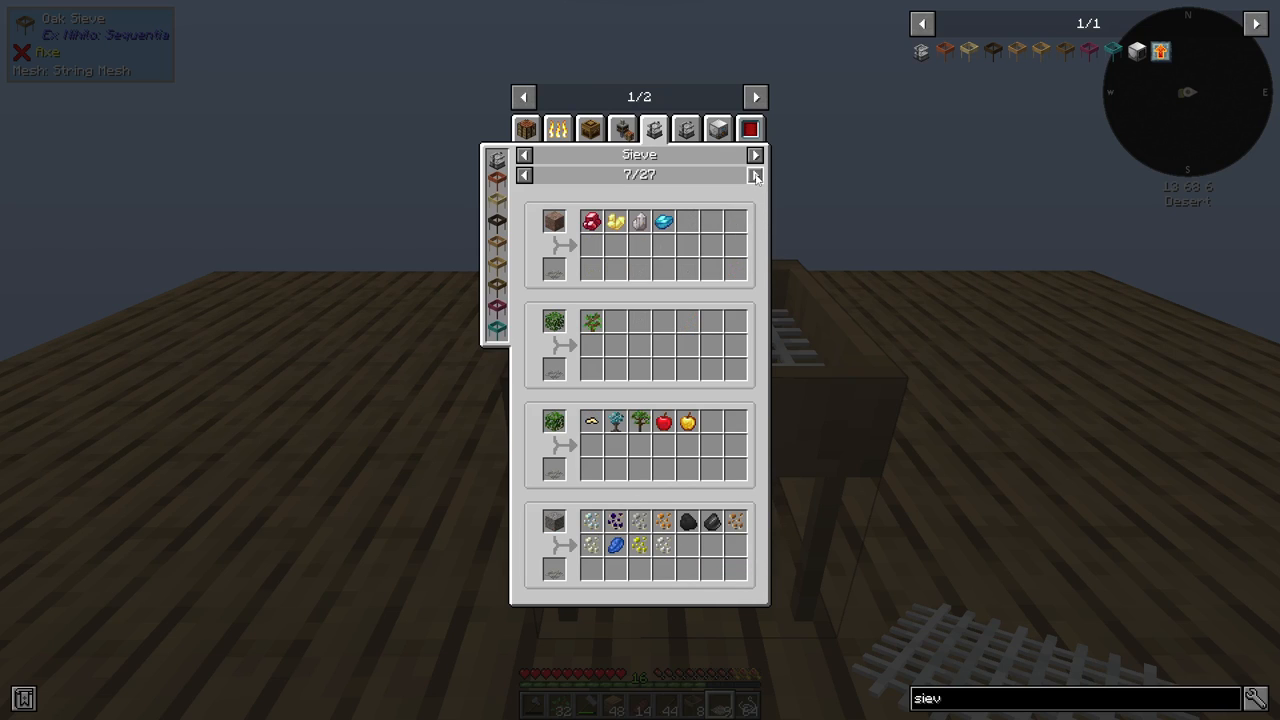
mouse_move(662, 521)
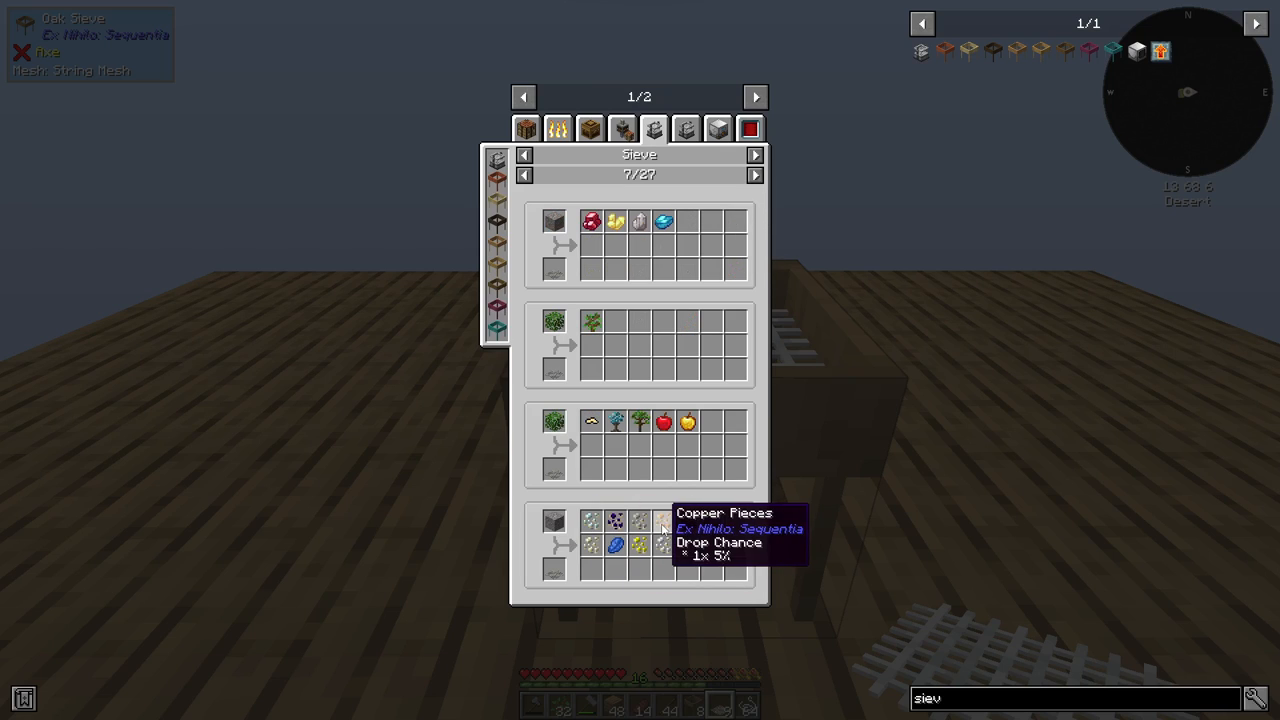
key(Escape)
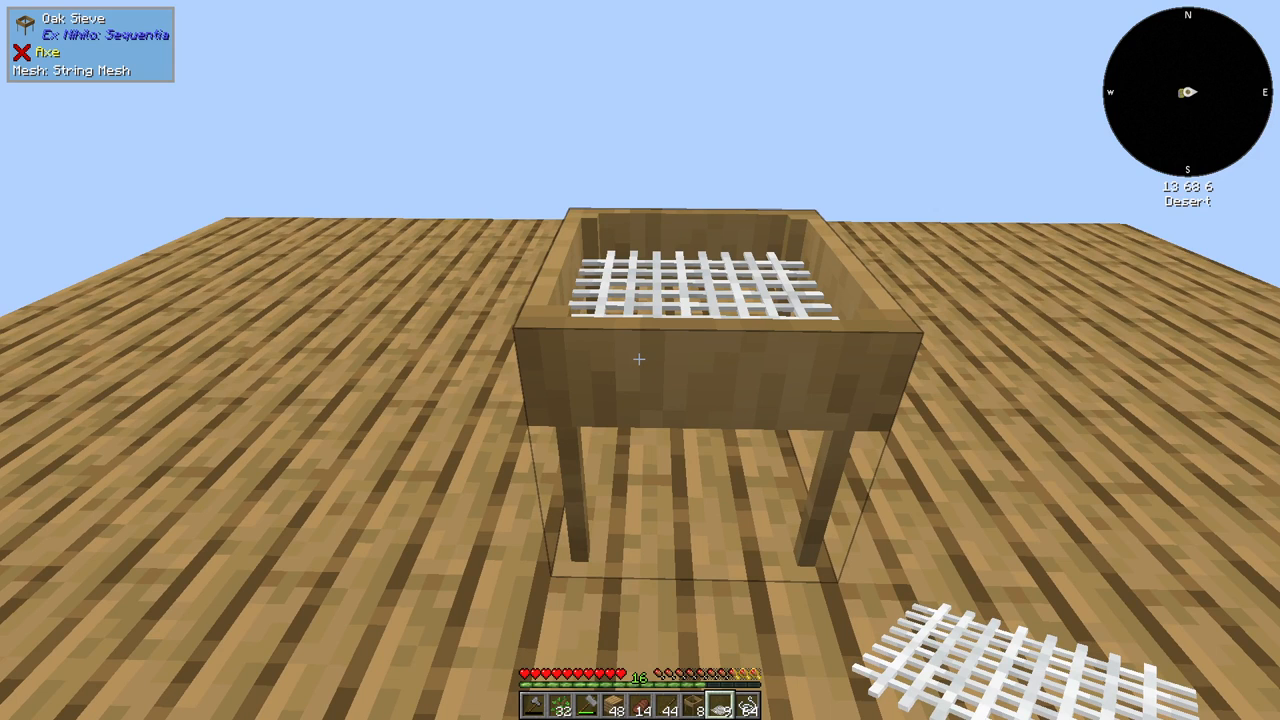
mouse_move(640, 360)
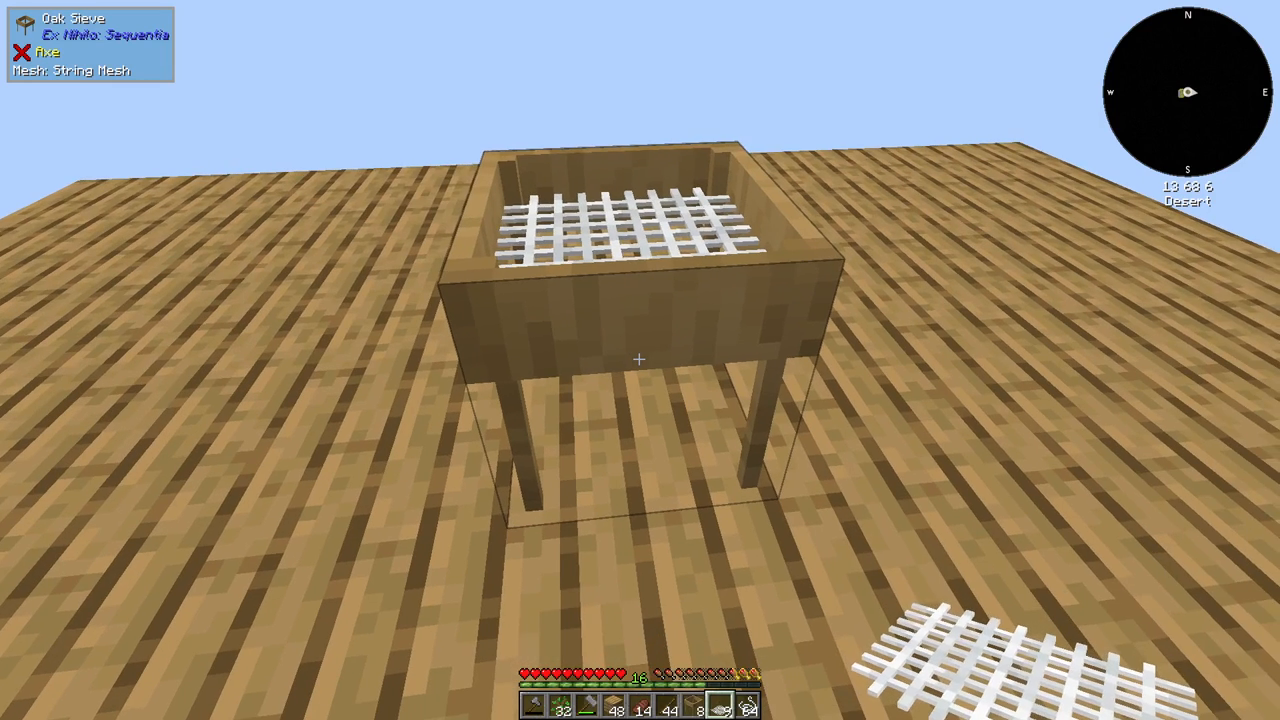
Step: Check the string and other materials in the inventory, then close it
key(e)
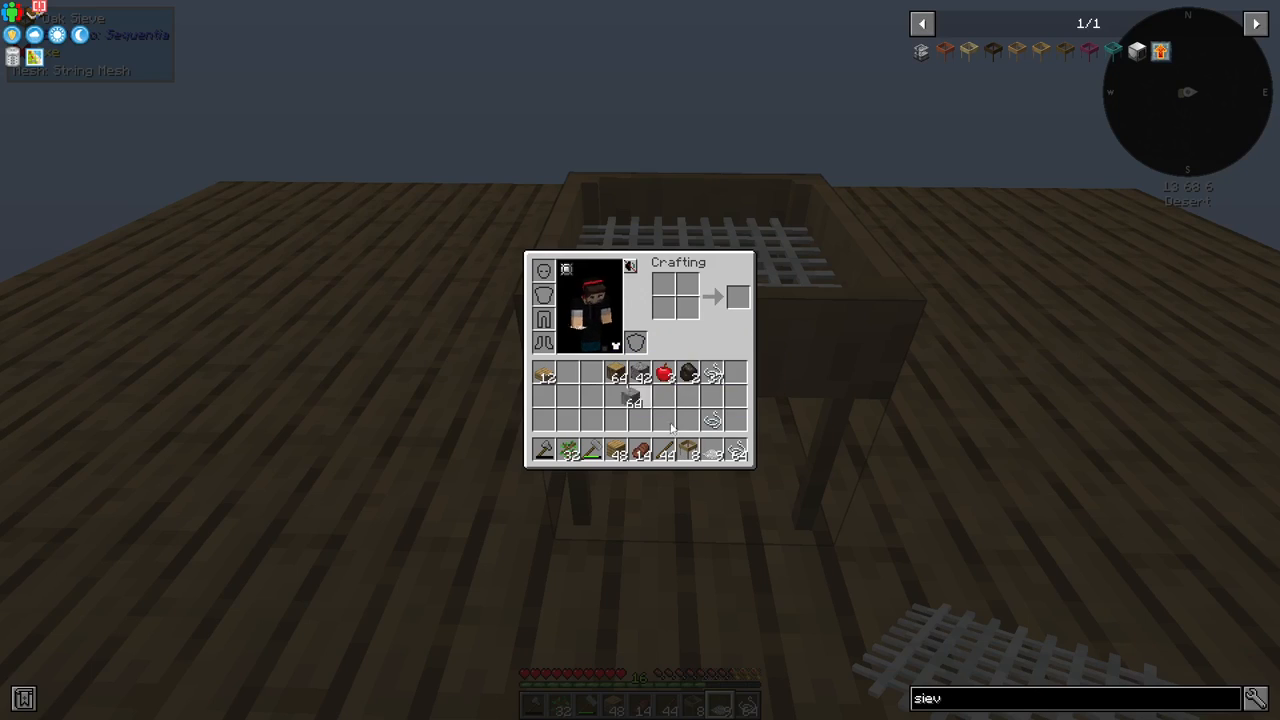
key(Escape)
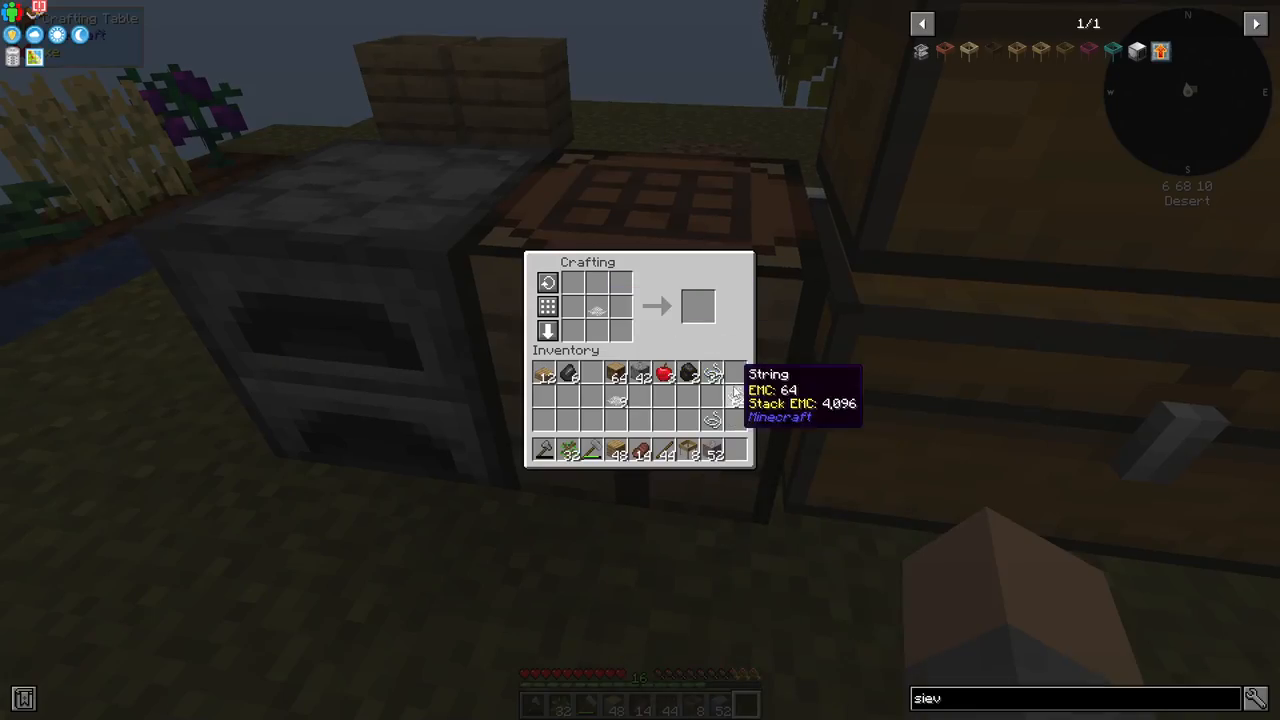
Step: Craft a Flint Mesh with flint surrounding the string in the grid
click(571, 374)
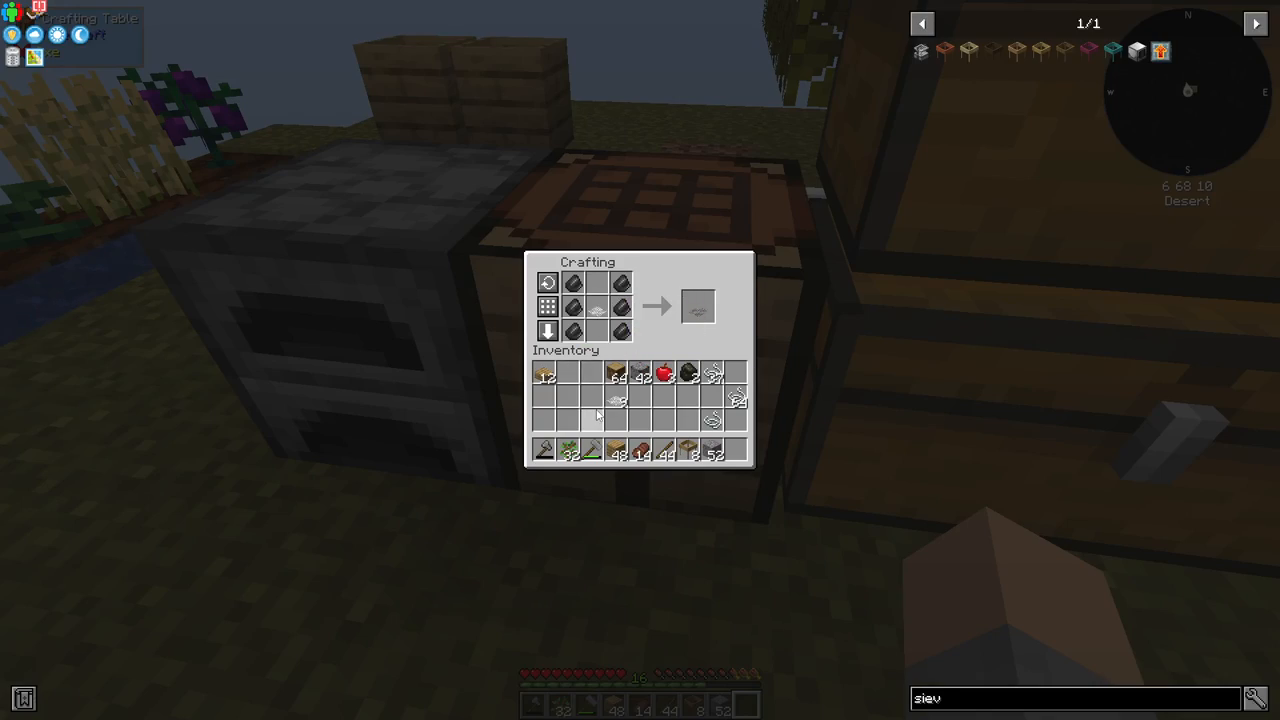
mouse_move(735, 448)
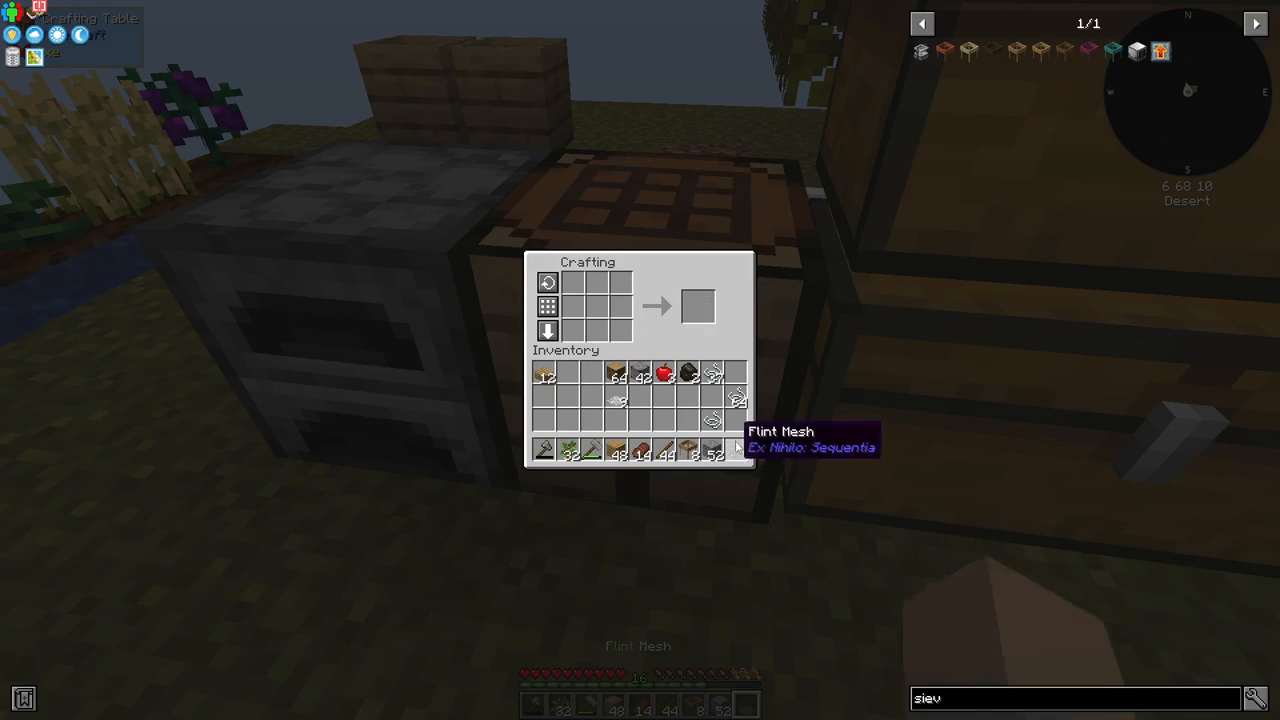
key(Escape)
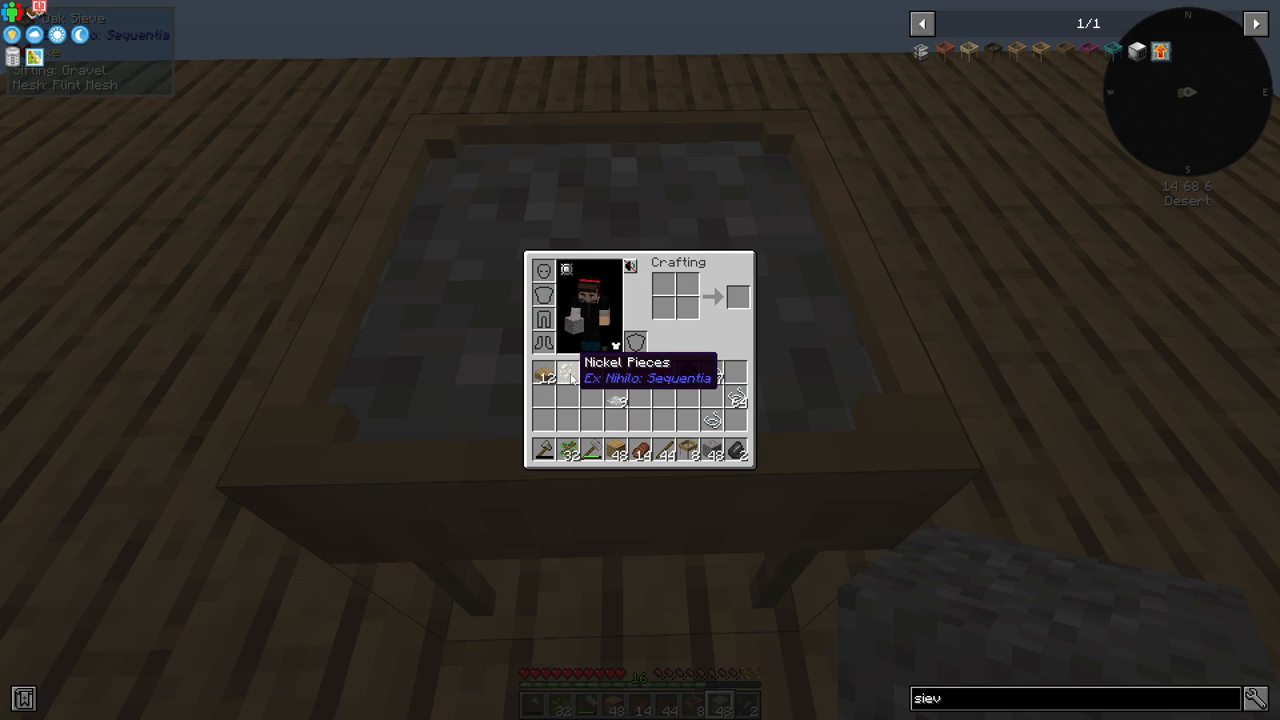
Step: Check the sifted drops, sift gravel in an oak sieve, and reopen the inventory
key(Escape)
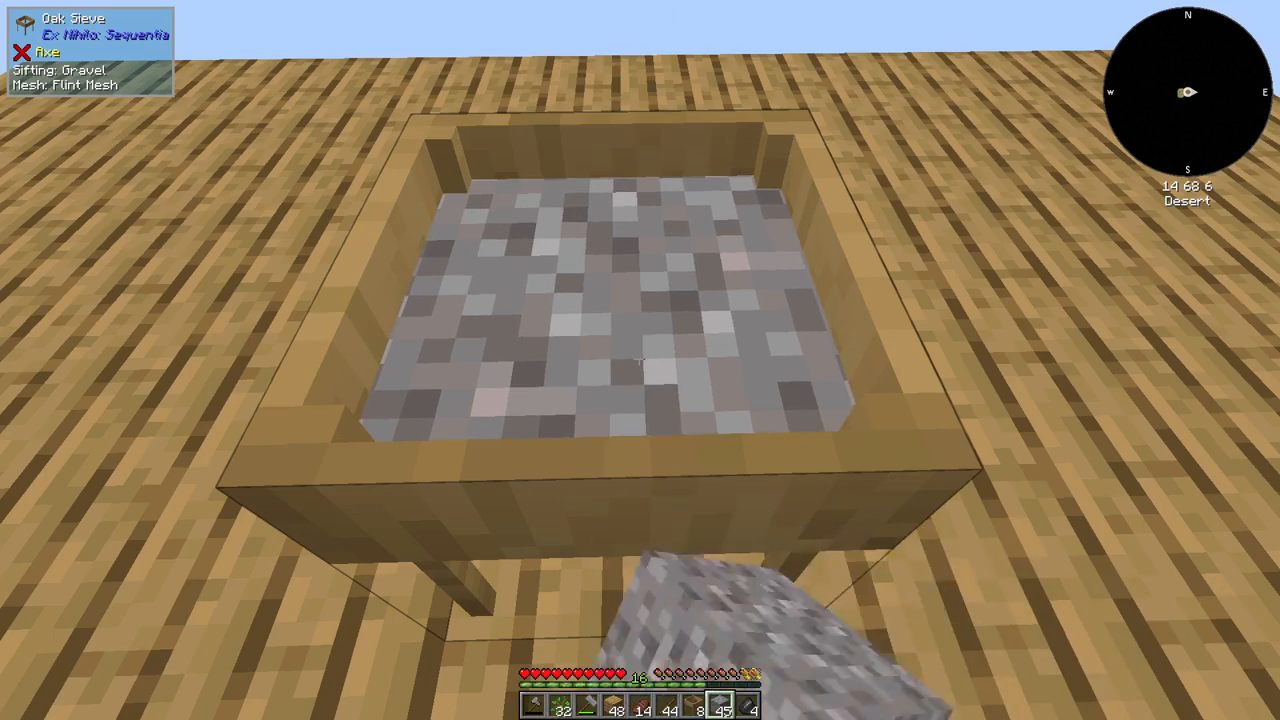
key(e)
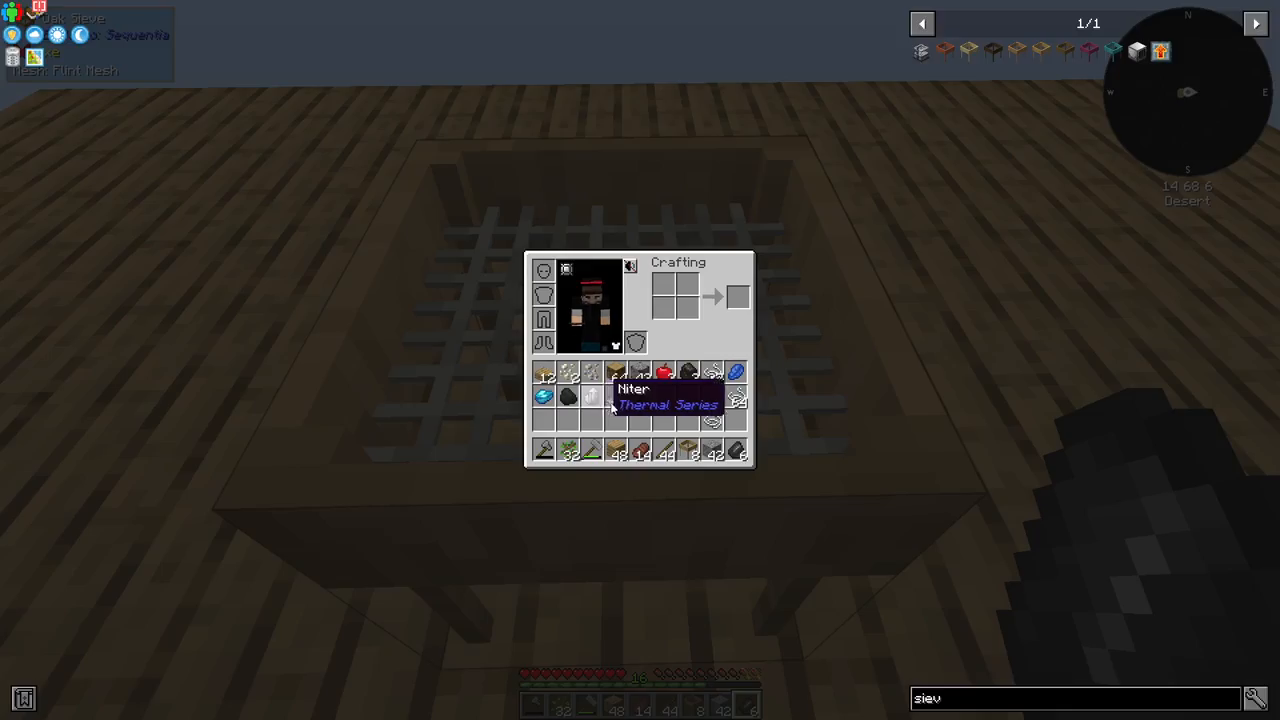
key(Escape)
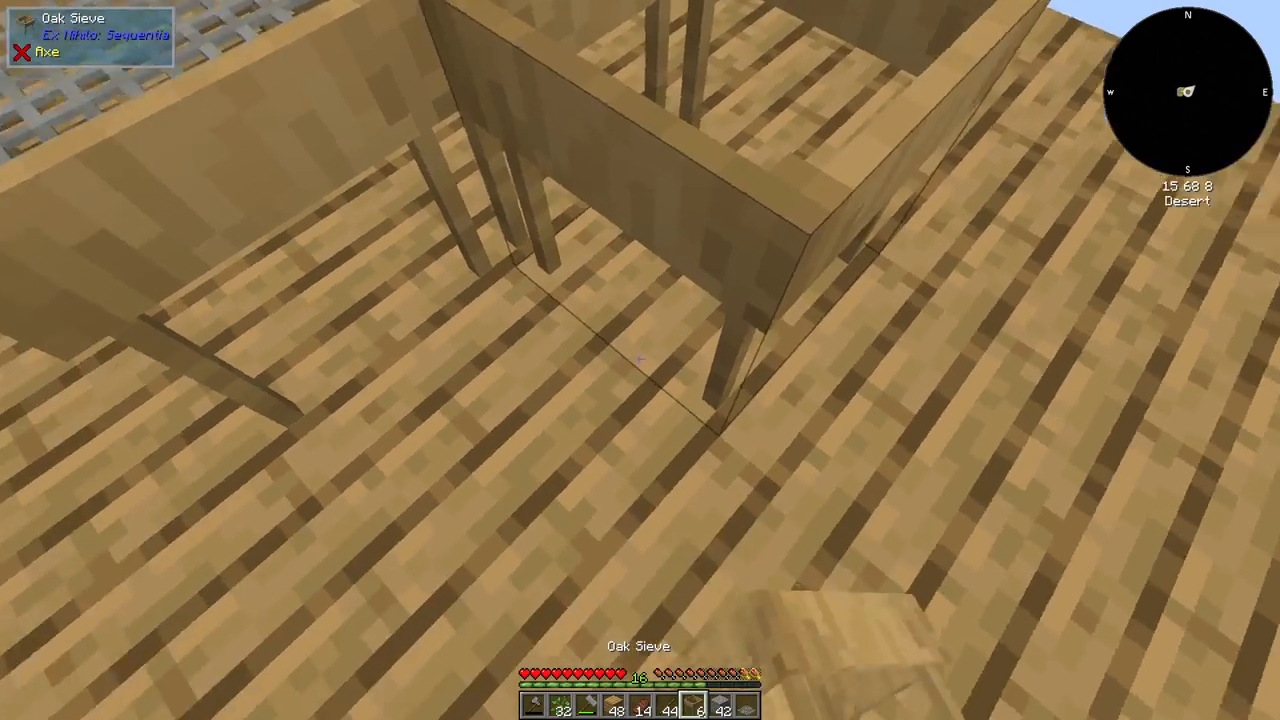
mouse_move(640, 360)
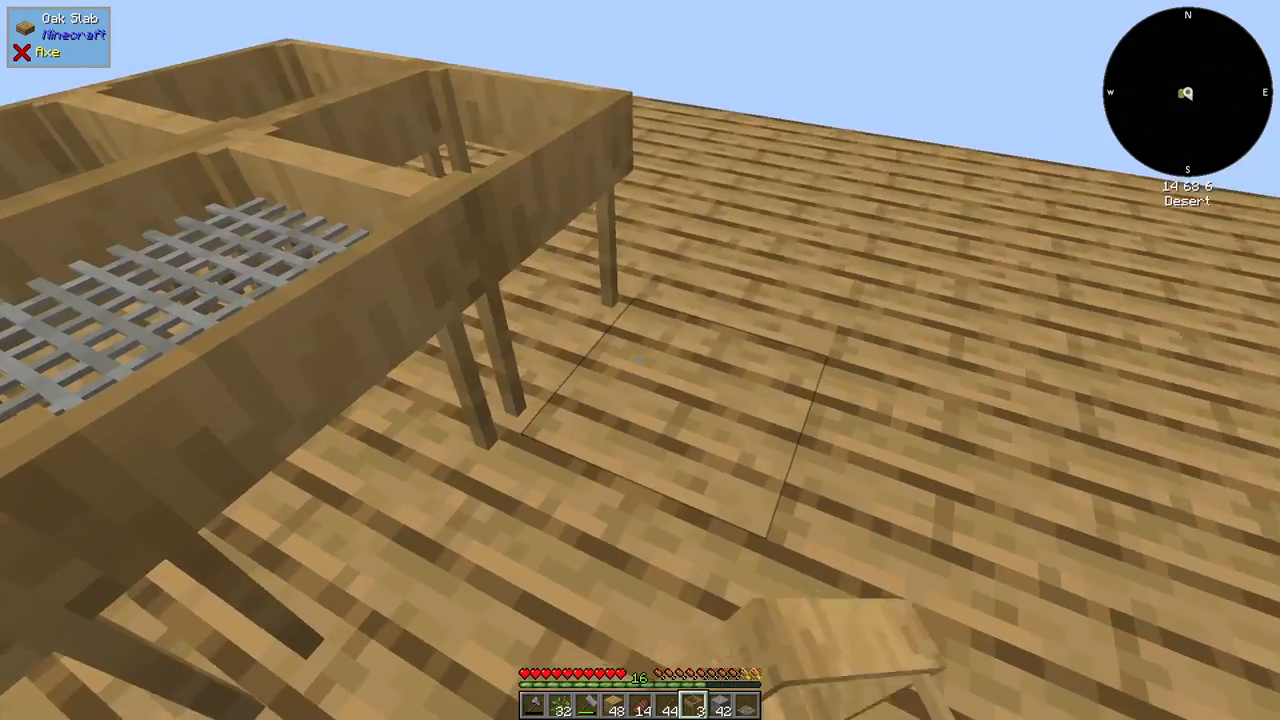
mouse_move(640, 360)
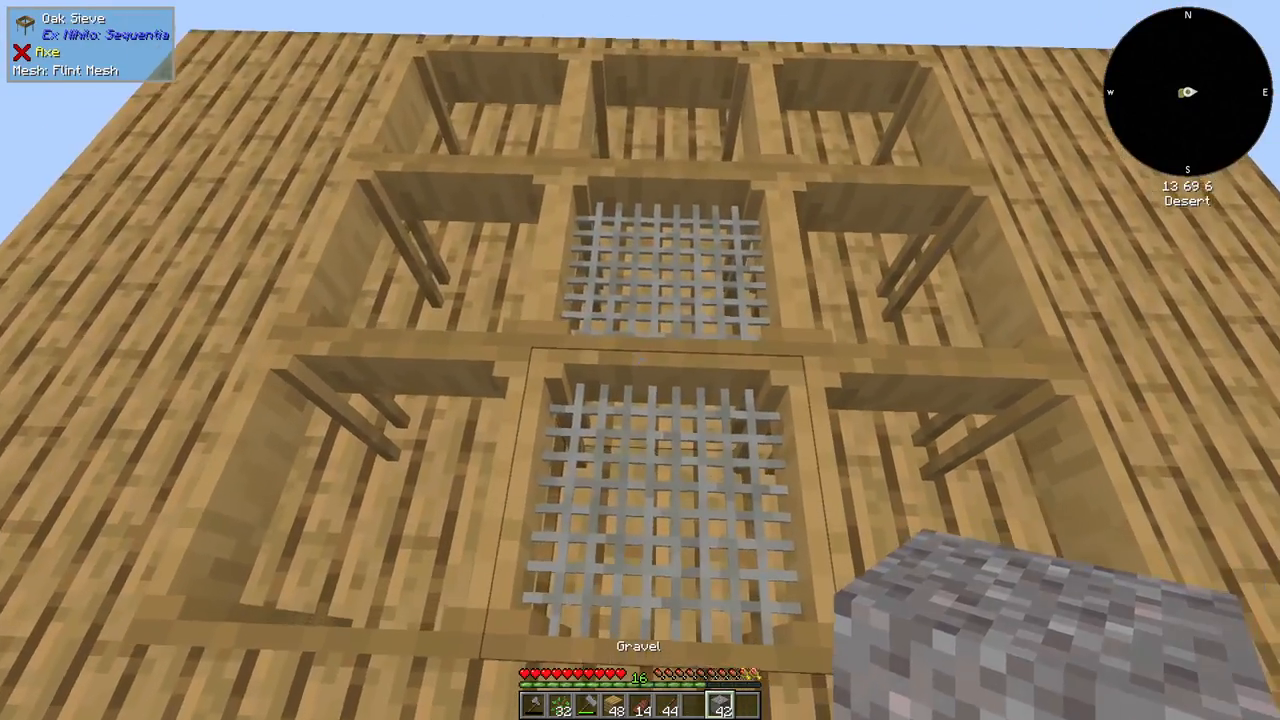
mouse_move(640, 360)
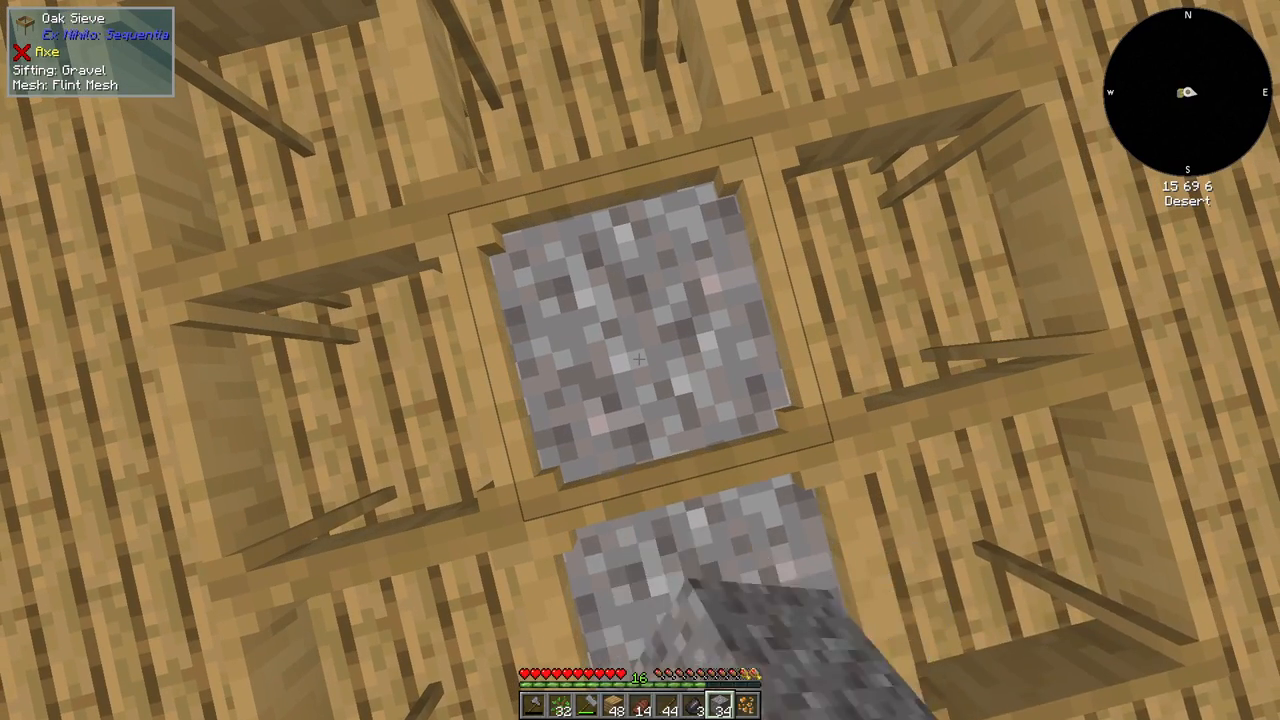
click(640, 360)
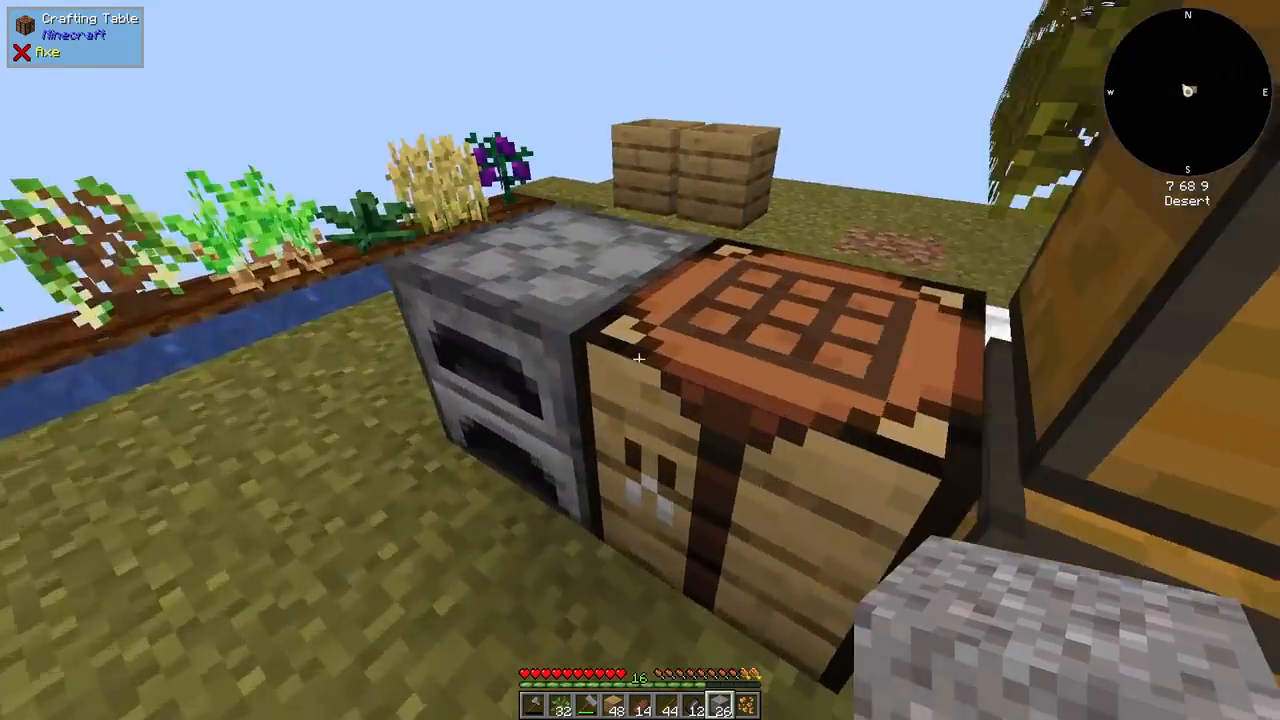
mouse_move(640, 360)
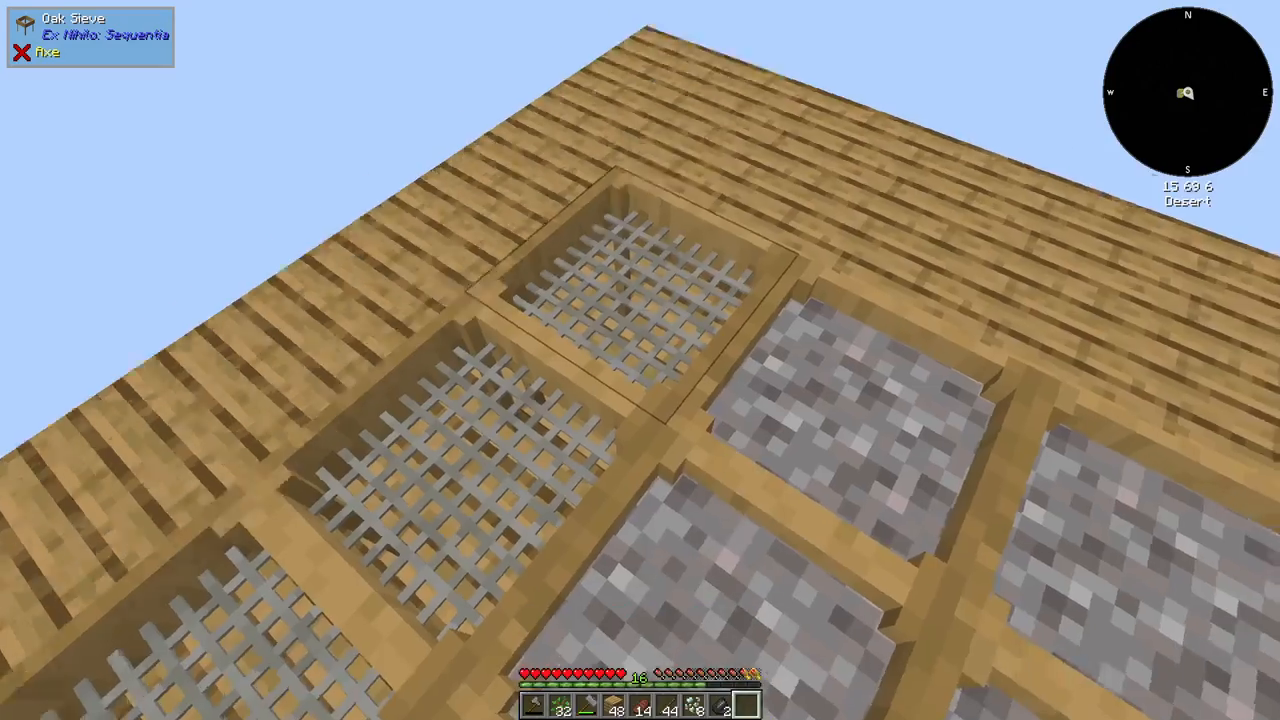
key(e)
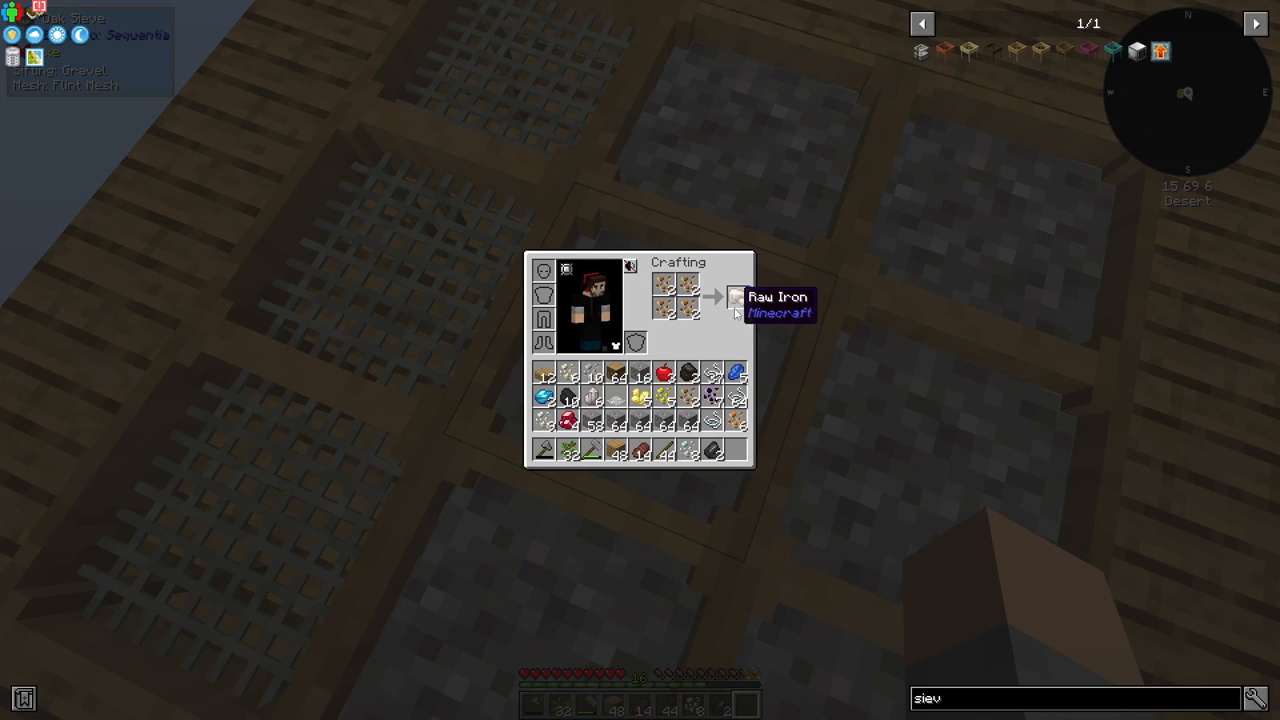
Step: Craft raw iron from the iron pieces and sift gravel in the oak sieves
key(Escape)
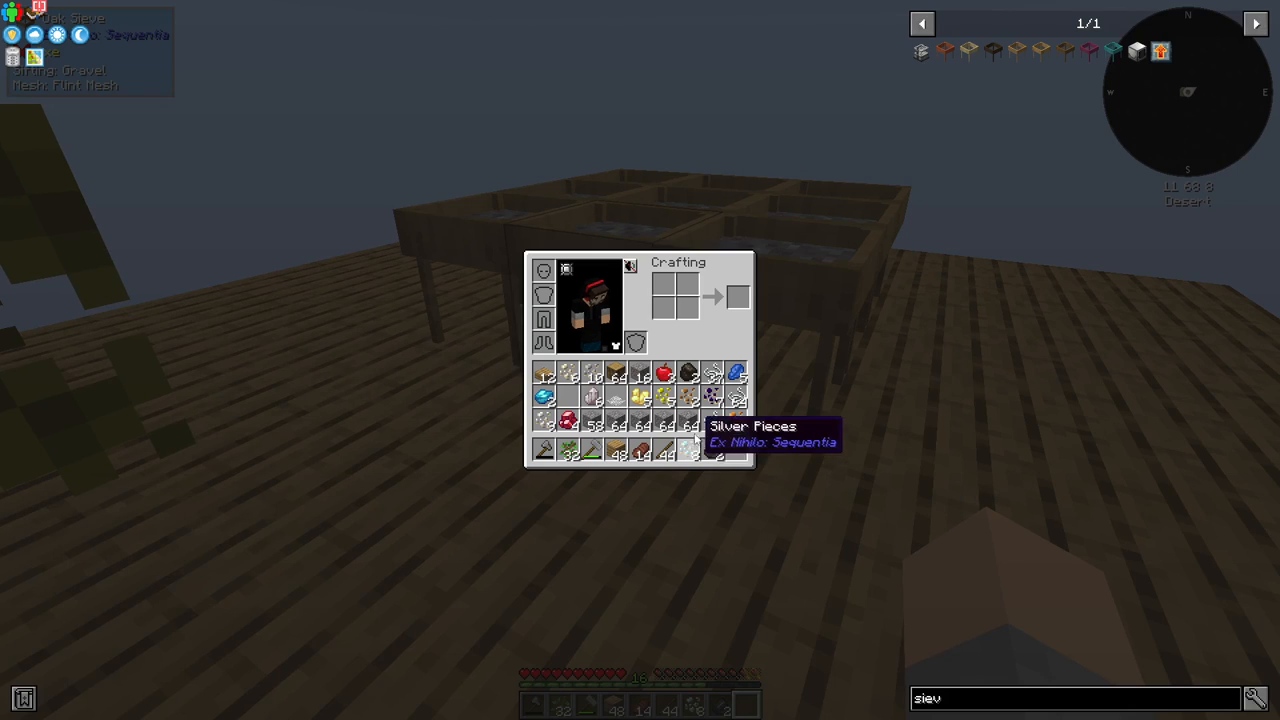
key(Escape)
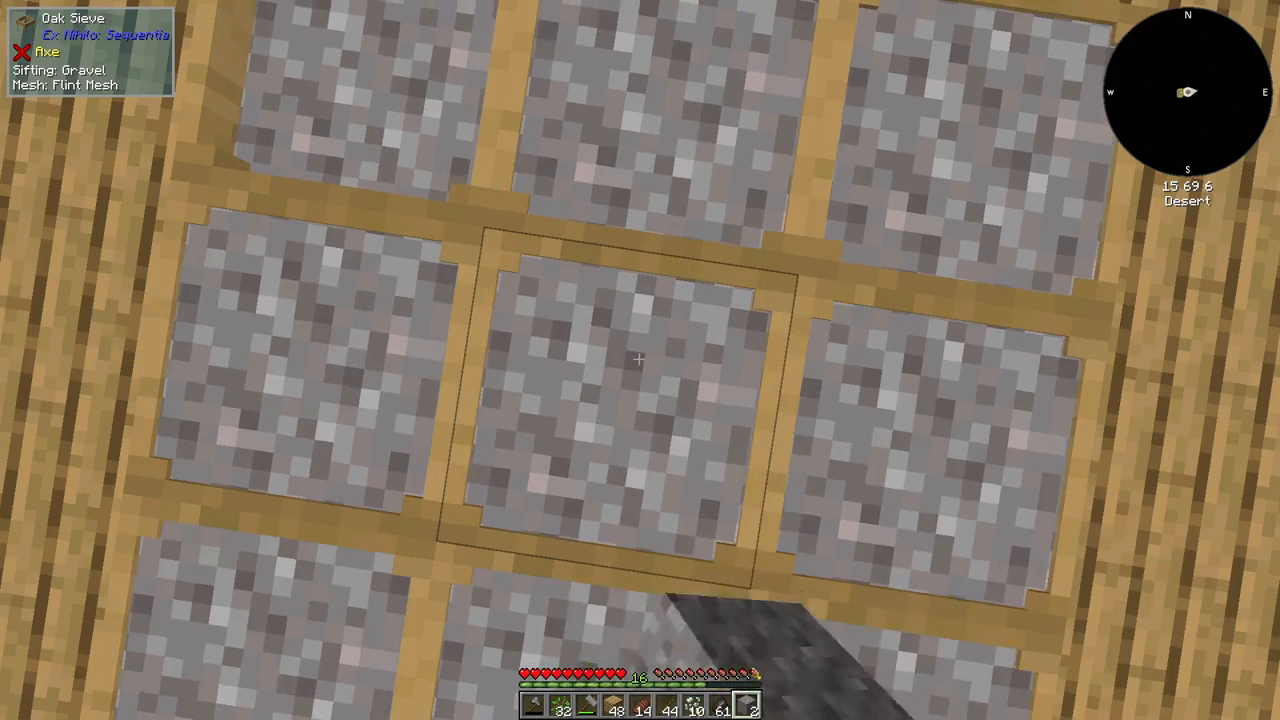
click(640, 360)
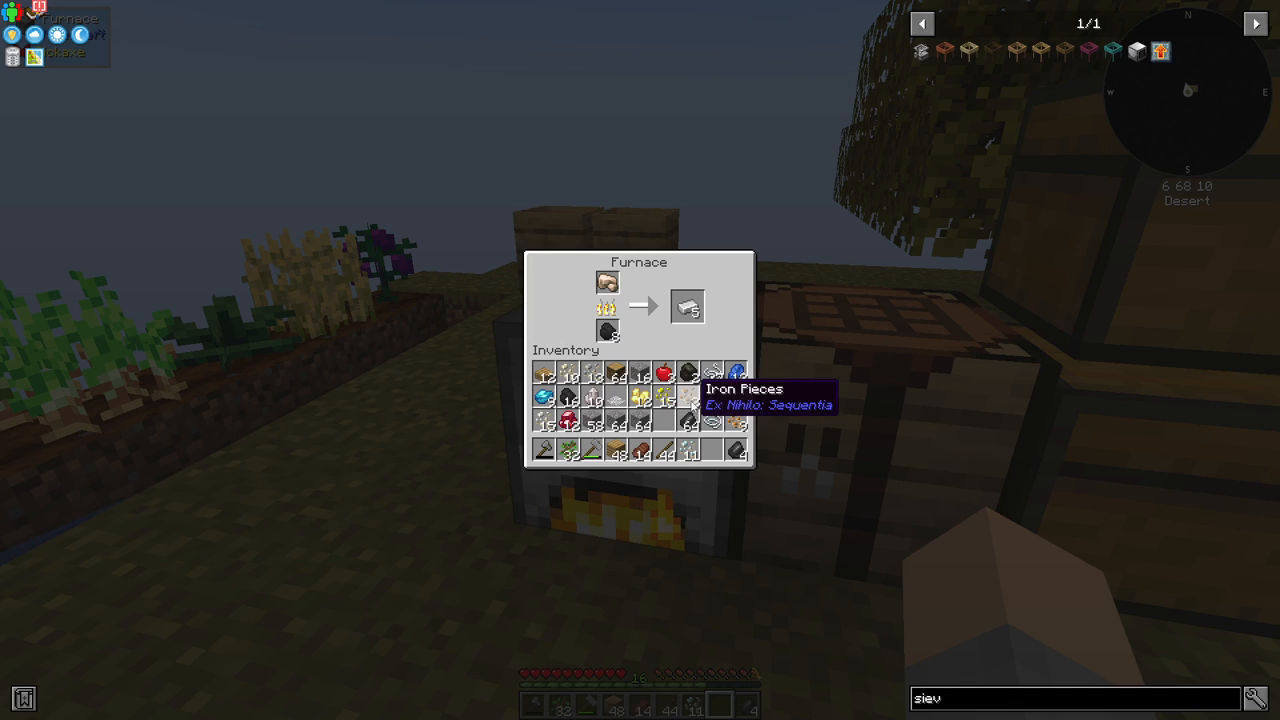
mouse_move(688, 306)
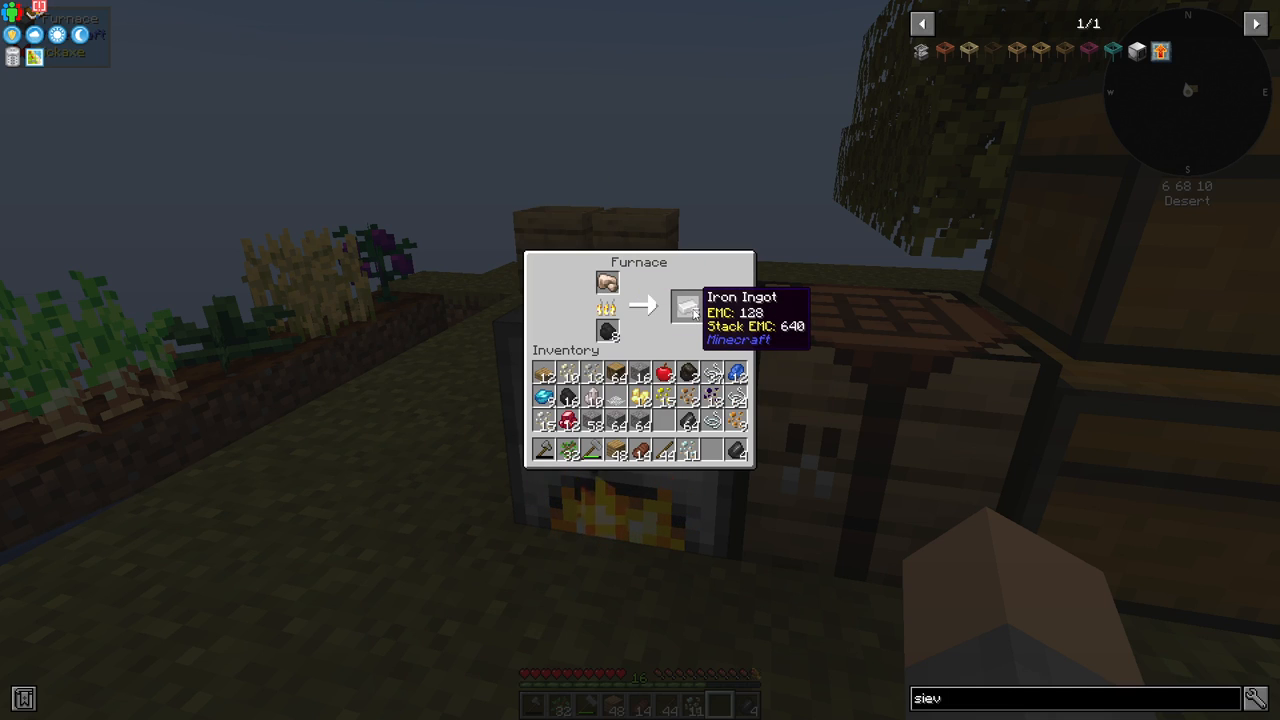
Step: Look up the All Fired Up quest and its Fired Crucible recipe in the quest book
key(Escape)
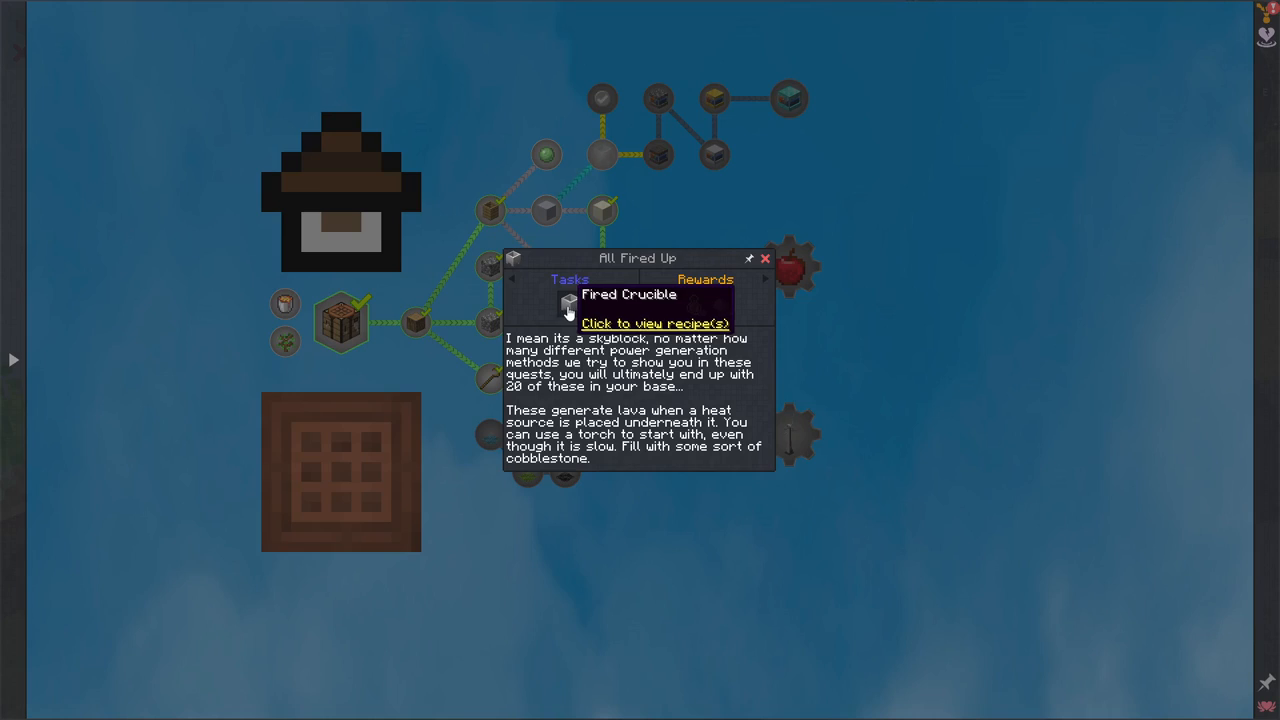
click(655, 323)
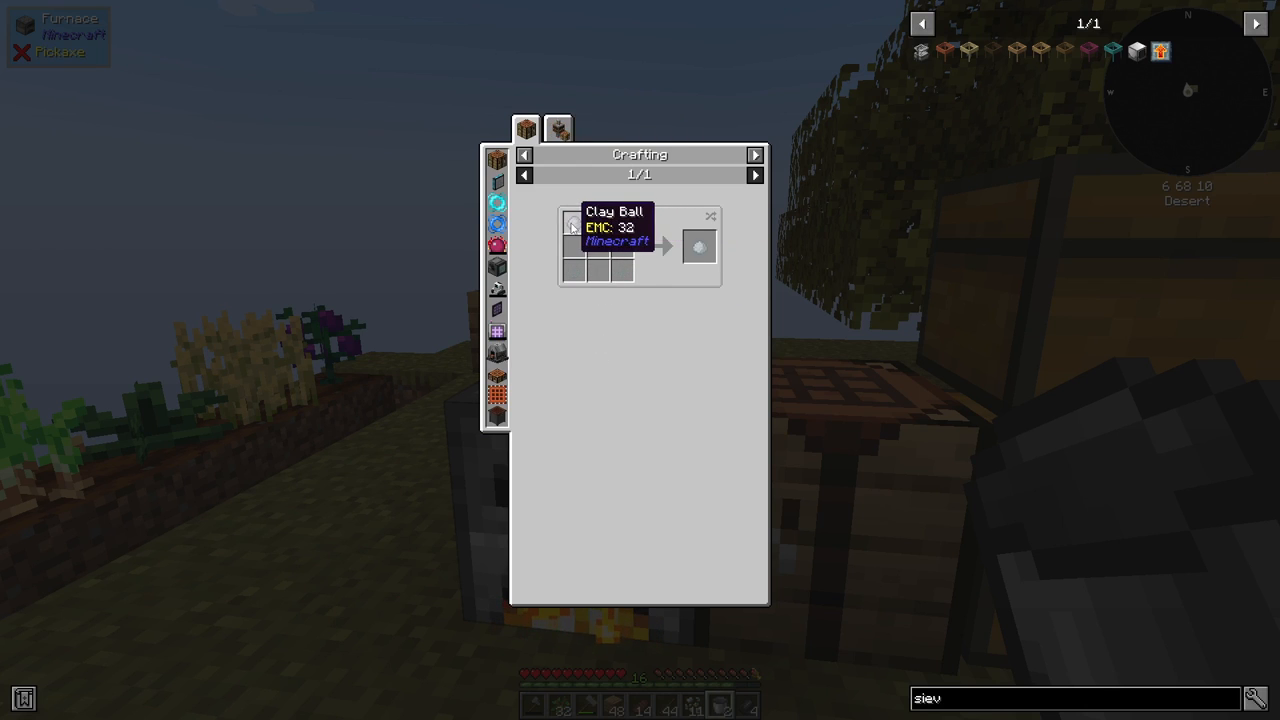
key(Escape)
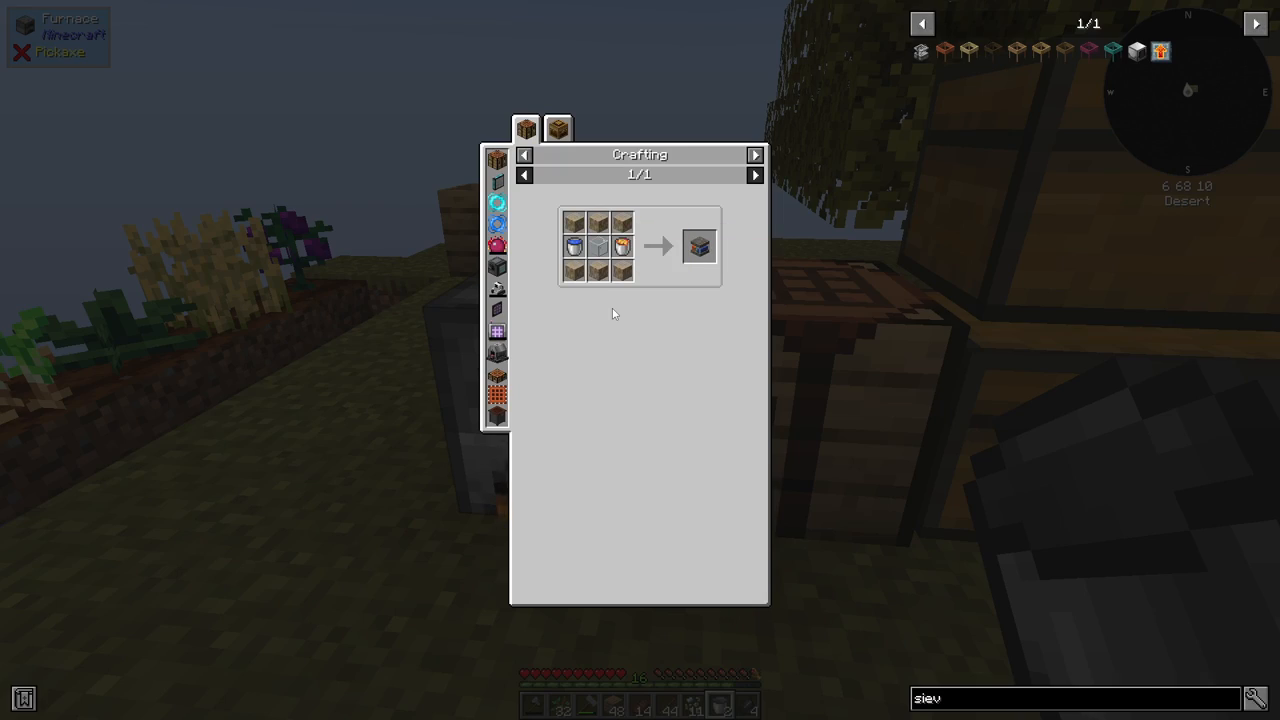
key(Escape)
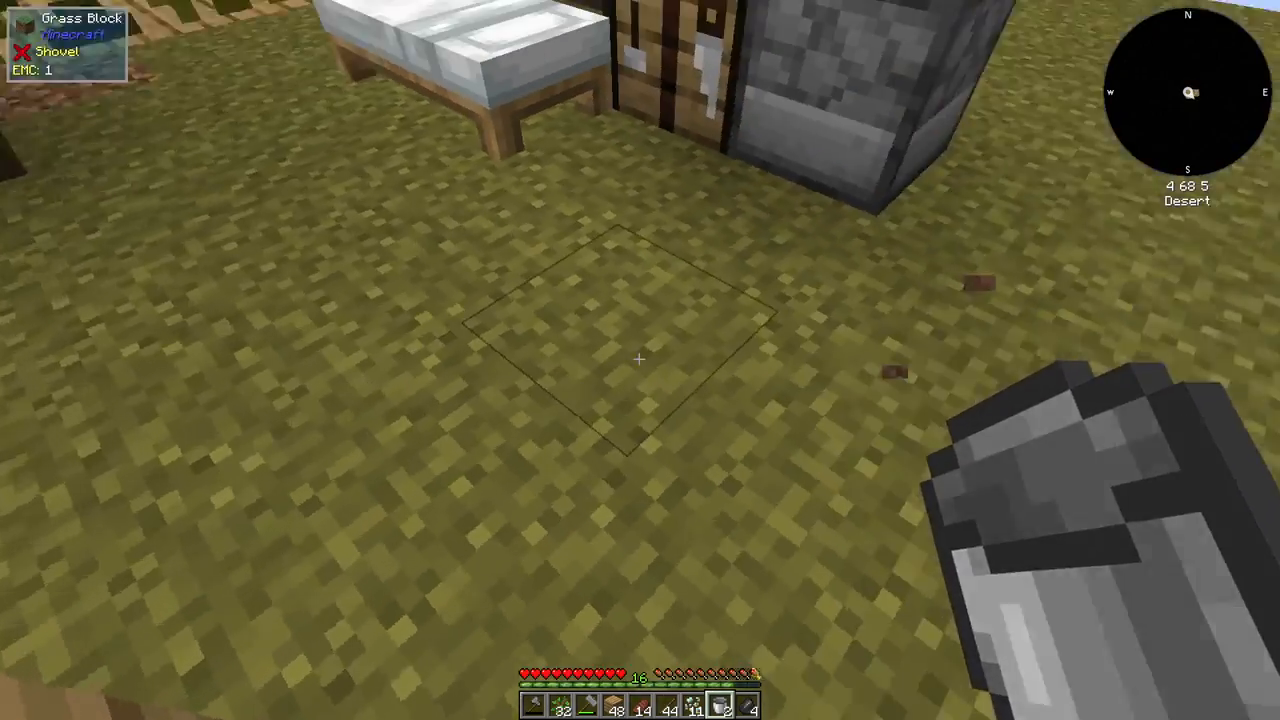
Step: Craft an oak crucible and switch to holding oak saplings to fill it
key(e)
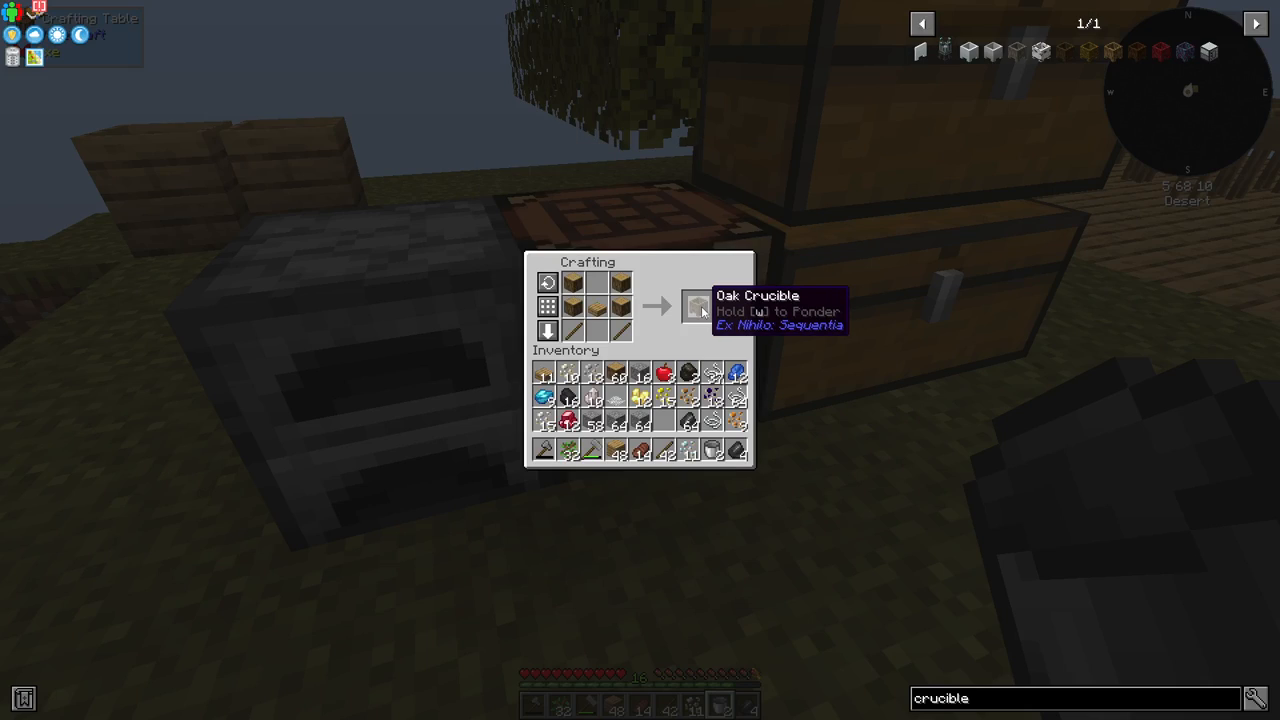
key(Escape)
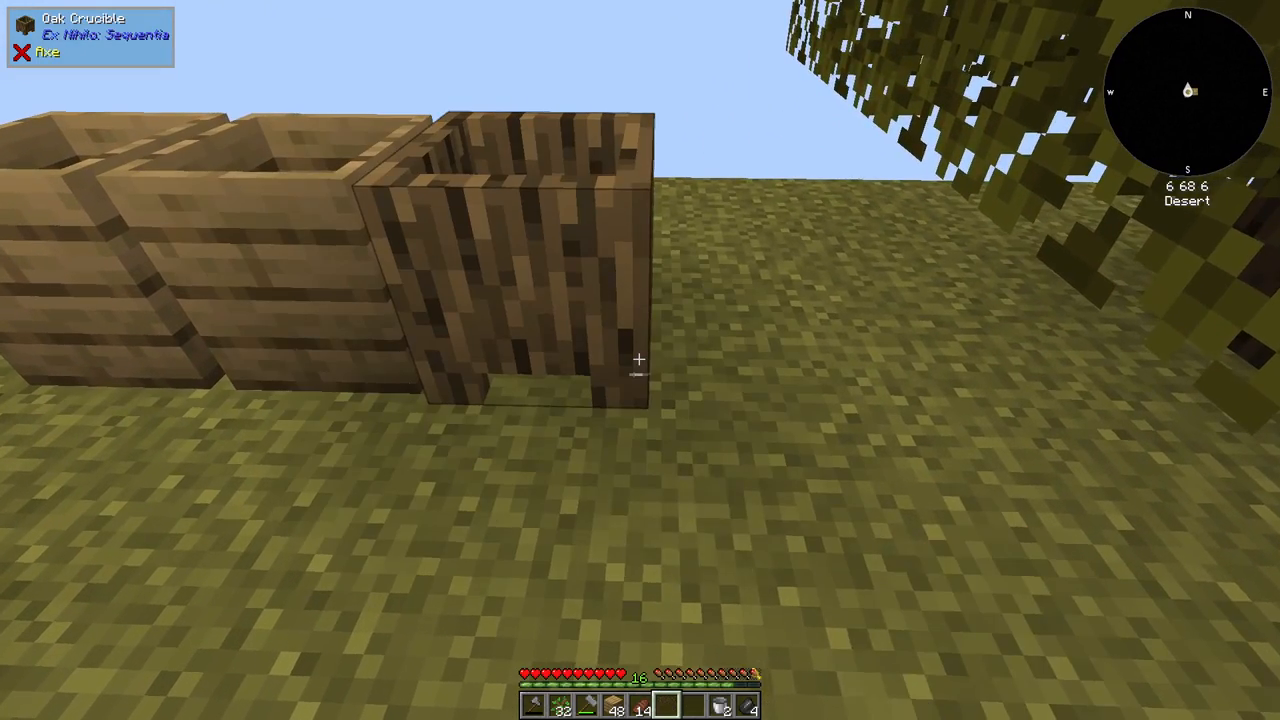
key(e)
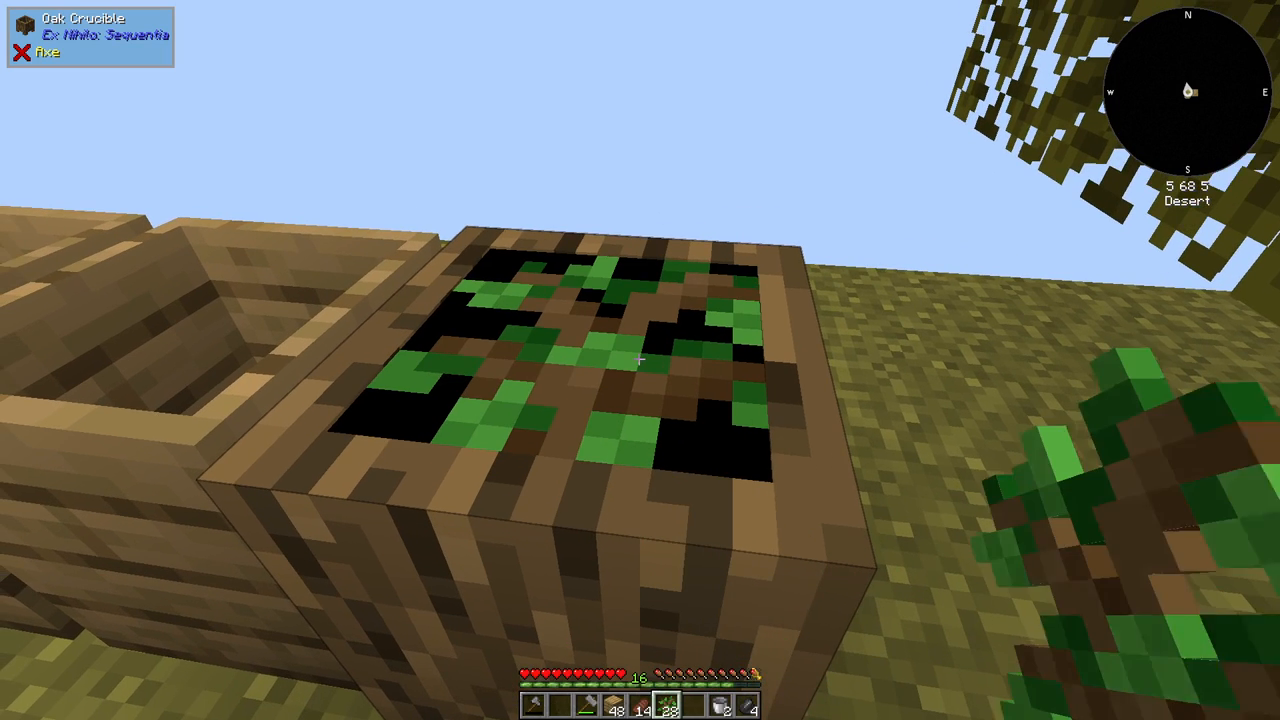
mouse_move(640, 360)
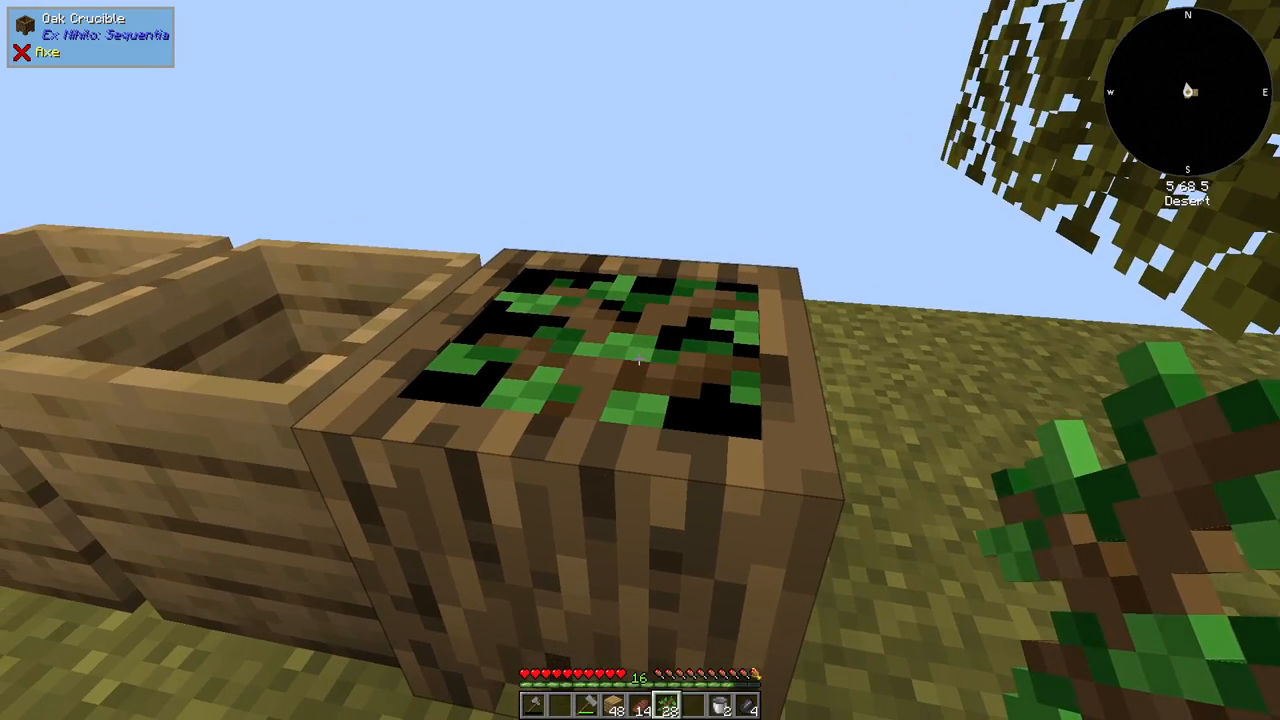
mouse_move(640, 360)
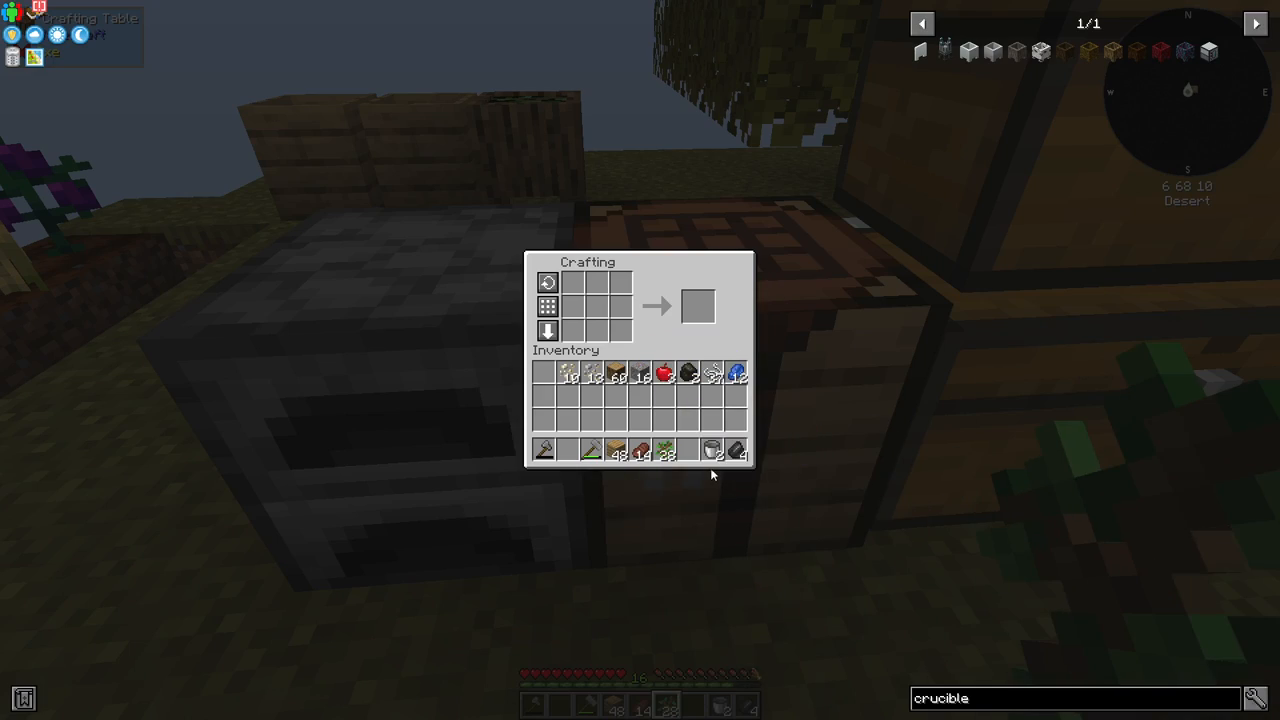
mouse_move(664, 373)
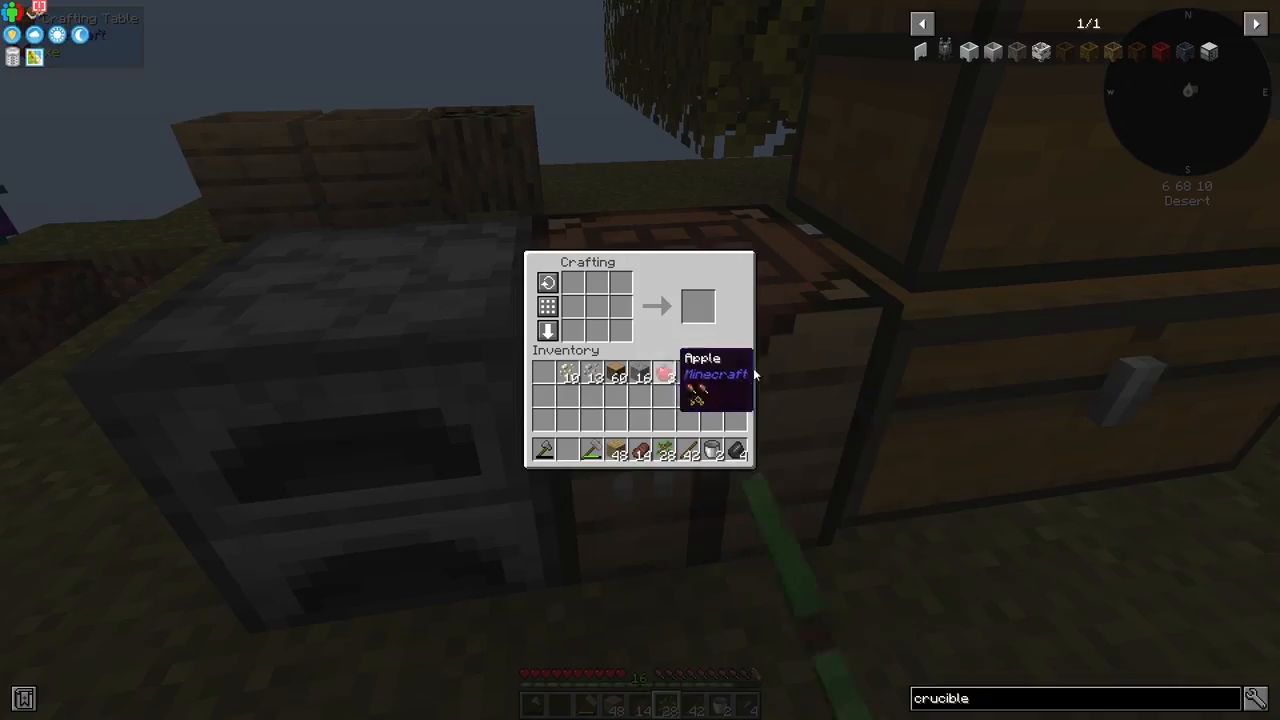
key(Escape)
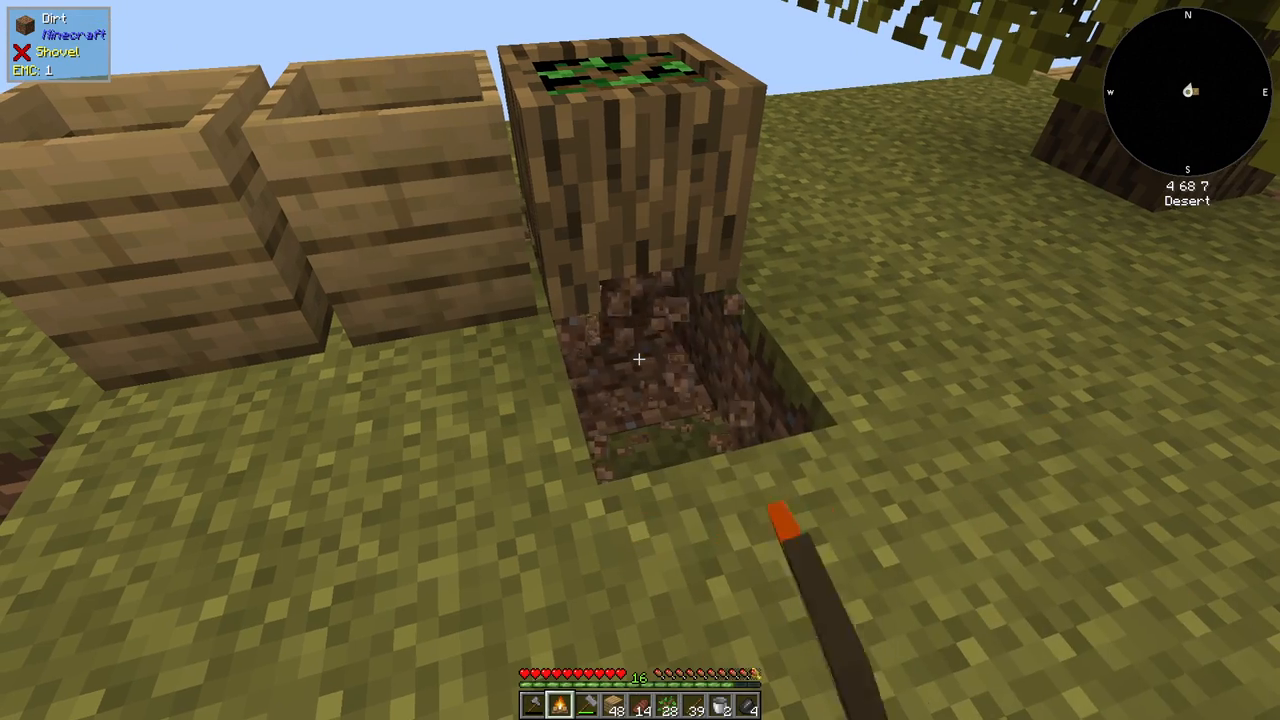
mouse_move(640, 360)
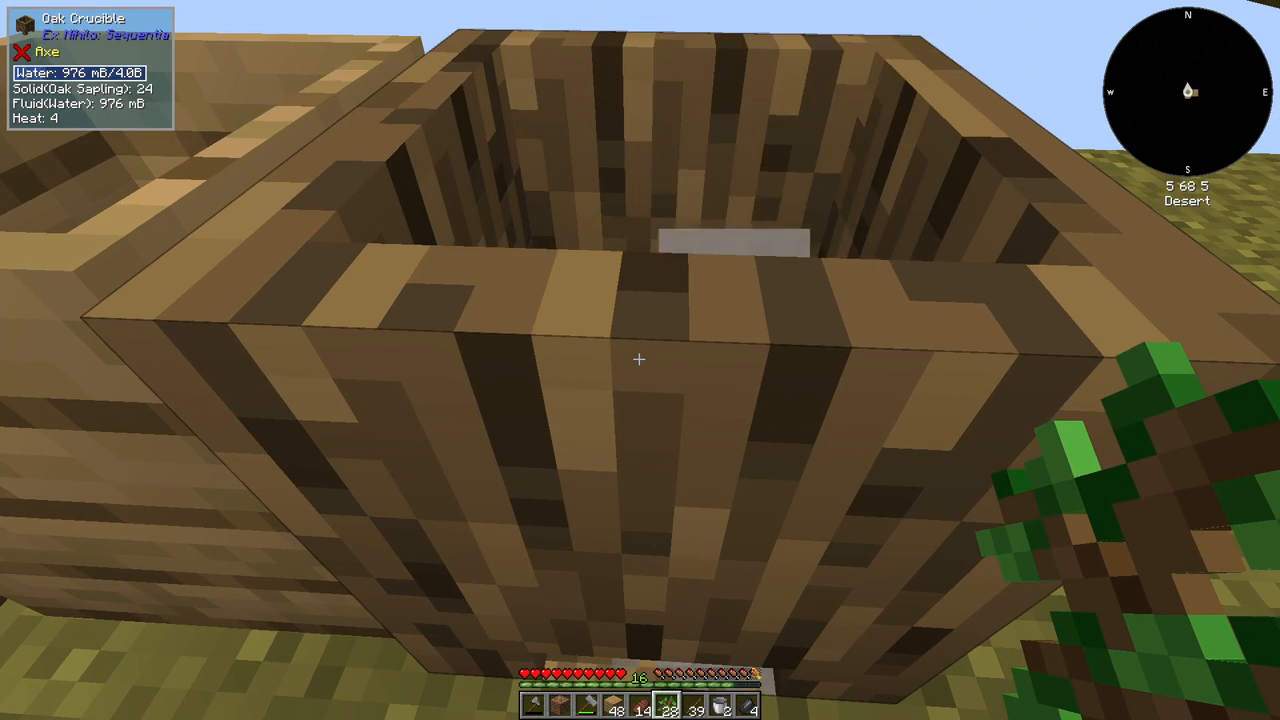
mouse_move(640, 360)
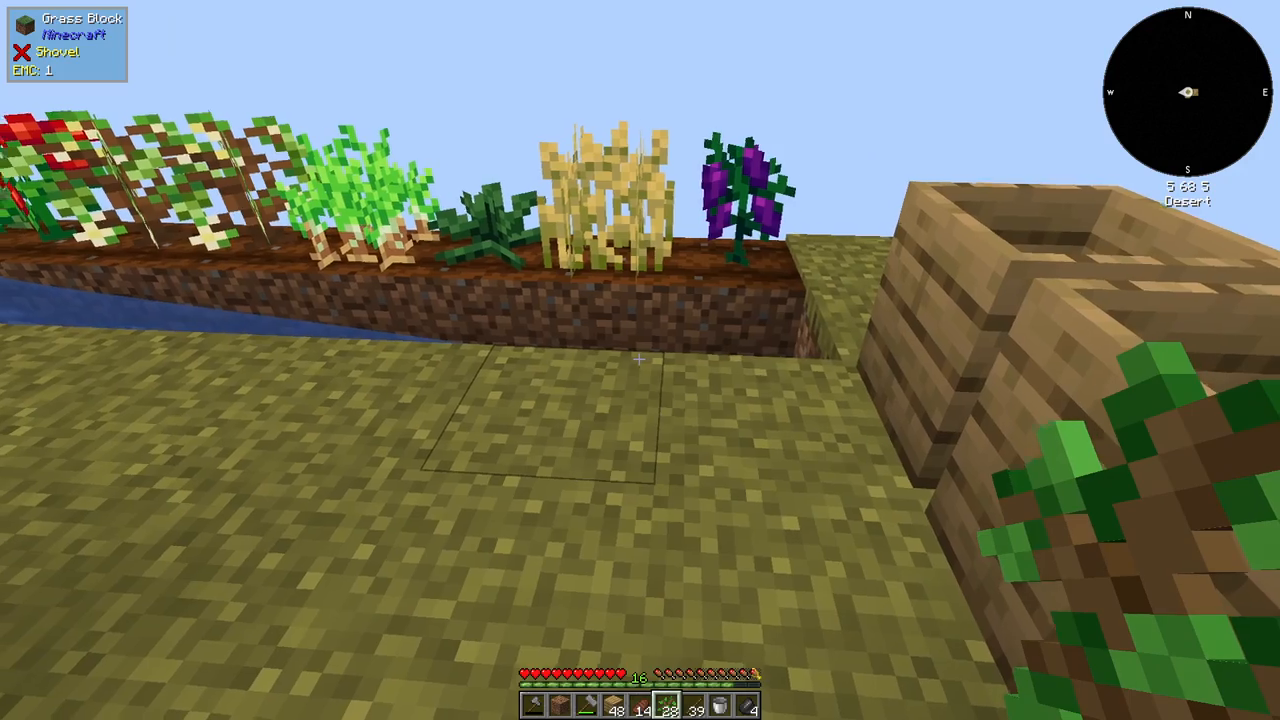
Step: Check the inventory while fetching water from the farm channel
key(e)
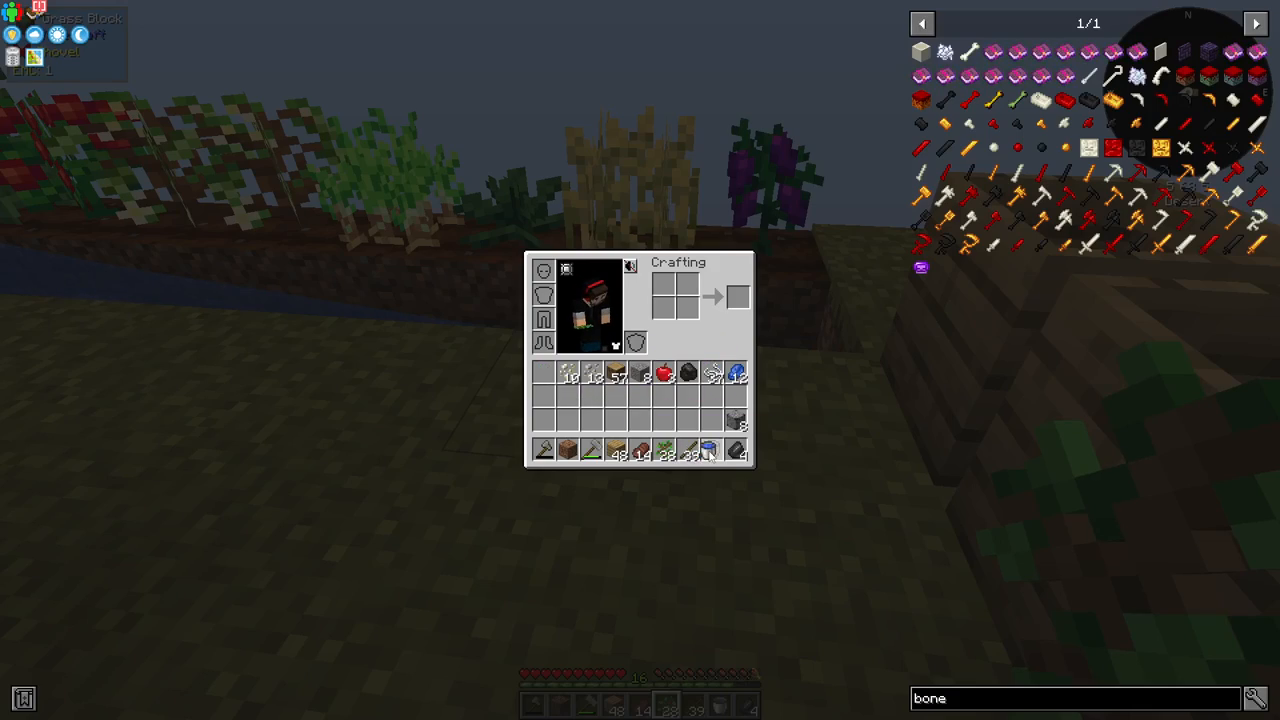
key(Escape)
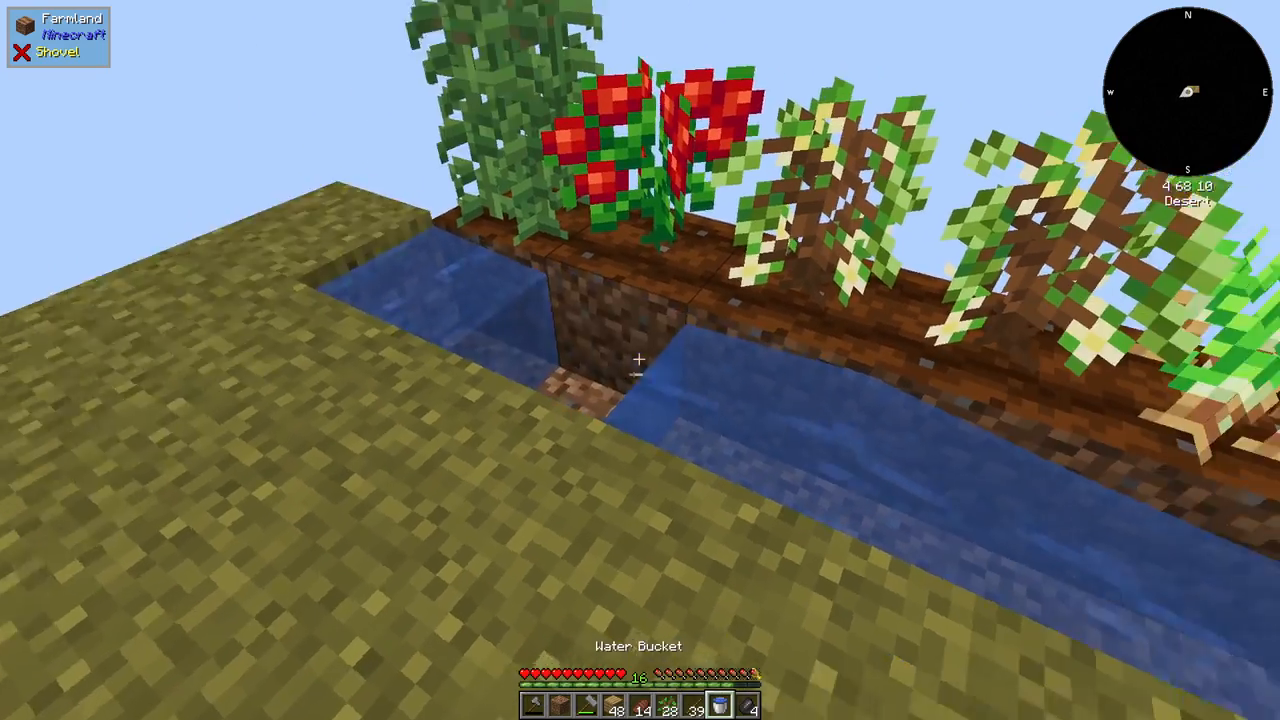
mouse_move(640, 360)
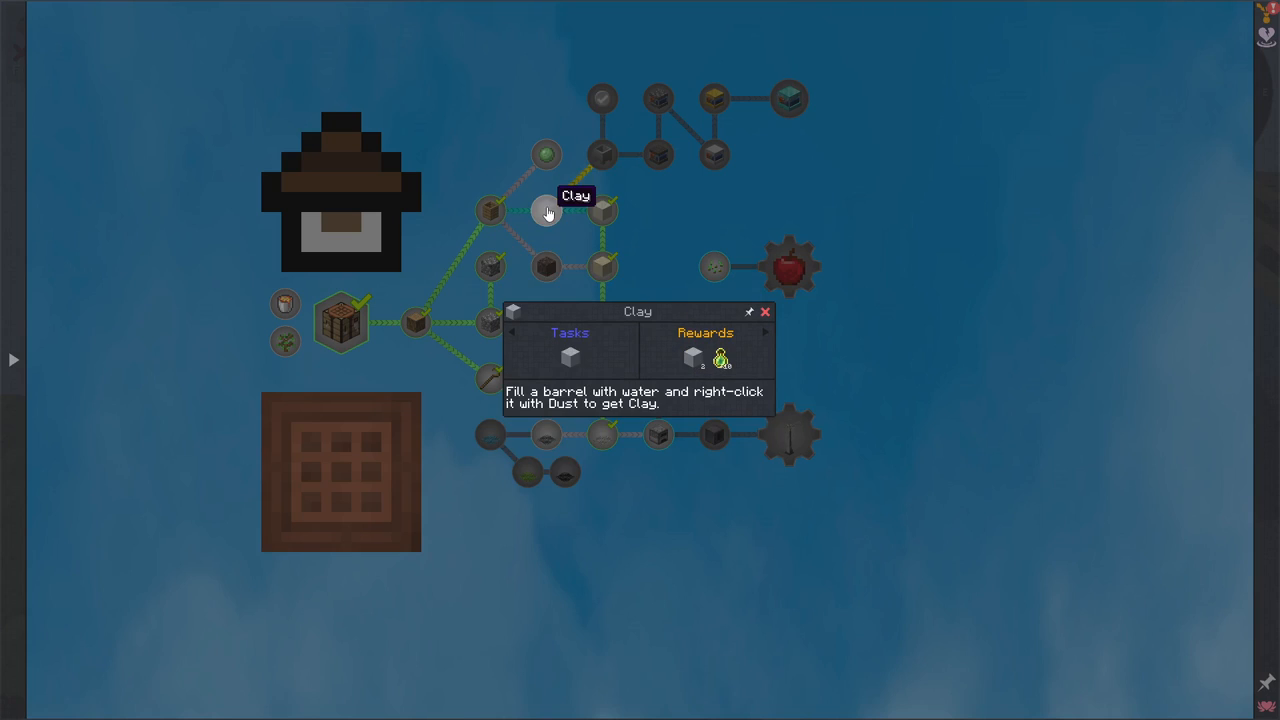
mouse_move(623, 419)
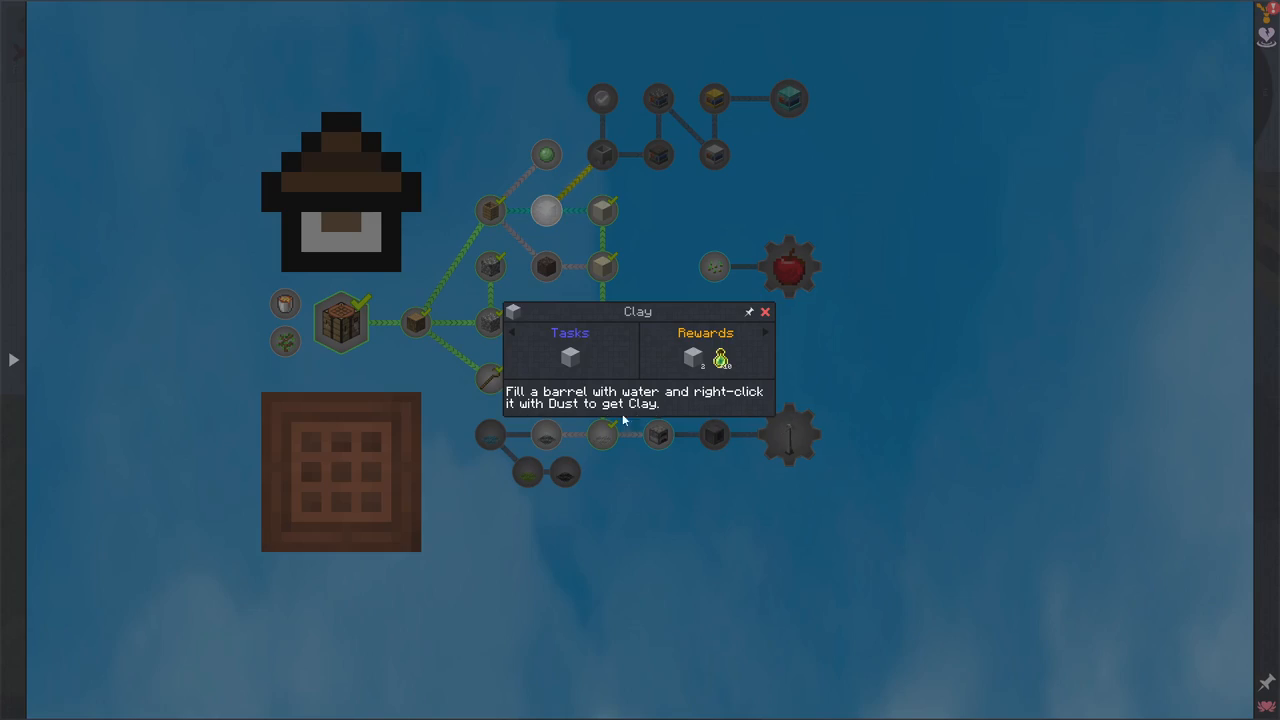
mouse_move(589, 227)
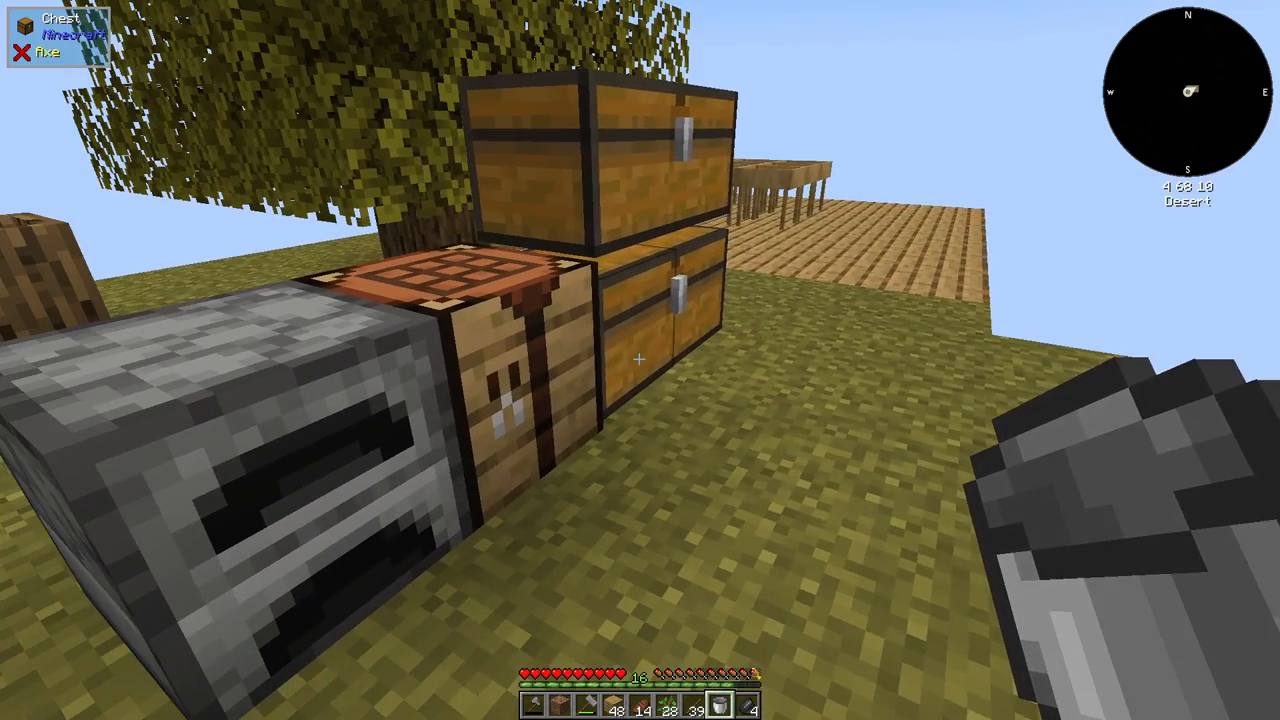
mouse_move(640, 360)
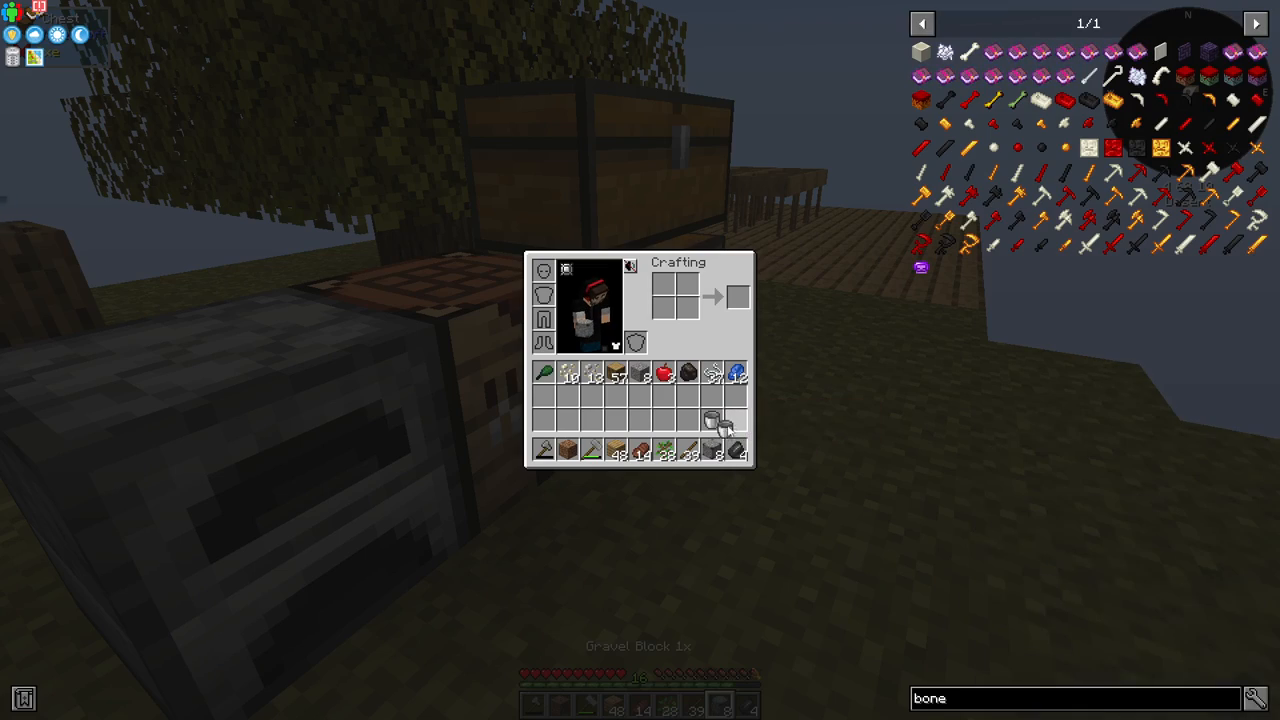
Step: Sift with the flint-mesh sieves, dig up compressed sand, and check the gathered bone meal
key(Escape)
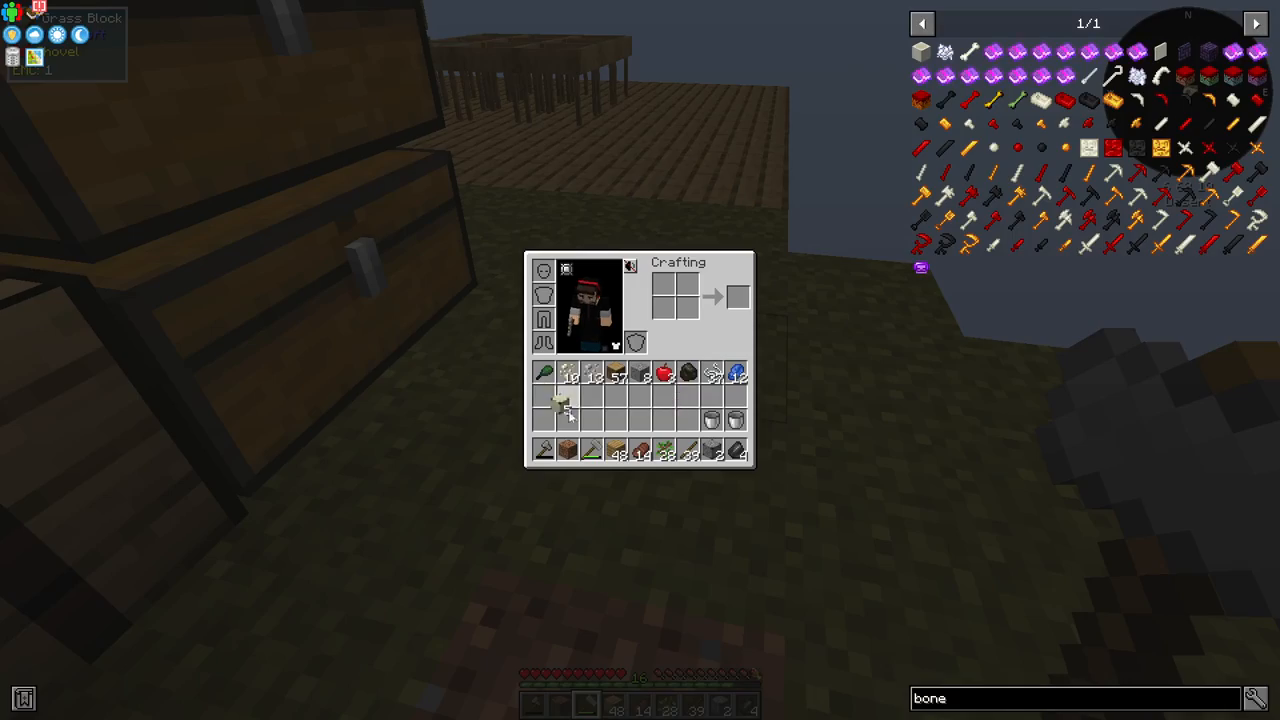
key(Escape)
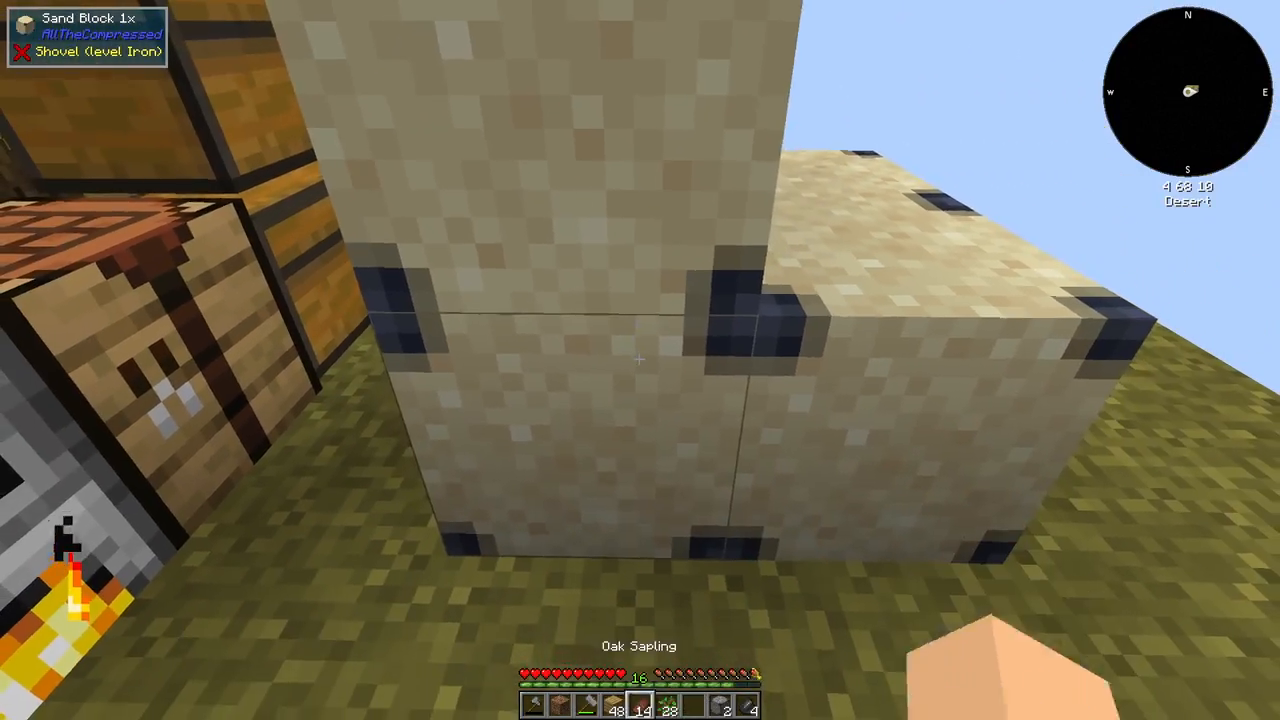
click(640, 360)
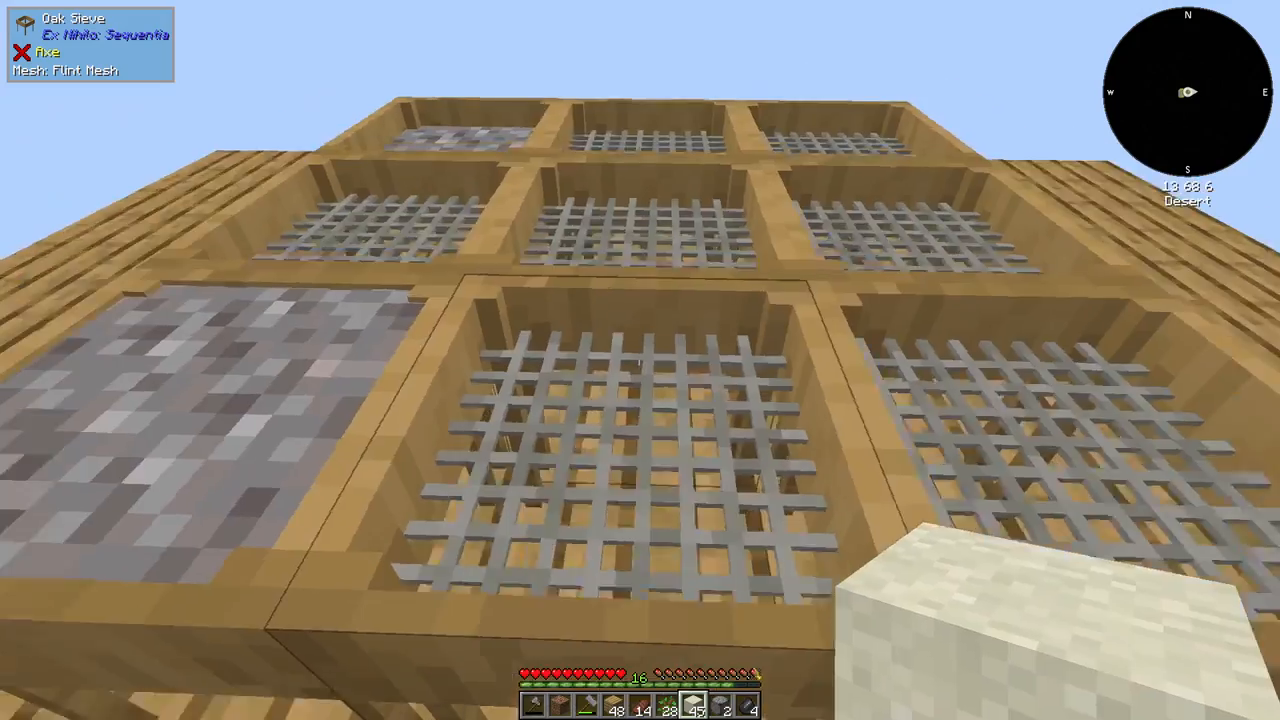
mouse_move(640, 360)
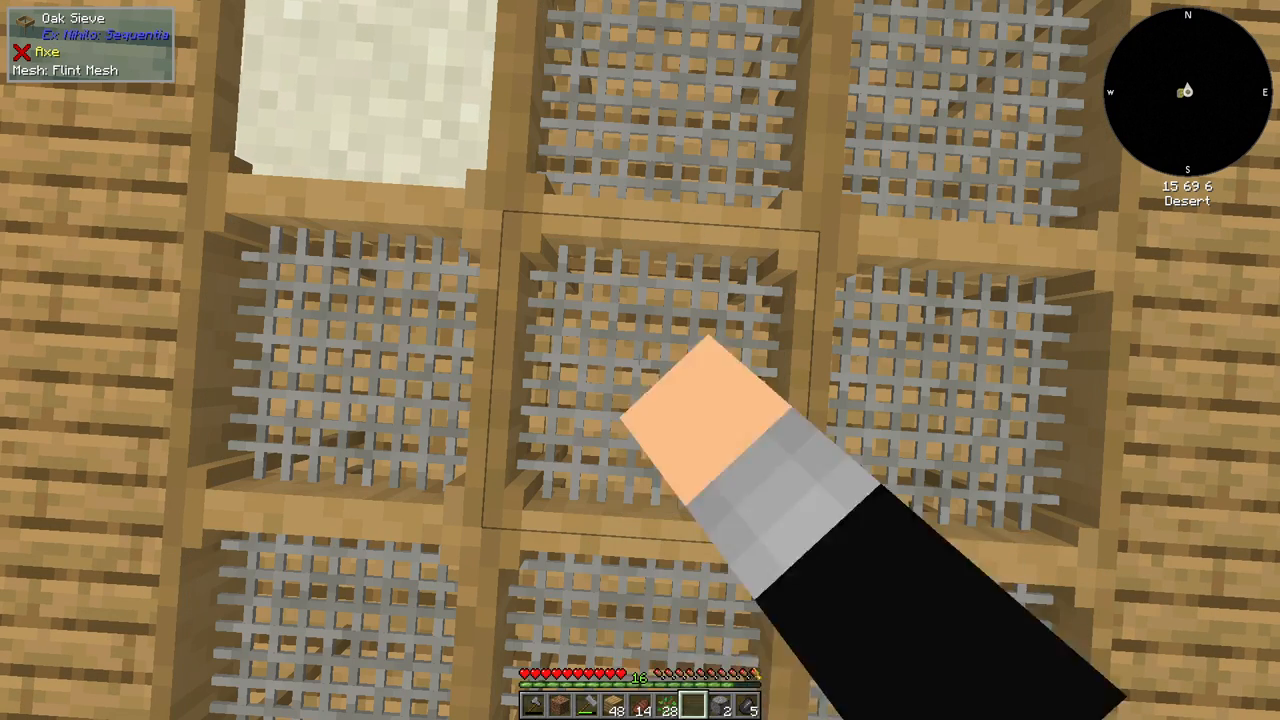
key(e)
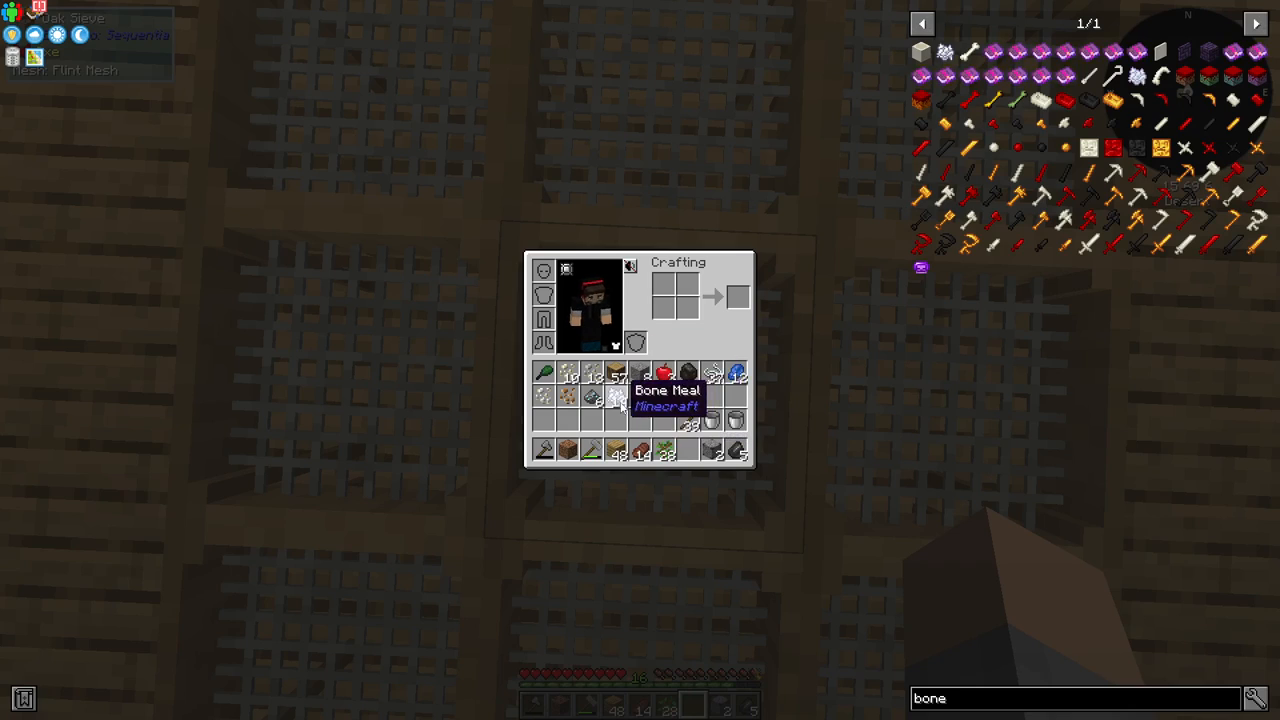
key(Escape)
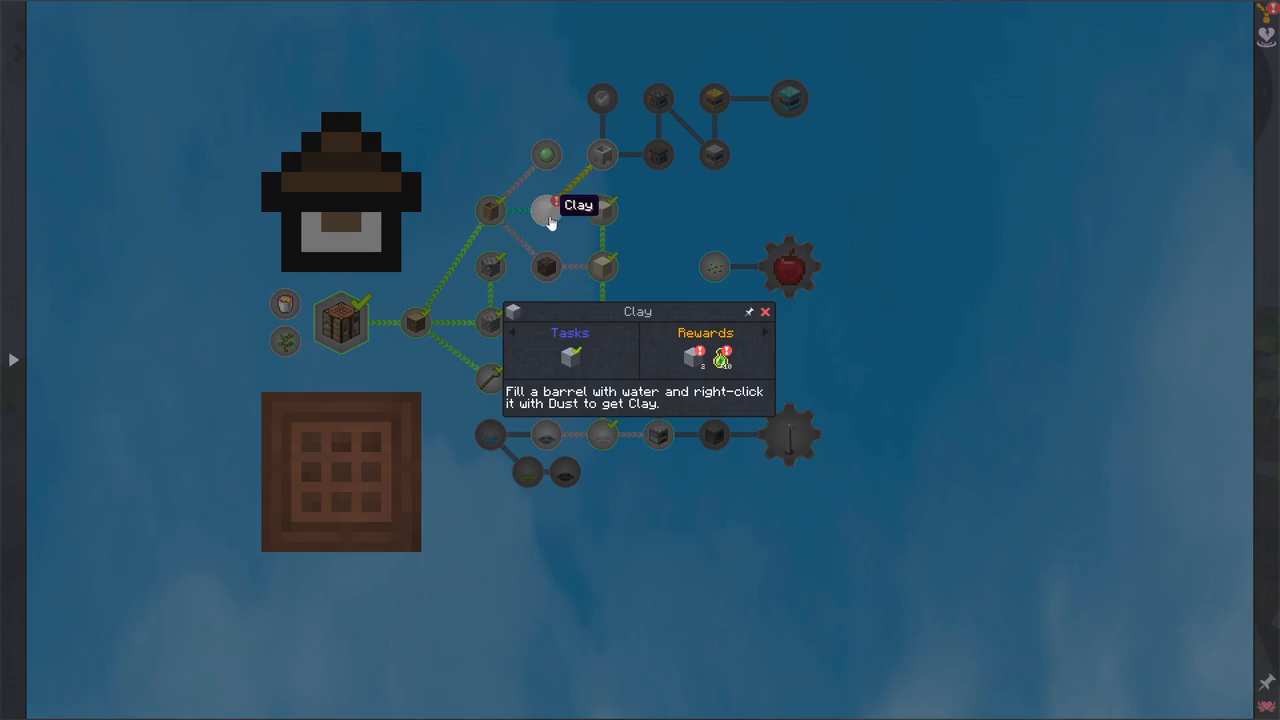
mouse_move(725, 378)
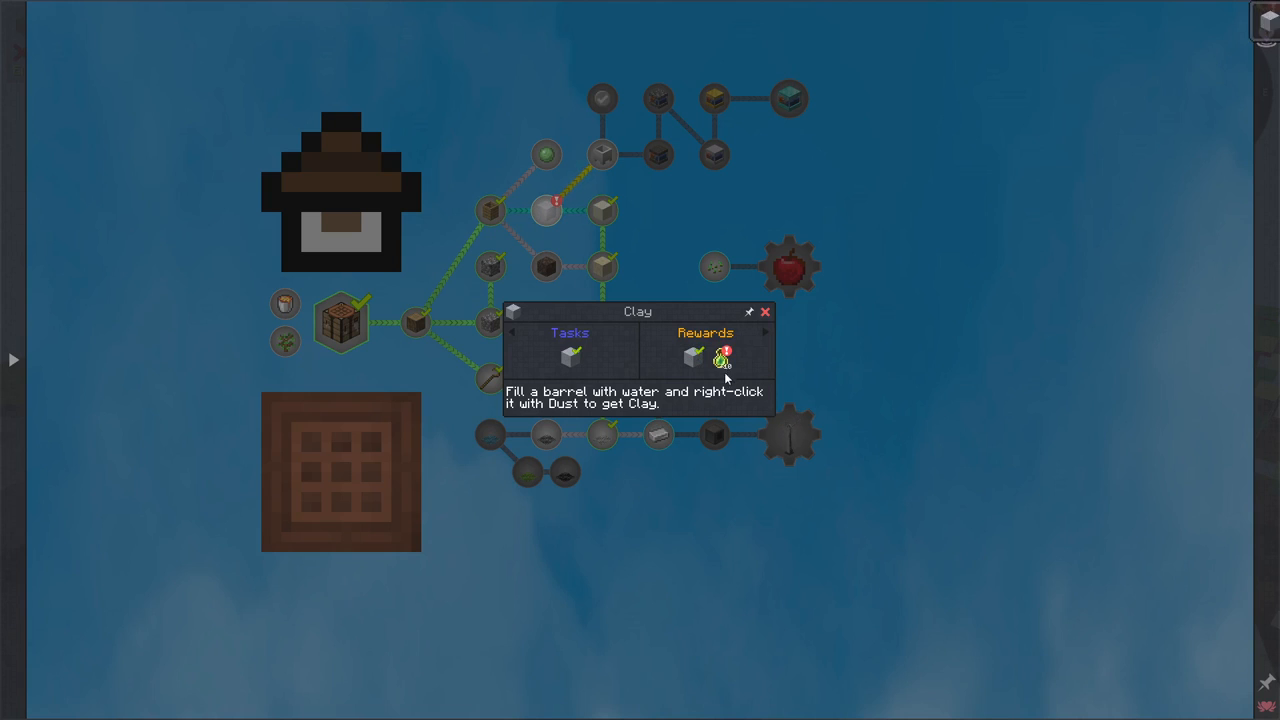
Step: Claim the Clay quest reward and take the fired crucible out of the furnace
click(715, 357)
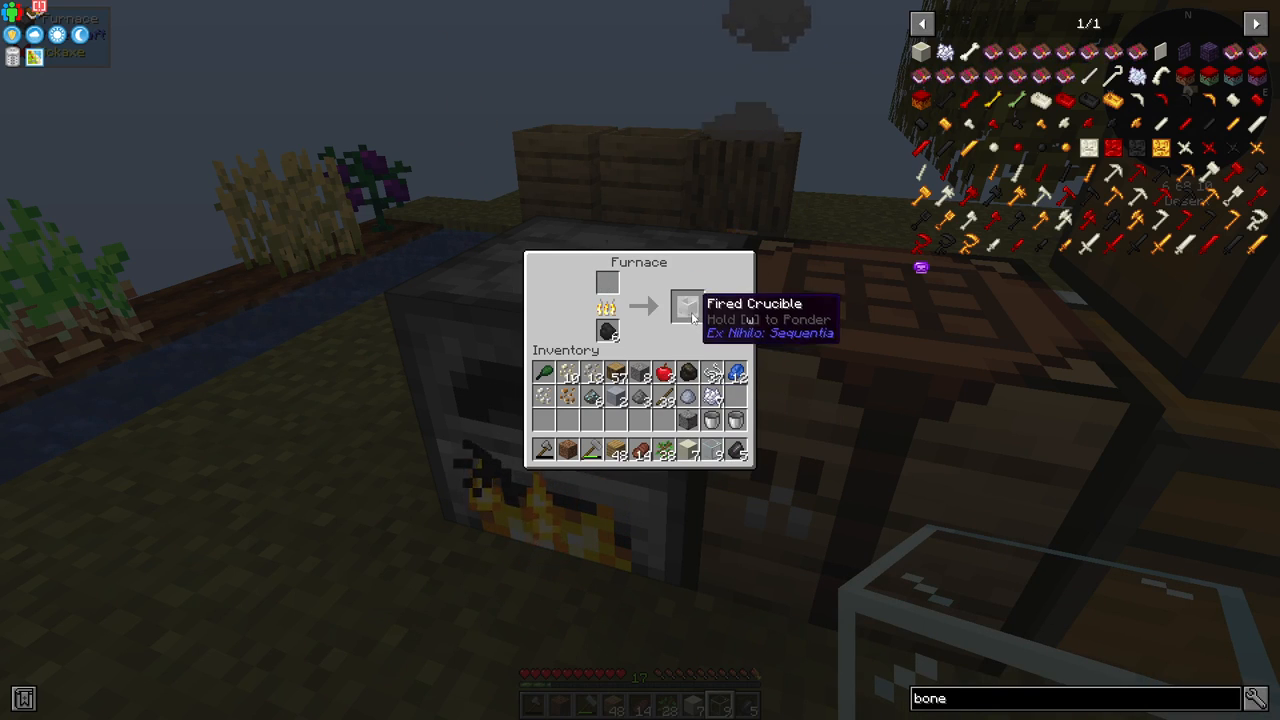
key(Escape)
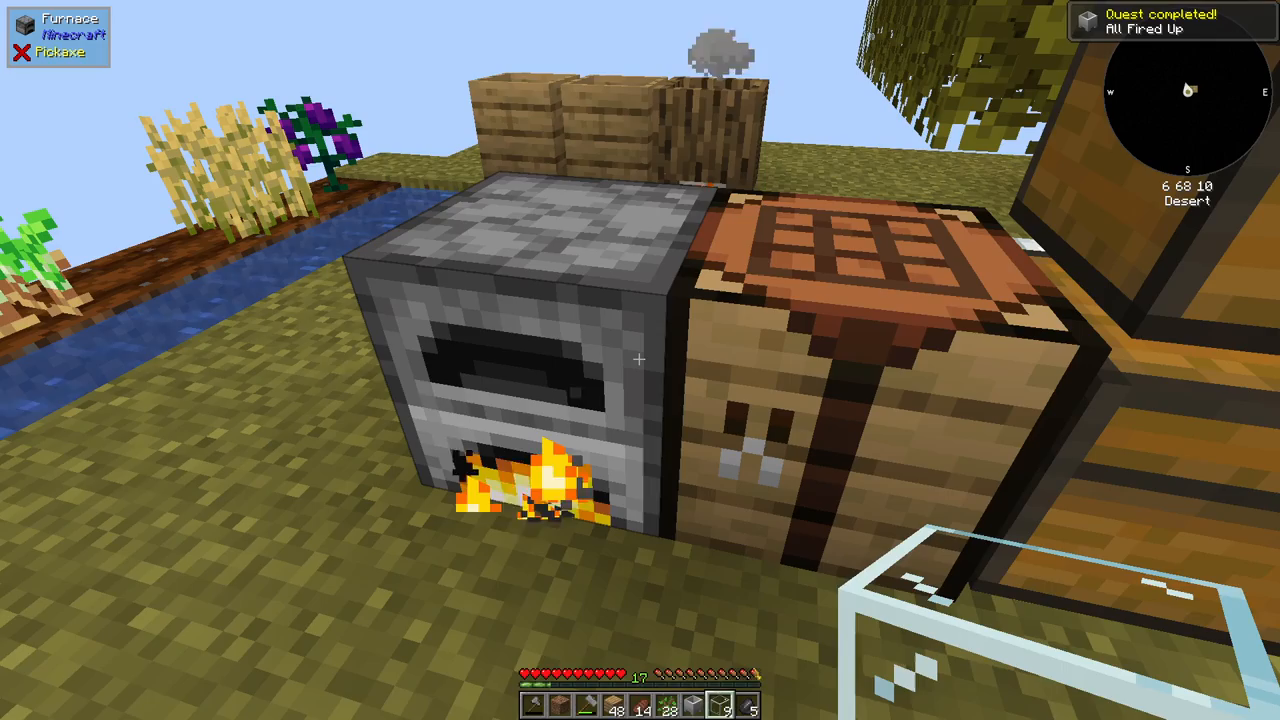
mouse_move(640, 360)
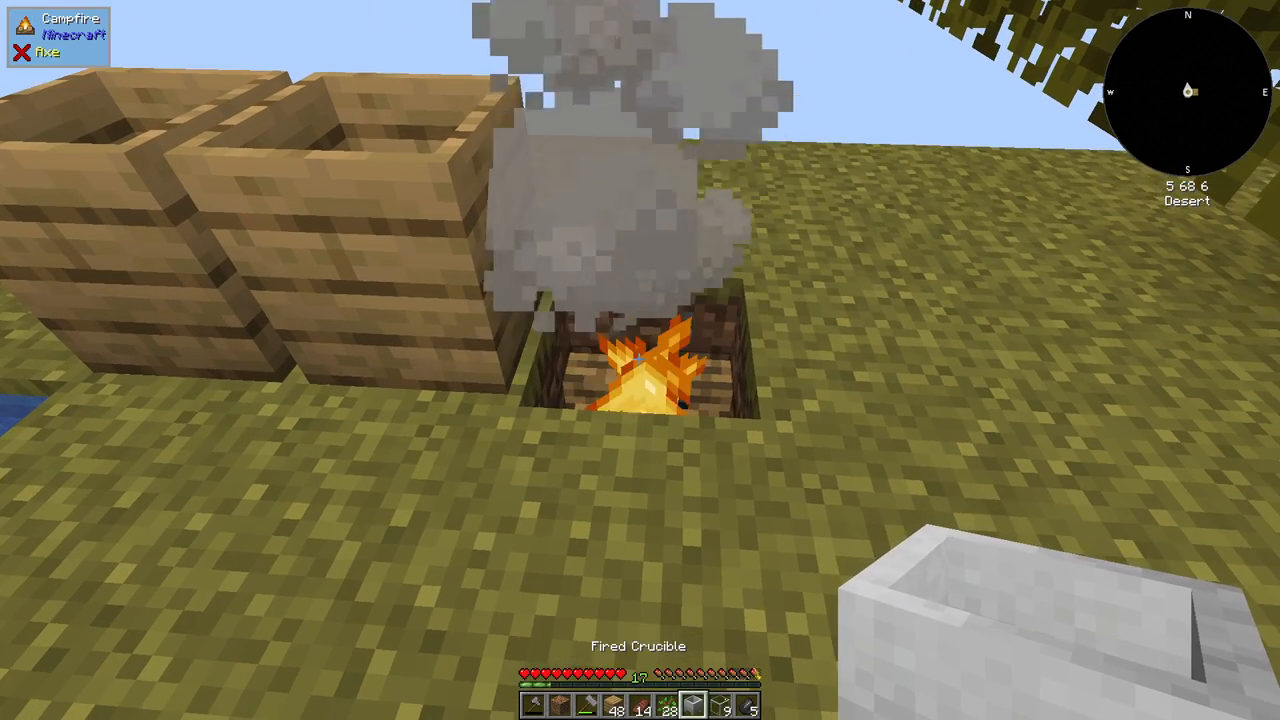
Step: Put the fired crucible on top of the campfire beside the barrels
key(e)
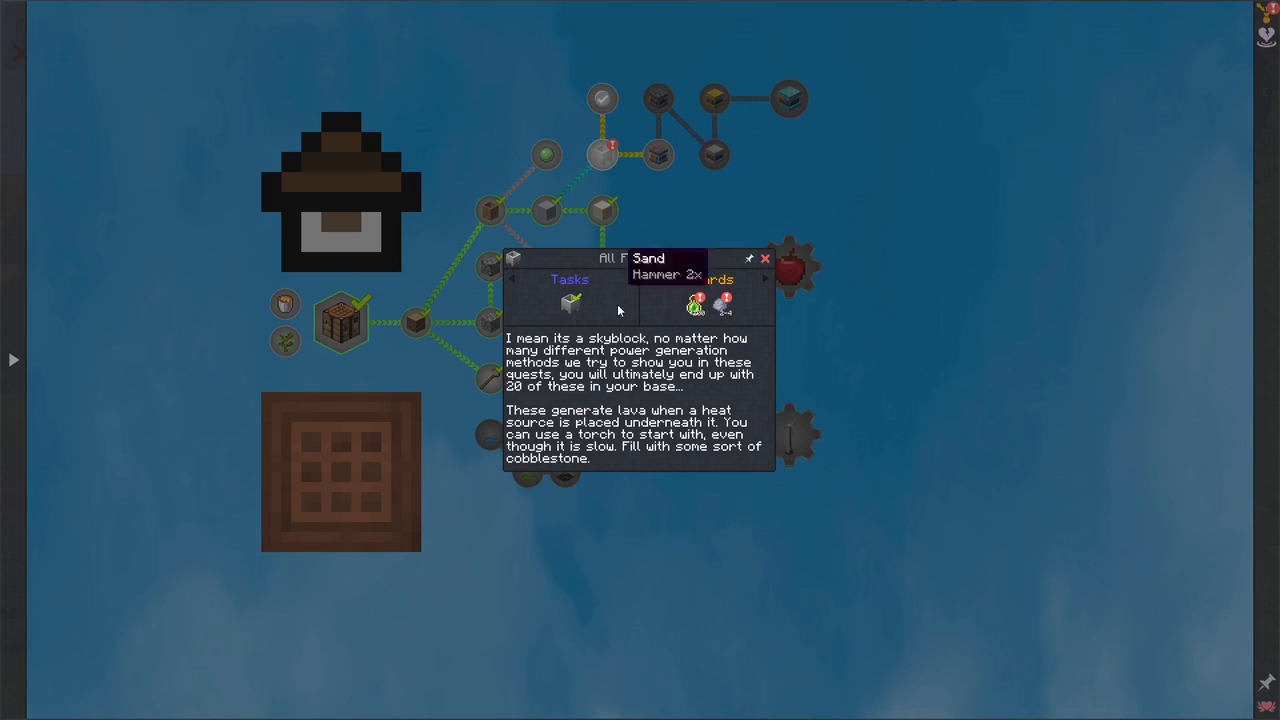
mouse_move(722, 308)
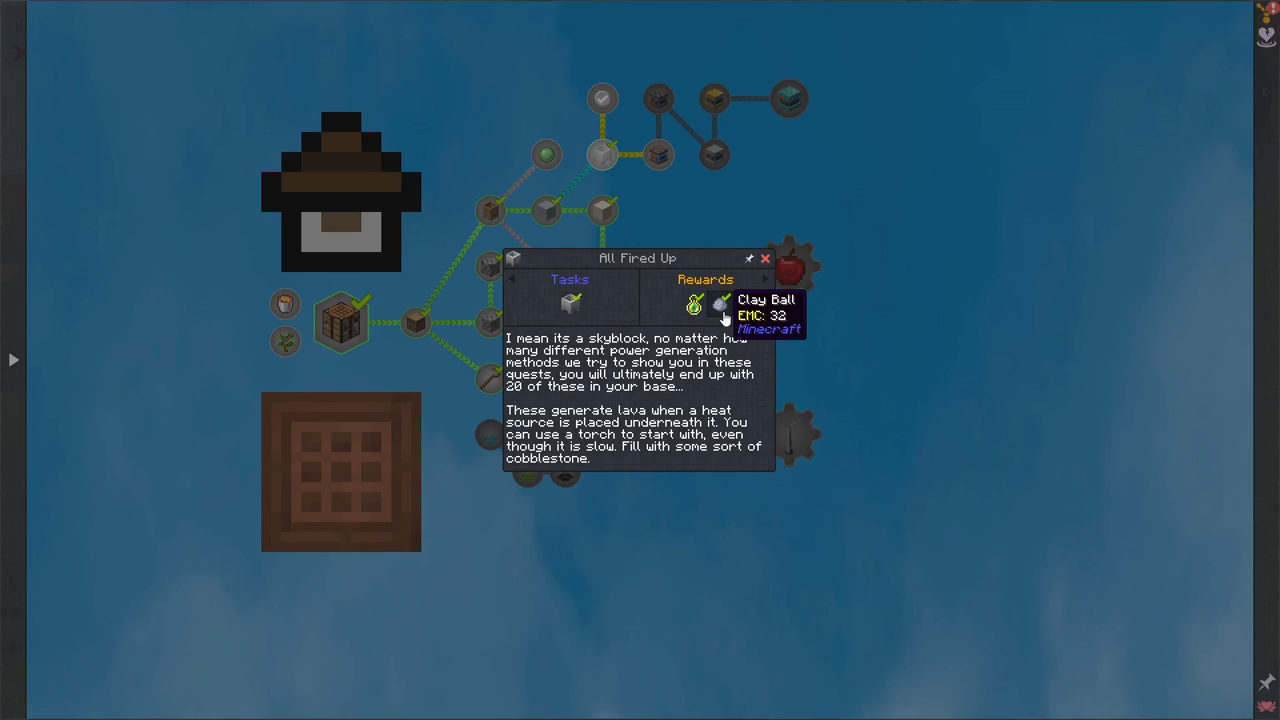
Step: Claim the All Fired Up reward and review the Furnace, Furnace Upgrade and Starter Power quests
click(765, 258)
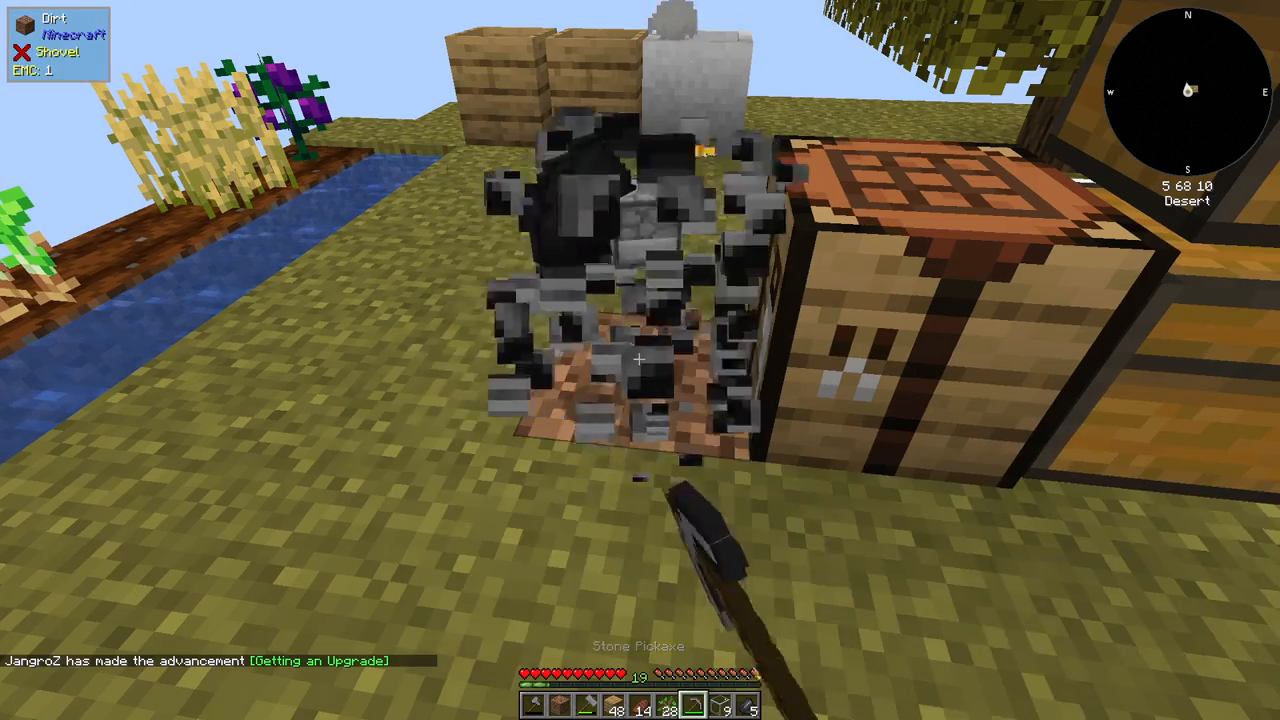
key(e)
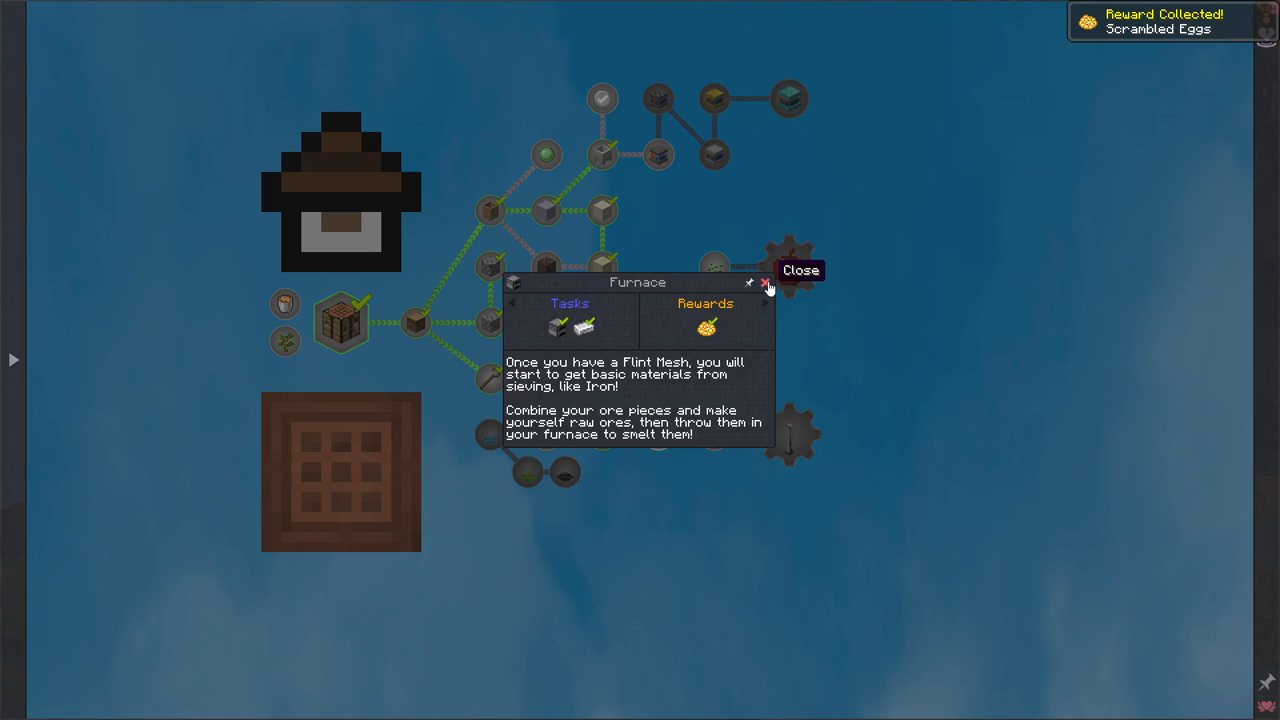
click(799, 270)
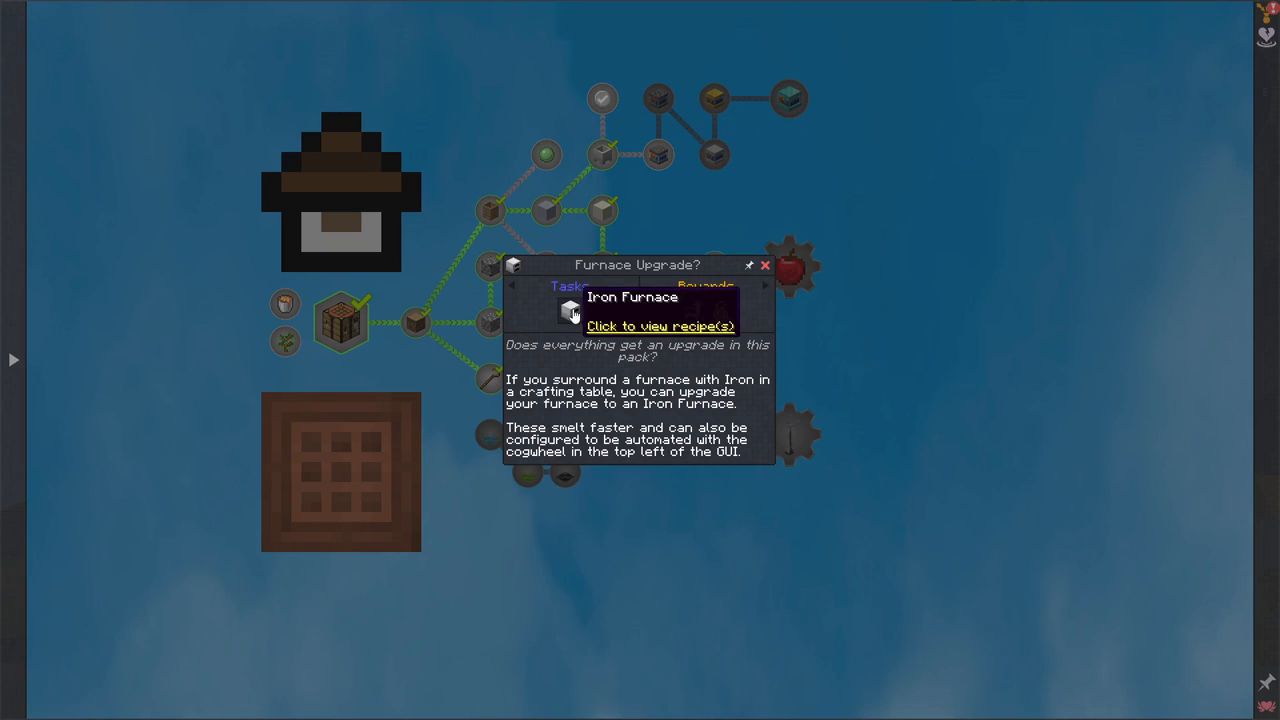
click(659, 325)
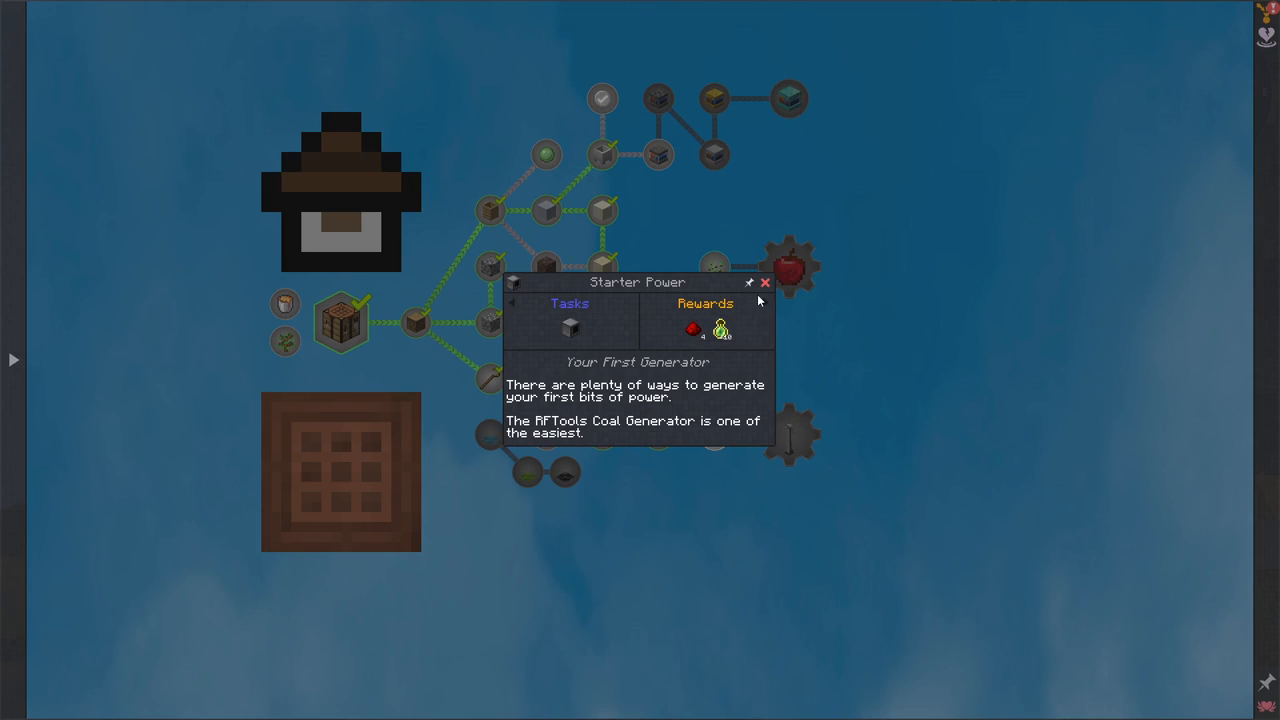
click(765, 282)
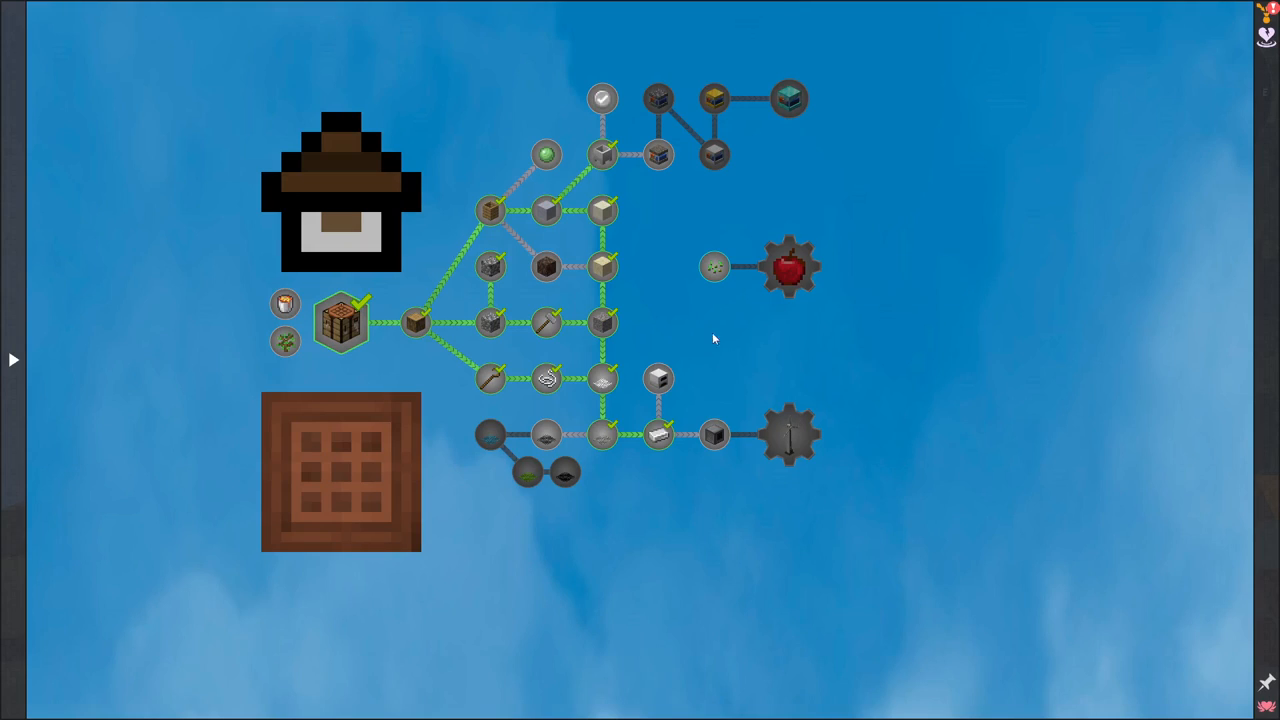
mouse_move(527, 478)
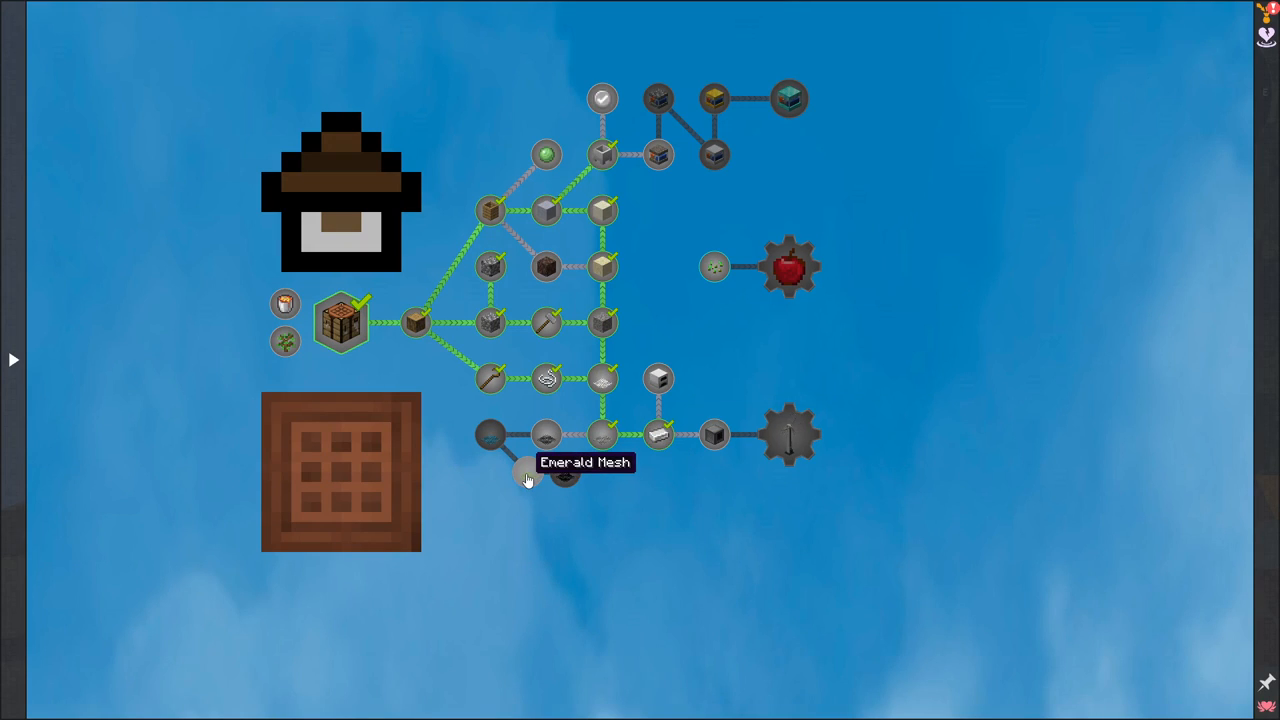
mouse_move(707, 438)
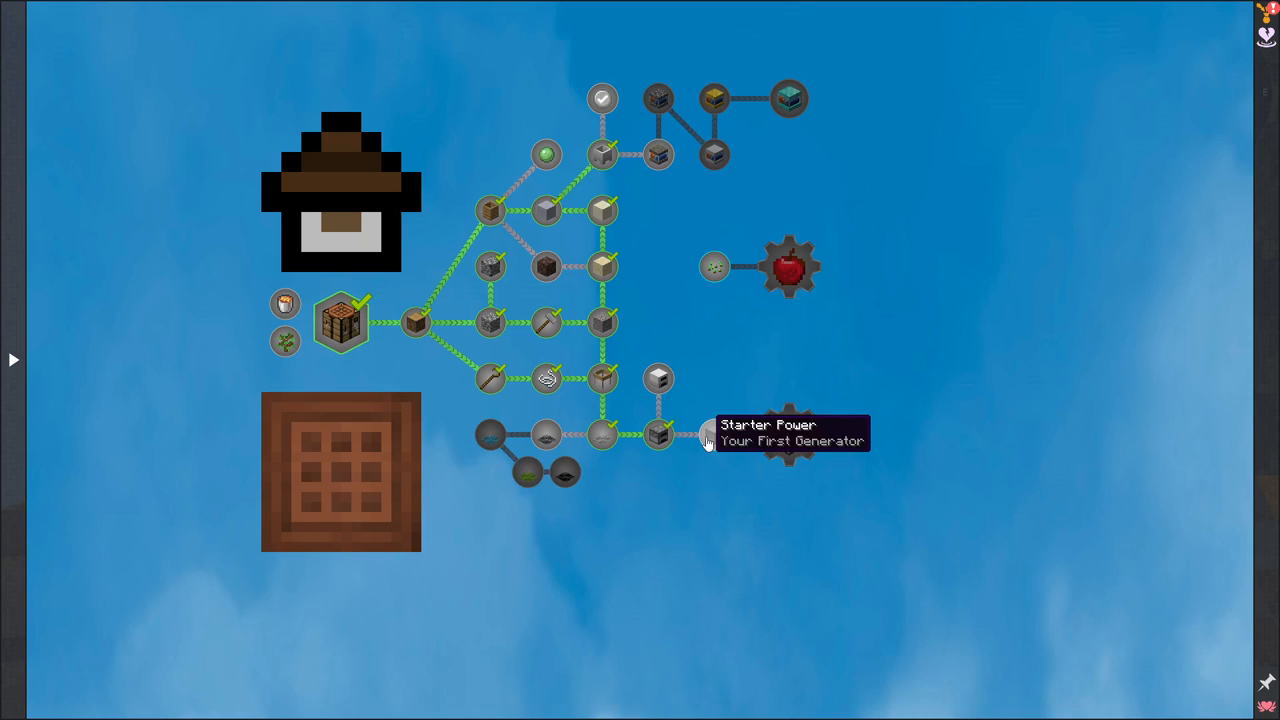
Step: Browse the Getting Started: Part 2 chapter, then read the Building Wands tip in Tips & Tricks
click(657, 435)
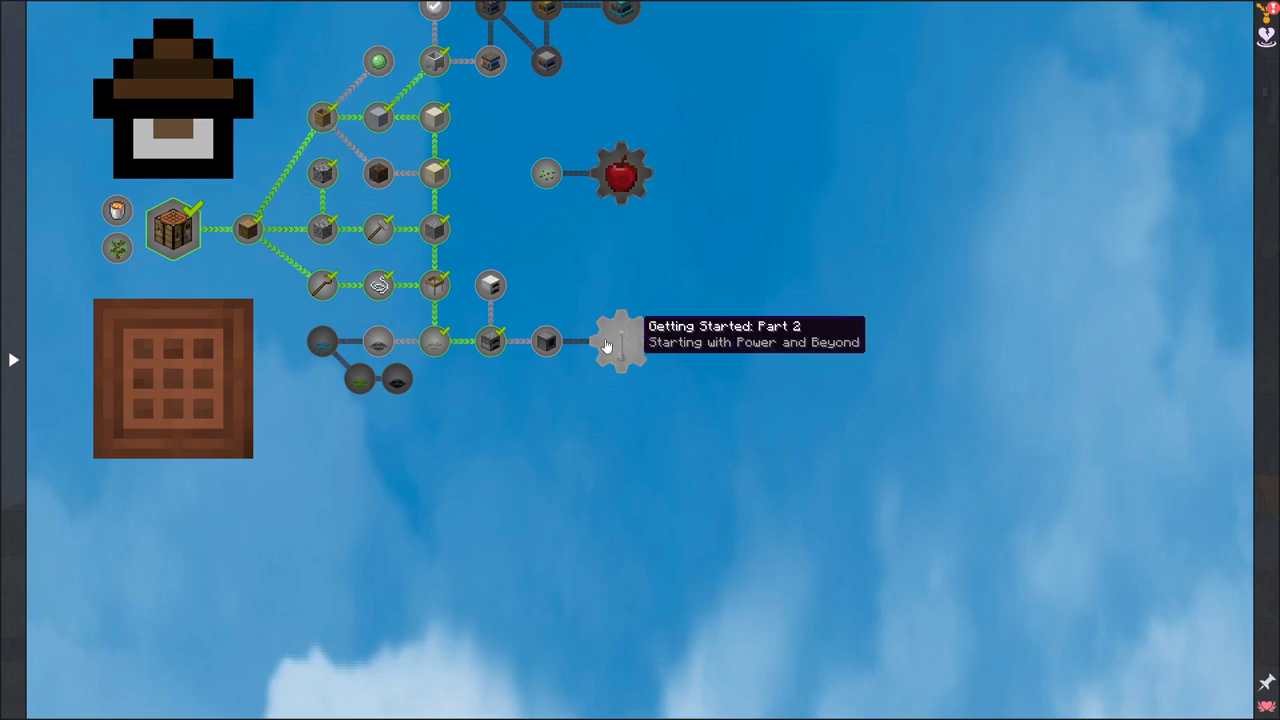
click(620, 340)
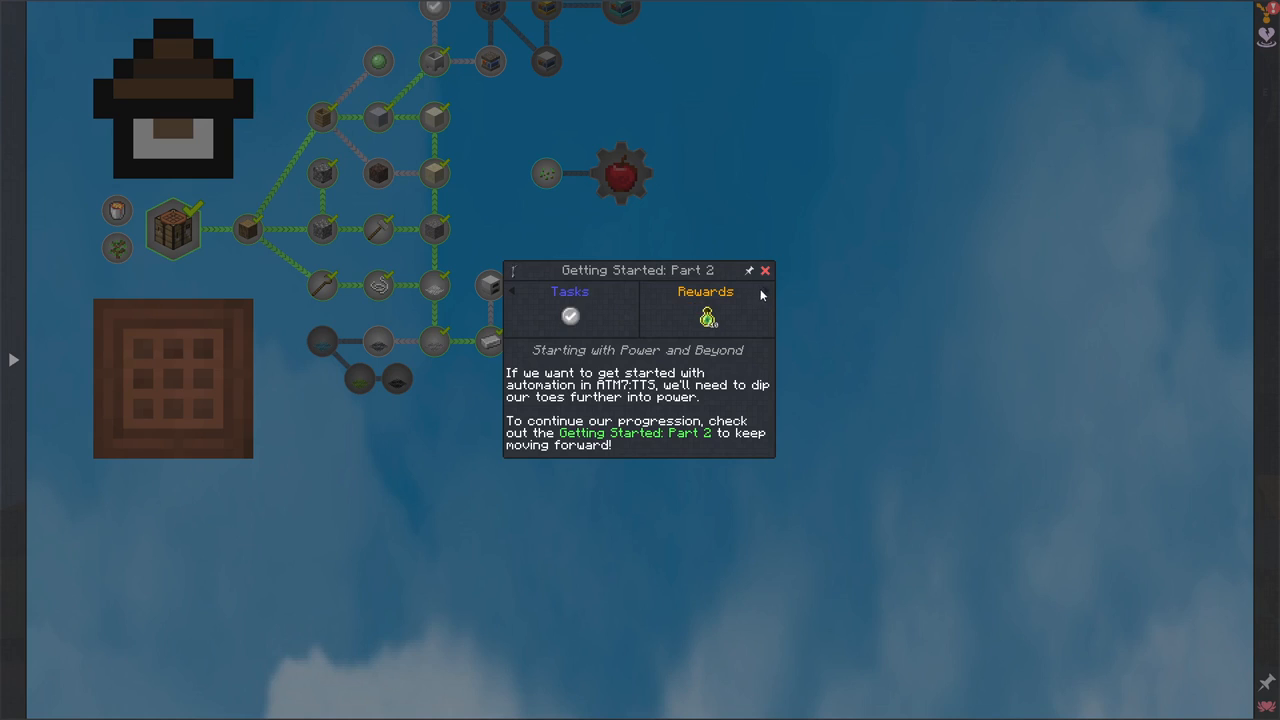
click(765, 270)
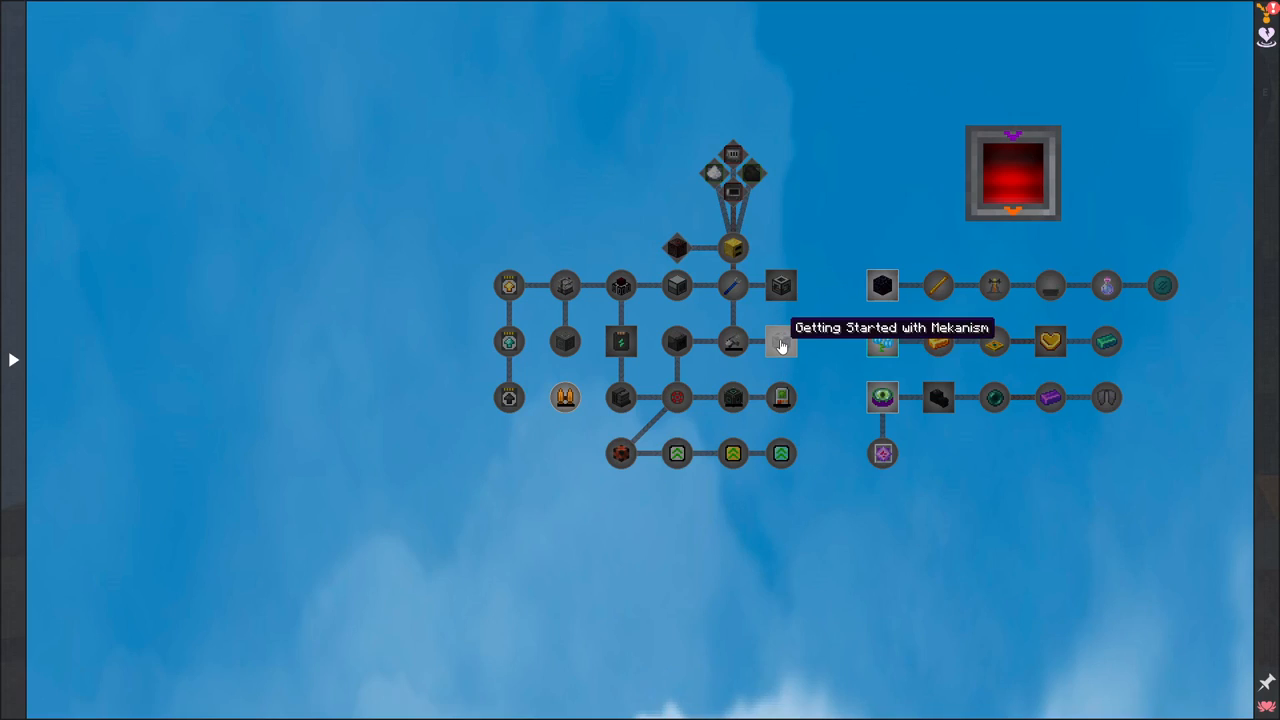
mouse_move(620, 345)
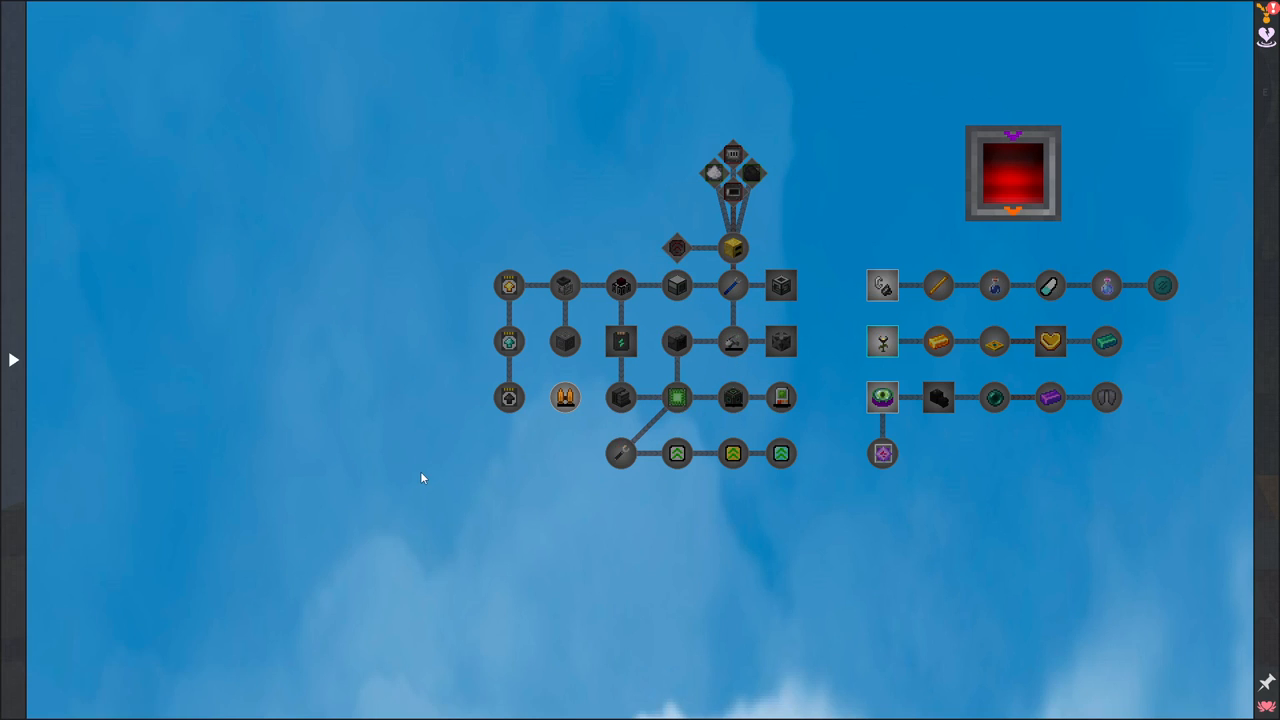
click(13, 360)
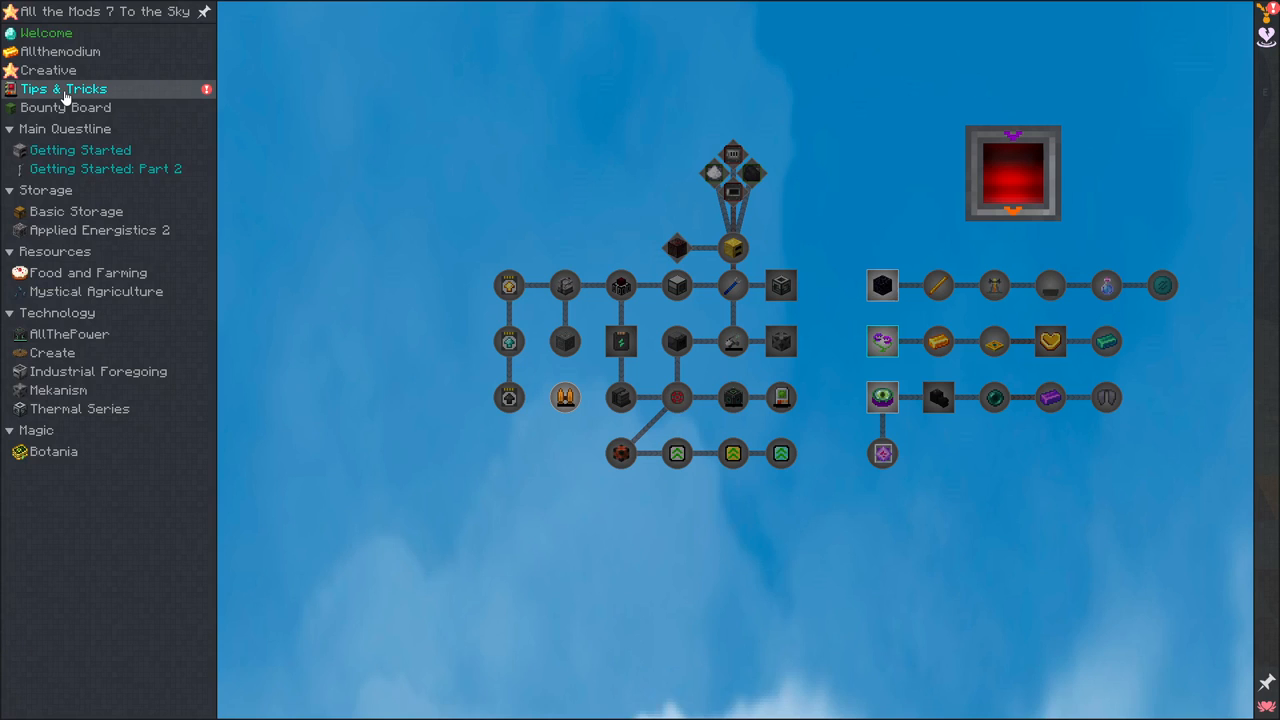
click(63, 89)
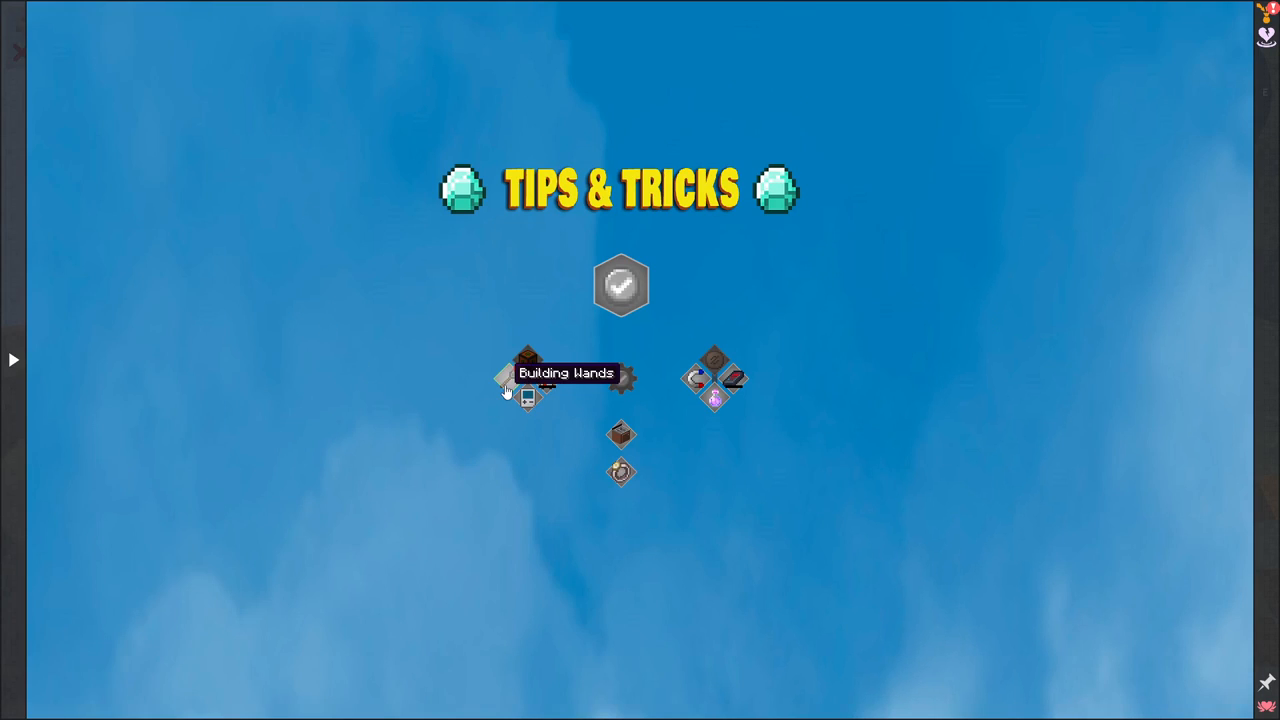
click(528, 378)
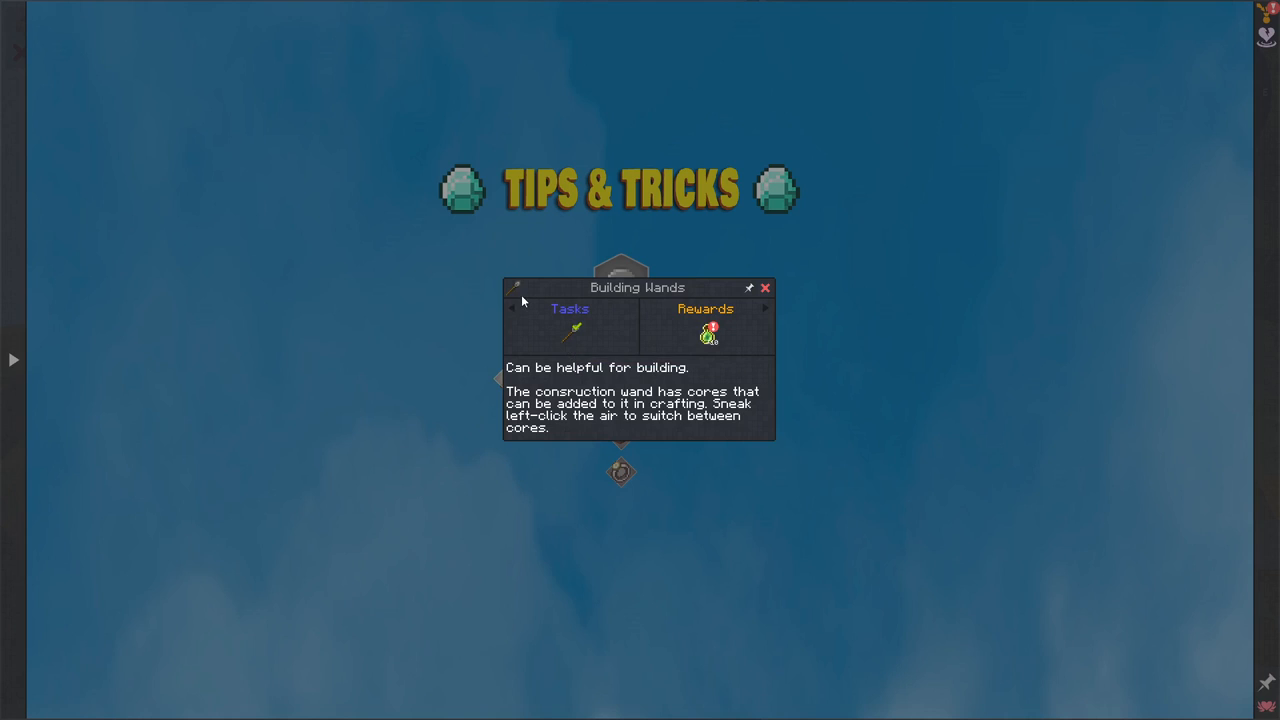
click(709, 333)
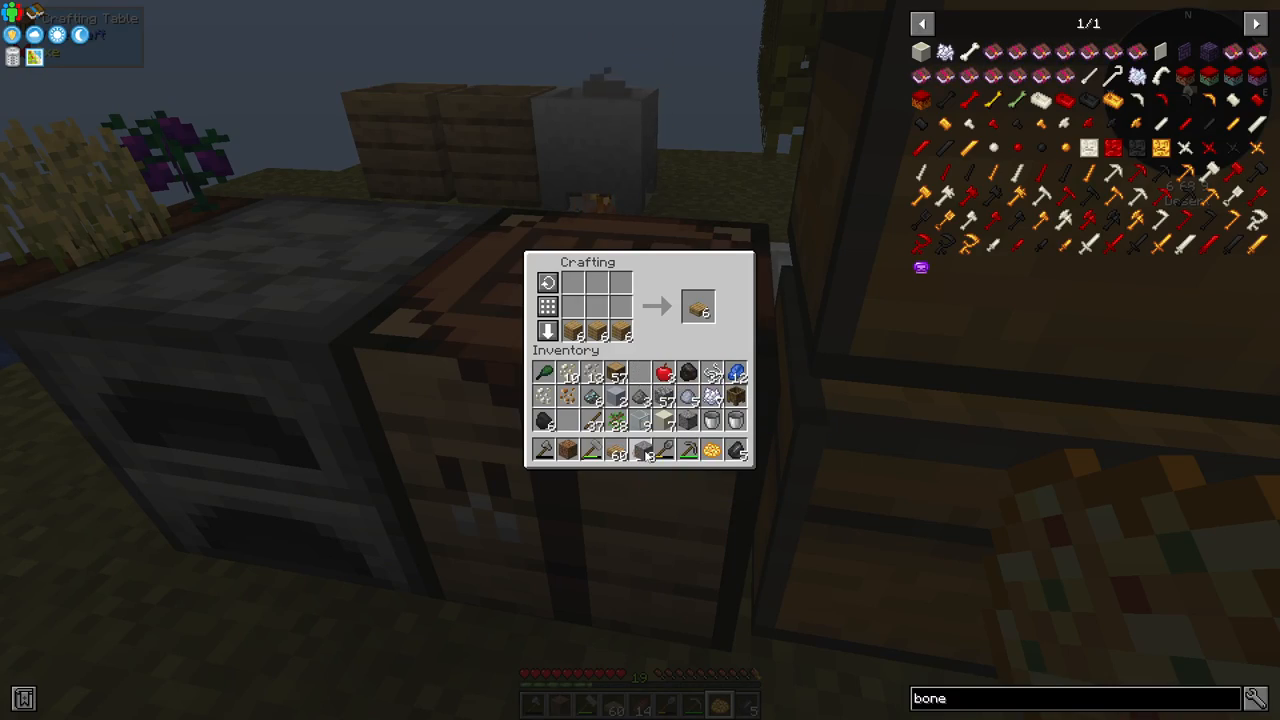
Step: Craft oak slabs from planks at the crafting table
key(Escape)
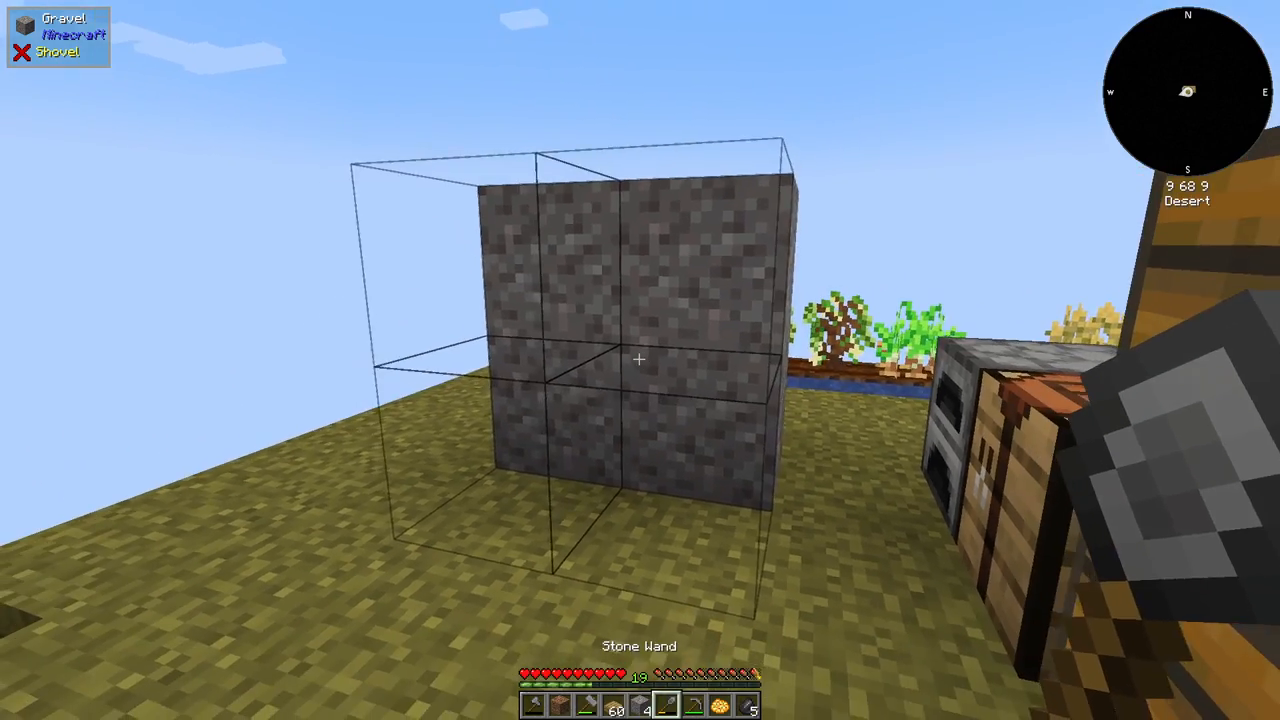
mouse_move(640, 360)
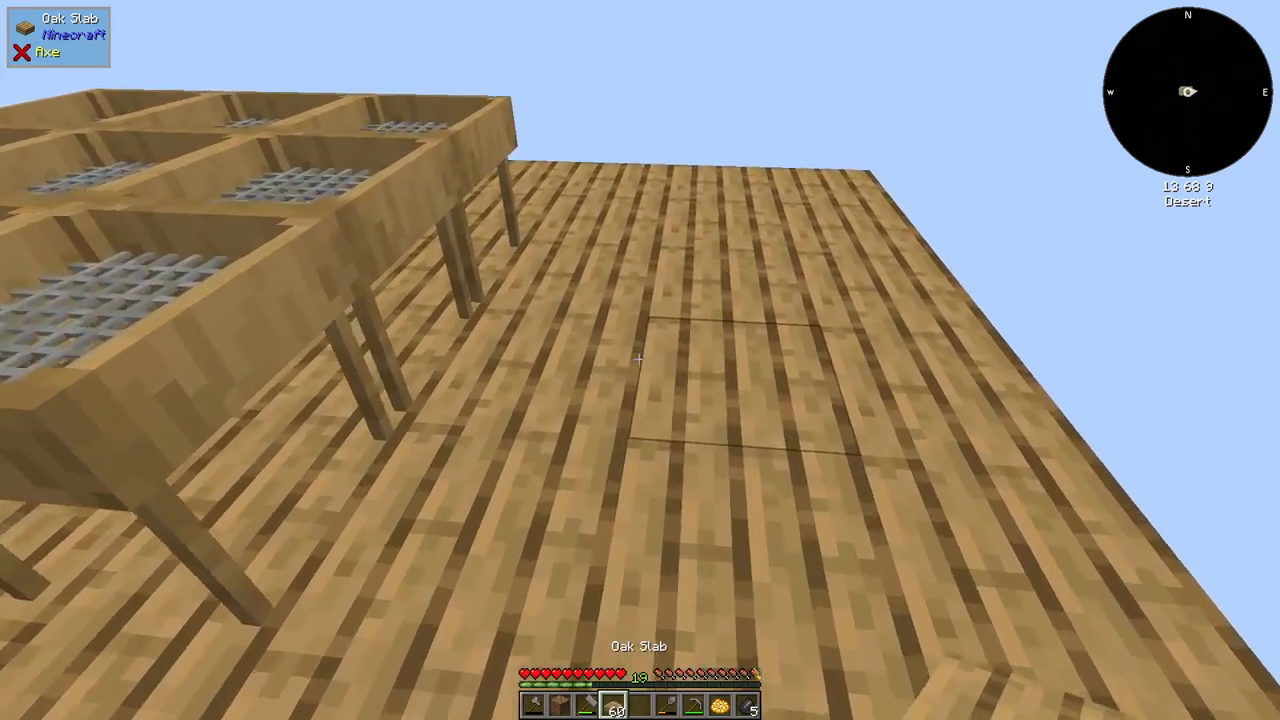
mouse_move(640, 360)
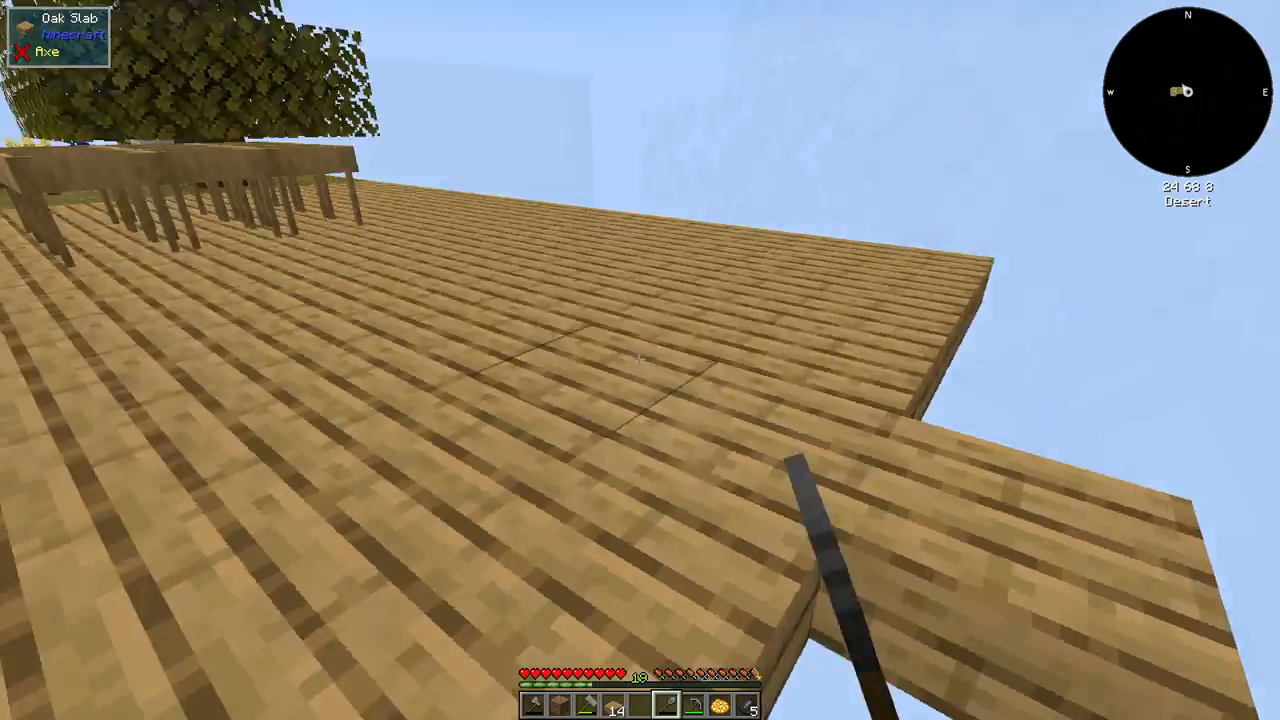
mouse_move(640, 360)
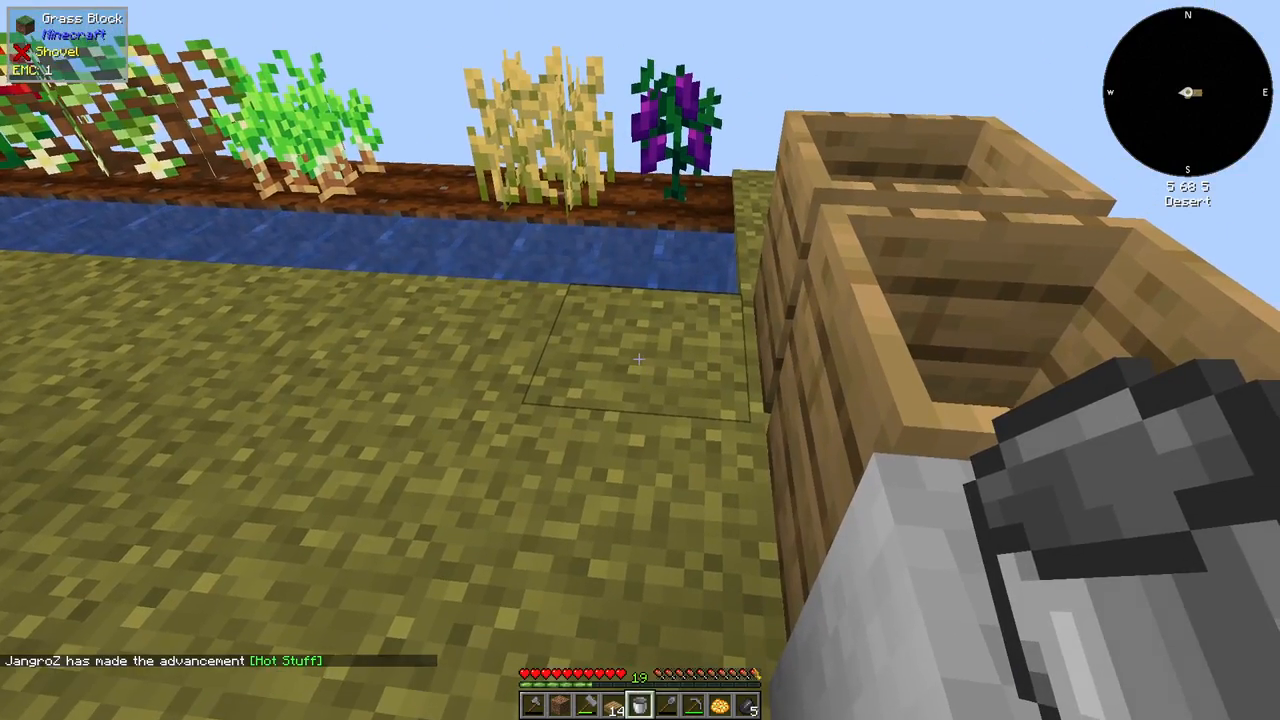
mouse_move(640, 360)
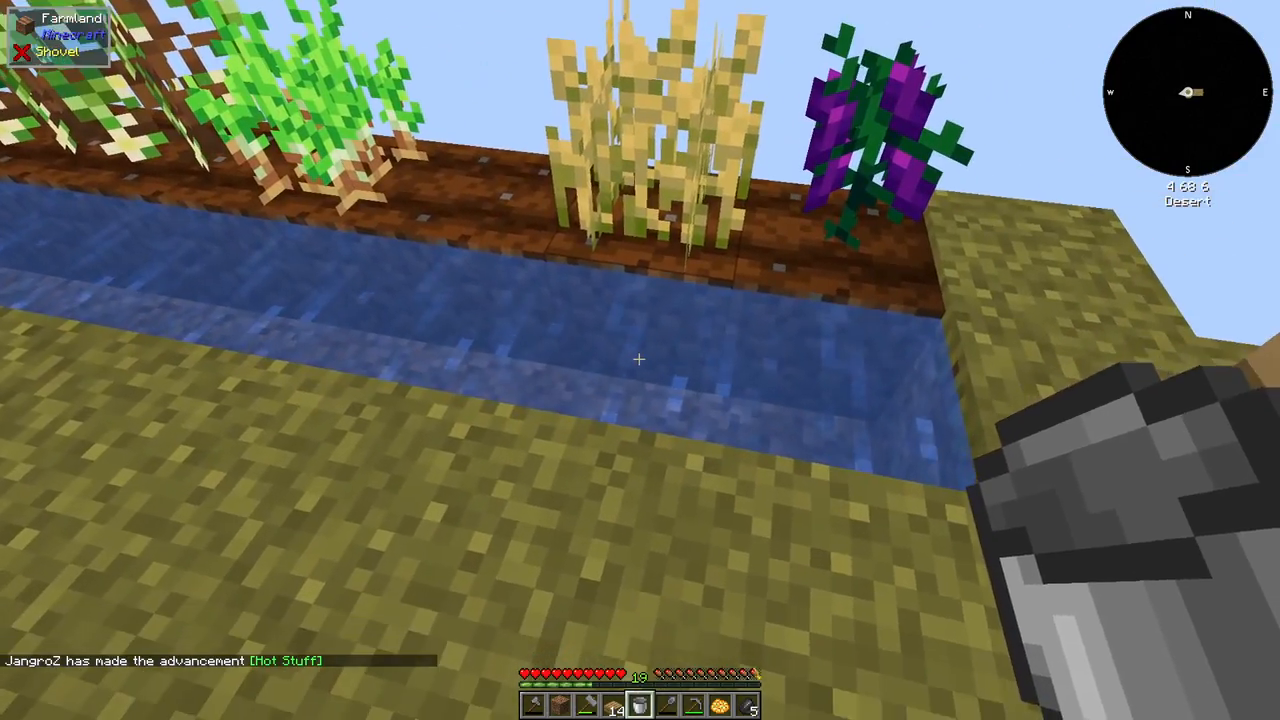
mouse_move(640, 360)
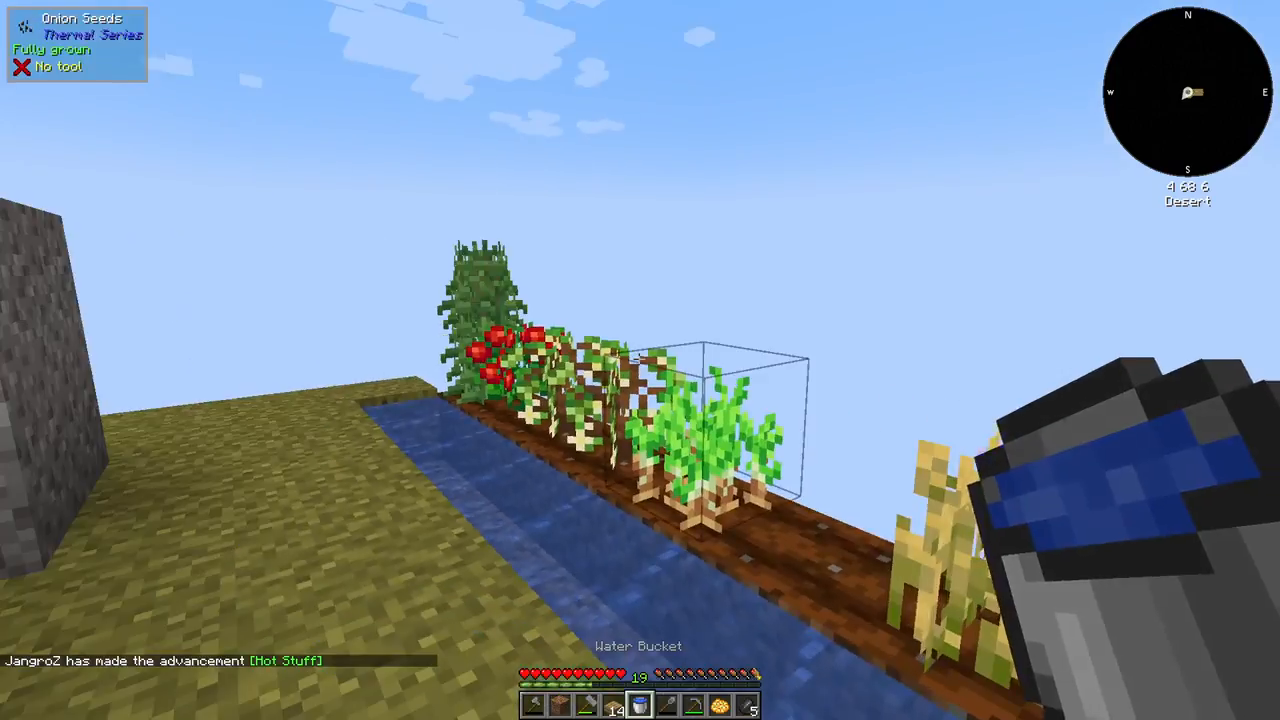
Step: Place the Cobblestone Generator Mk1 on the grass beside the crucible
key(e)
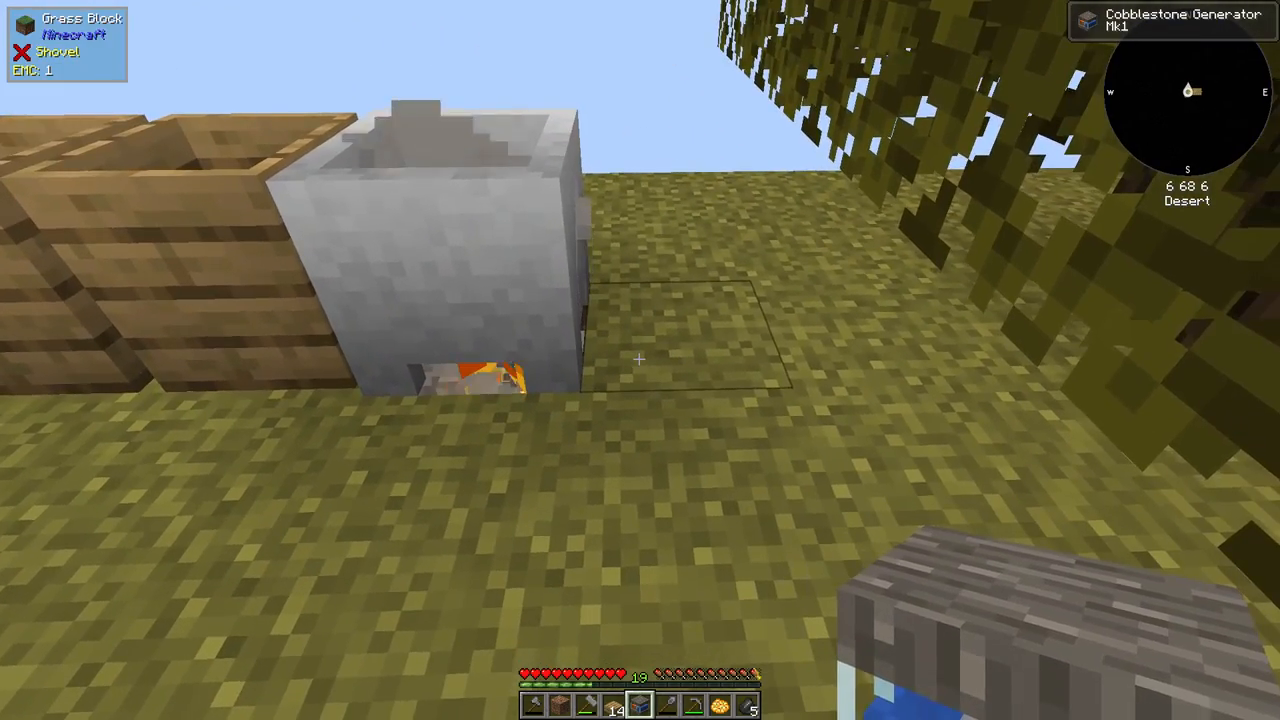
mouse_move(640, 360)
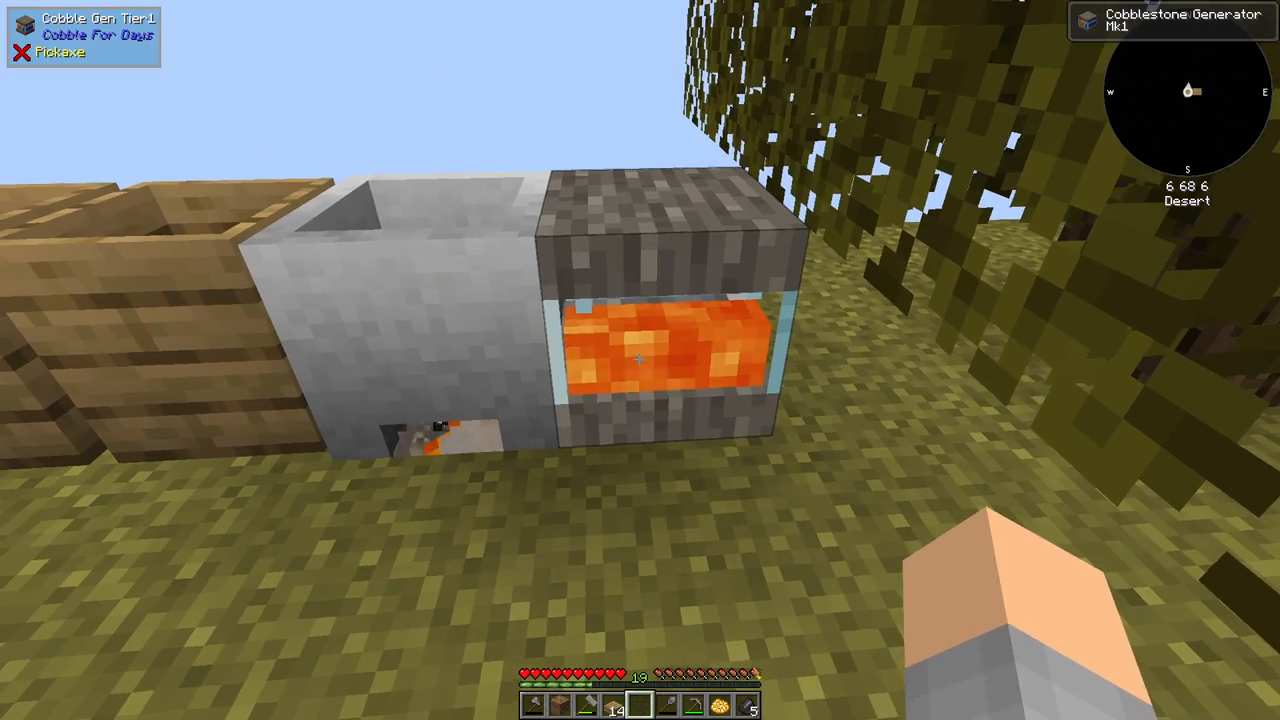
mouse_move(640, 360)
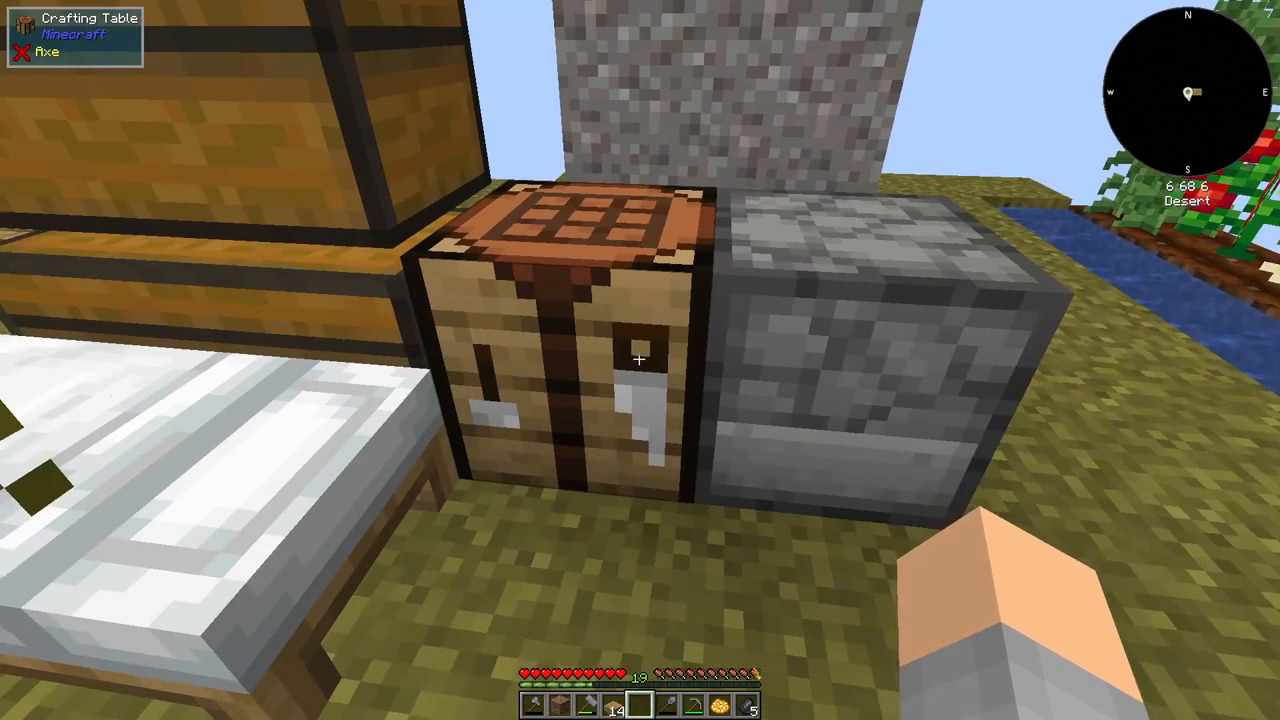
Step: Craft oak drawers from oak planks at the crafting table
right_click(637, 358)
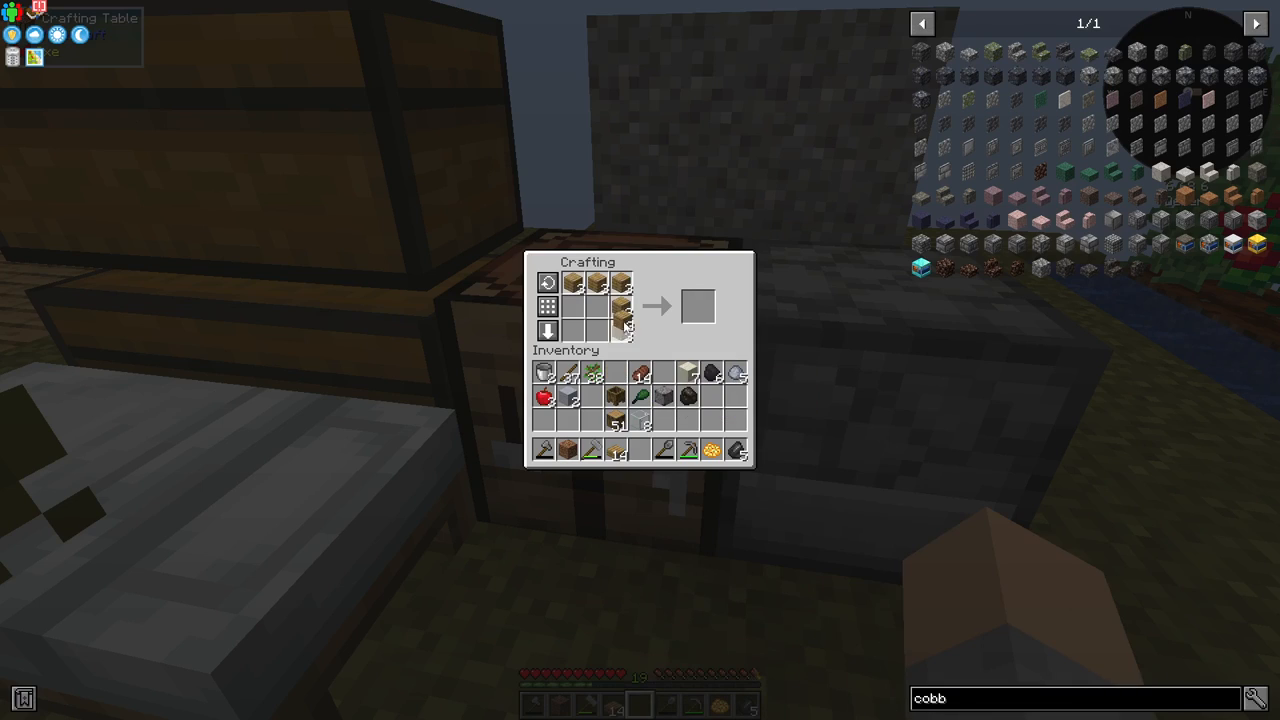
click(698, 307)
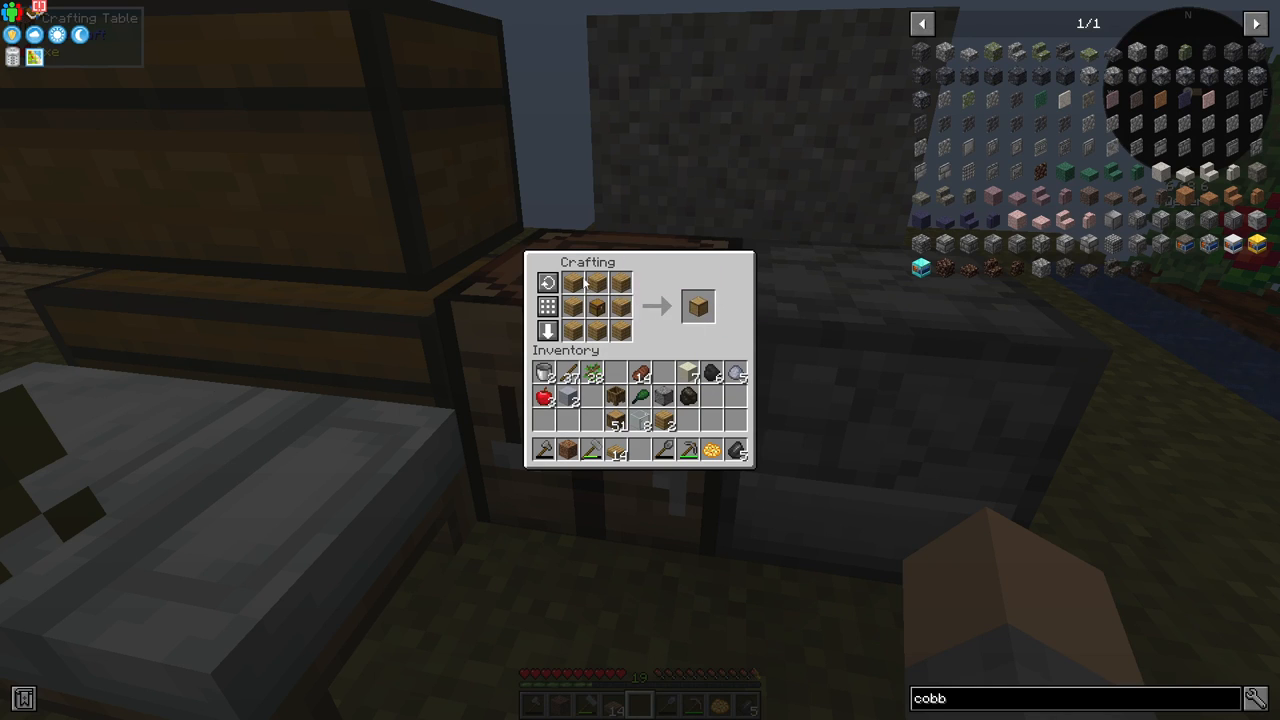
click(697, 306)
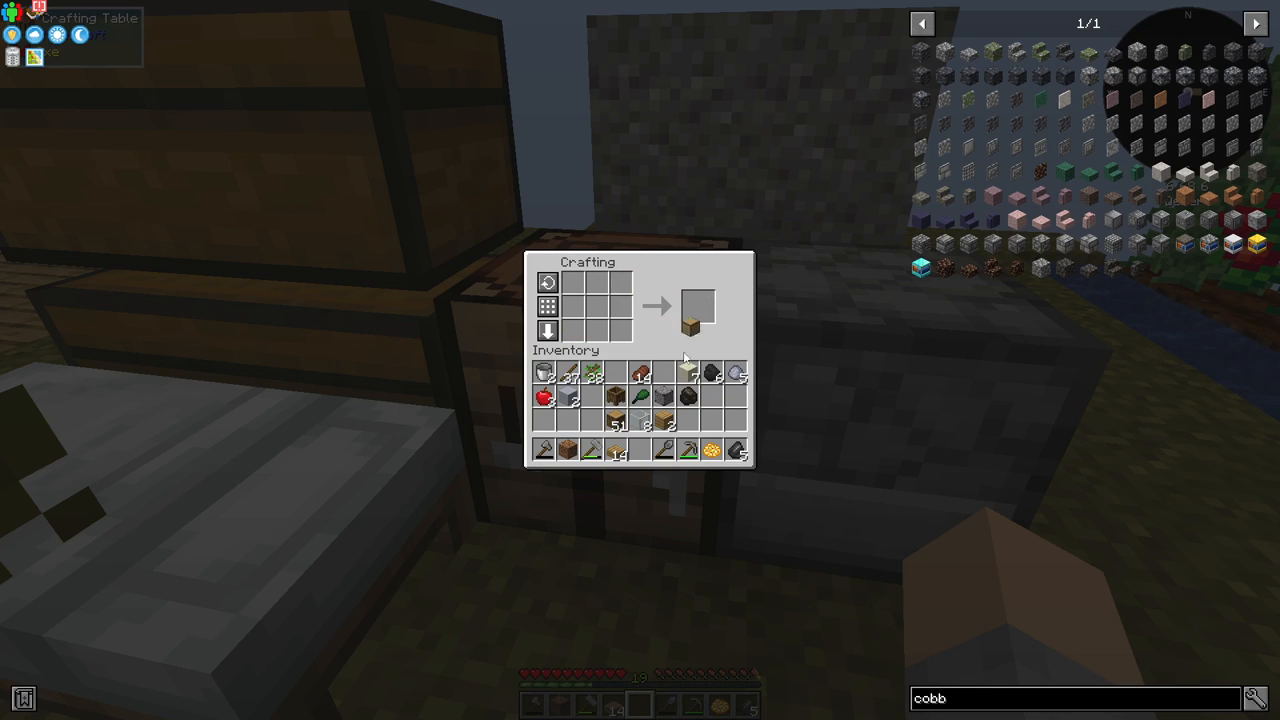
key(Escape)
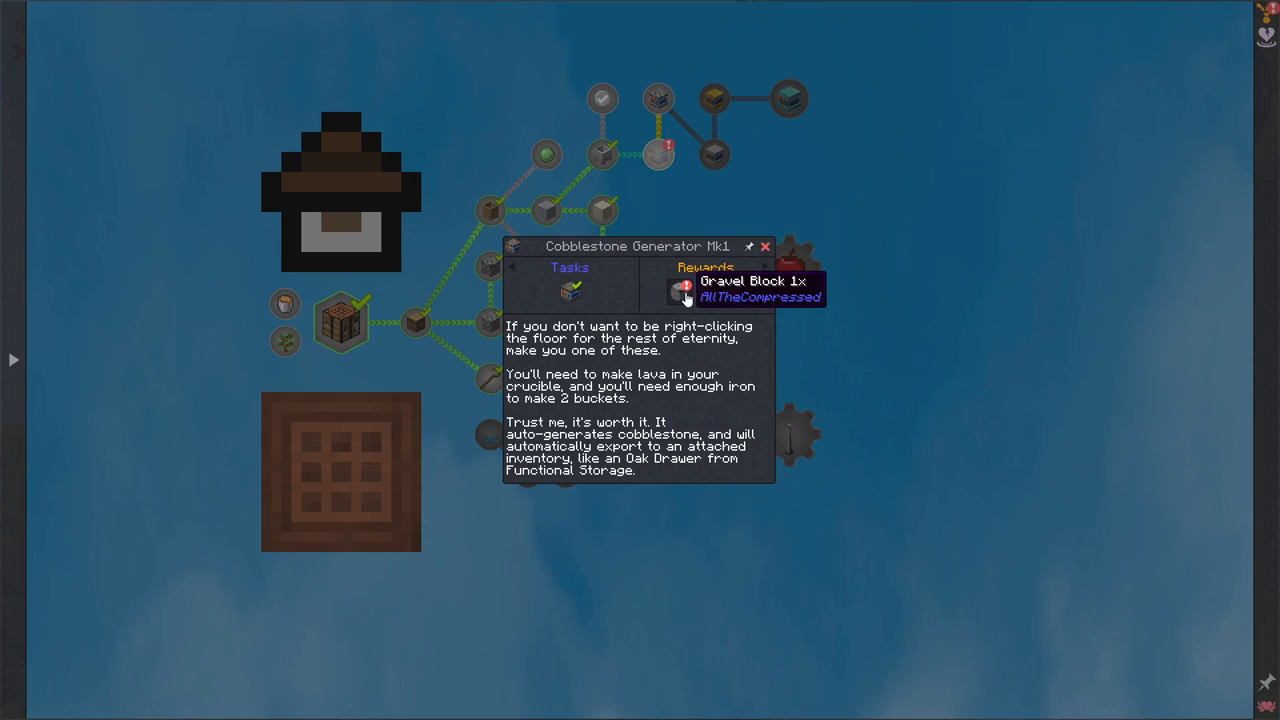
Step: Collect the gravel, sand and 100 XP rewards, then review the Tier2 and Tier5 quests
click(687, 289)
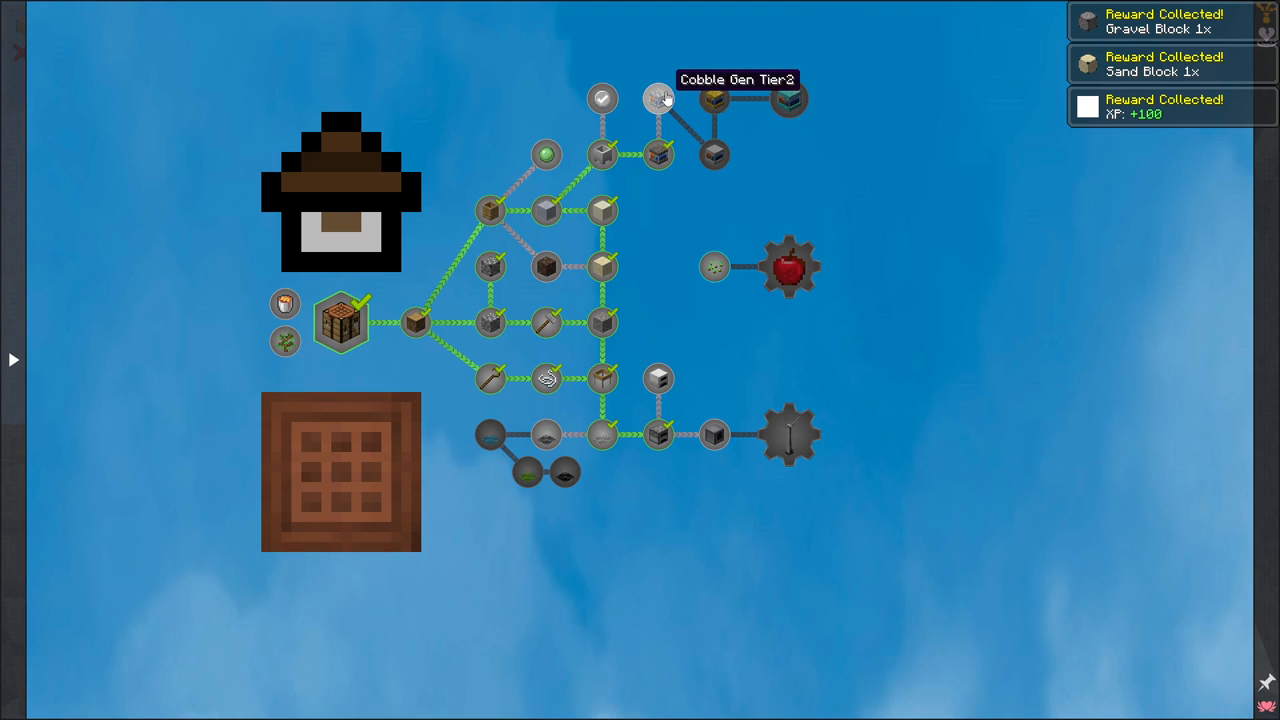
click(658, 98)
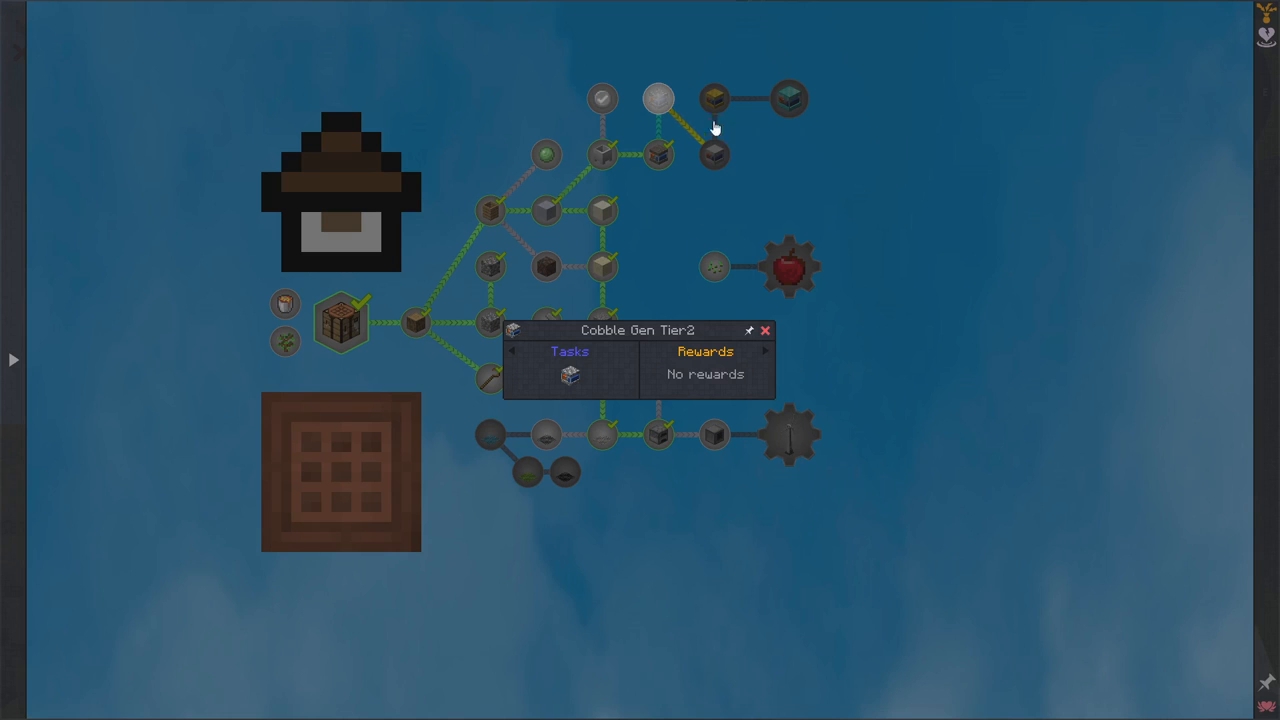
click(788, 99)
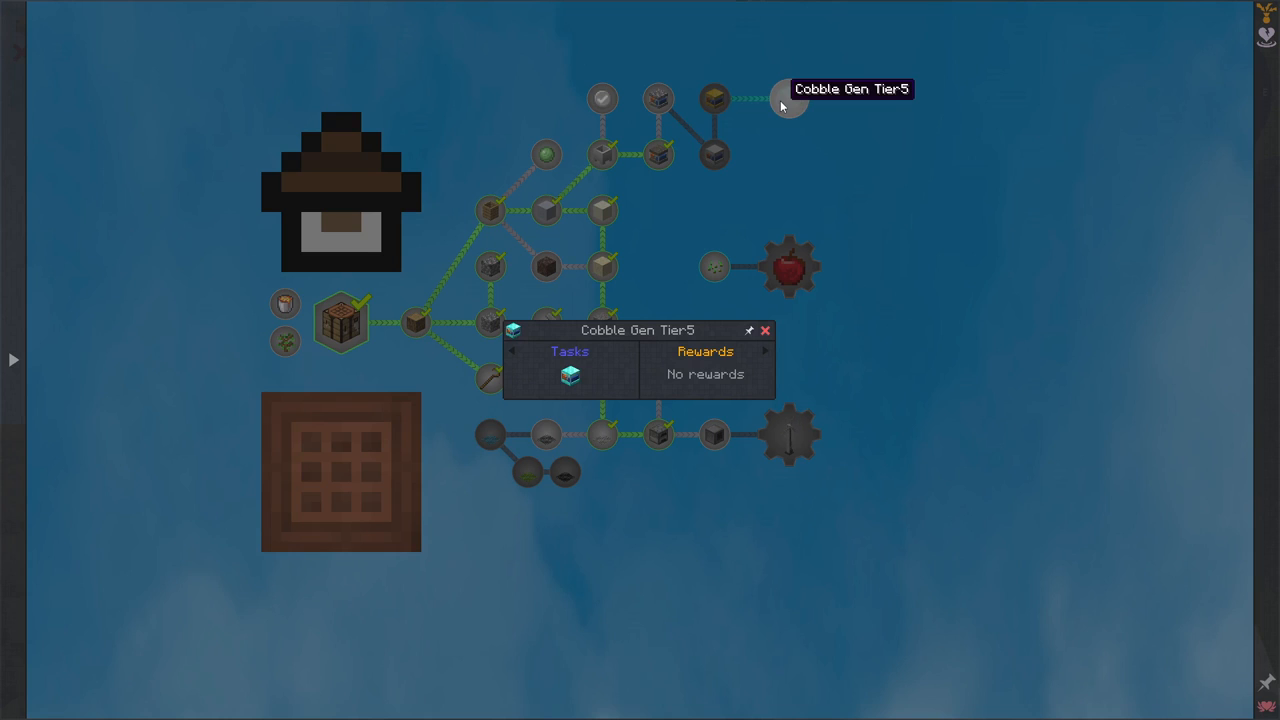
mouse_move(745, 315)
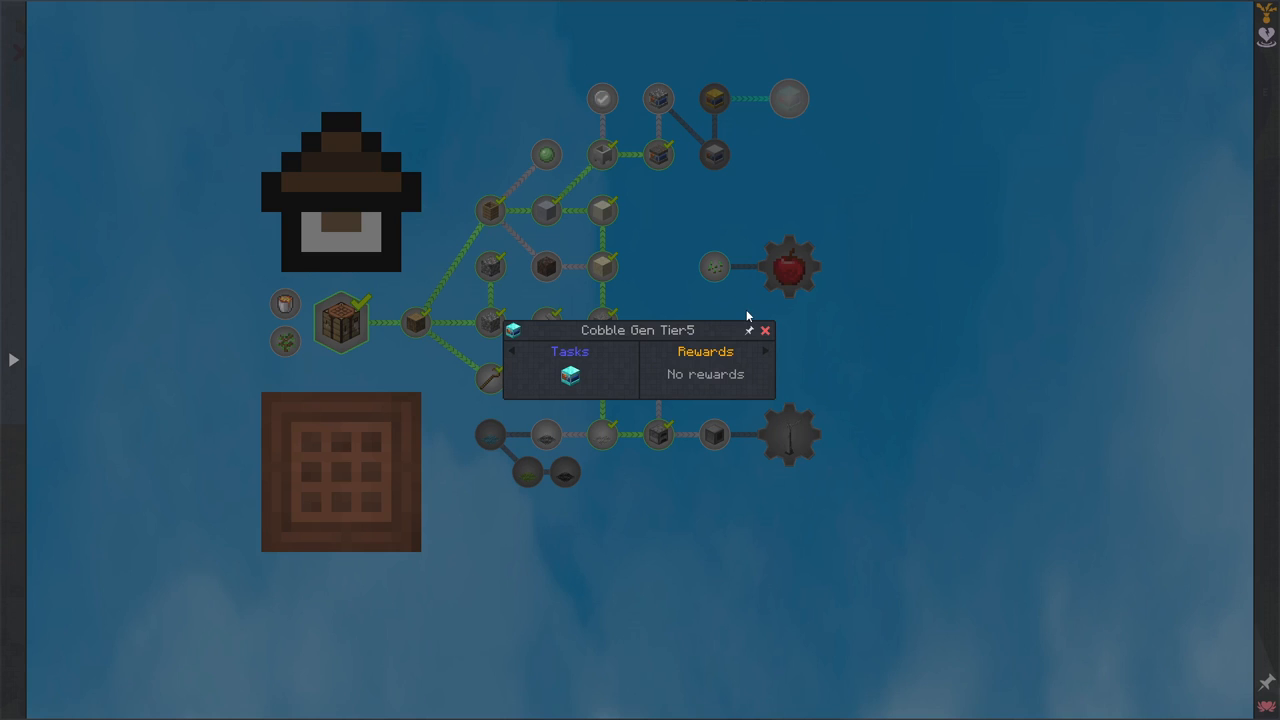
key(Escape)
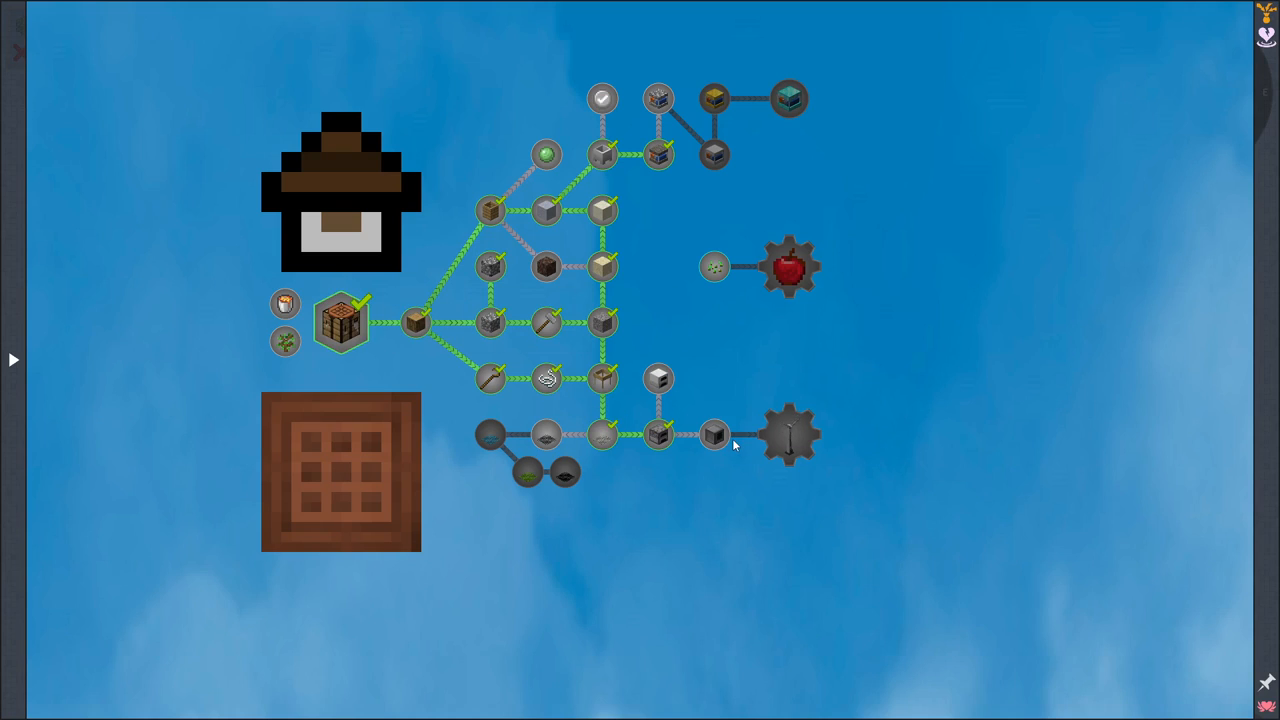
mouse_move(658, 378)
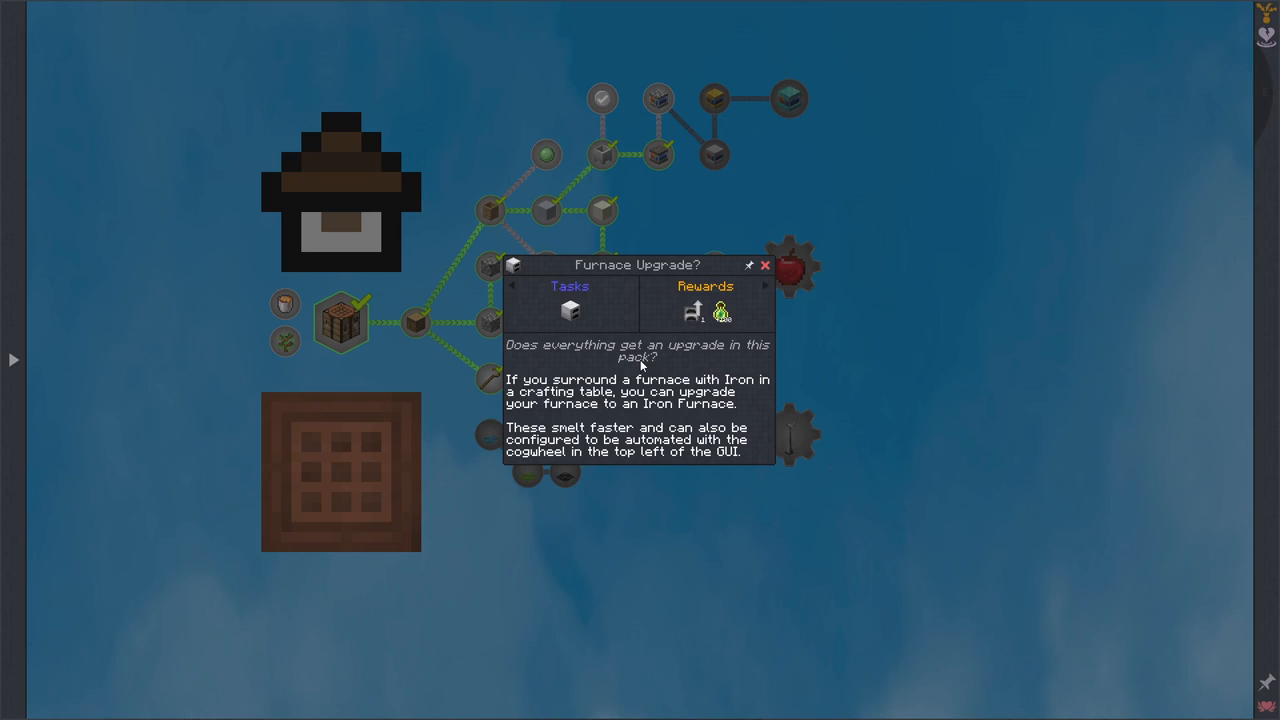
Step: Switch the quest book to the Thermal Series chapter and hide the chapter list
click(765, 265)
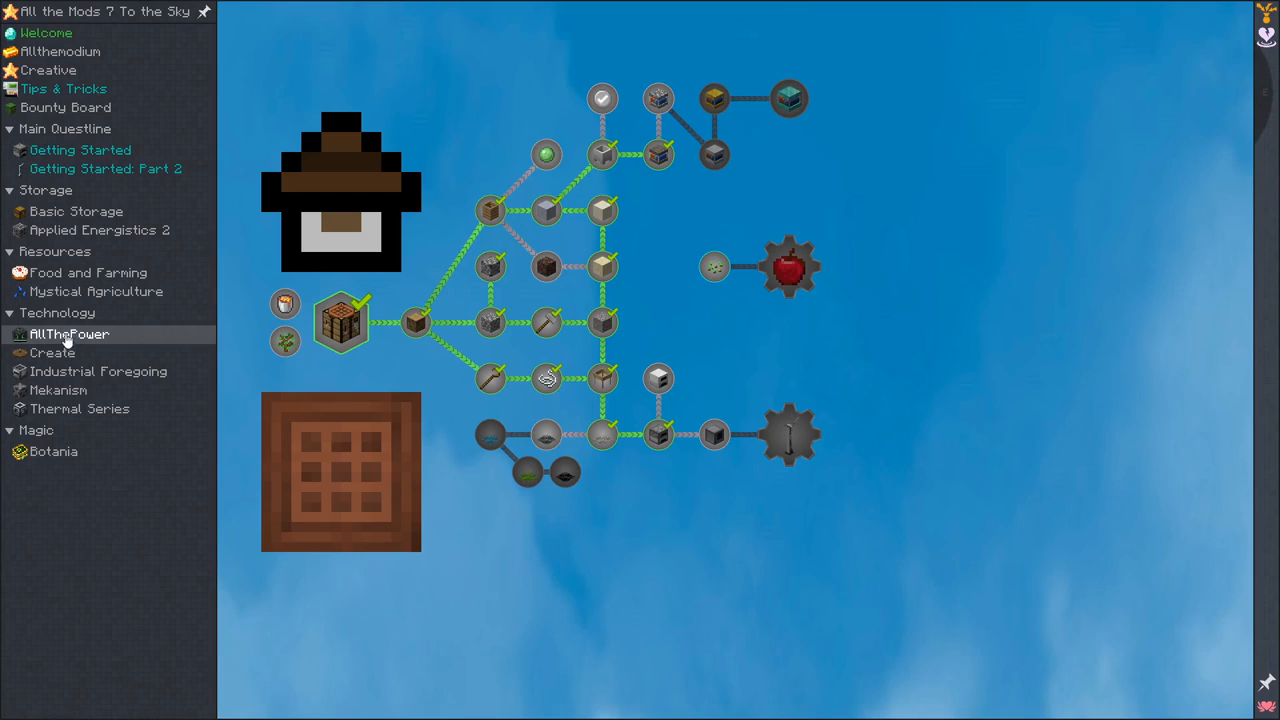
mouse_move(98, 371)
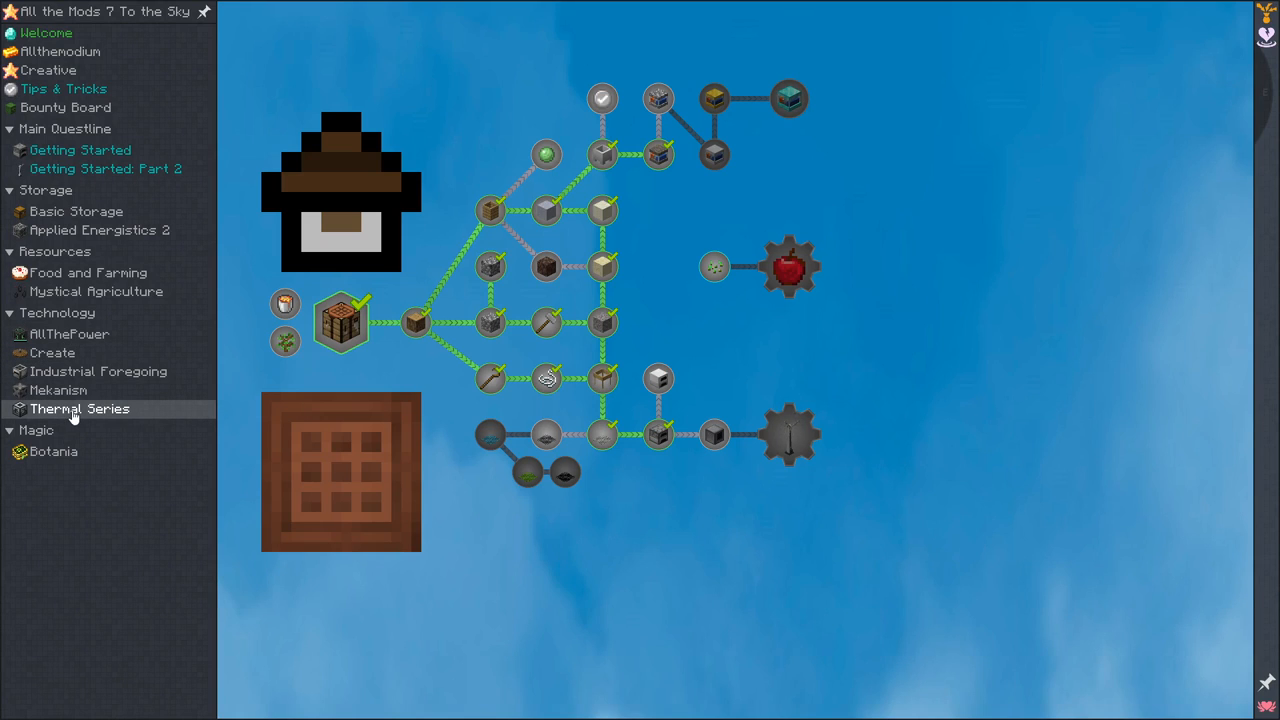
click(54, 451)
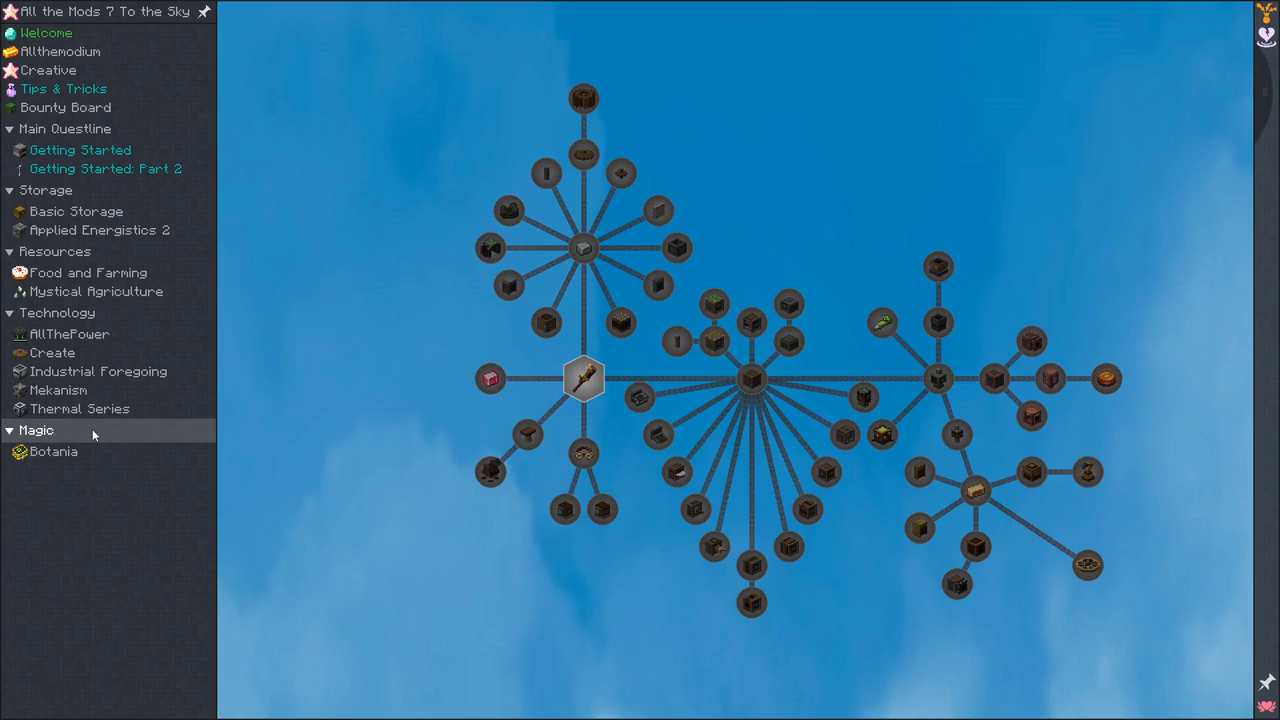
click(208, 11)
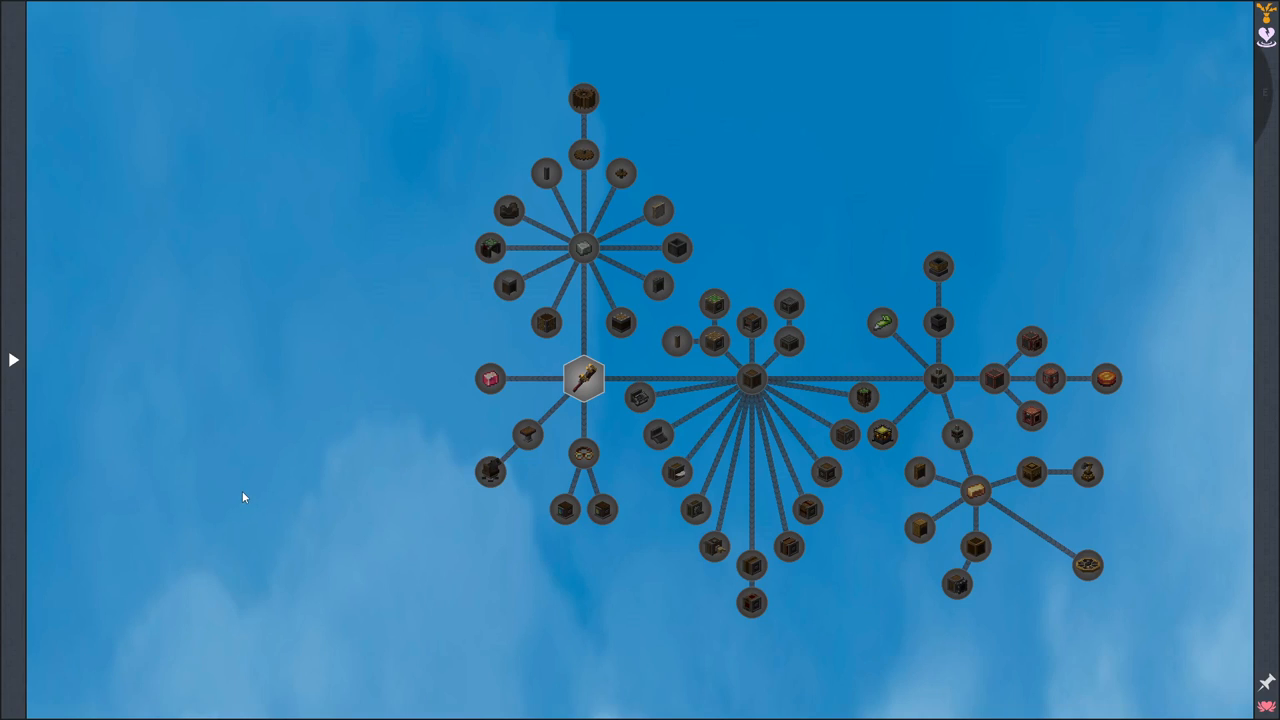
mouse_move(255, 491)
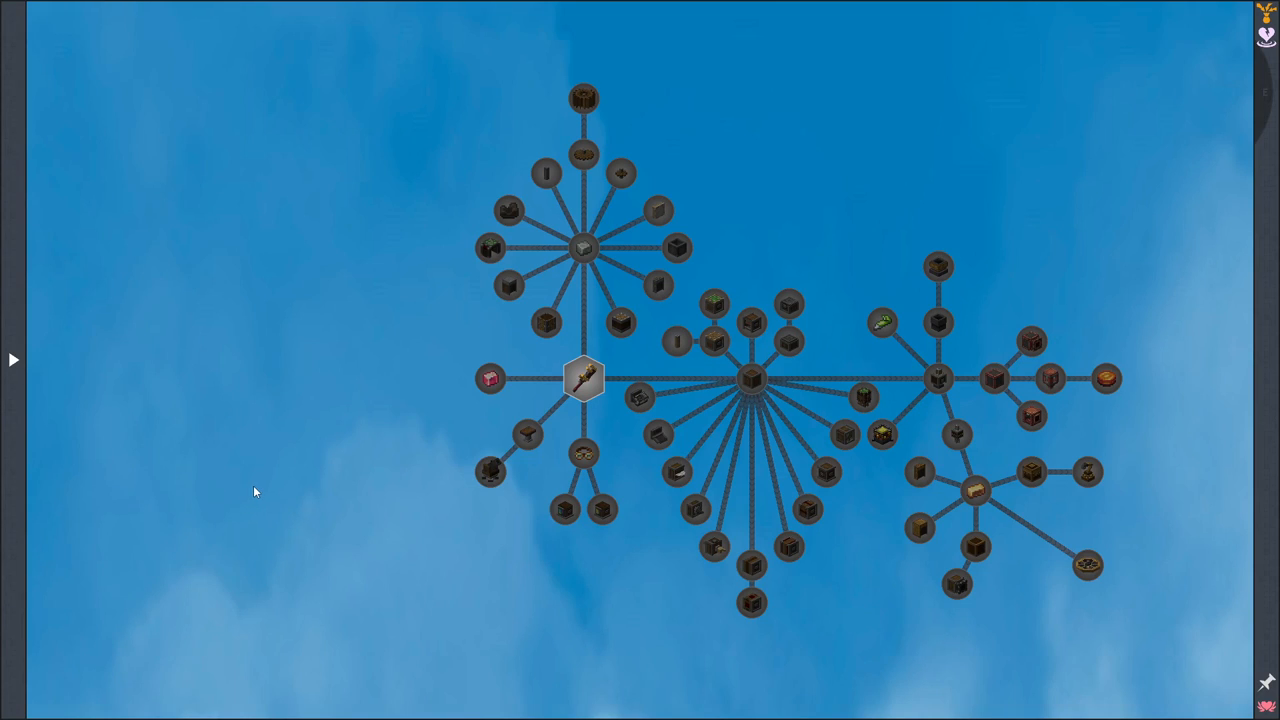
mouse_move(426, 491)
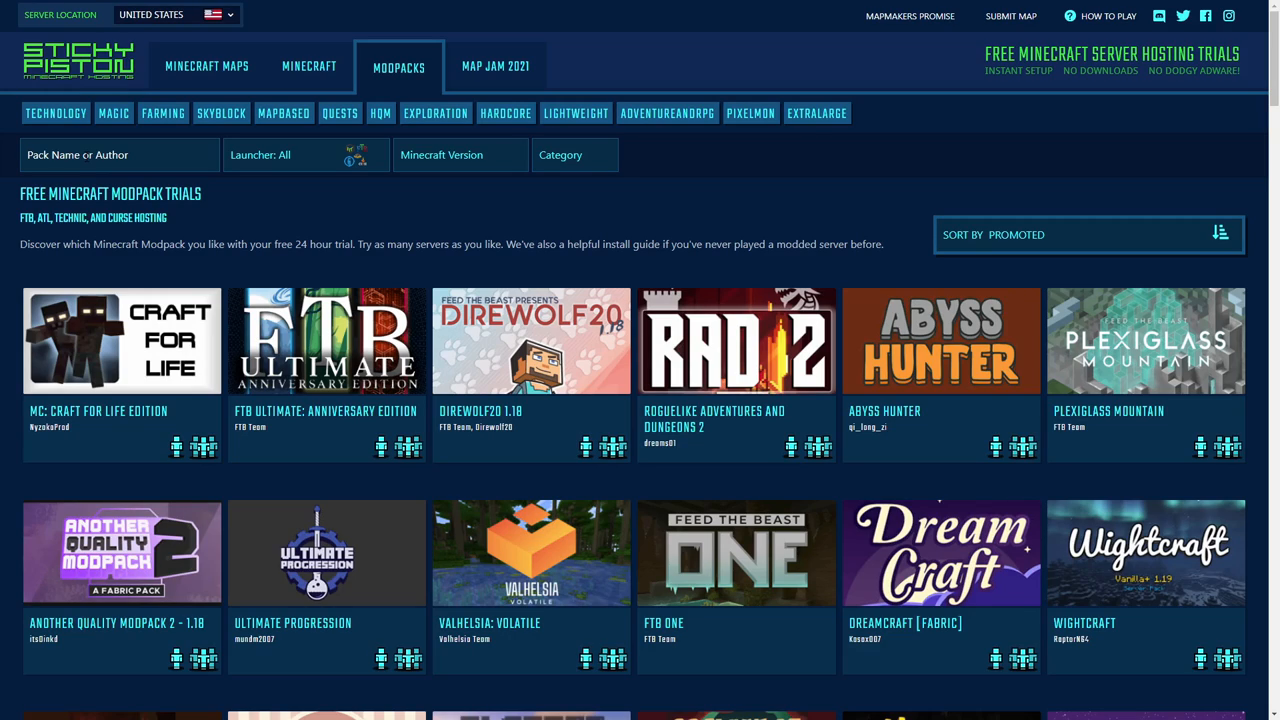
Step: Search 'atm' and open the All The Mods 7 - To the Sky trial page
text(a)
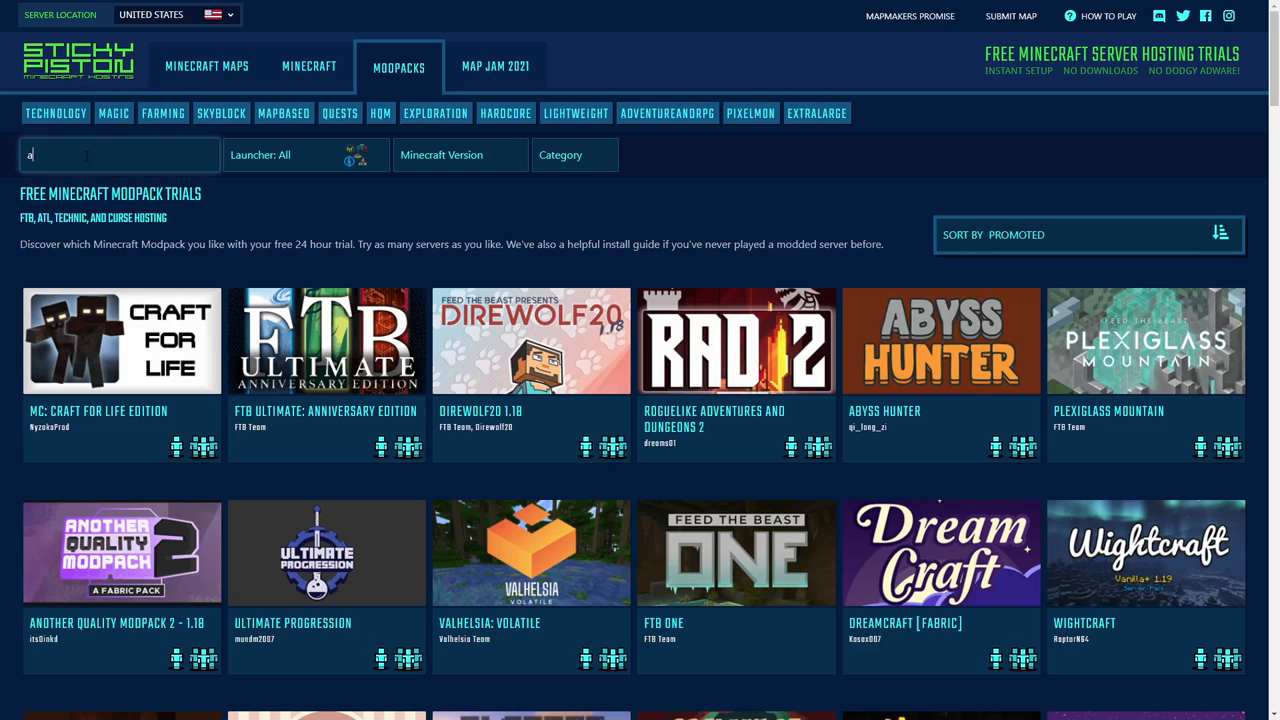
text(tm)
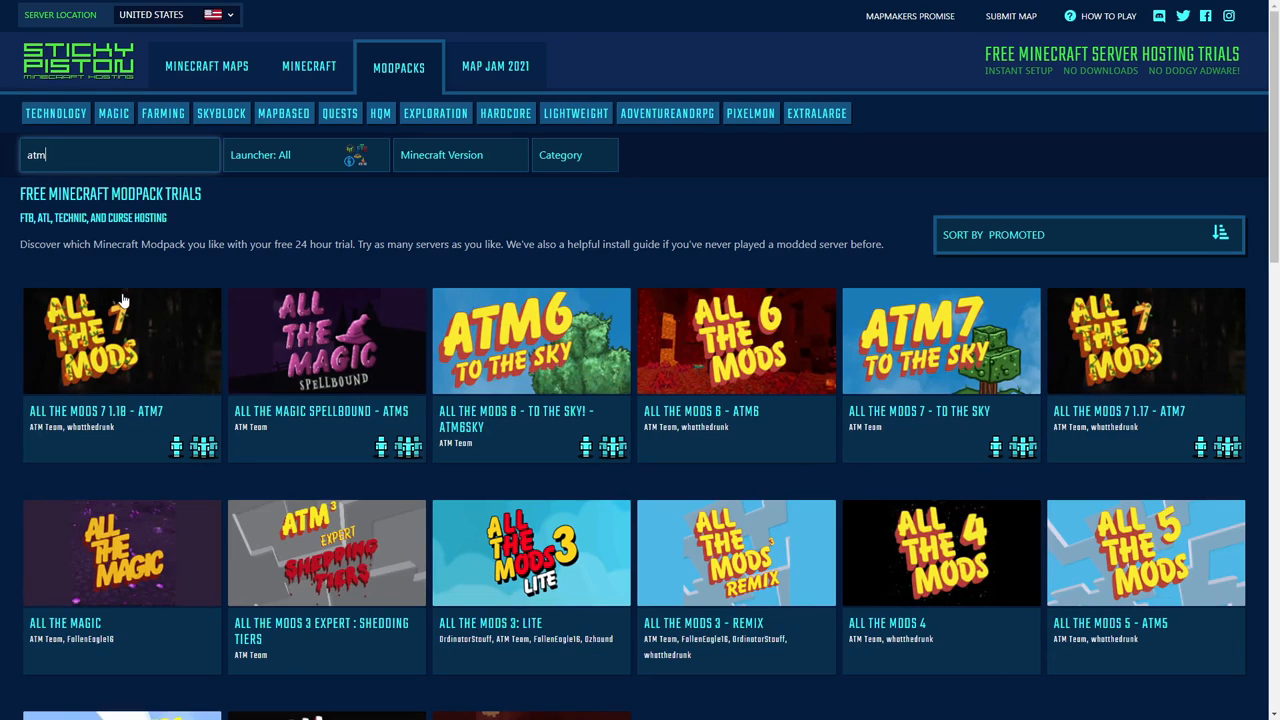
click(940, 341)
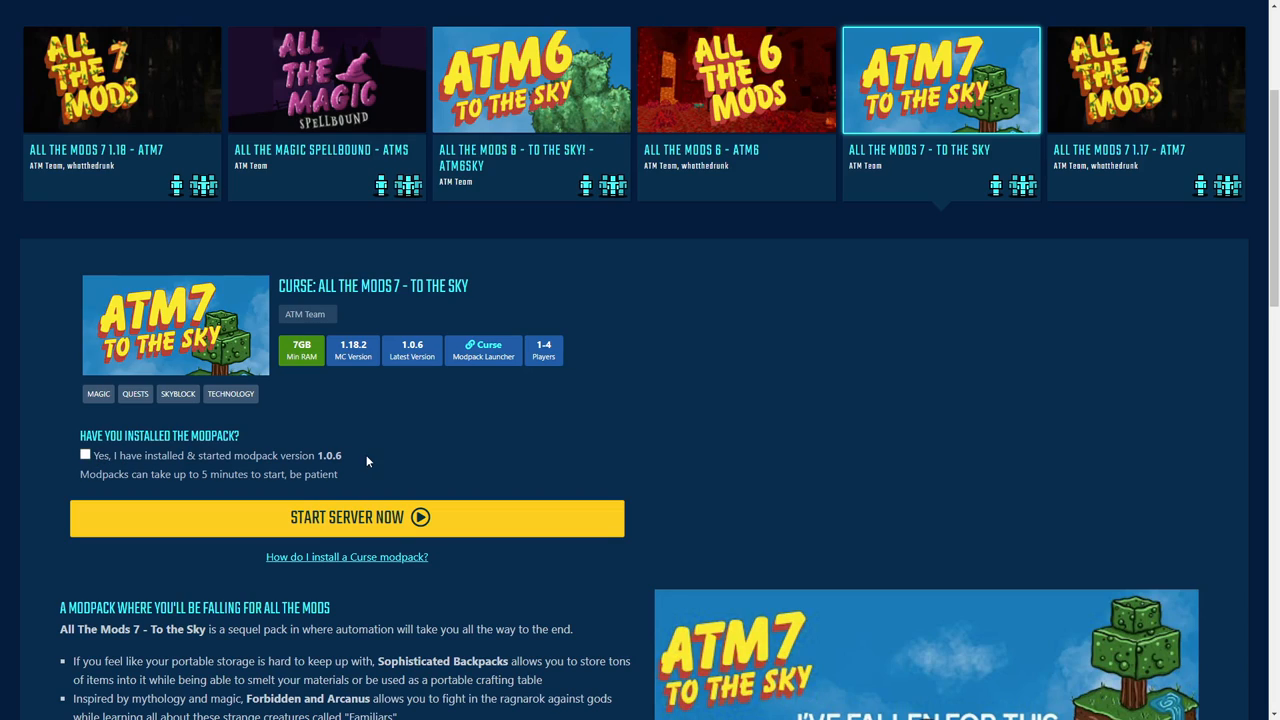
double_click(268, 455)
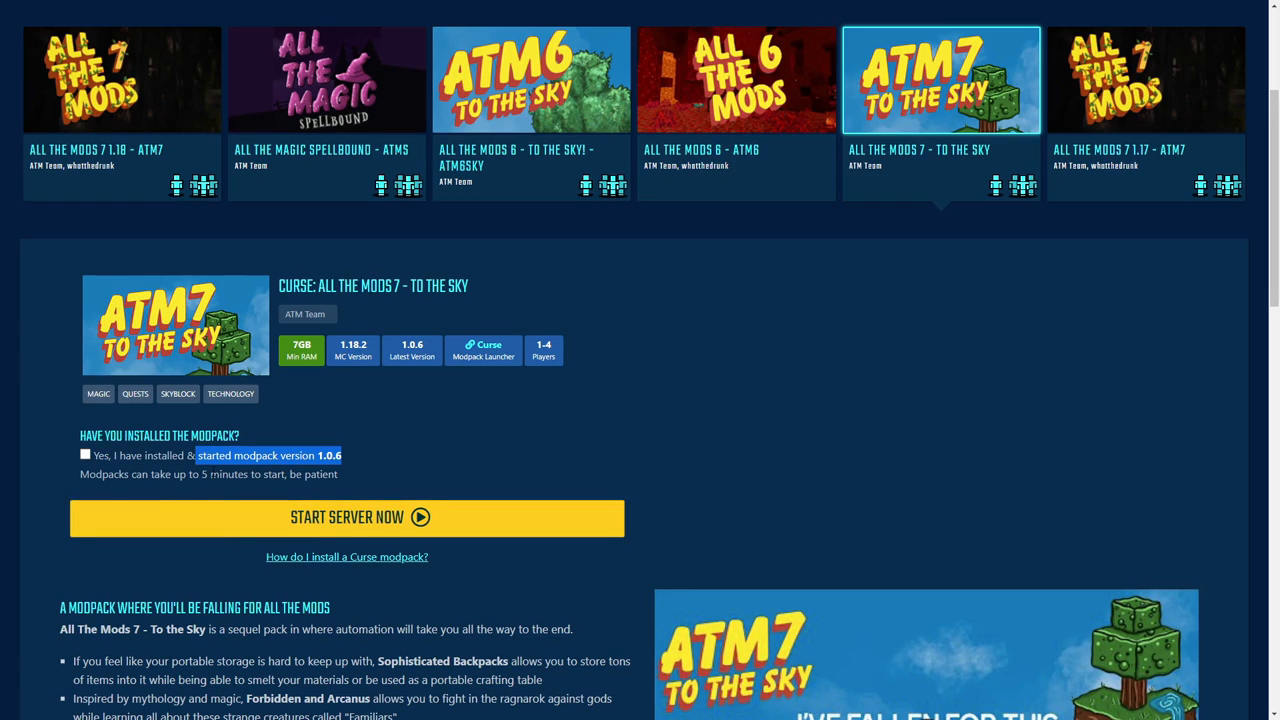
Step: Start the free To the Sky trial server with a world download and copy its IP
click(347, 517)
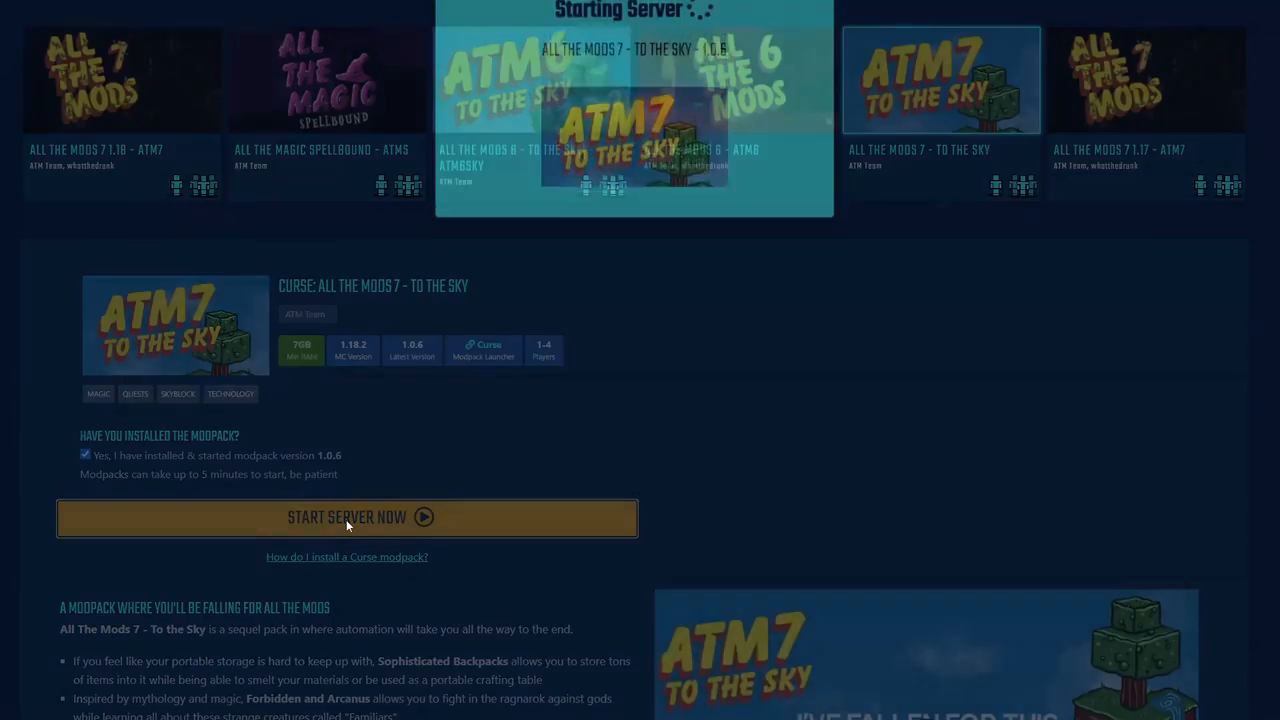
click(347, 517)
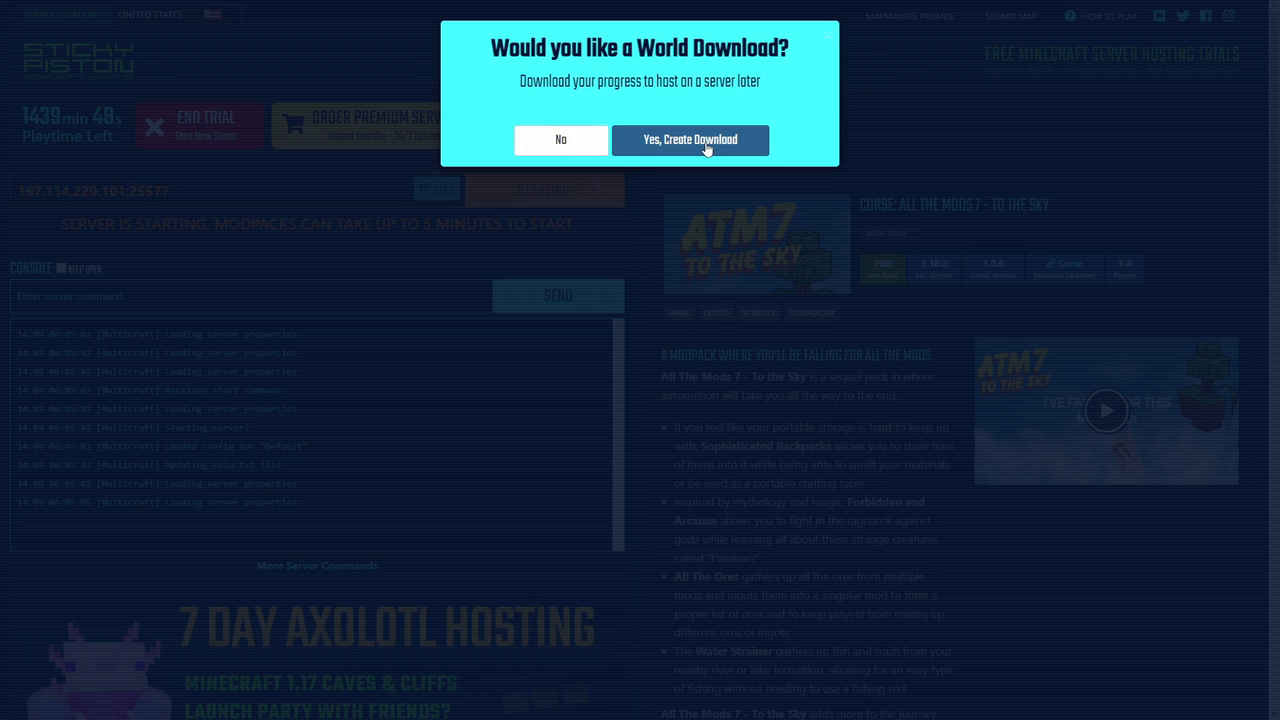
click(689, 140)
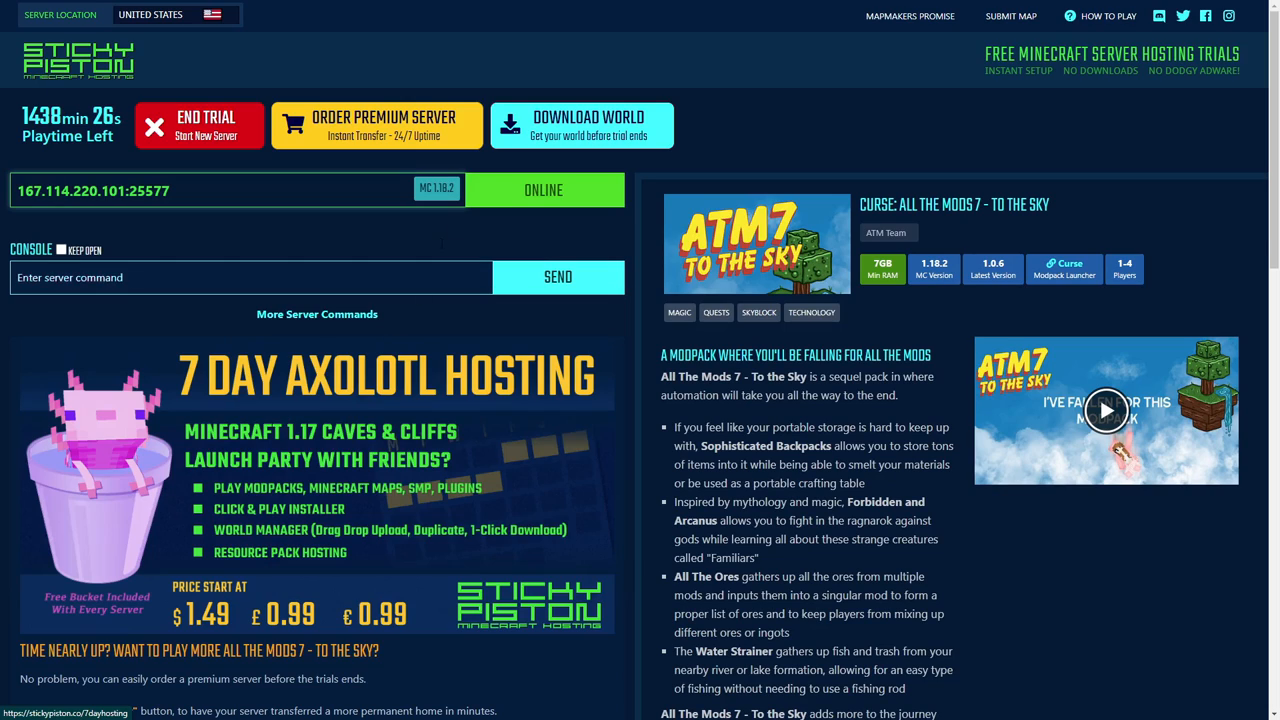
click(180, 190)
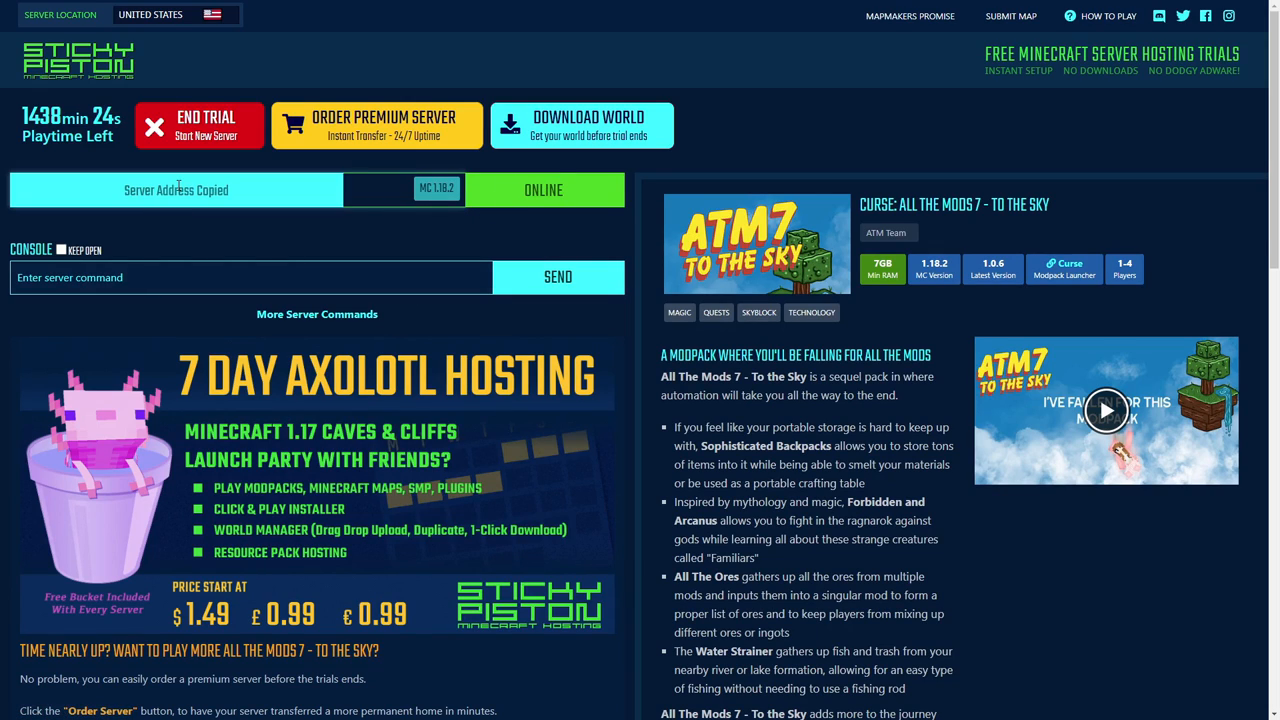
click(150, 190)
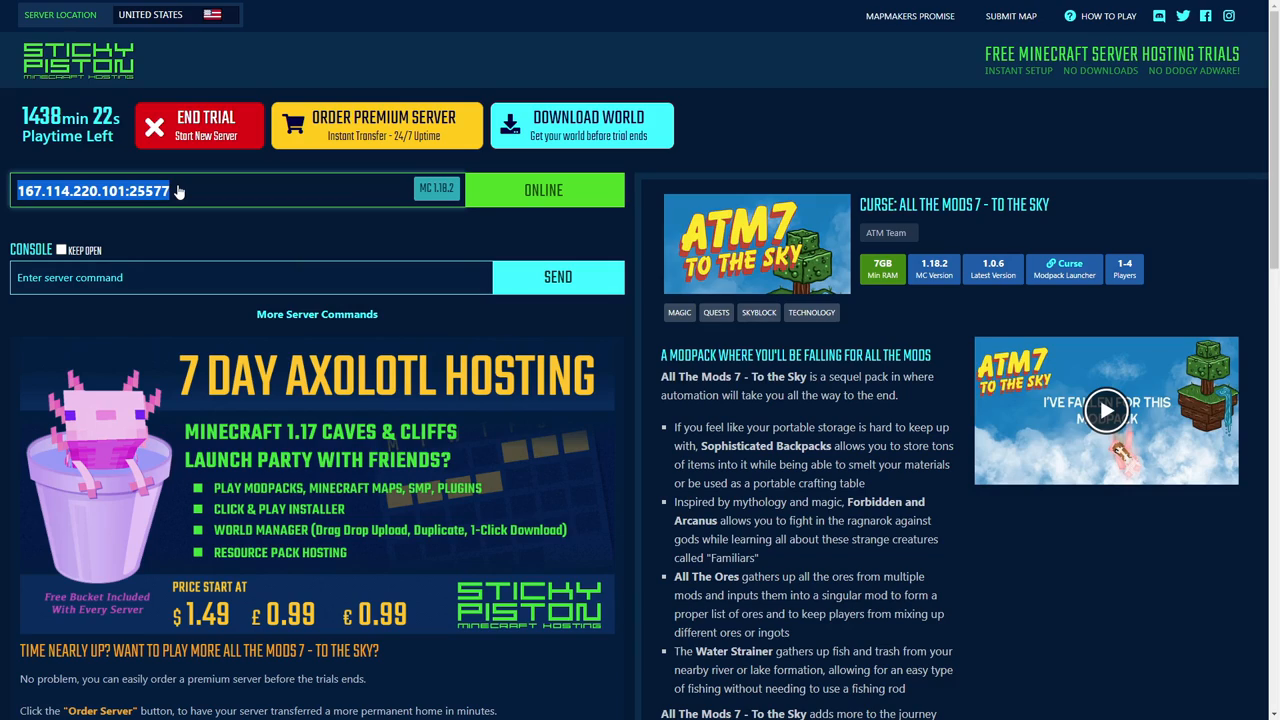